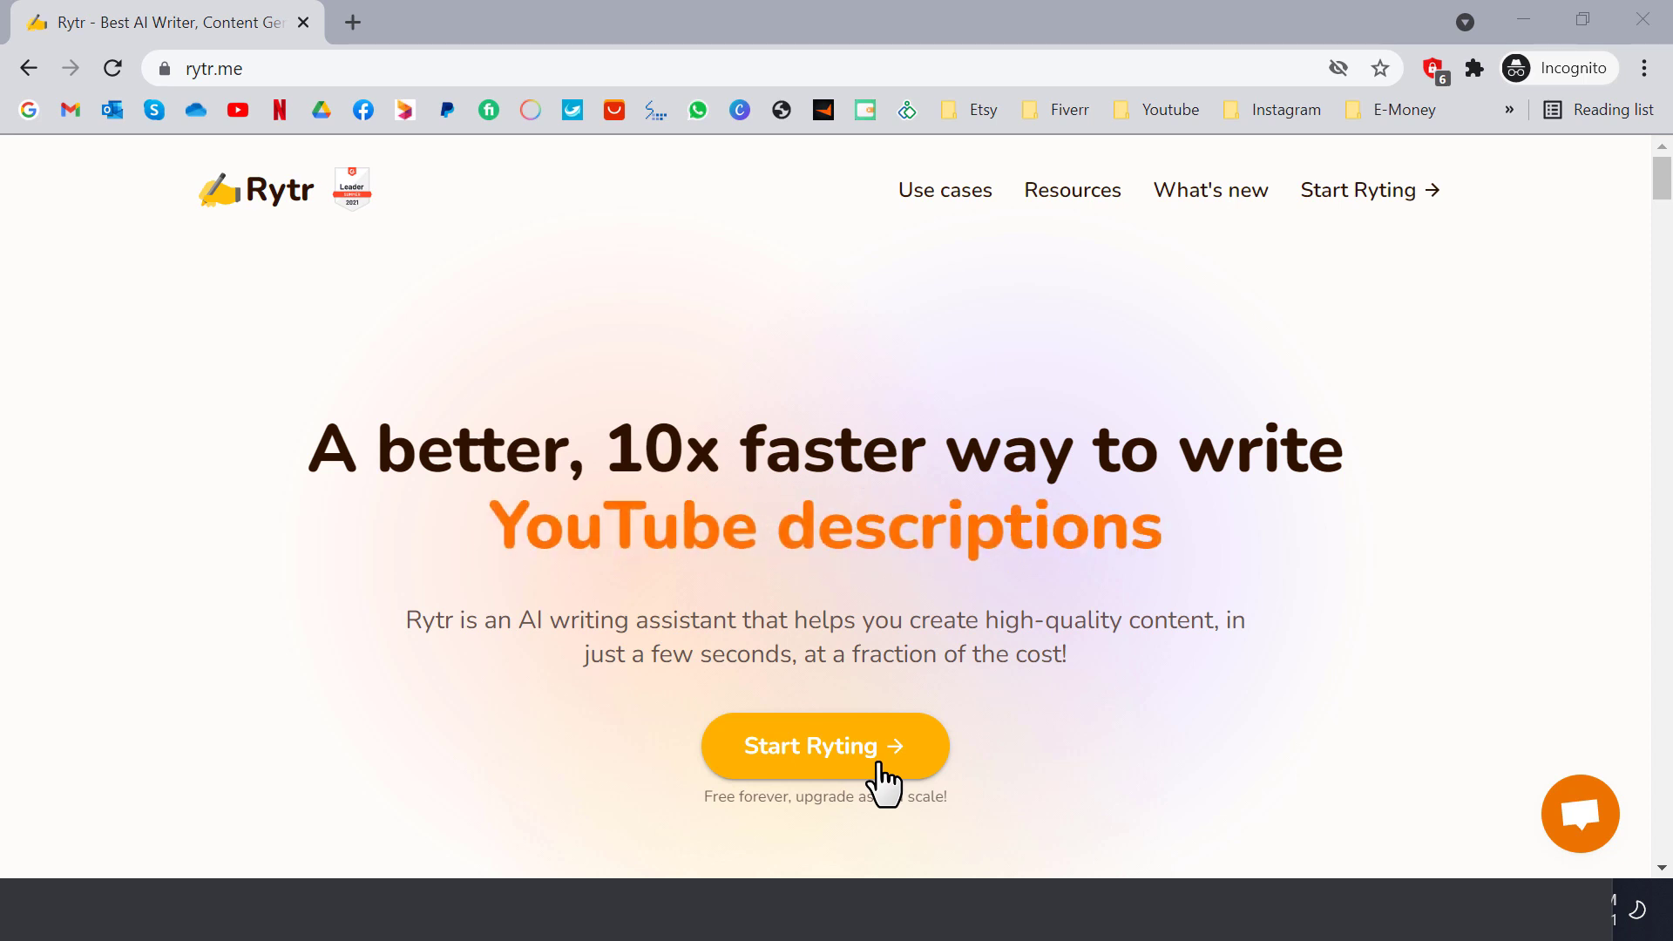
pyautogui.click(823, 745)
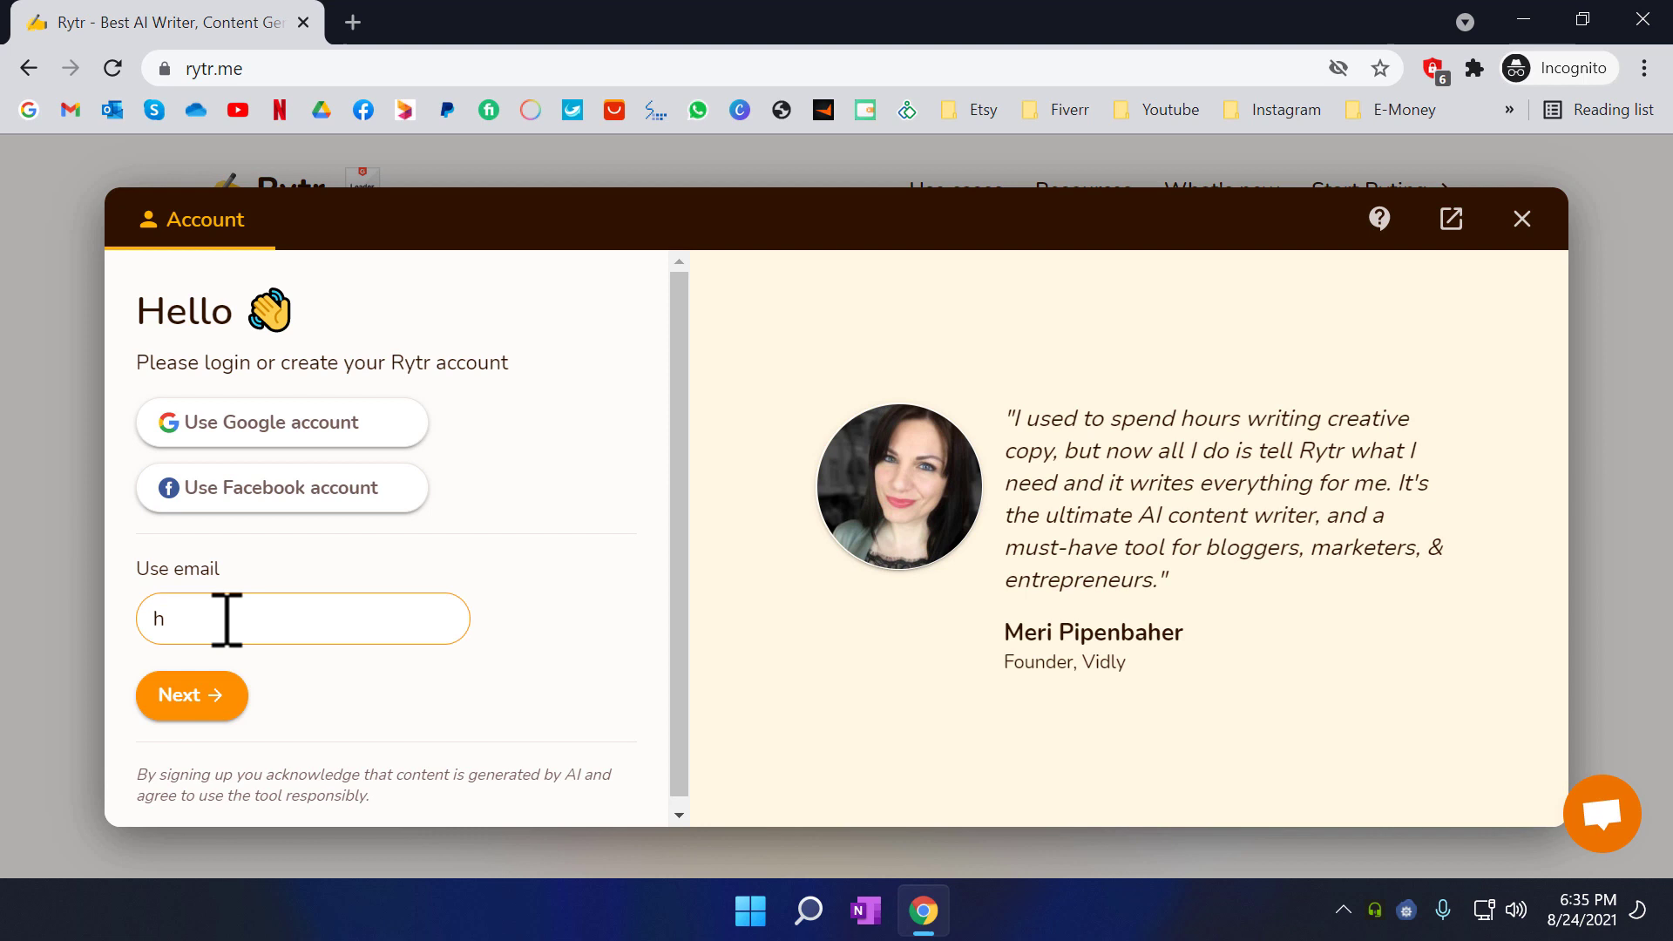
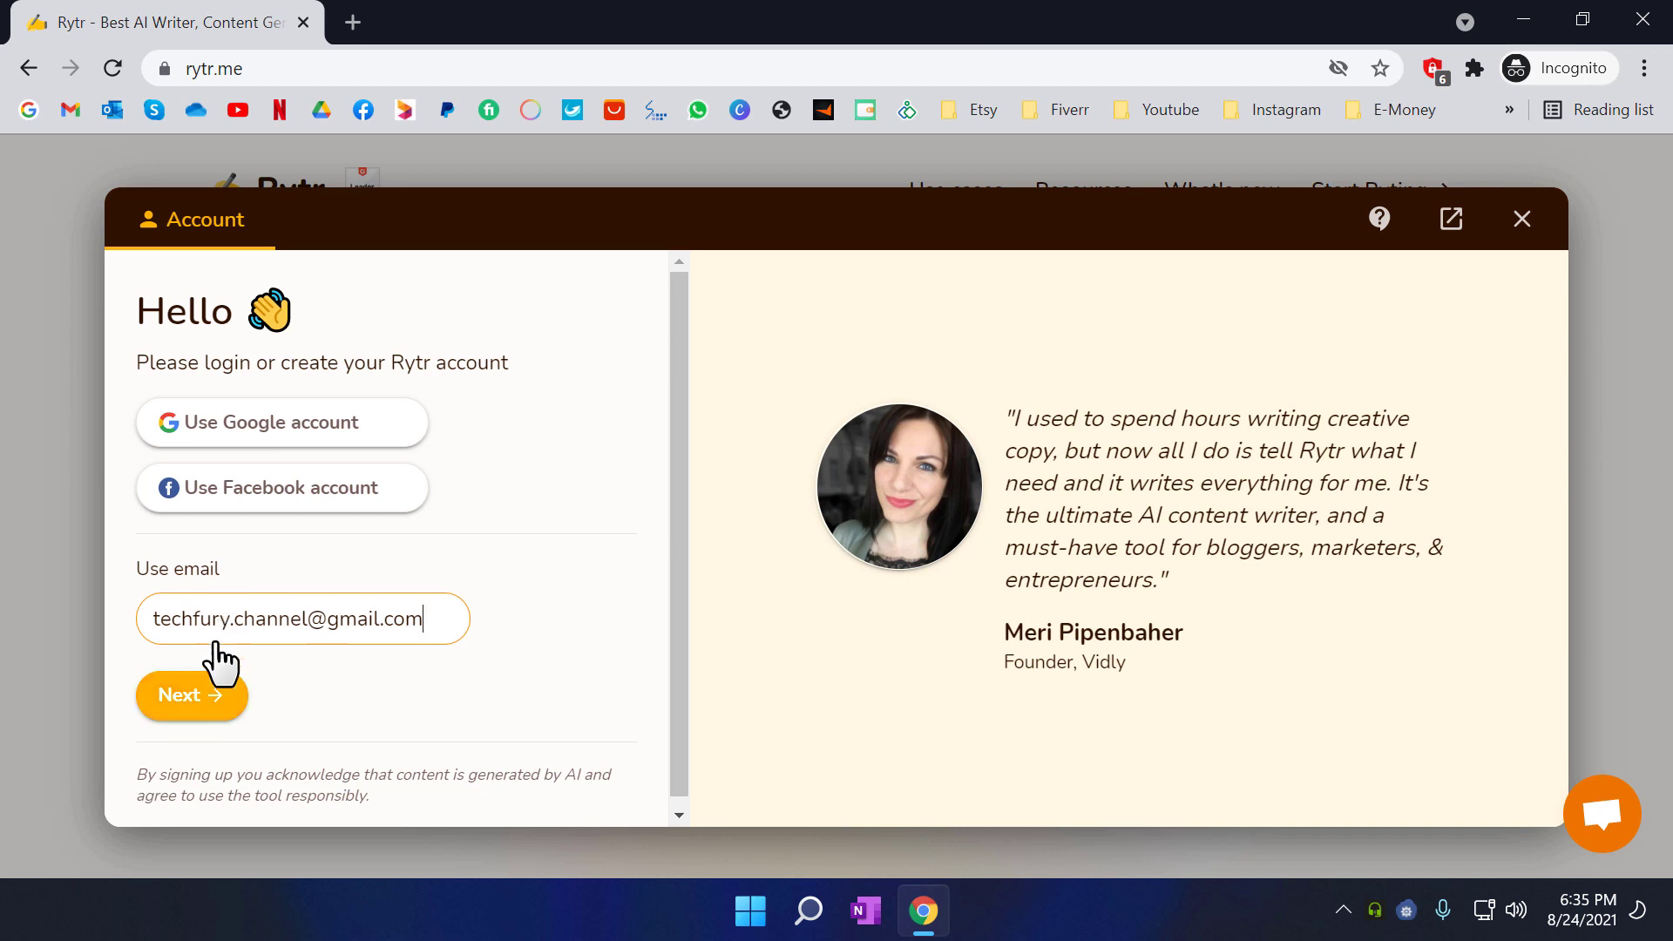
pyautogui.click(191, 694)
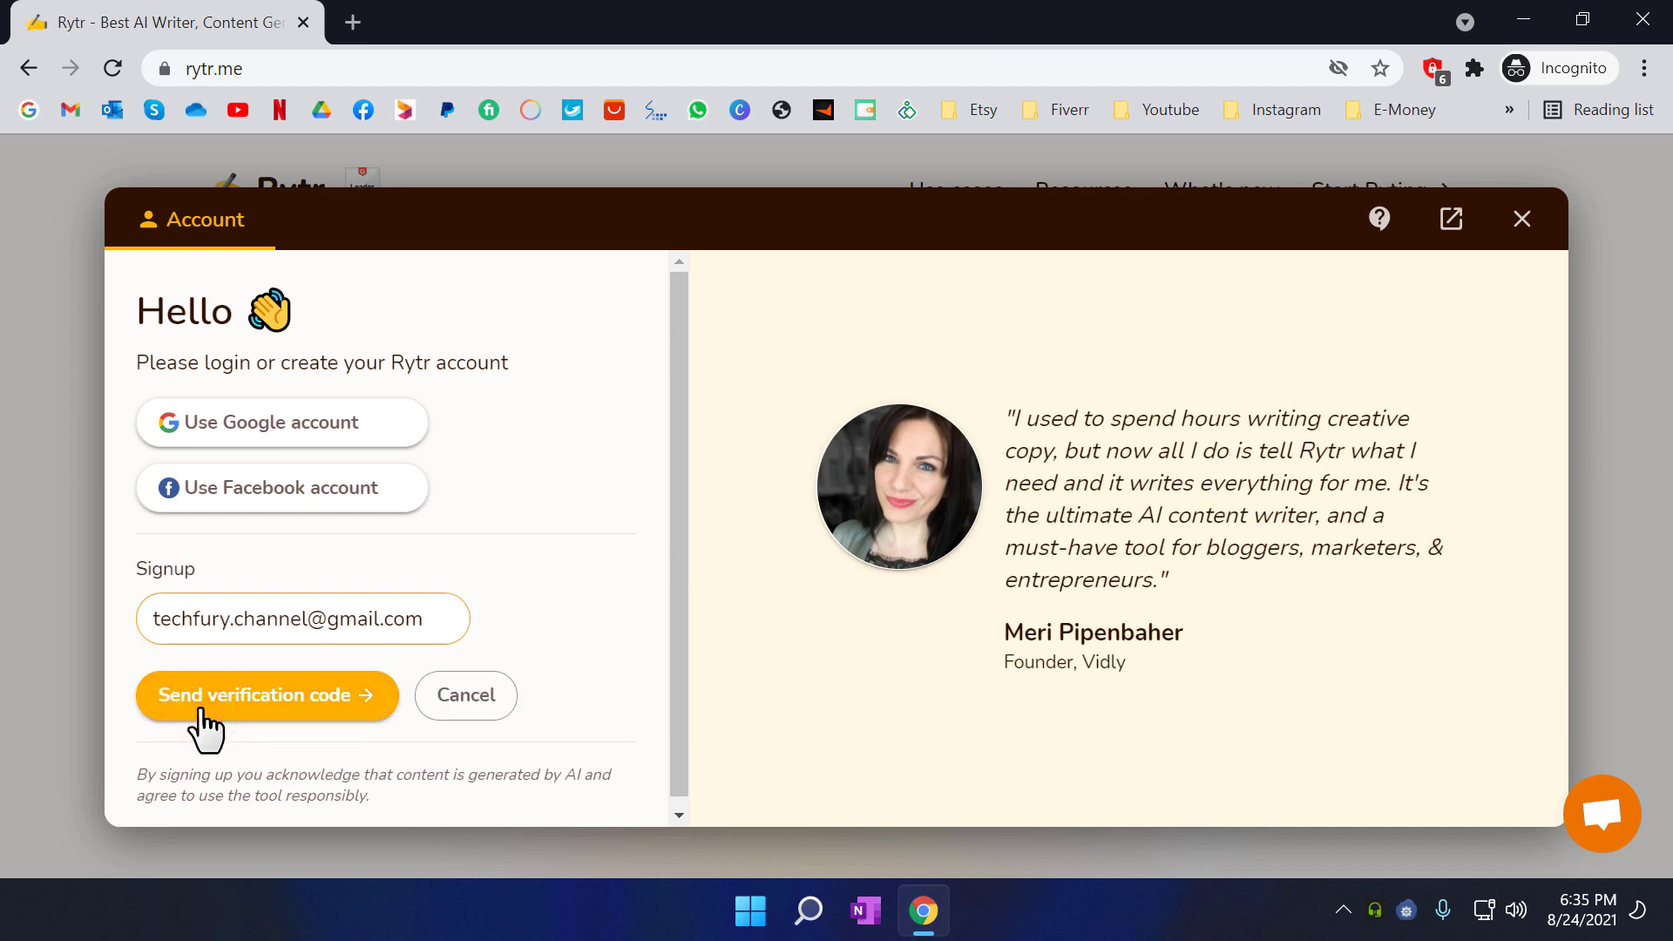
pyautogui.moveTo(339, 760)
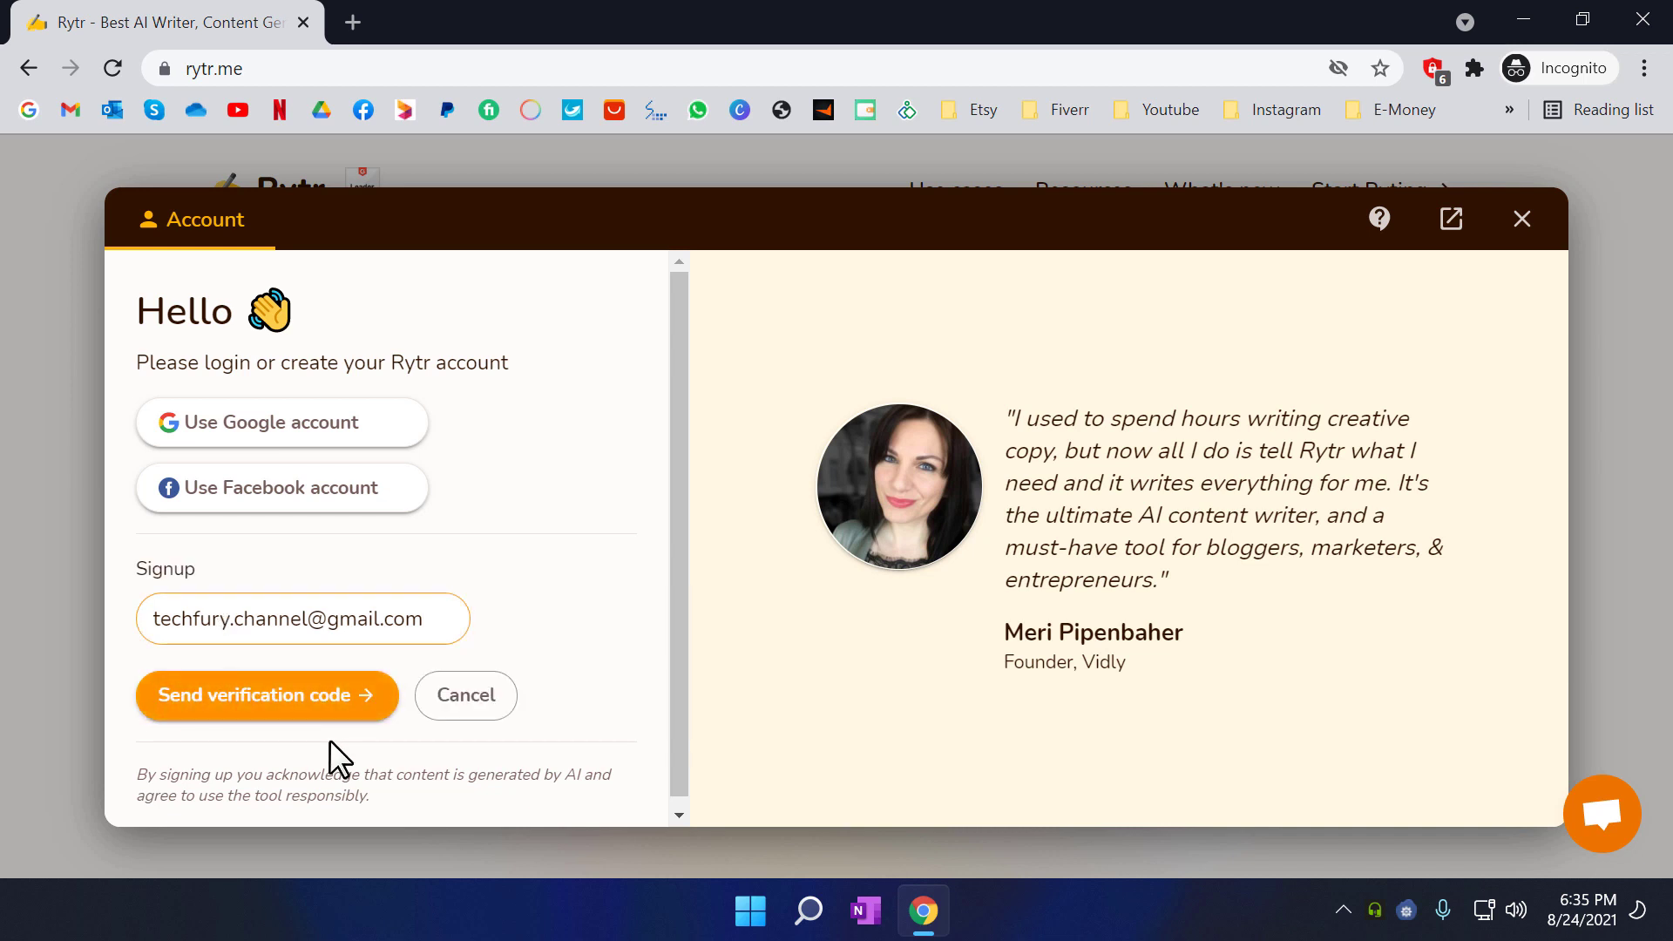
pyautogui.click(266, 694)
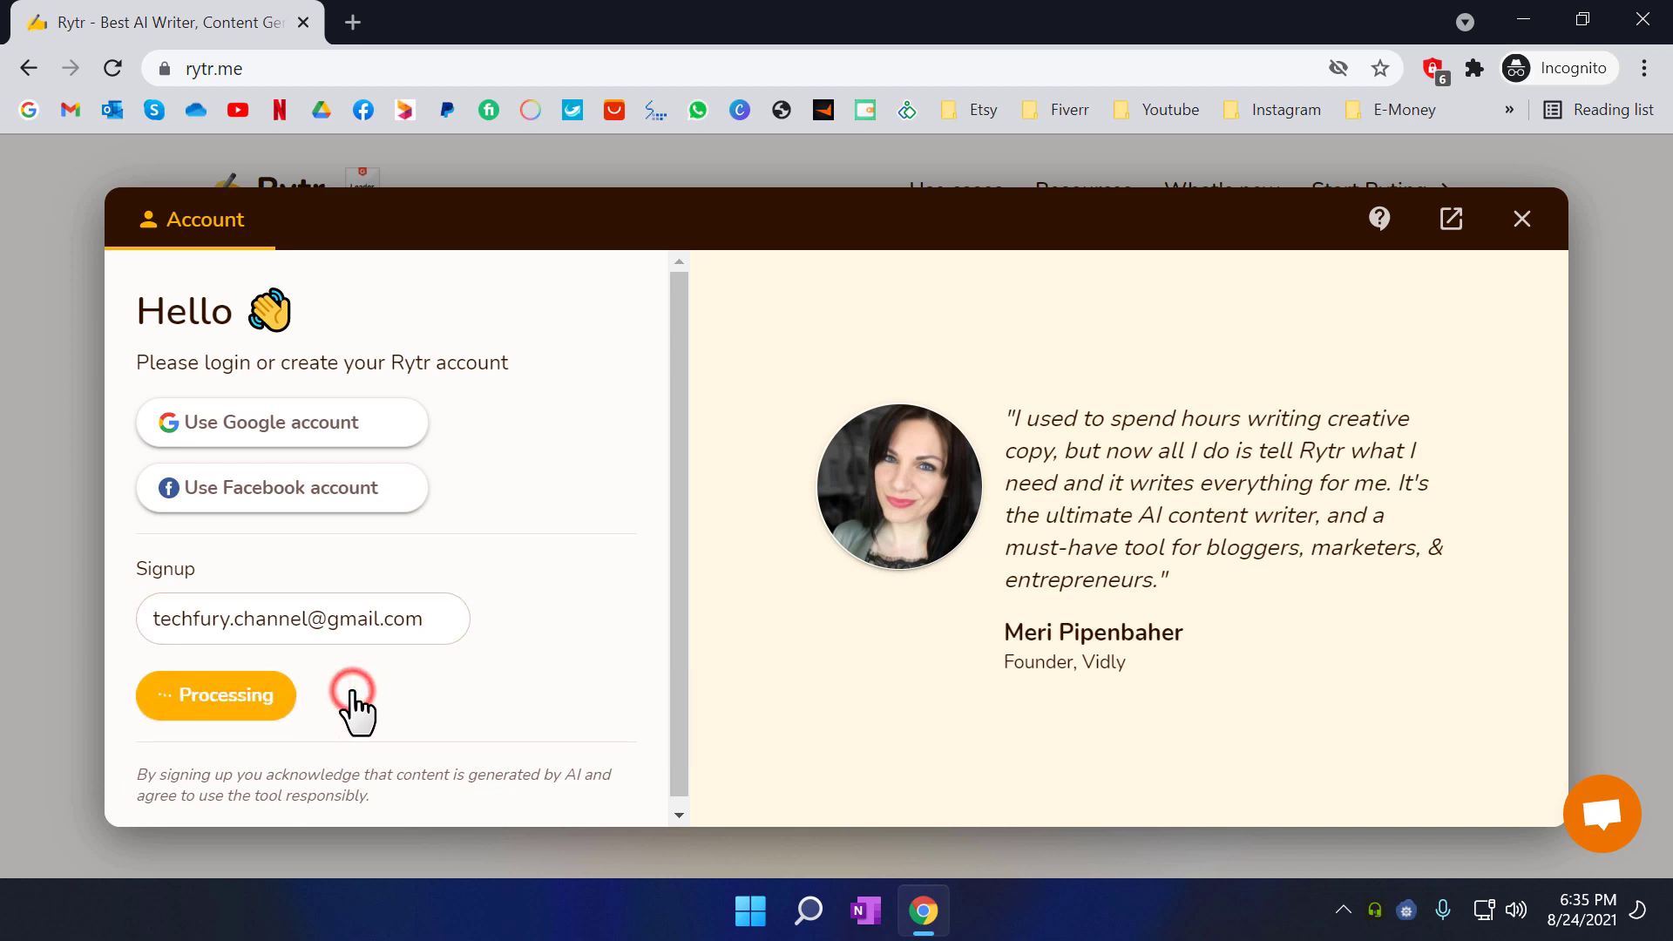
pyautogui.click(215, 694)
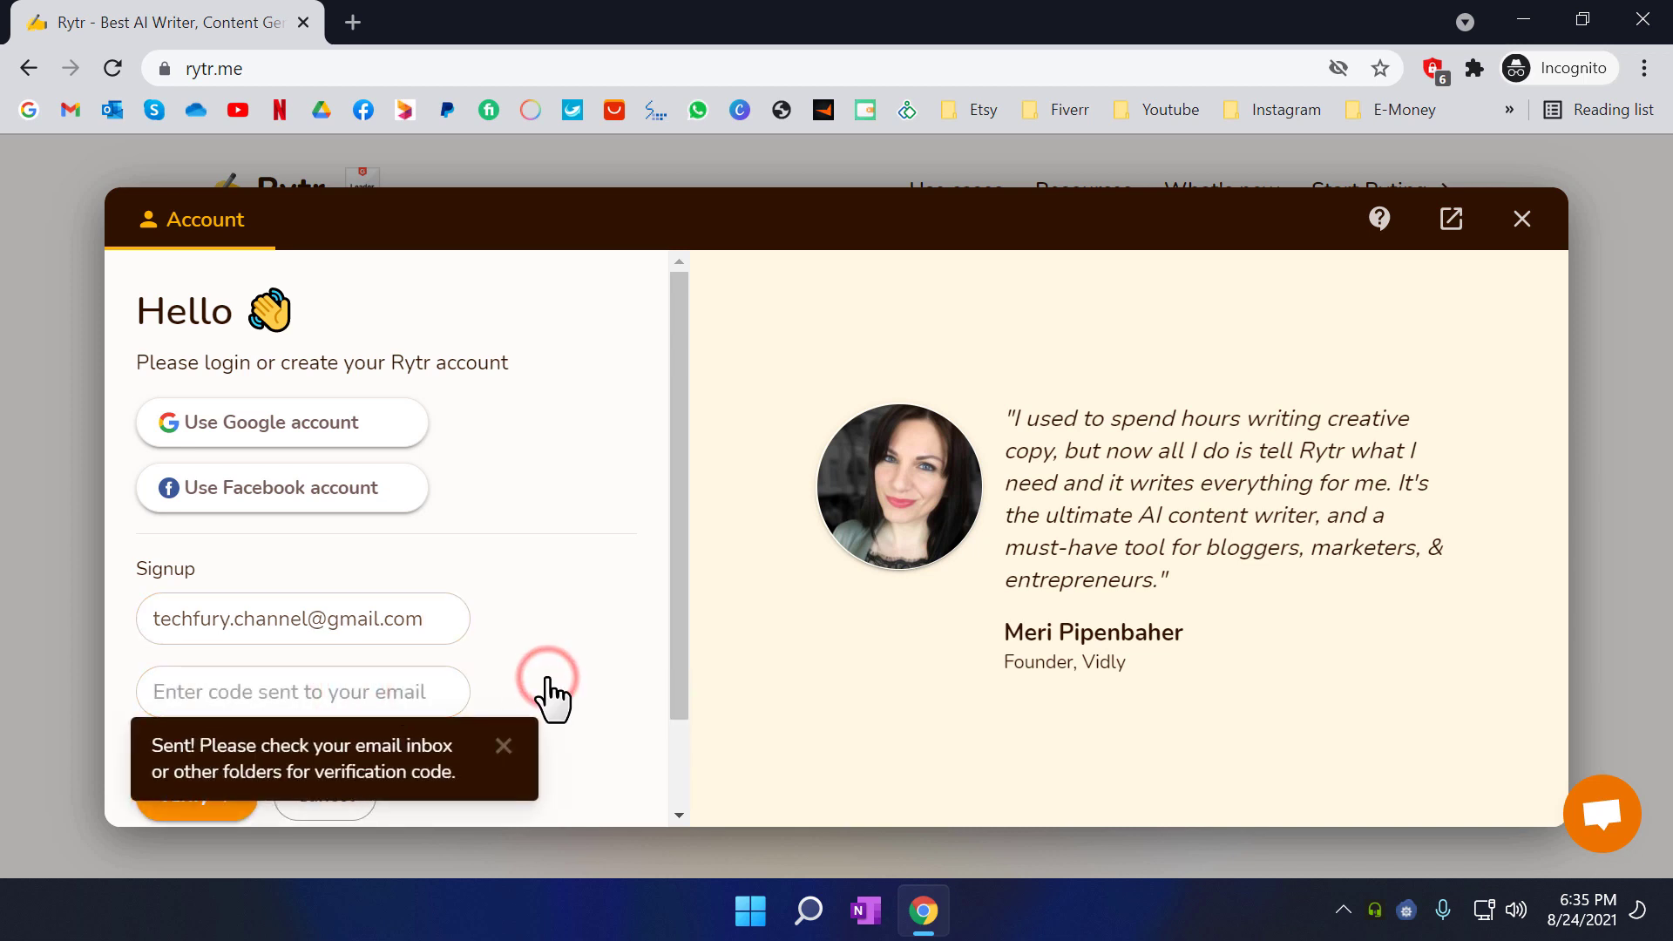
# Open the verification email in Gmail, copy the code, and return to the Rytr form.
pyautogui.click(480, 21)
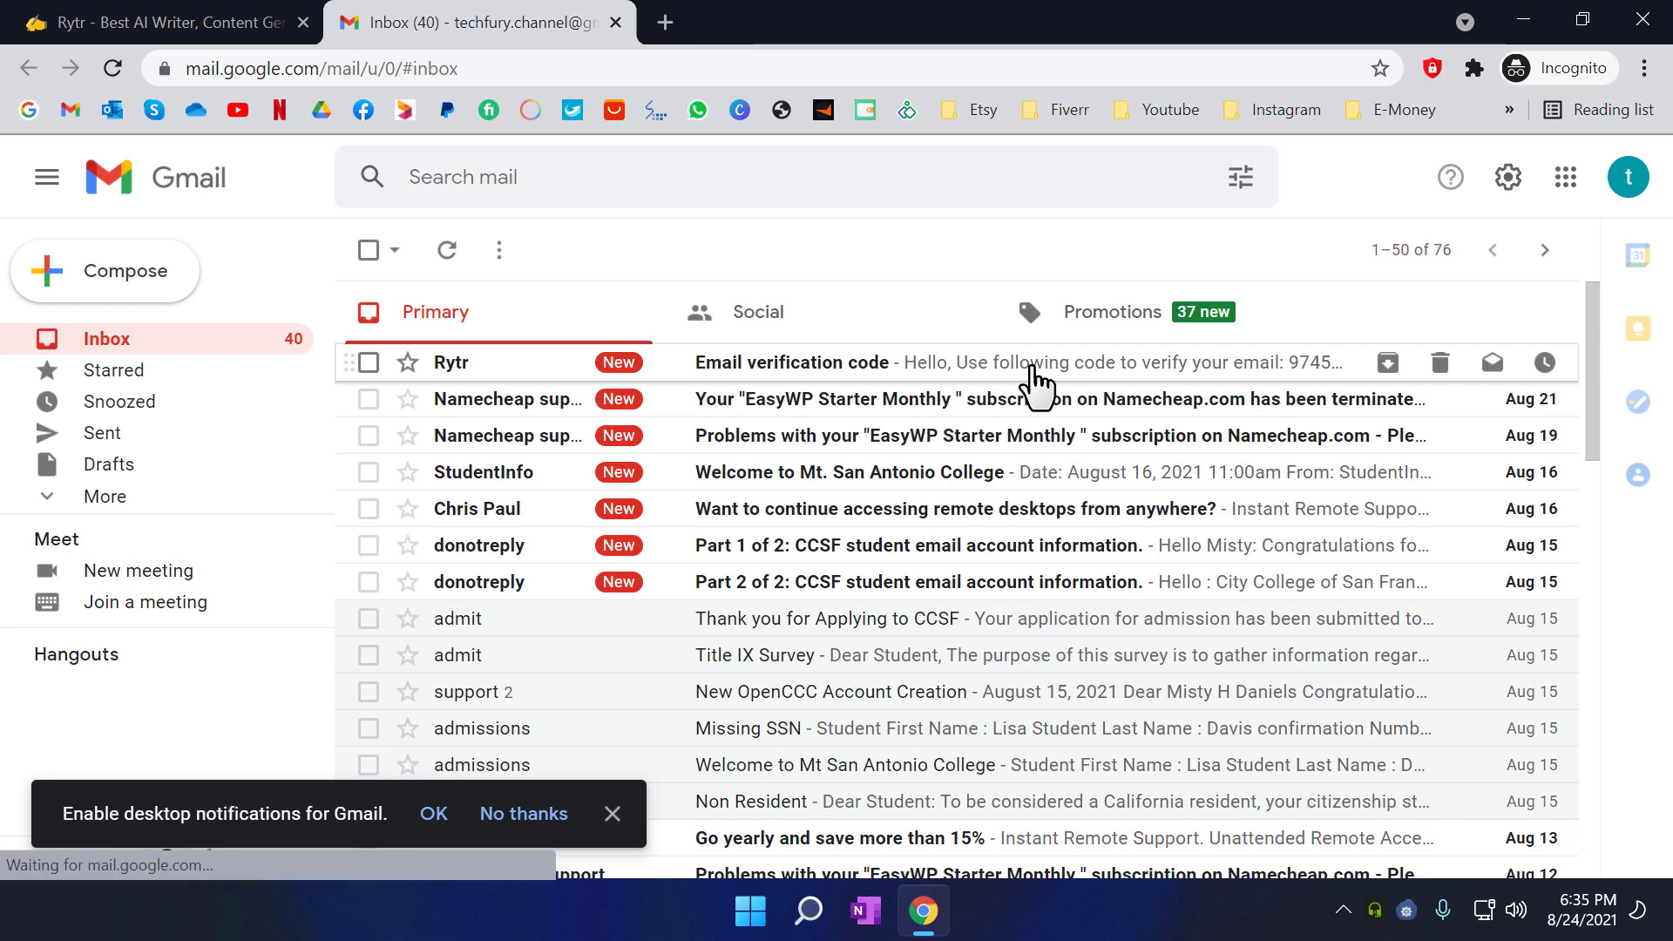
pyautogui.click(792, 362)
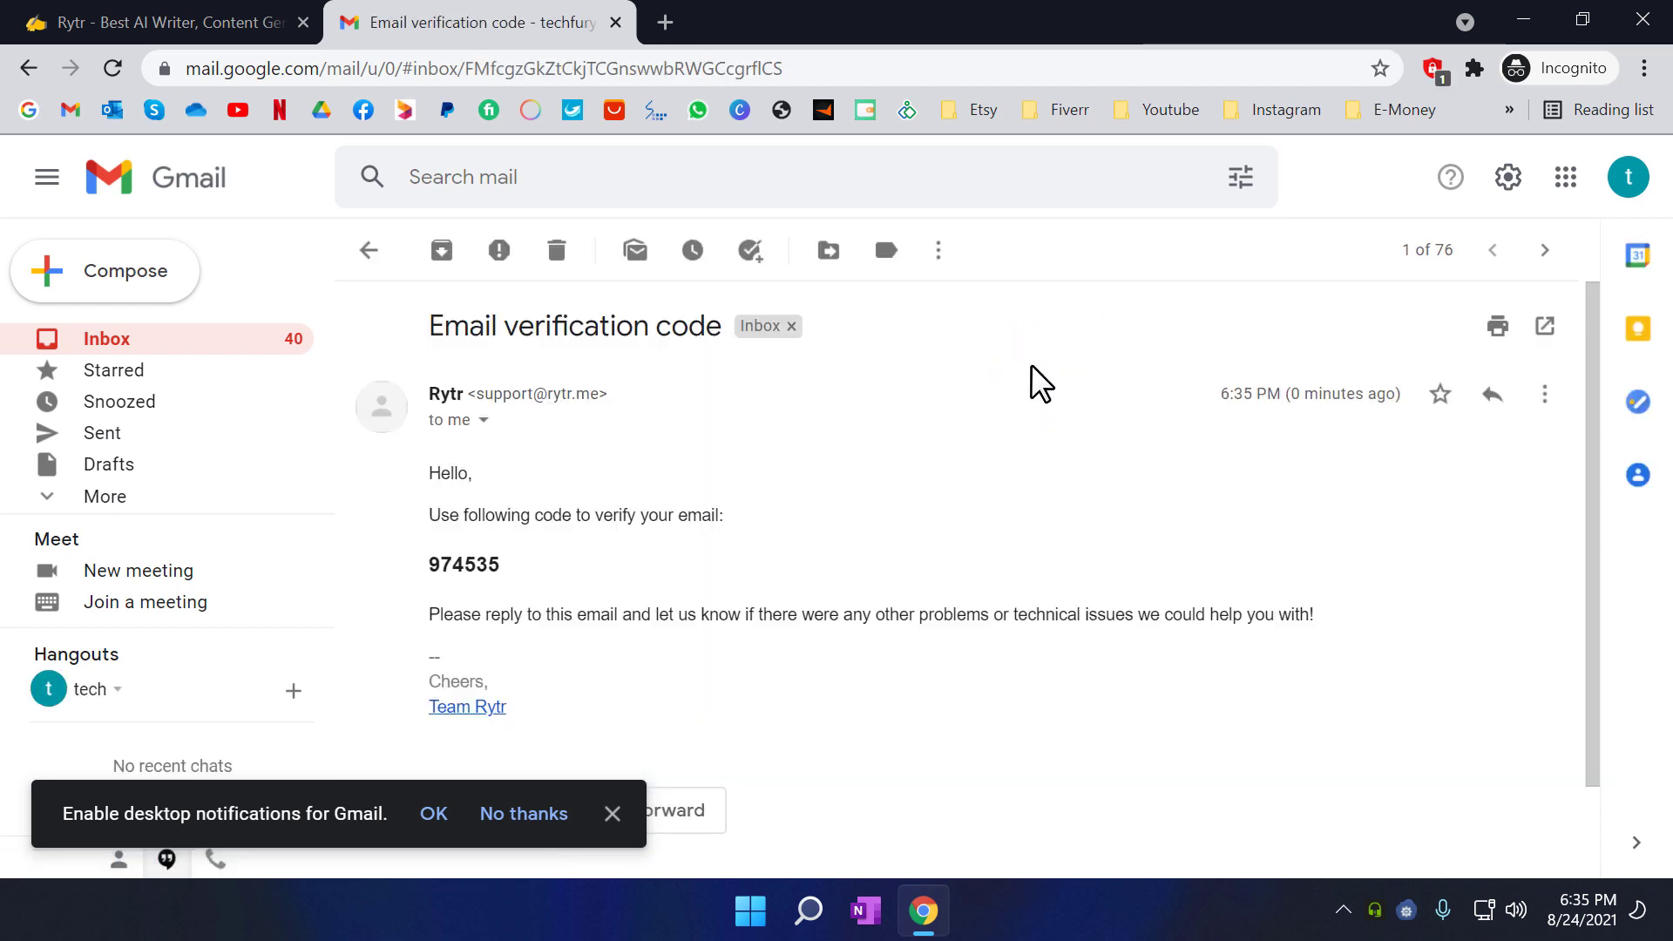
pyautogui.rightClick(461, 564)
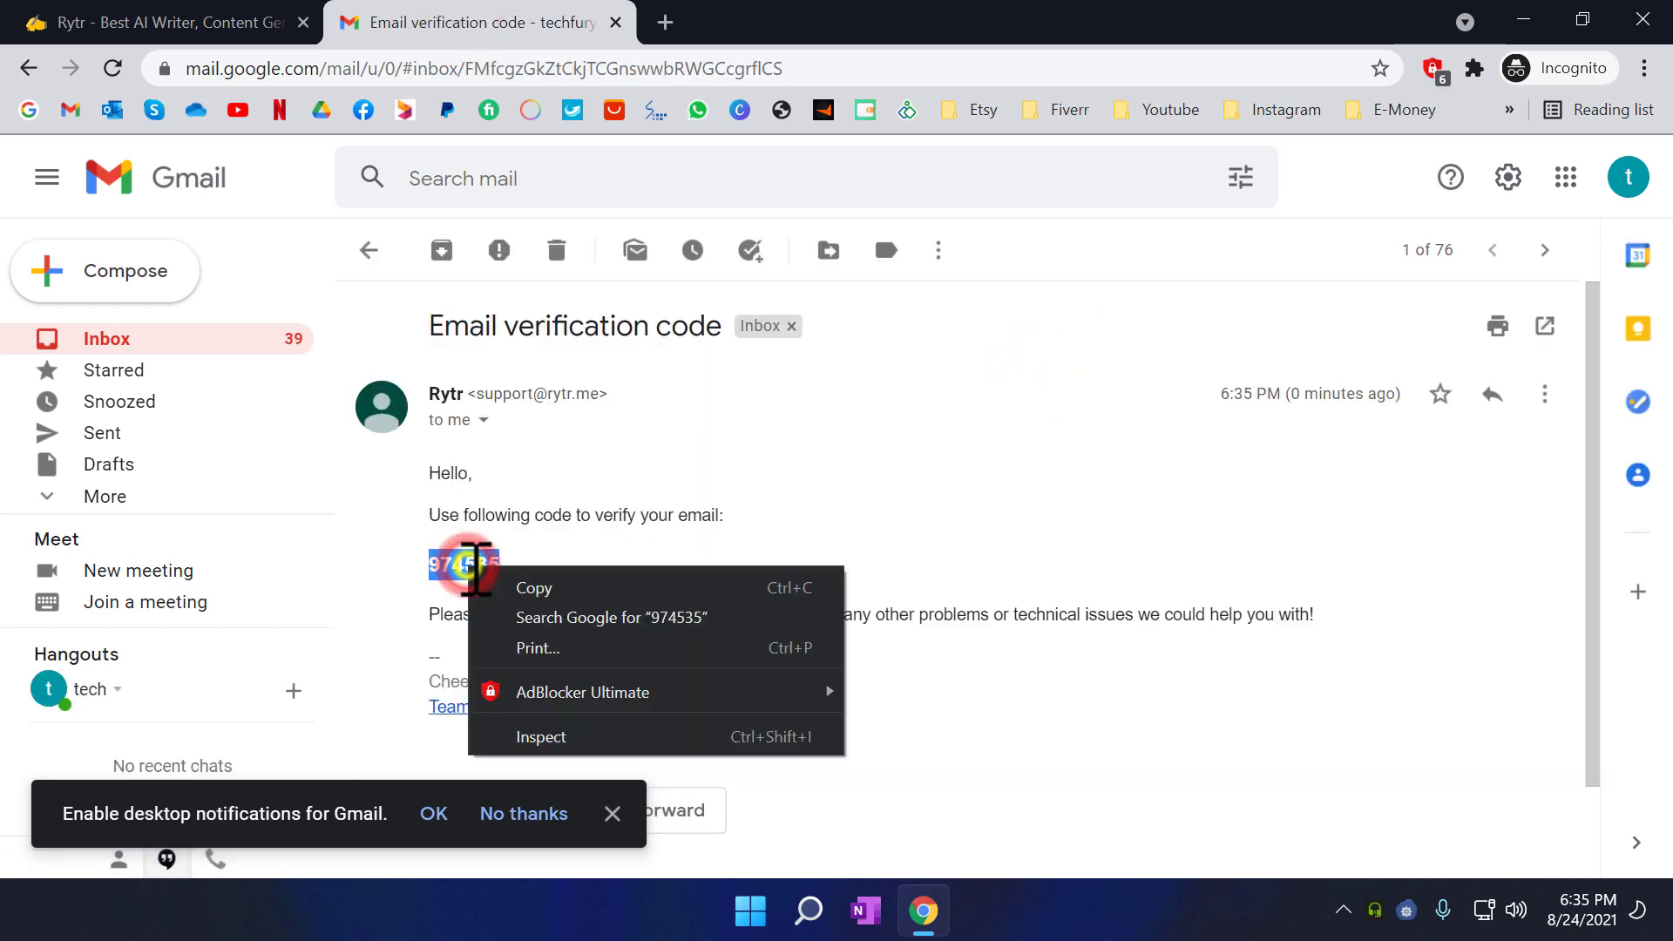
pyautogui.click(160, 22)
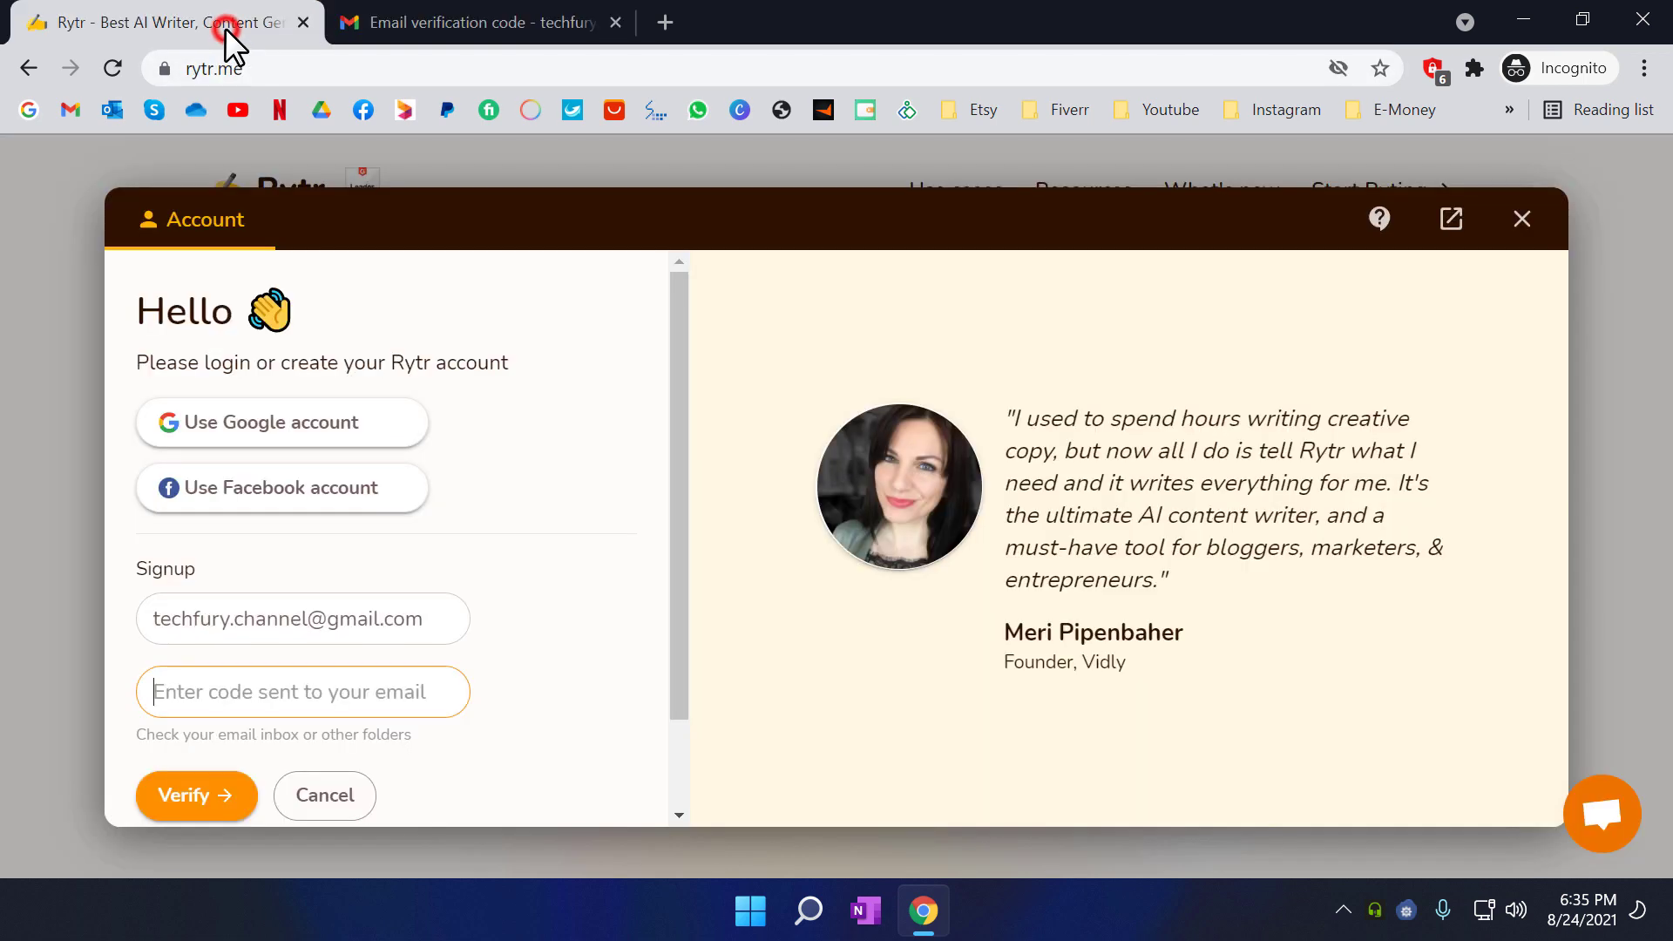
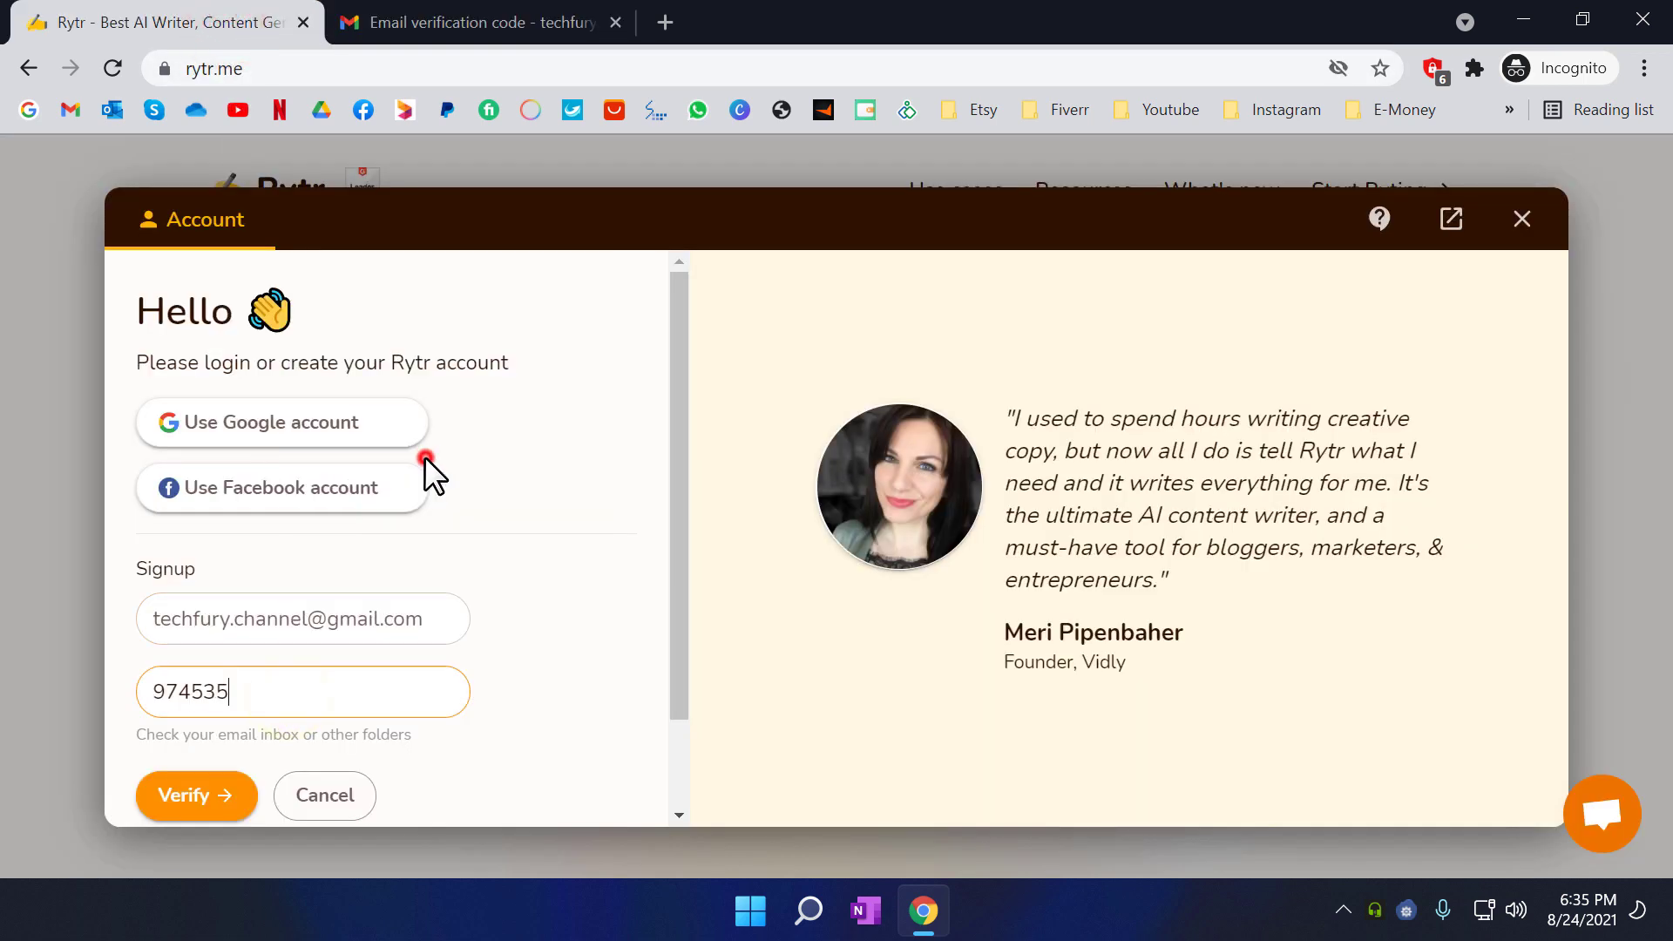
pyautogui.click(195, 794)
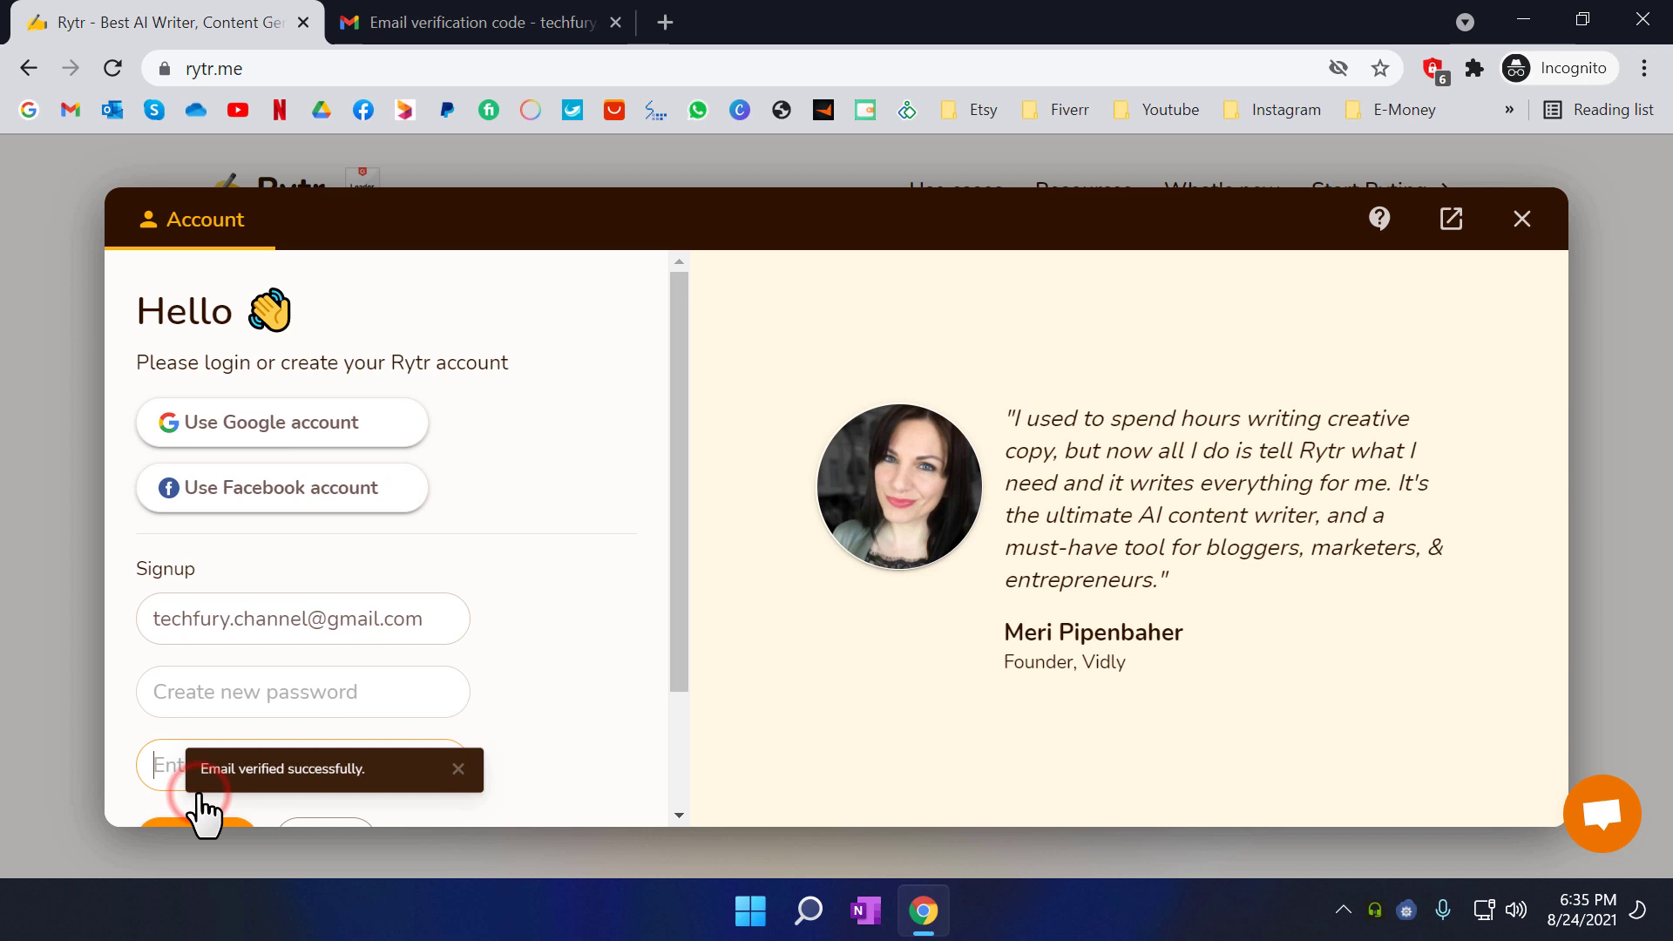
pyautogui.click(302, 691)
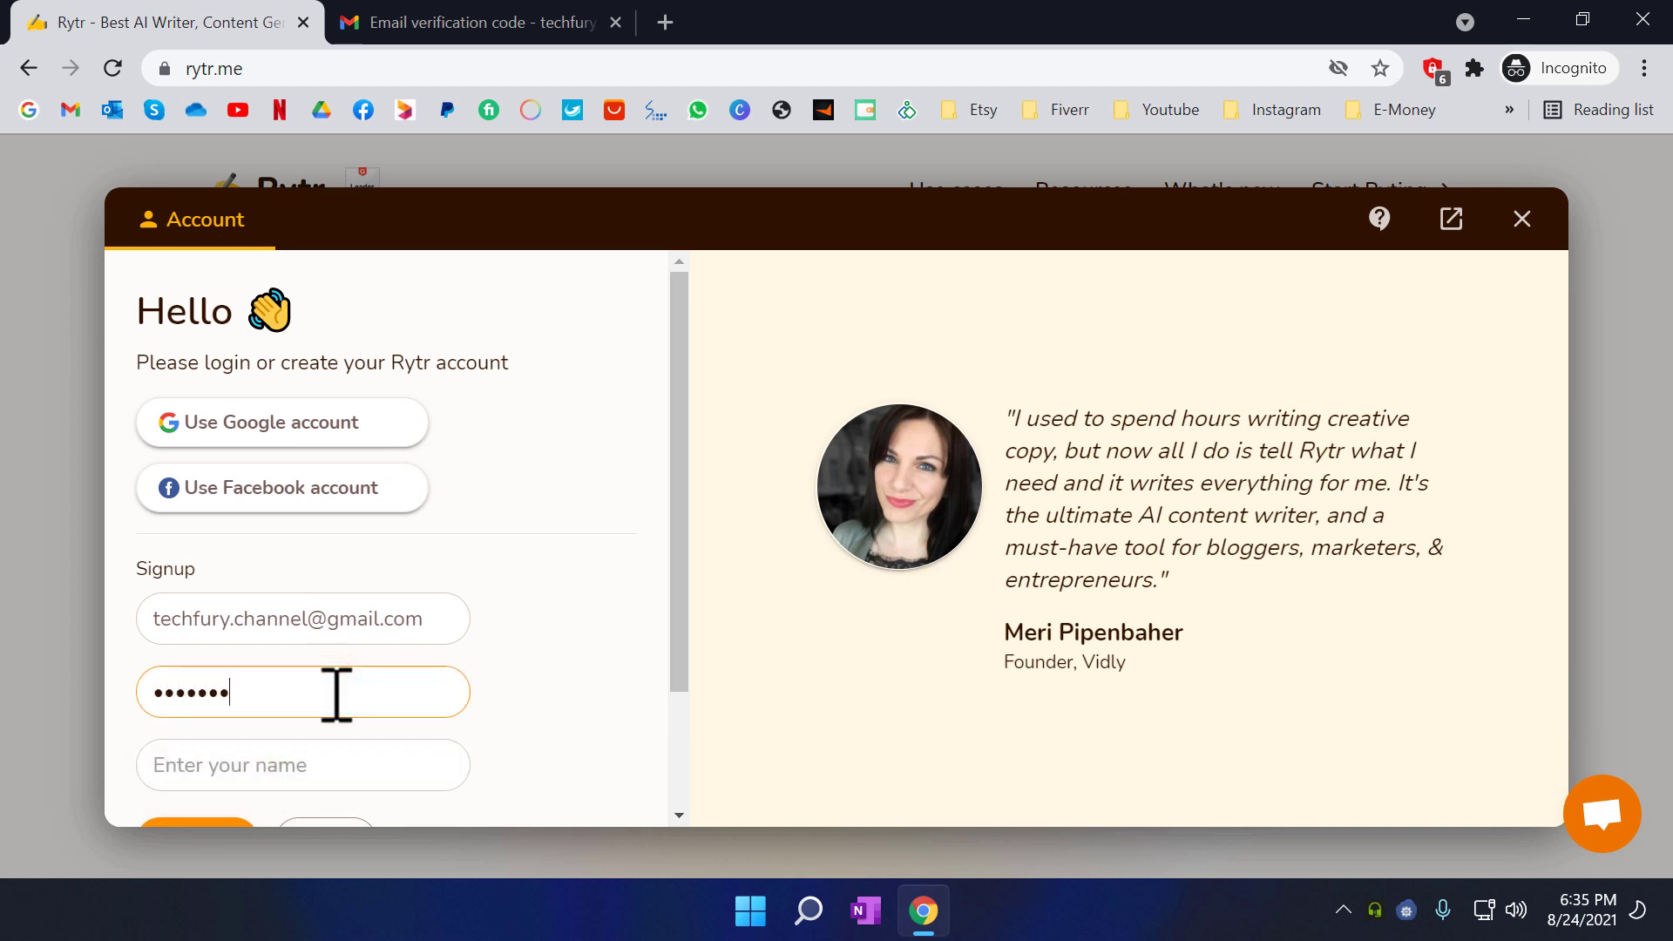
pyautogui.click(304, 765)
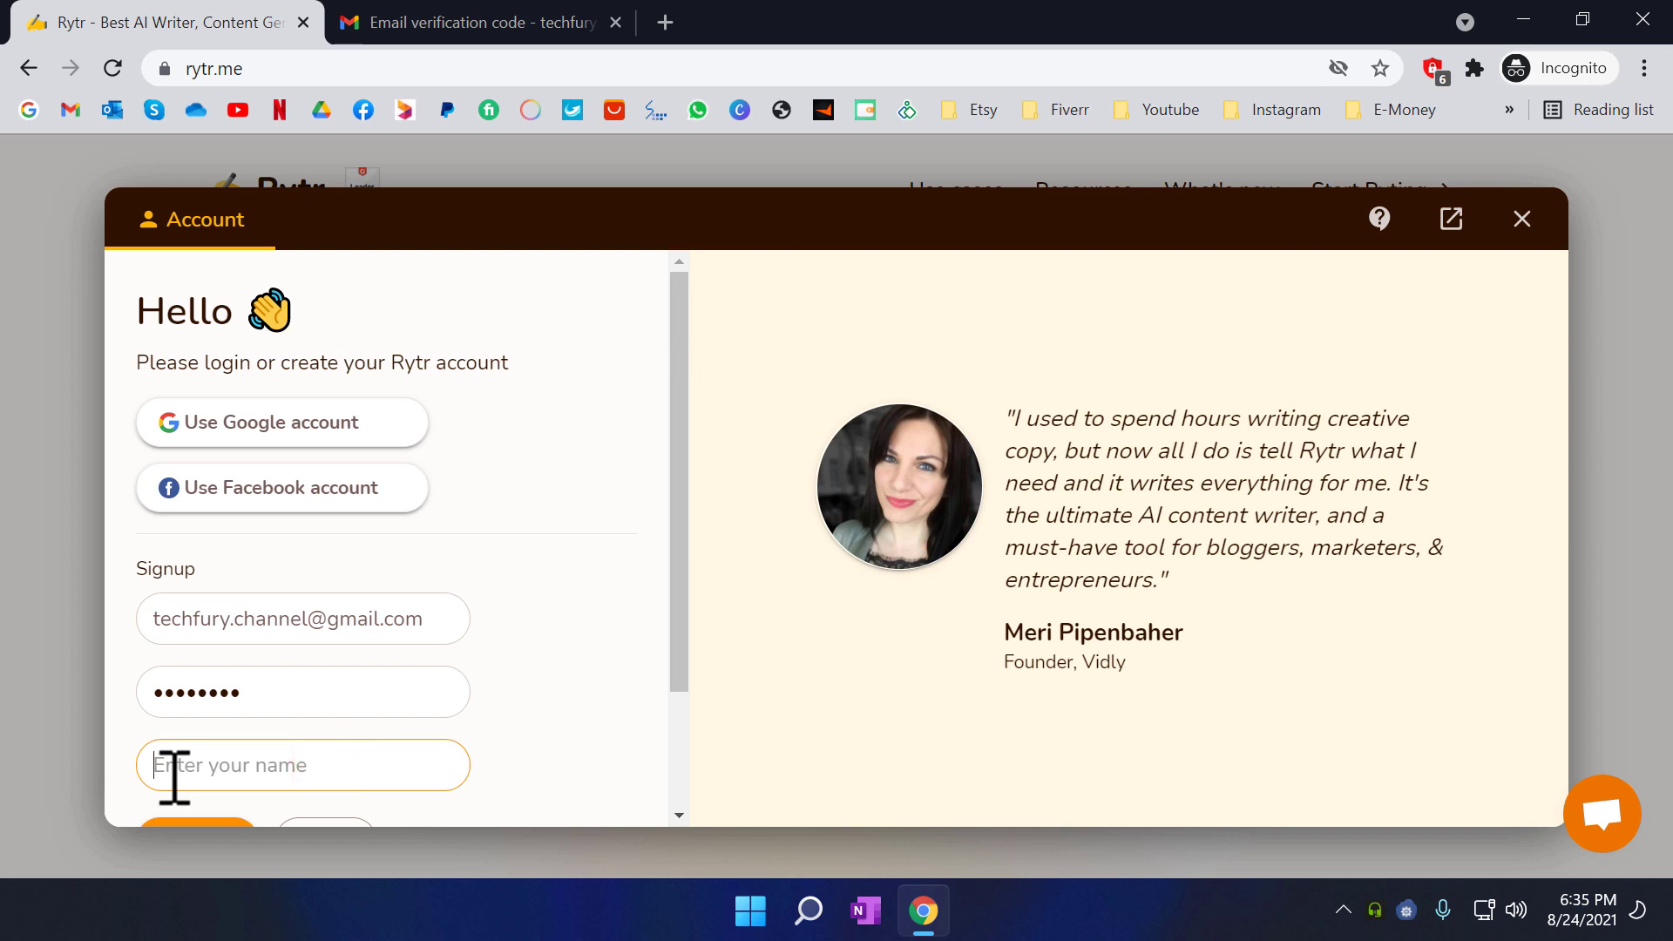
pyautogui.write('Tech F')
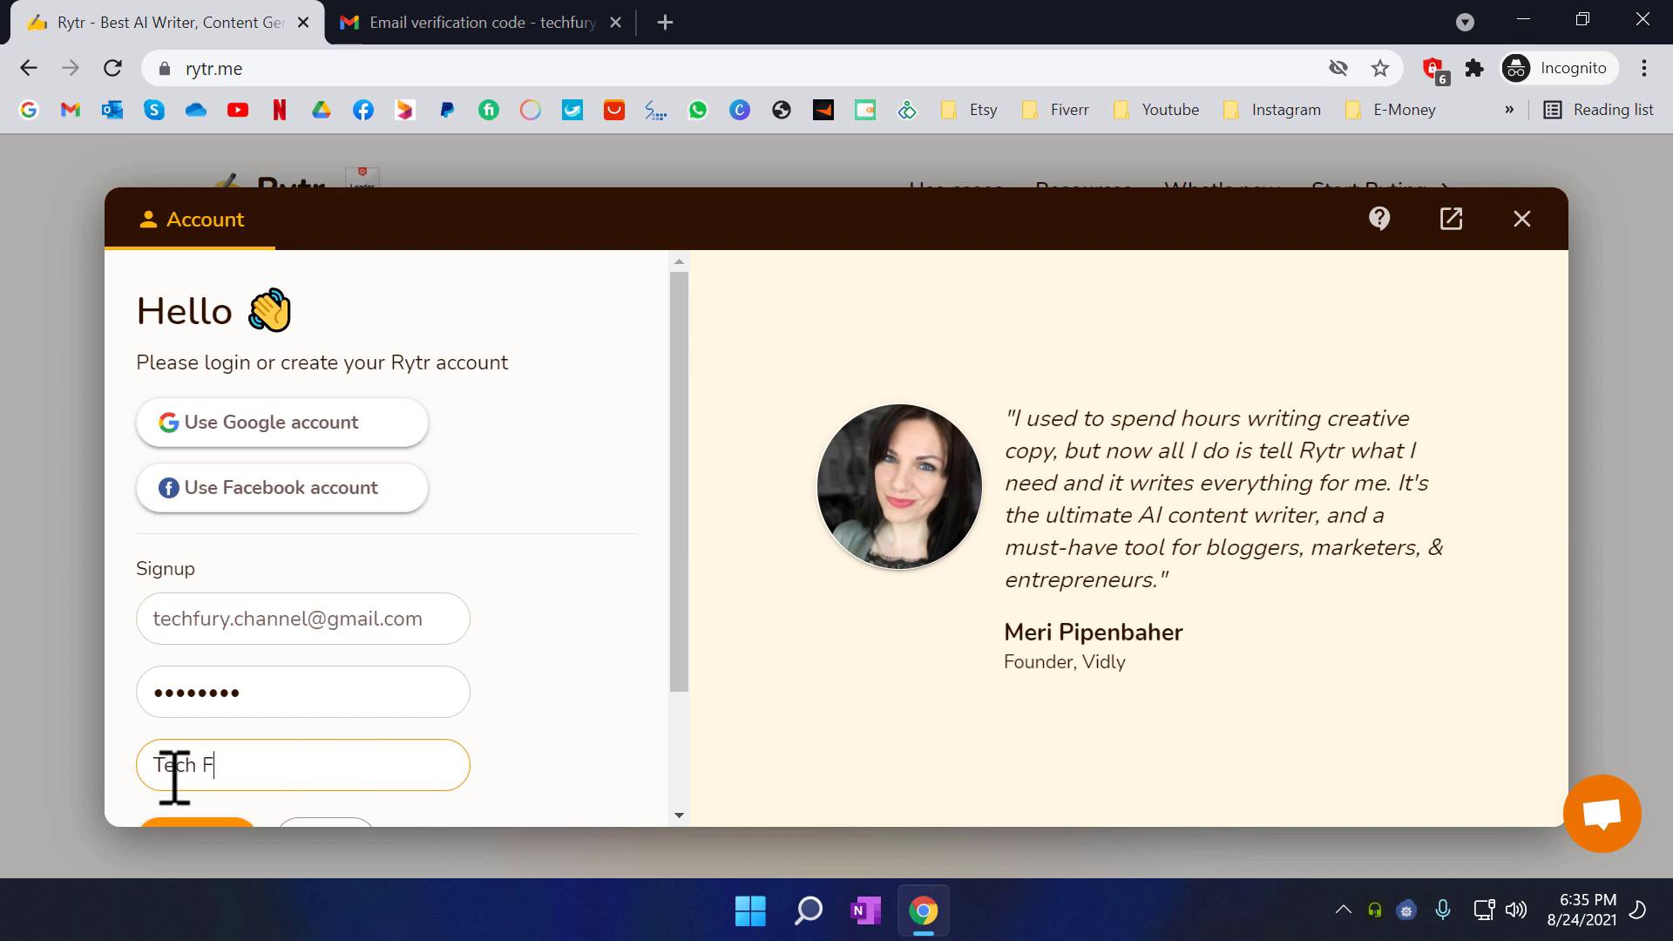
pyautogui.write('ury')
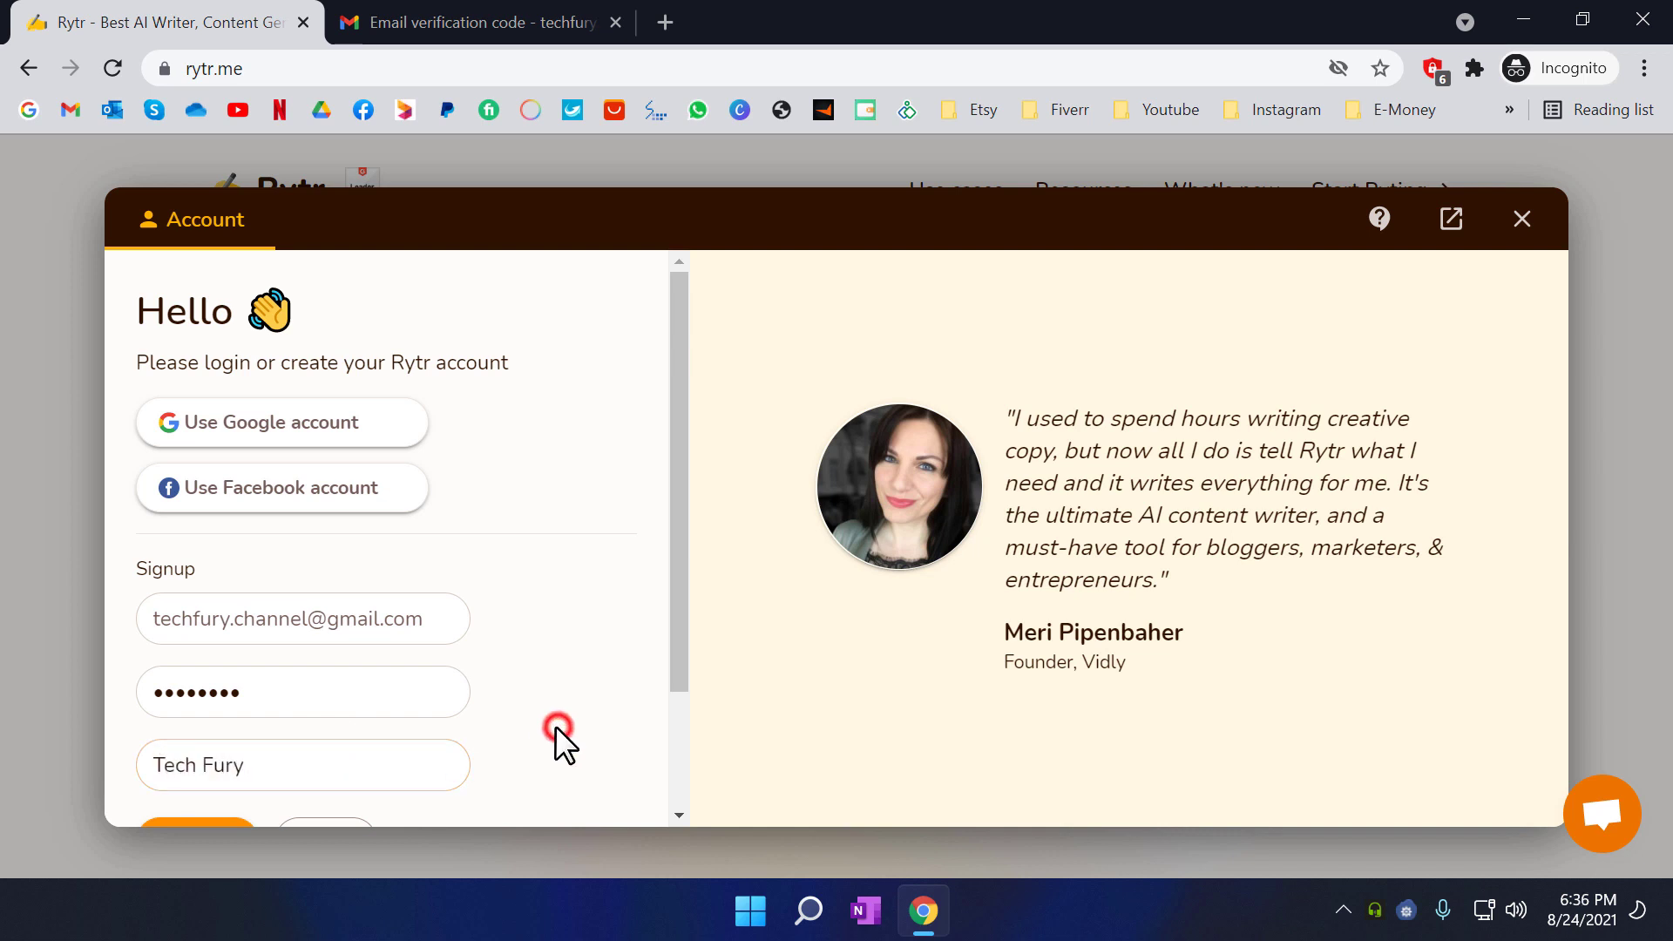
pyautogui.scroll(-3)
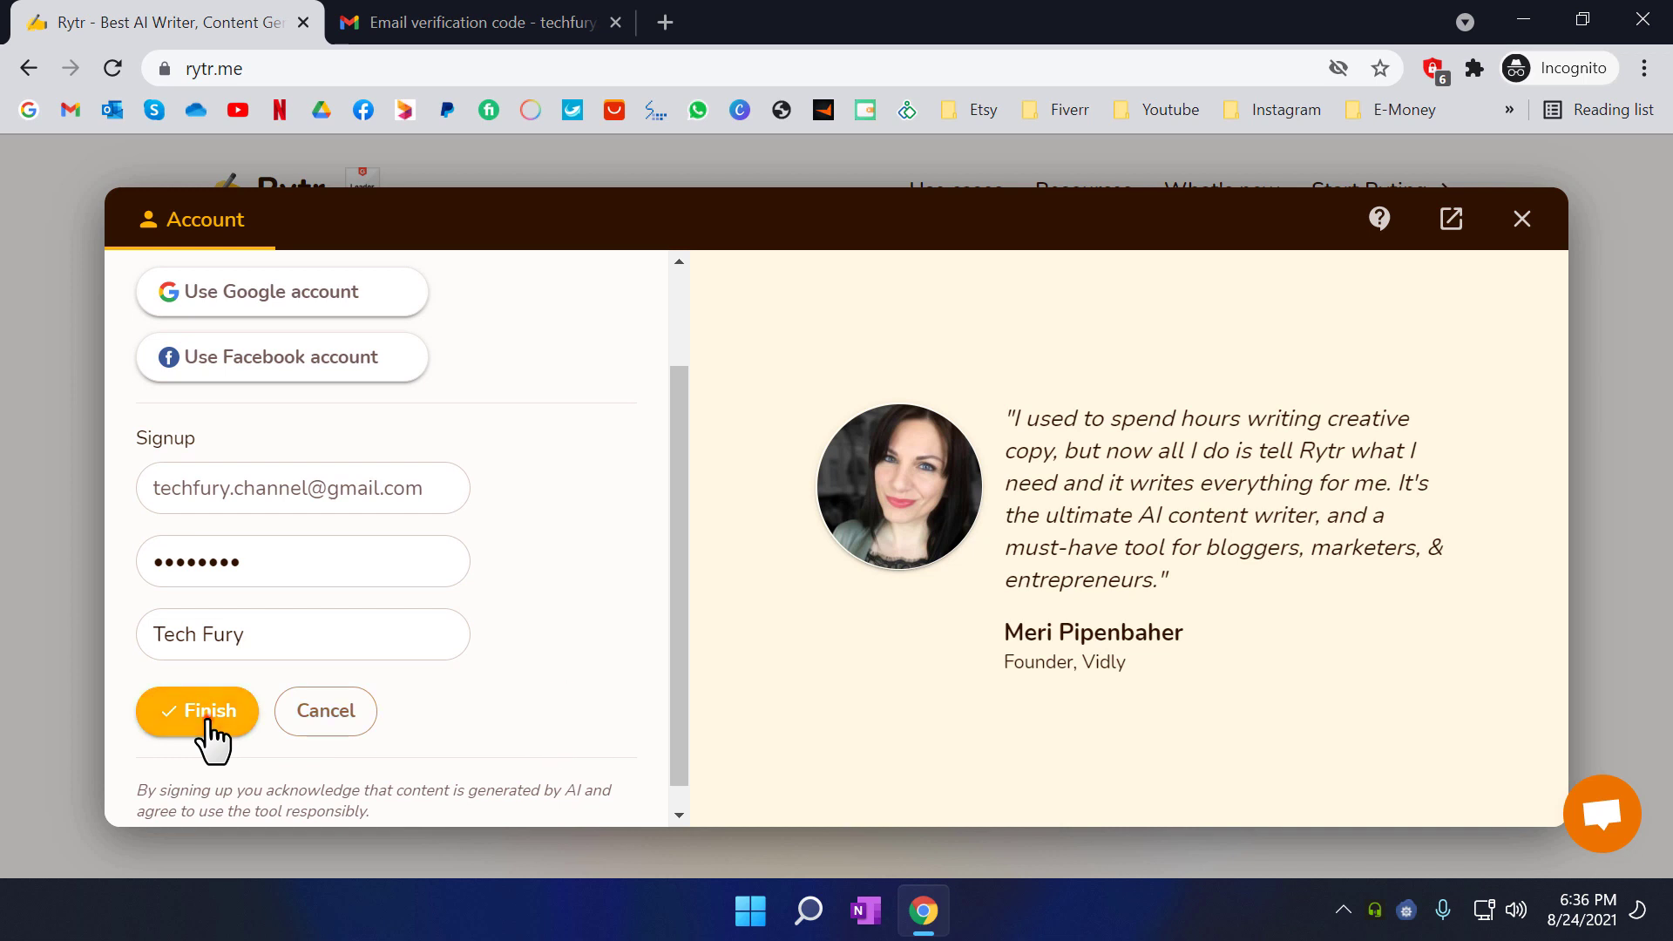
pyautogui.click(196, 710)
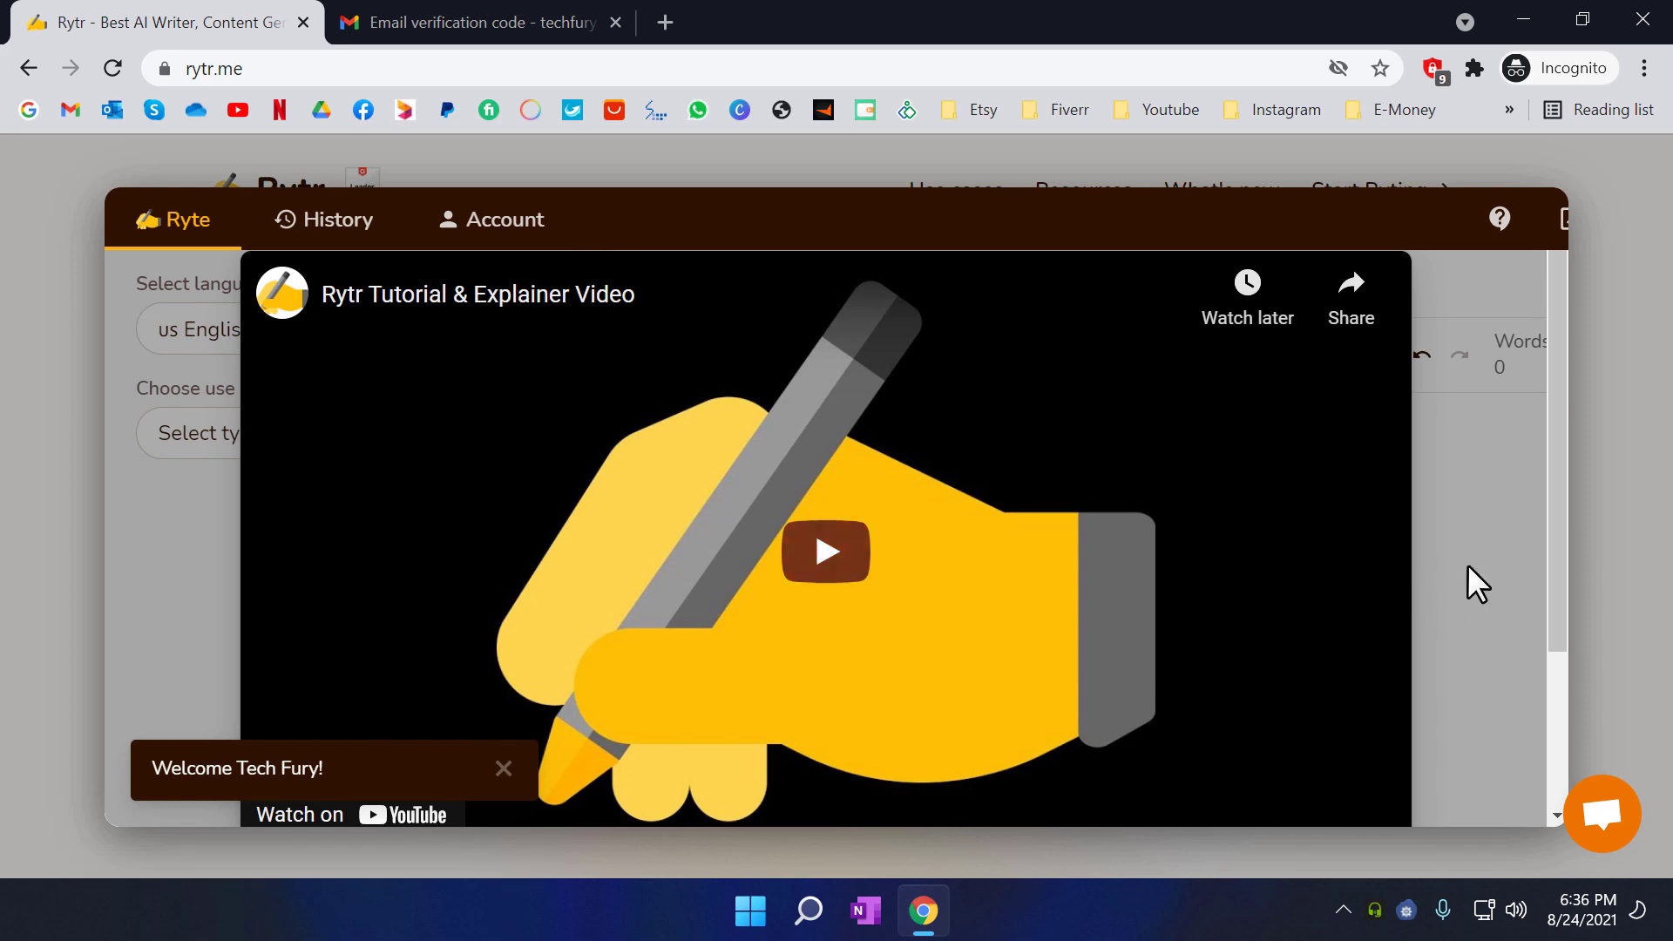
# Close the Rytr tutorial video popup to reveal the new document editor.
pyautogui.click(1466, 566)
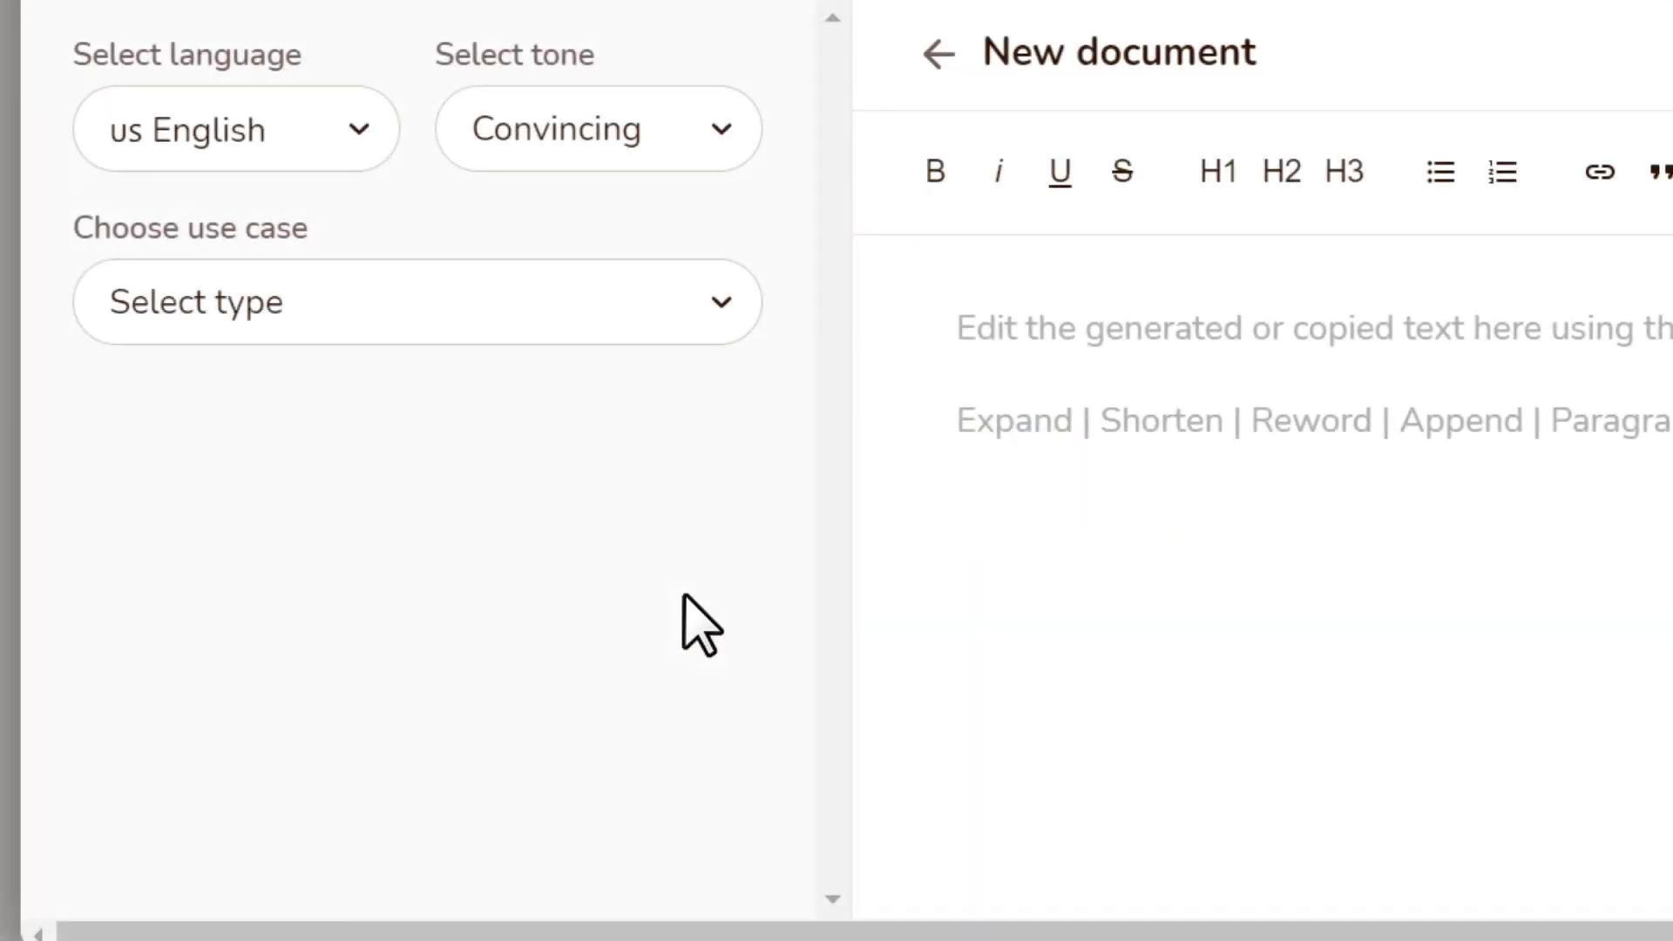
pyautogui.moveTo(1345, 933)
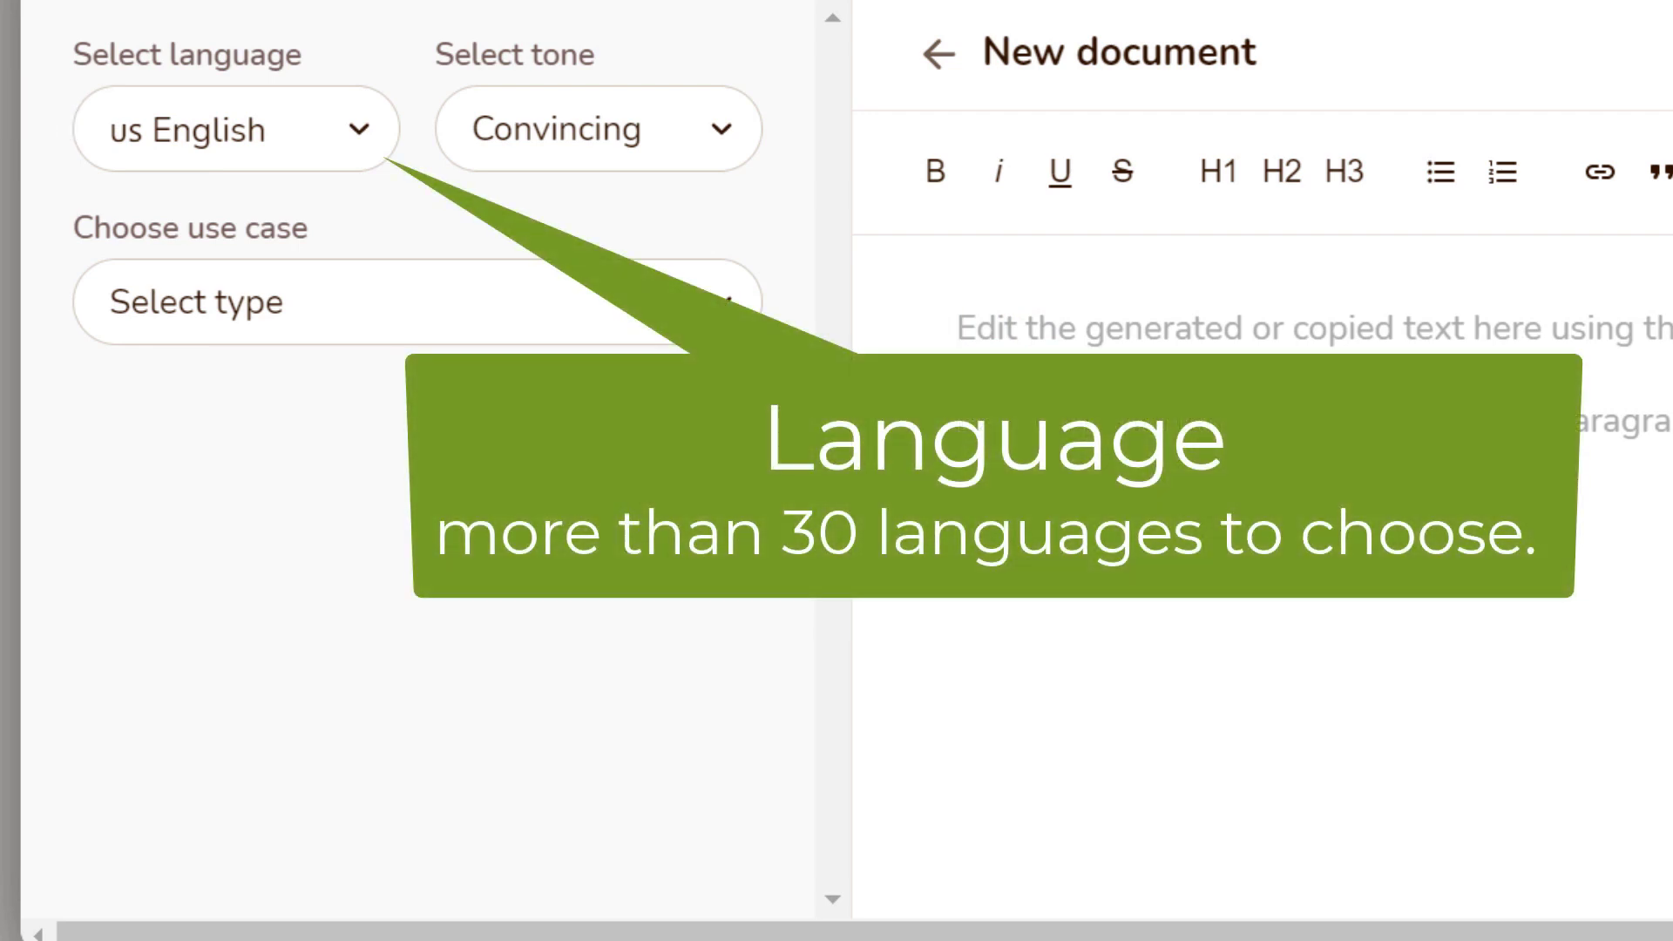
pyautogui.click(233, 129)
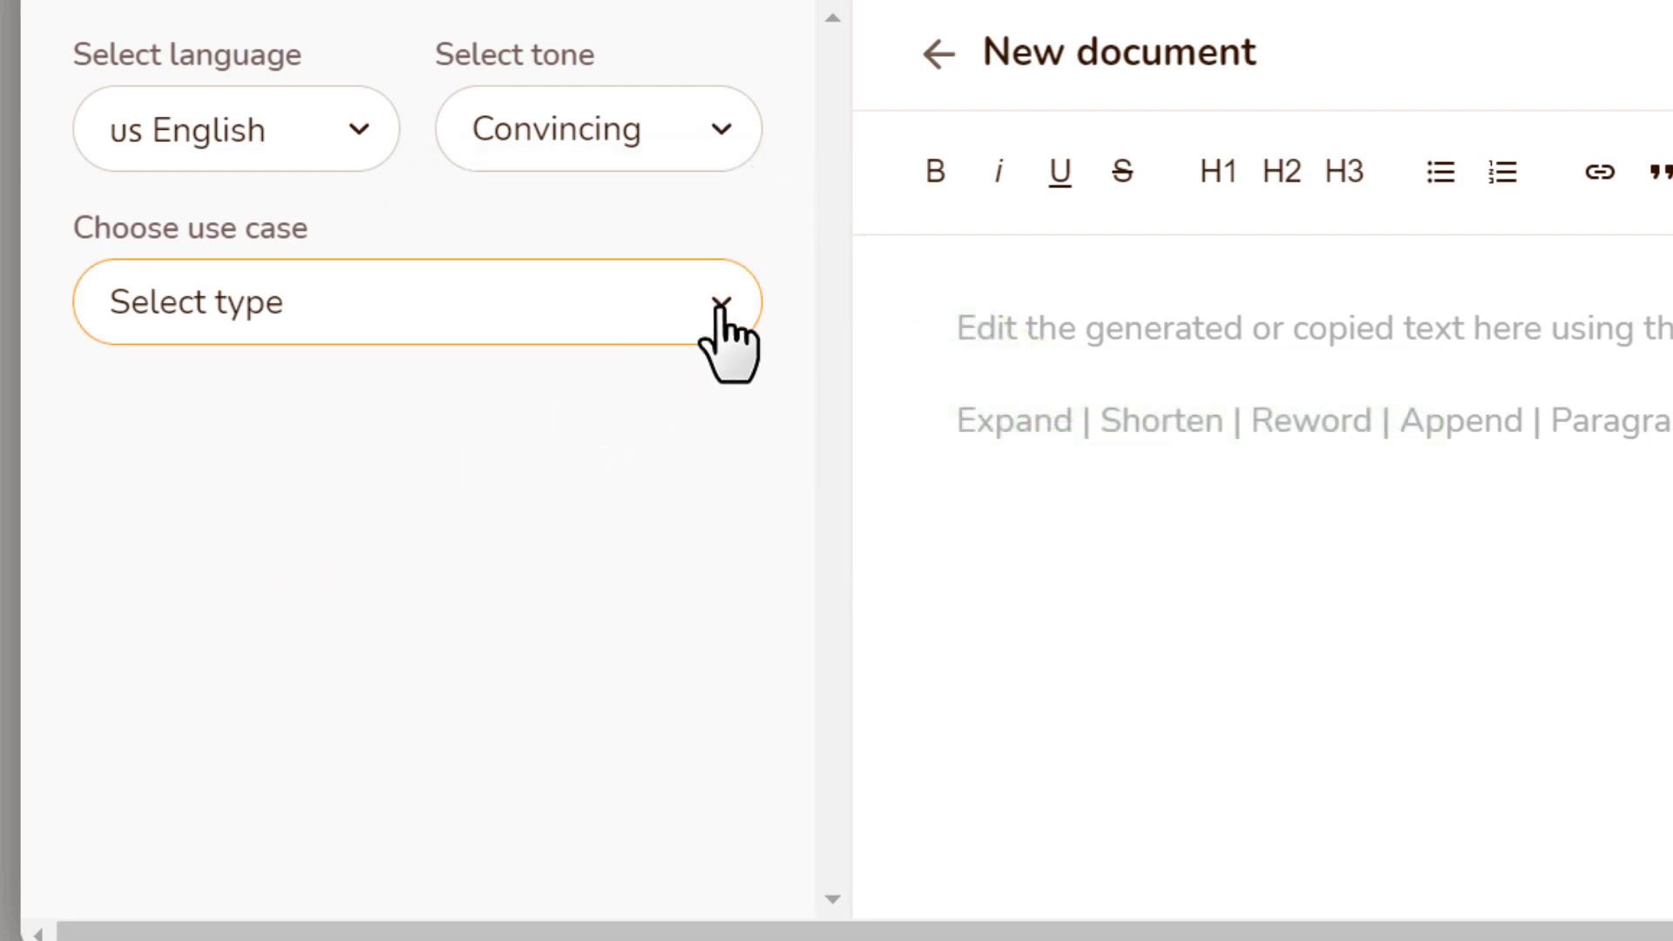
# Pick Blog Idea & Outline from the use case list.
pyautogui.click(416, 302)
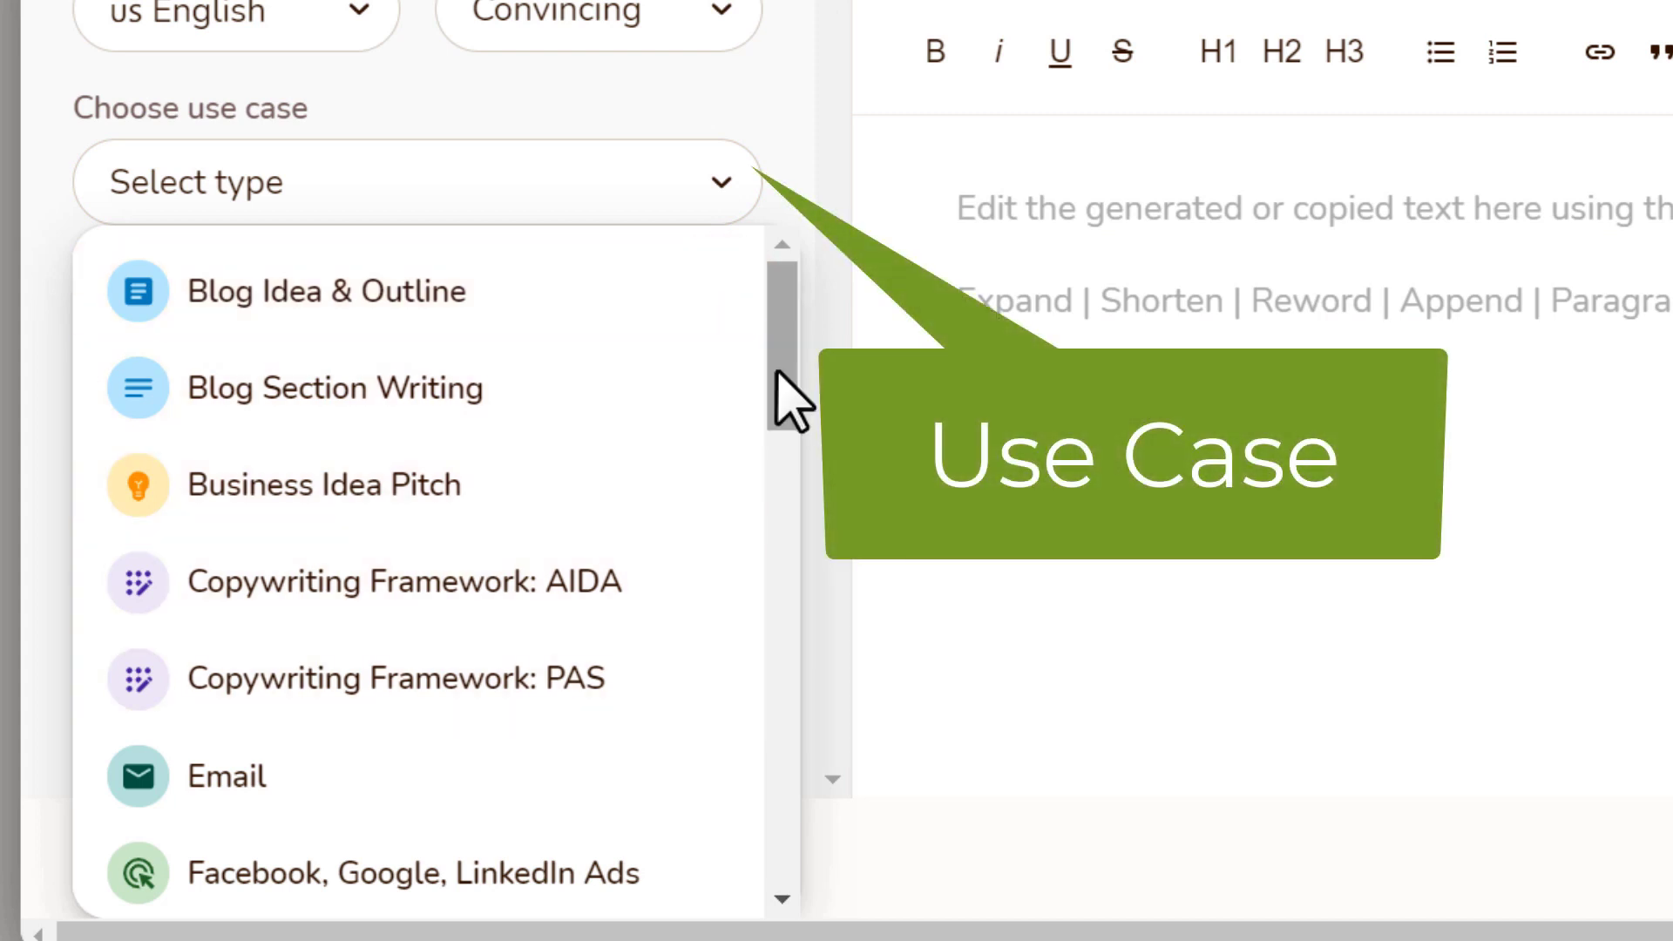
pyautogui.scroll(-3)
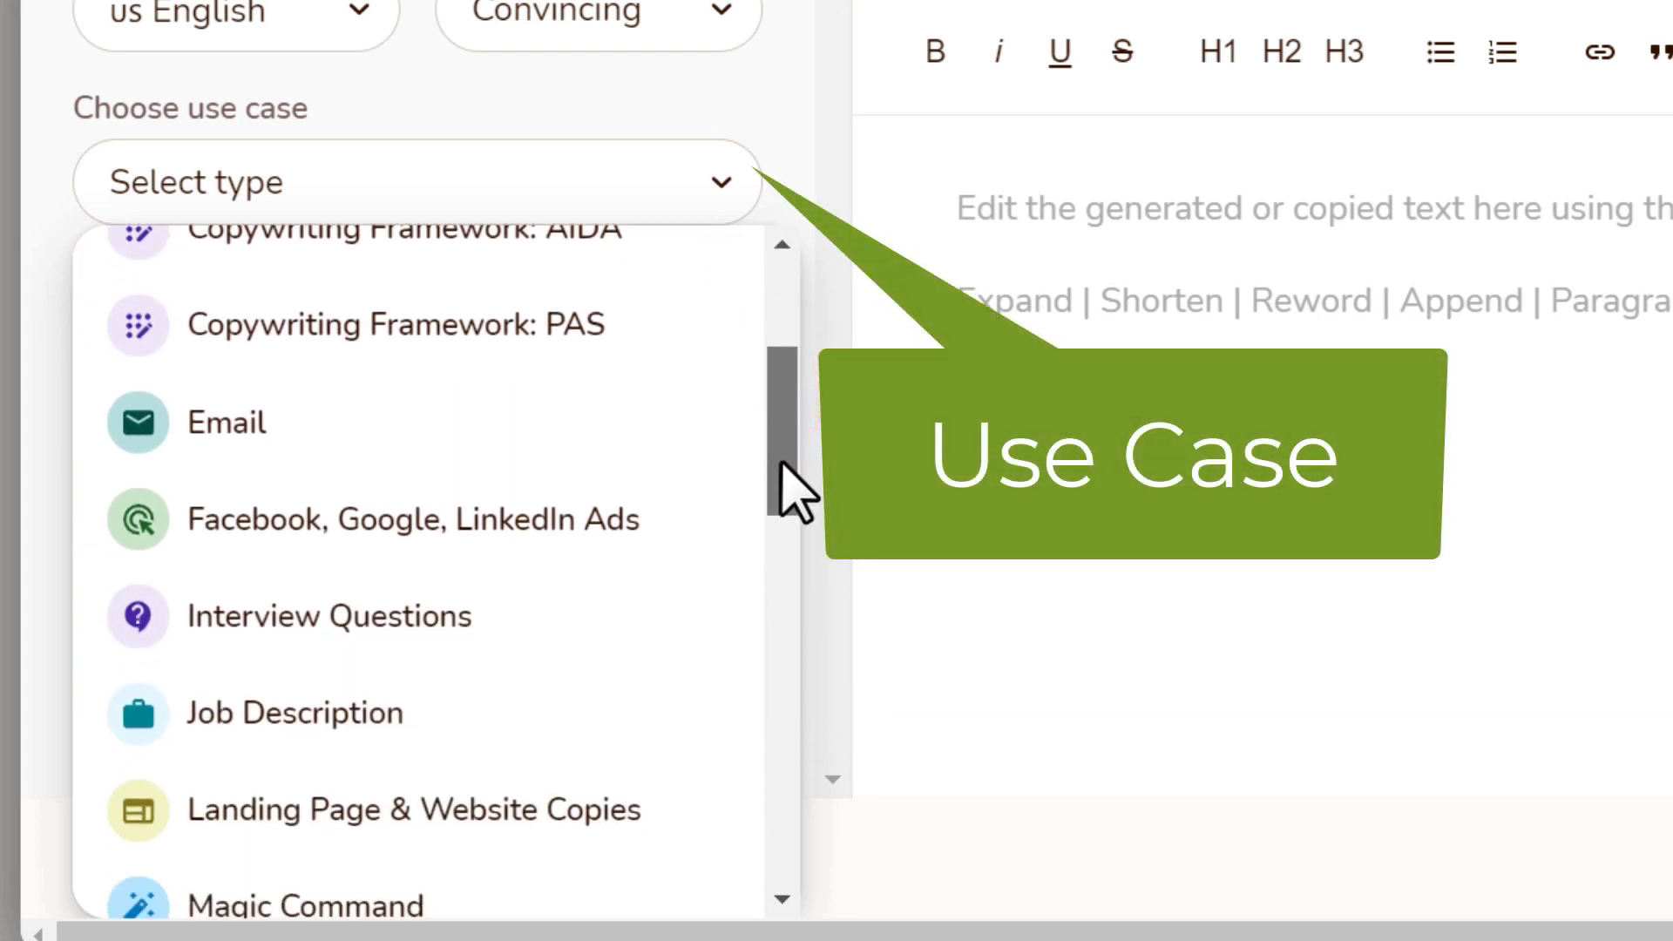
pyautogui.scroll(-3)
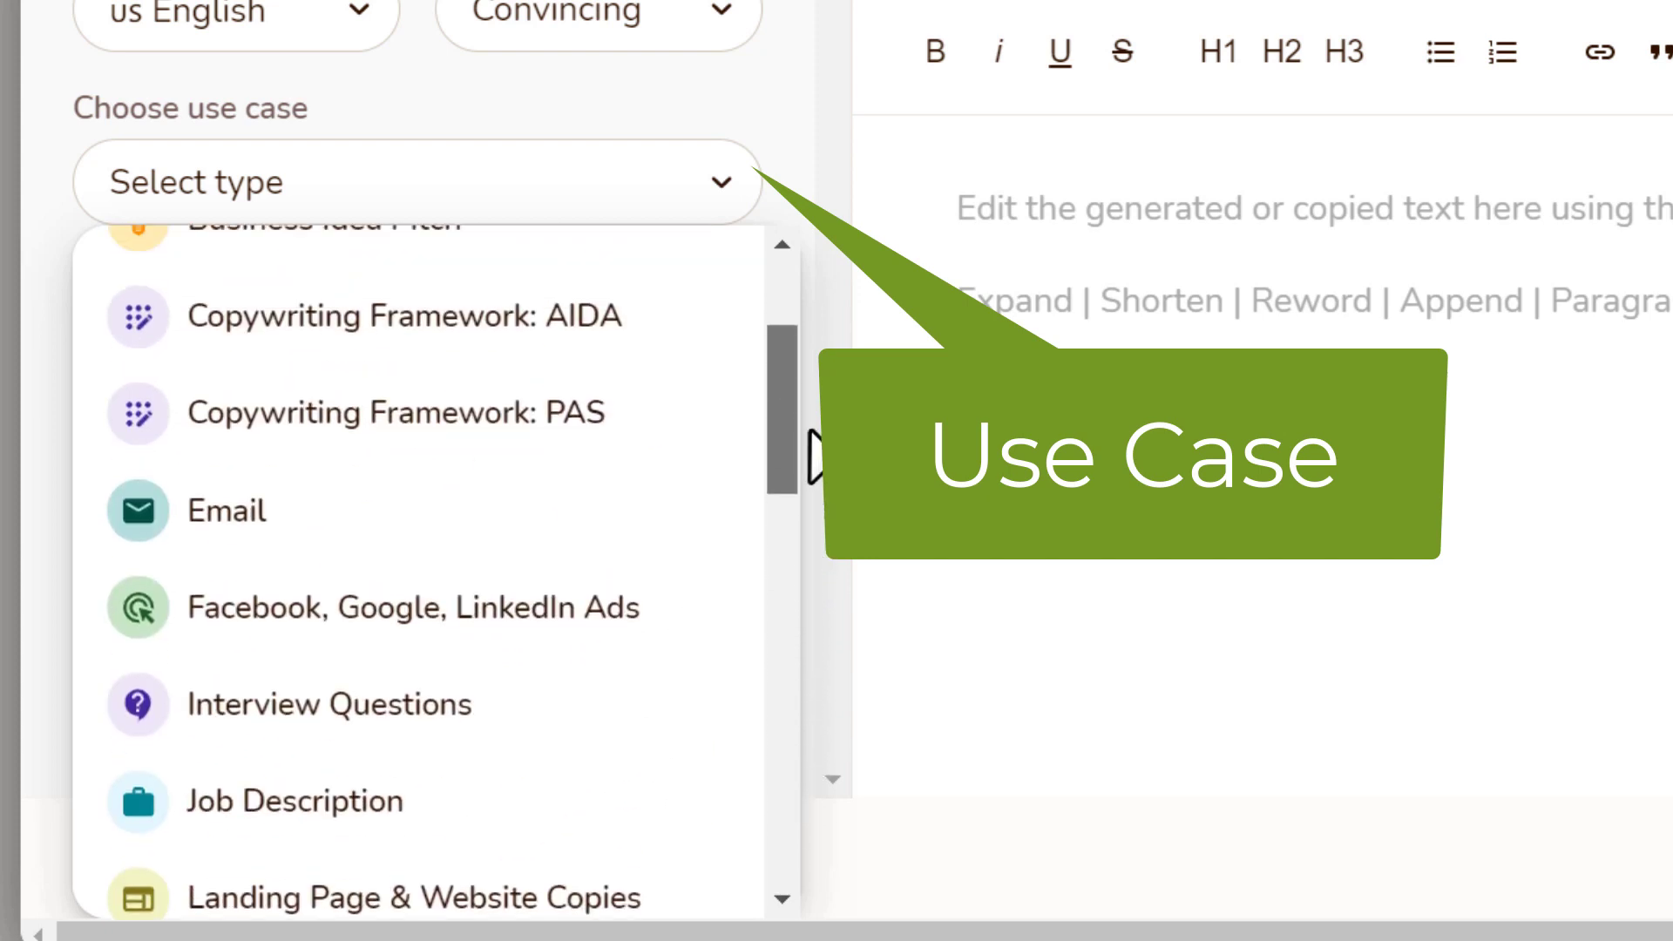
pyautogui.scroll(3)
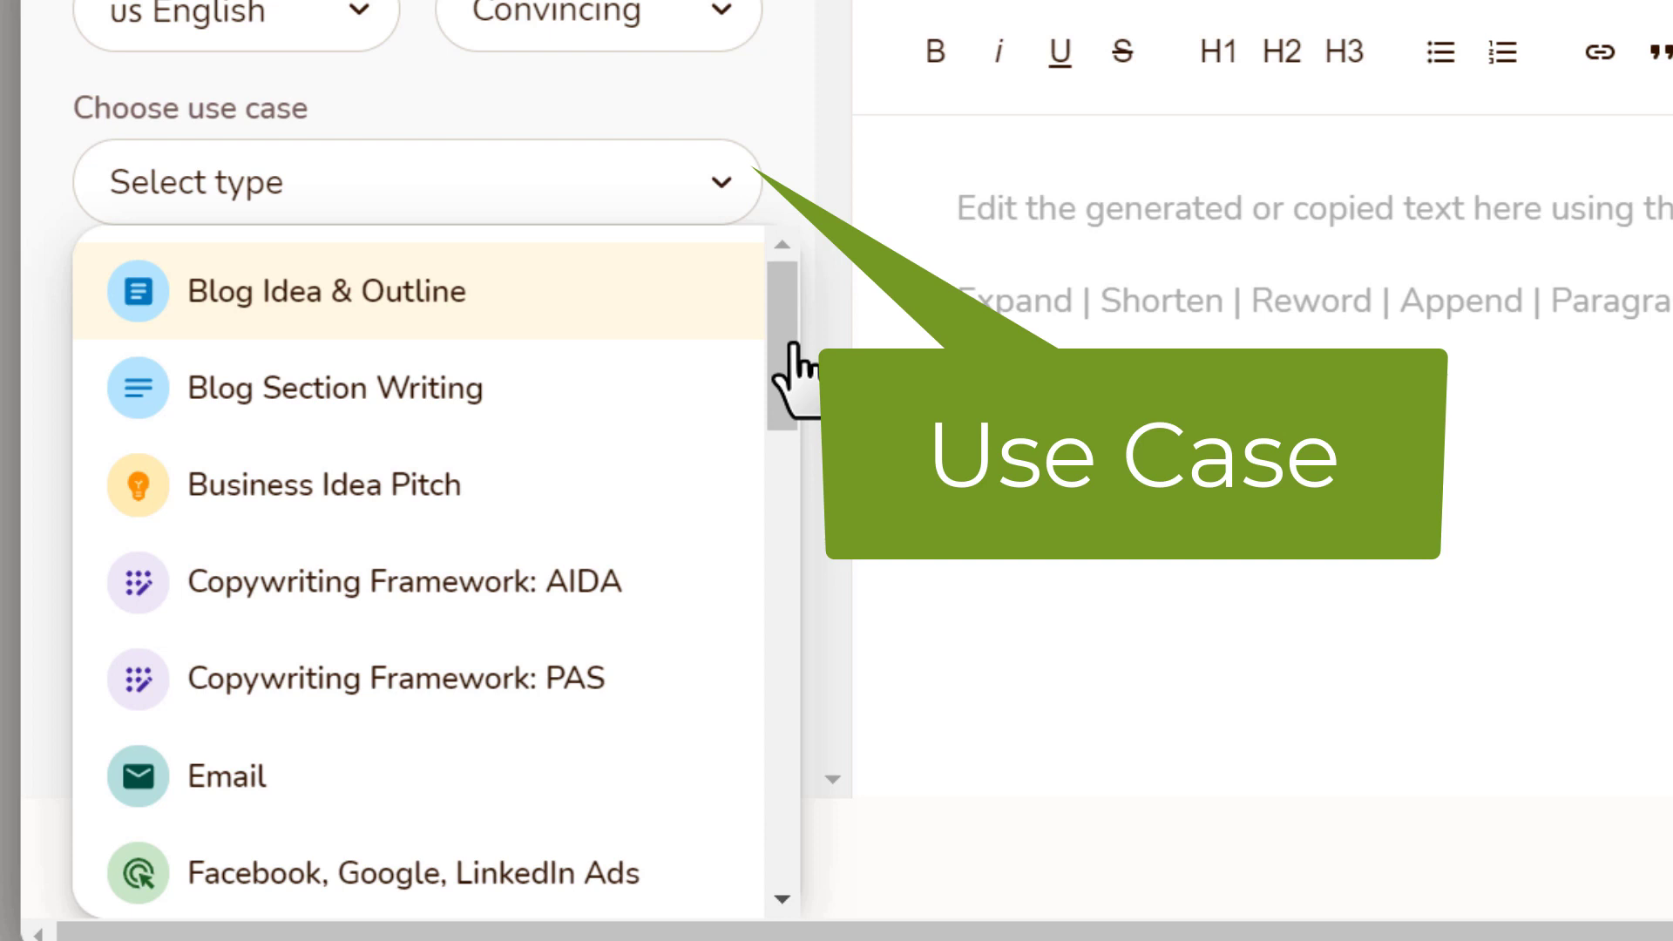
pyautogui.click(325, 291)
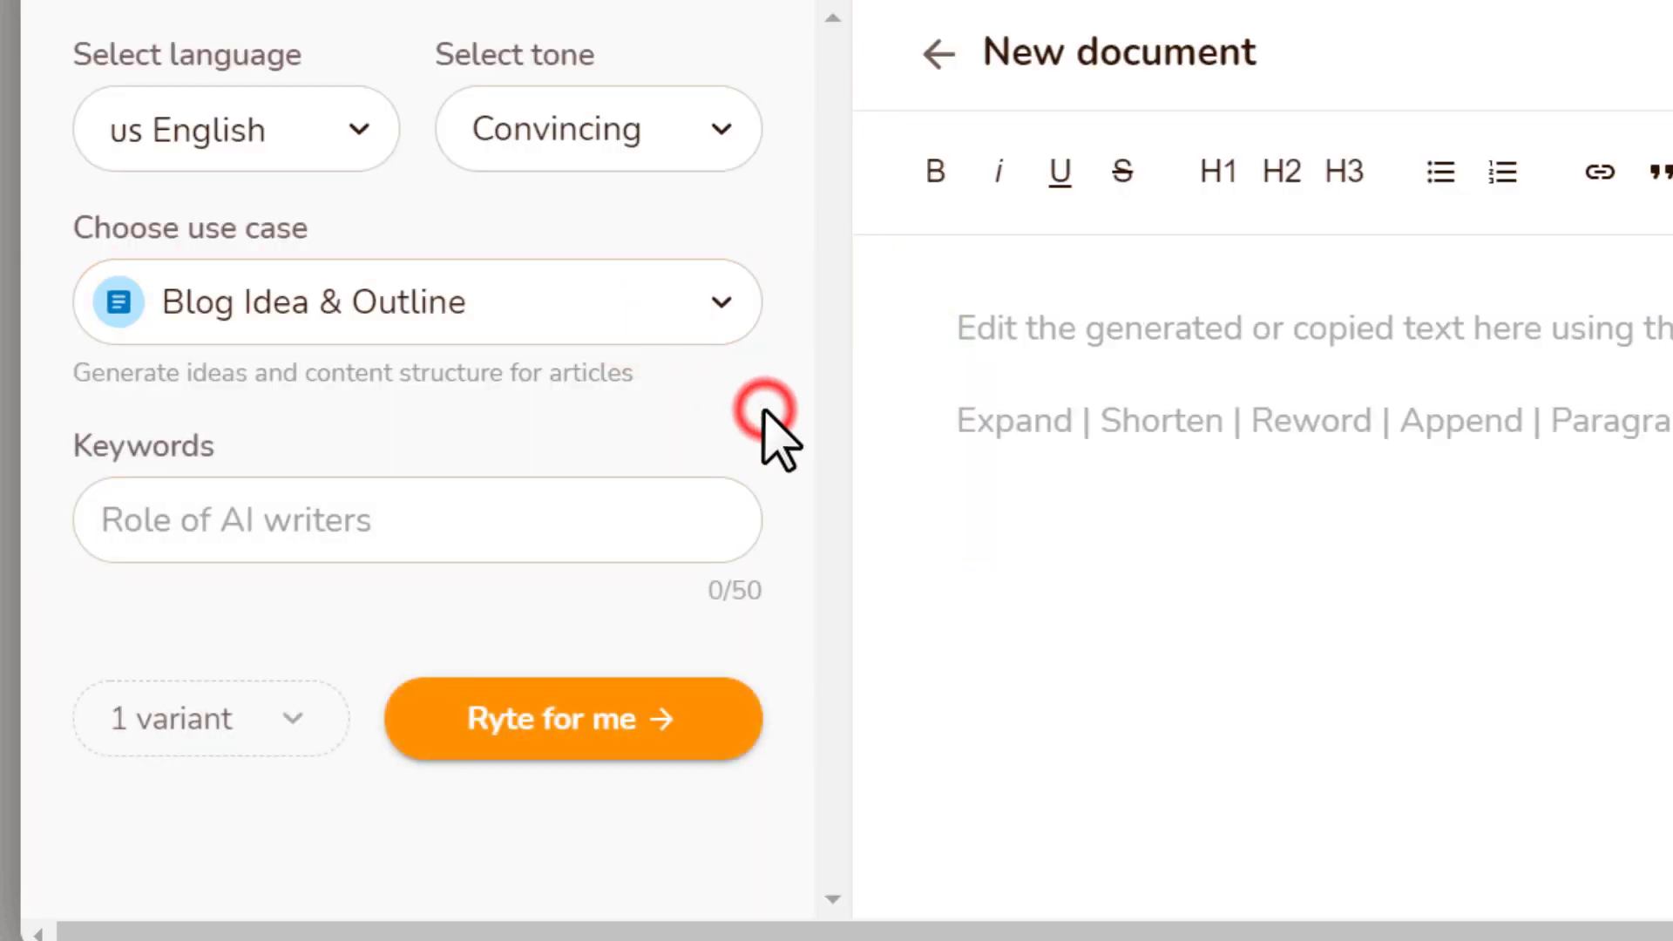
# Enter the keyword 'trekking' and generate a blog title and outline.
pyautogui.click(417, 521)
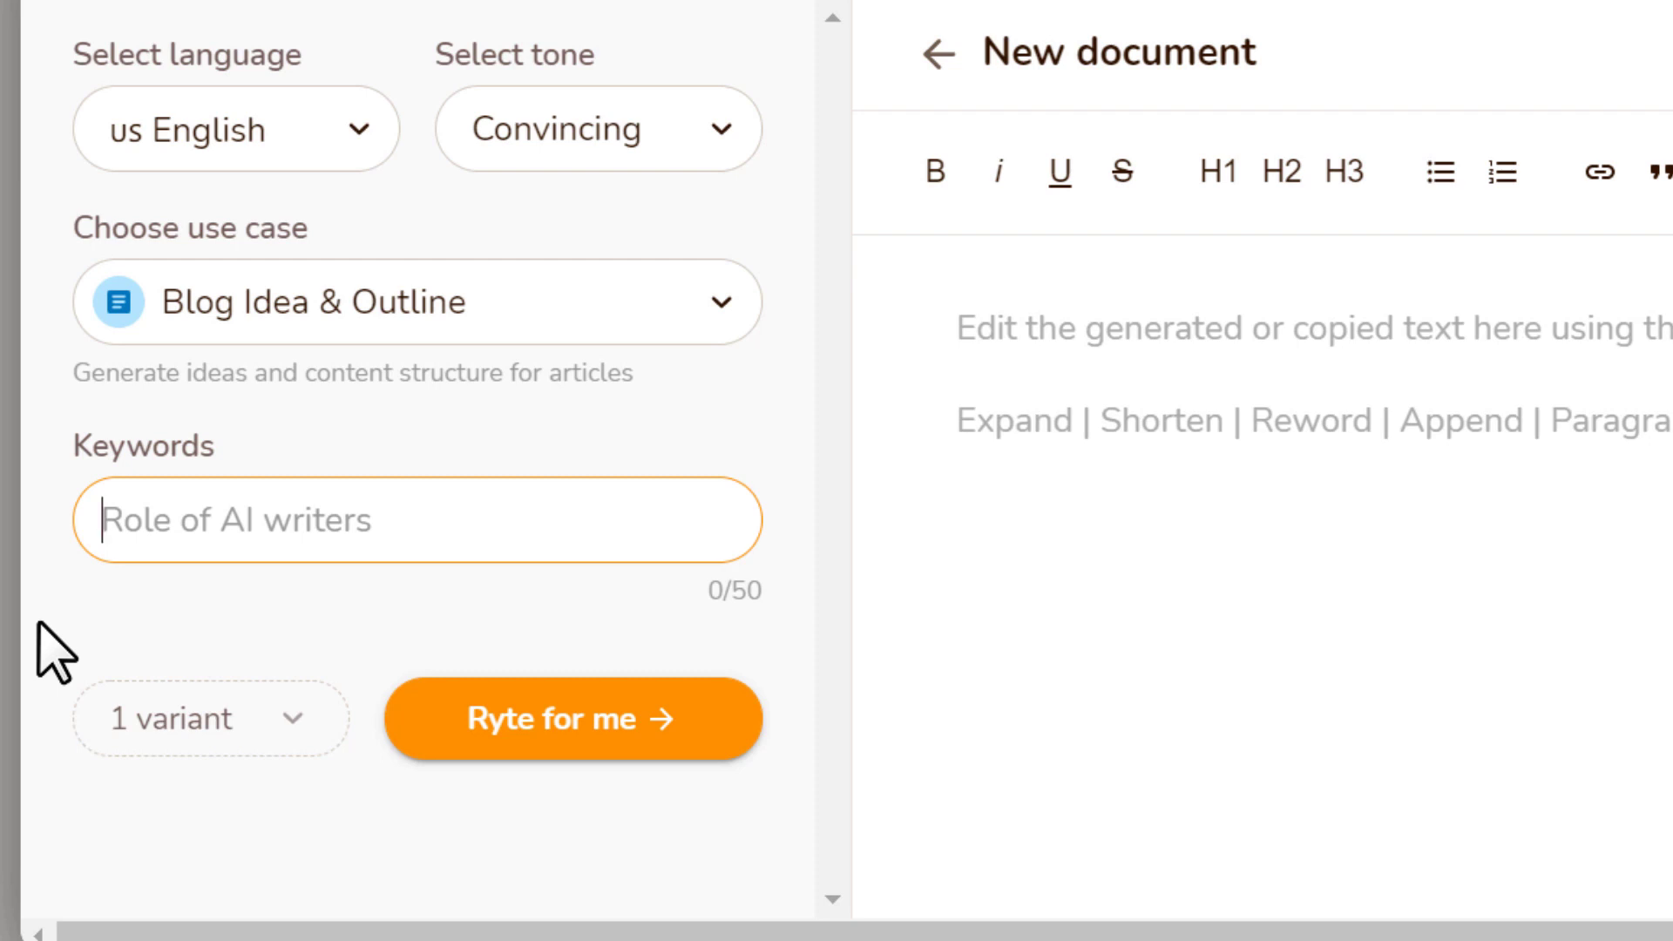
pyautogui.write('tred')
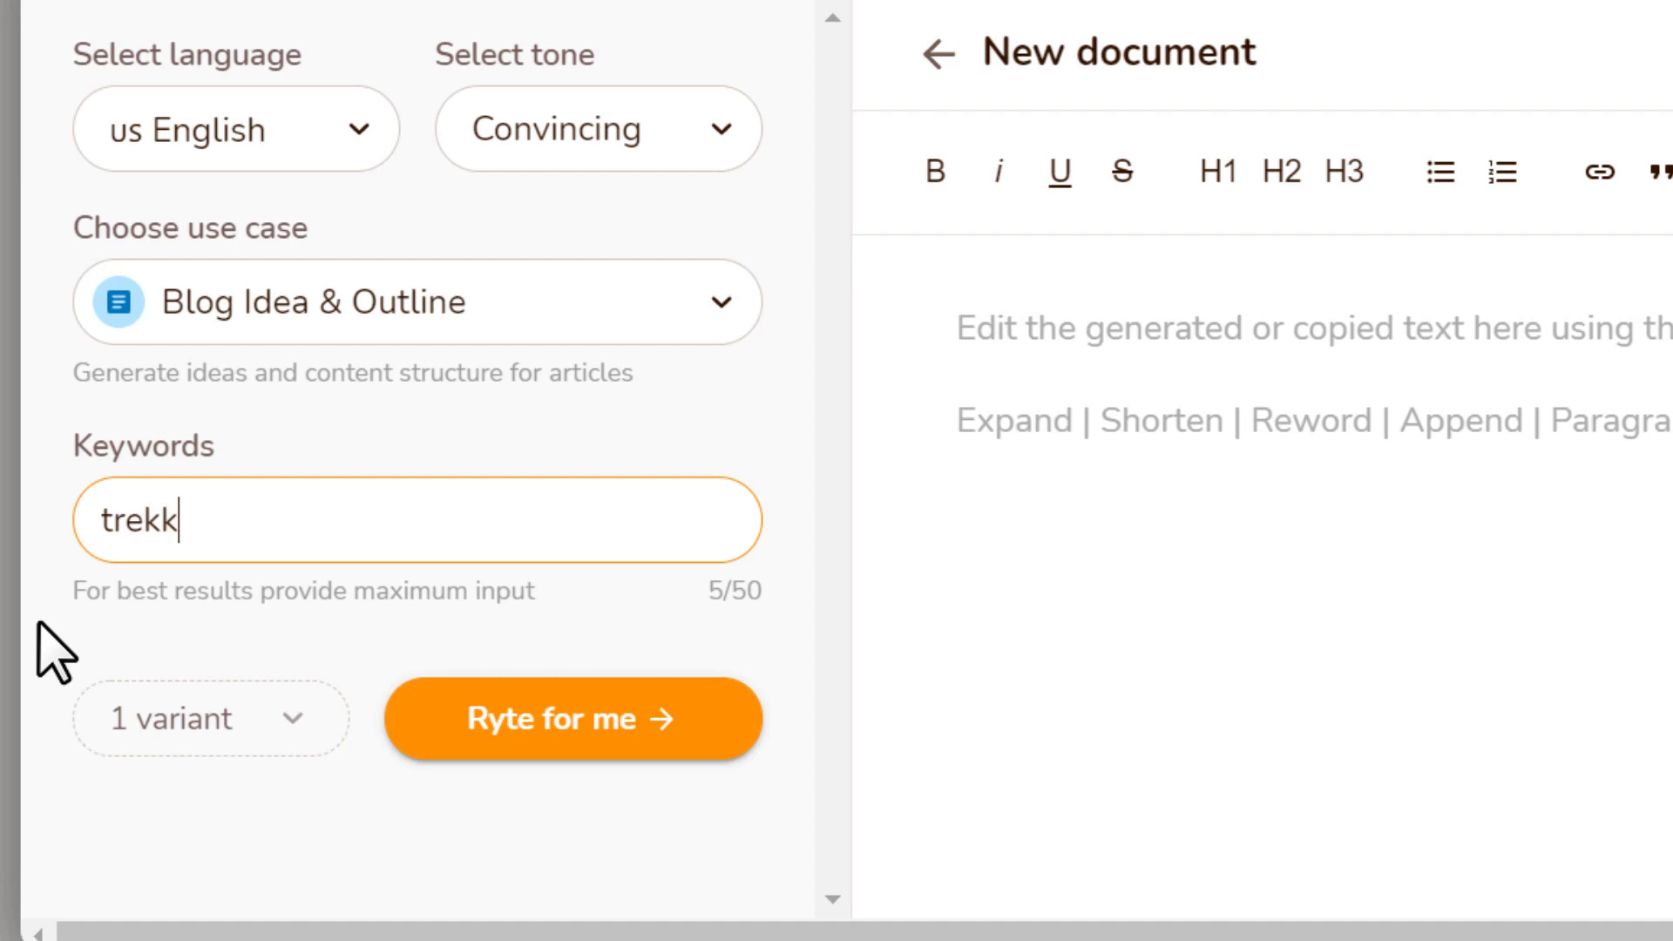
pyautogui.write('ing')
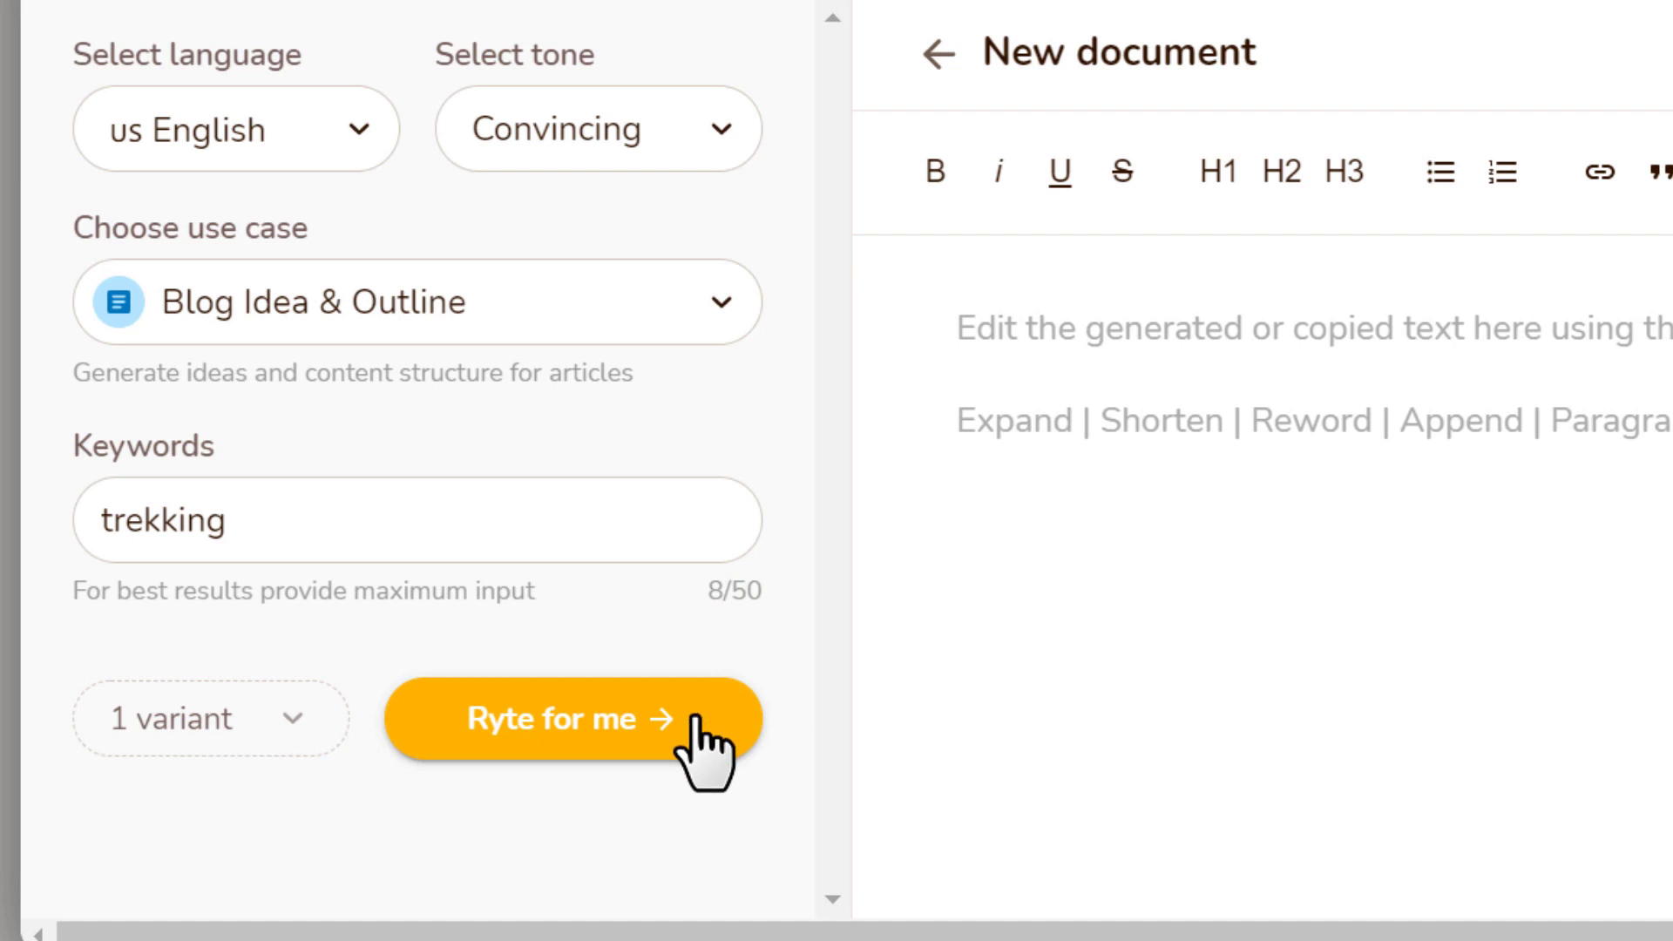
pyautogui.click(571, 718)
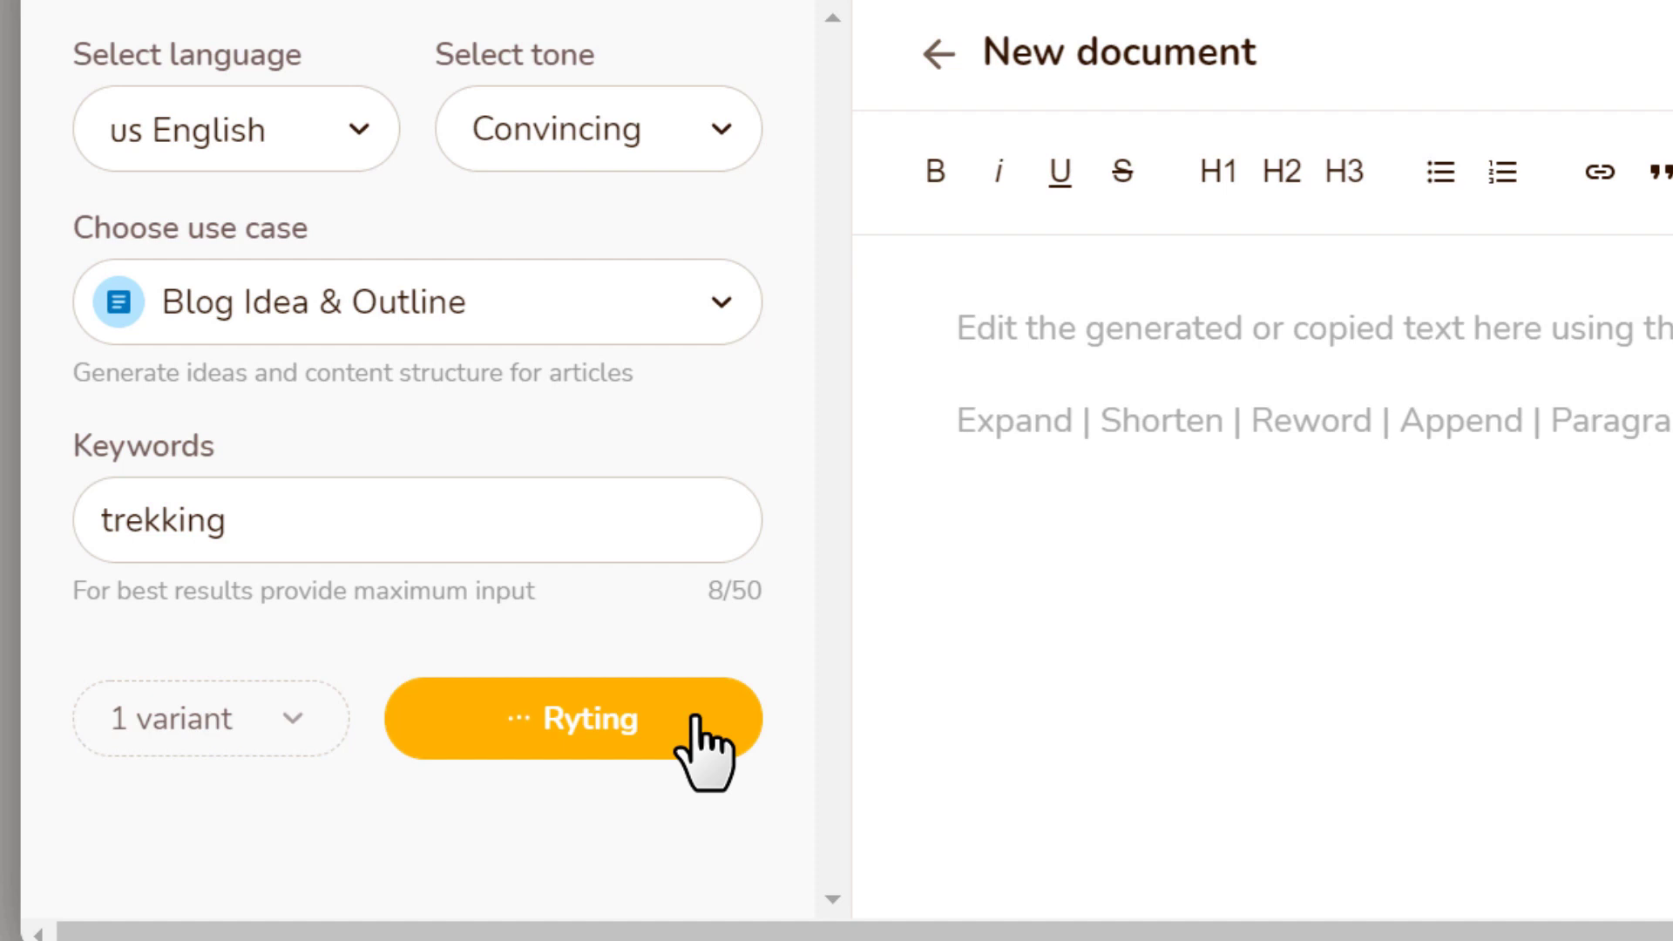
pyautogui.click(572, 718)
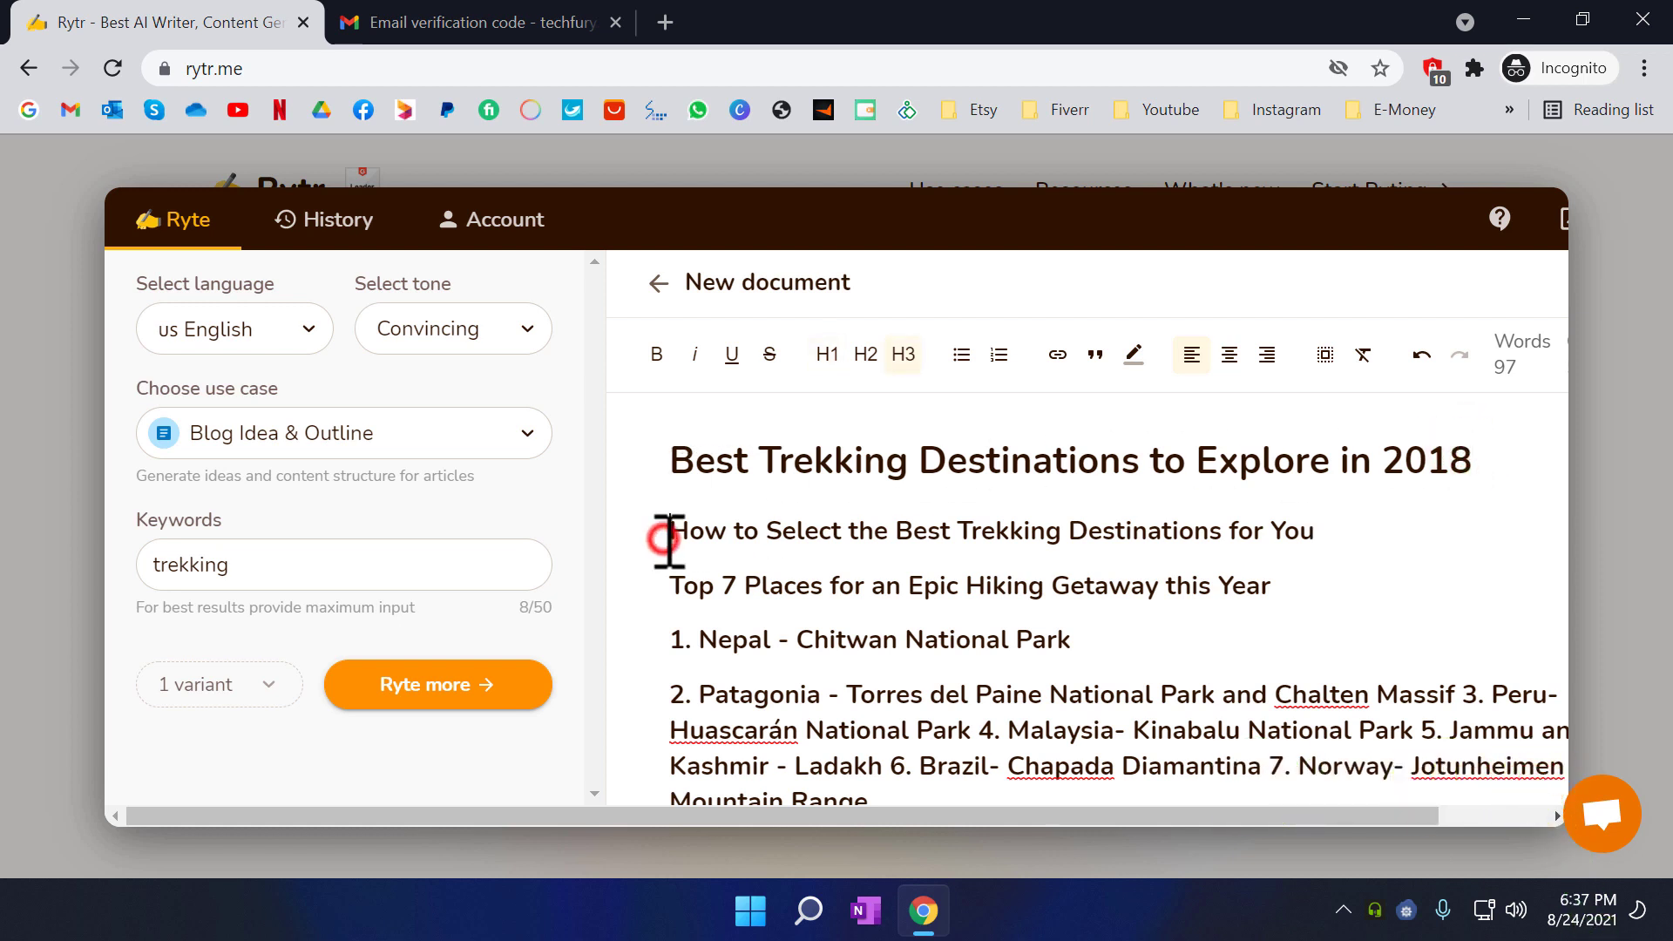
pyautogui.moveTo(1306, 532)
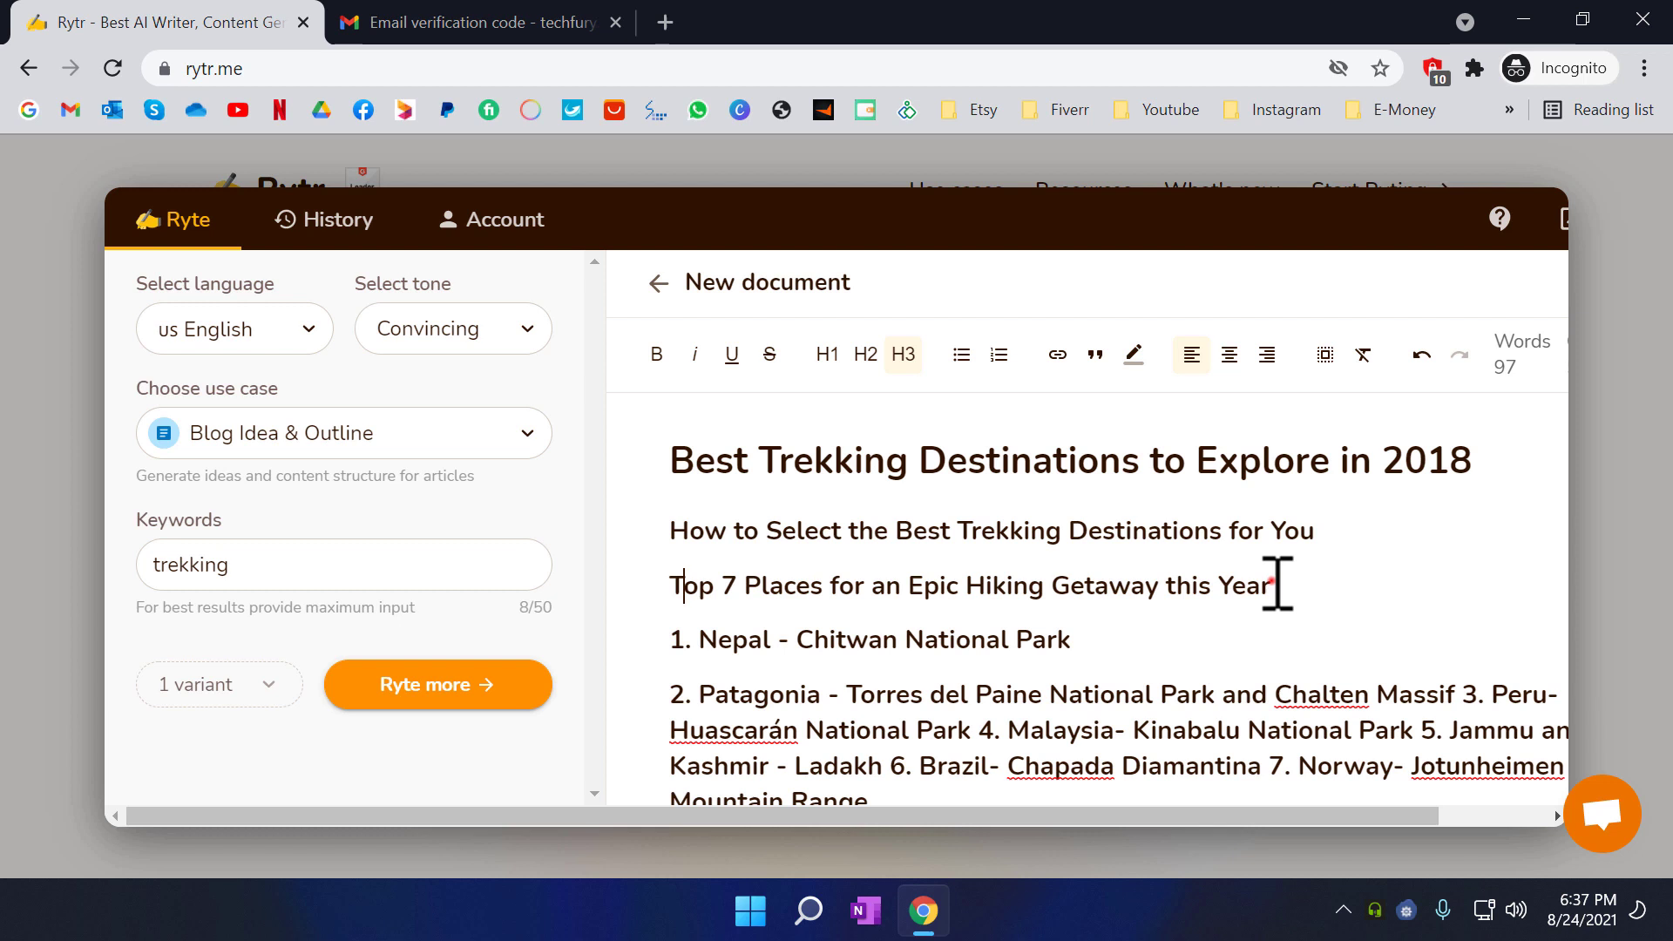
# Undo the paragraphs generated under the 'How to Select' heading.
pyautogui.scroll(-3)
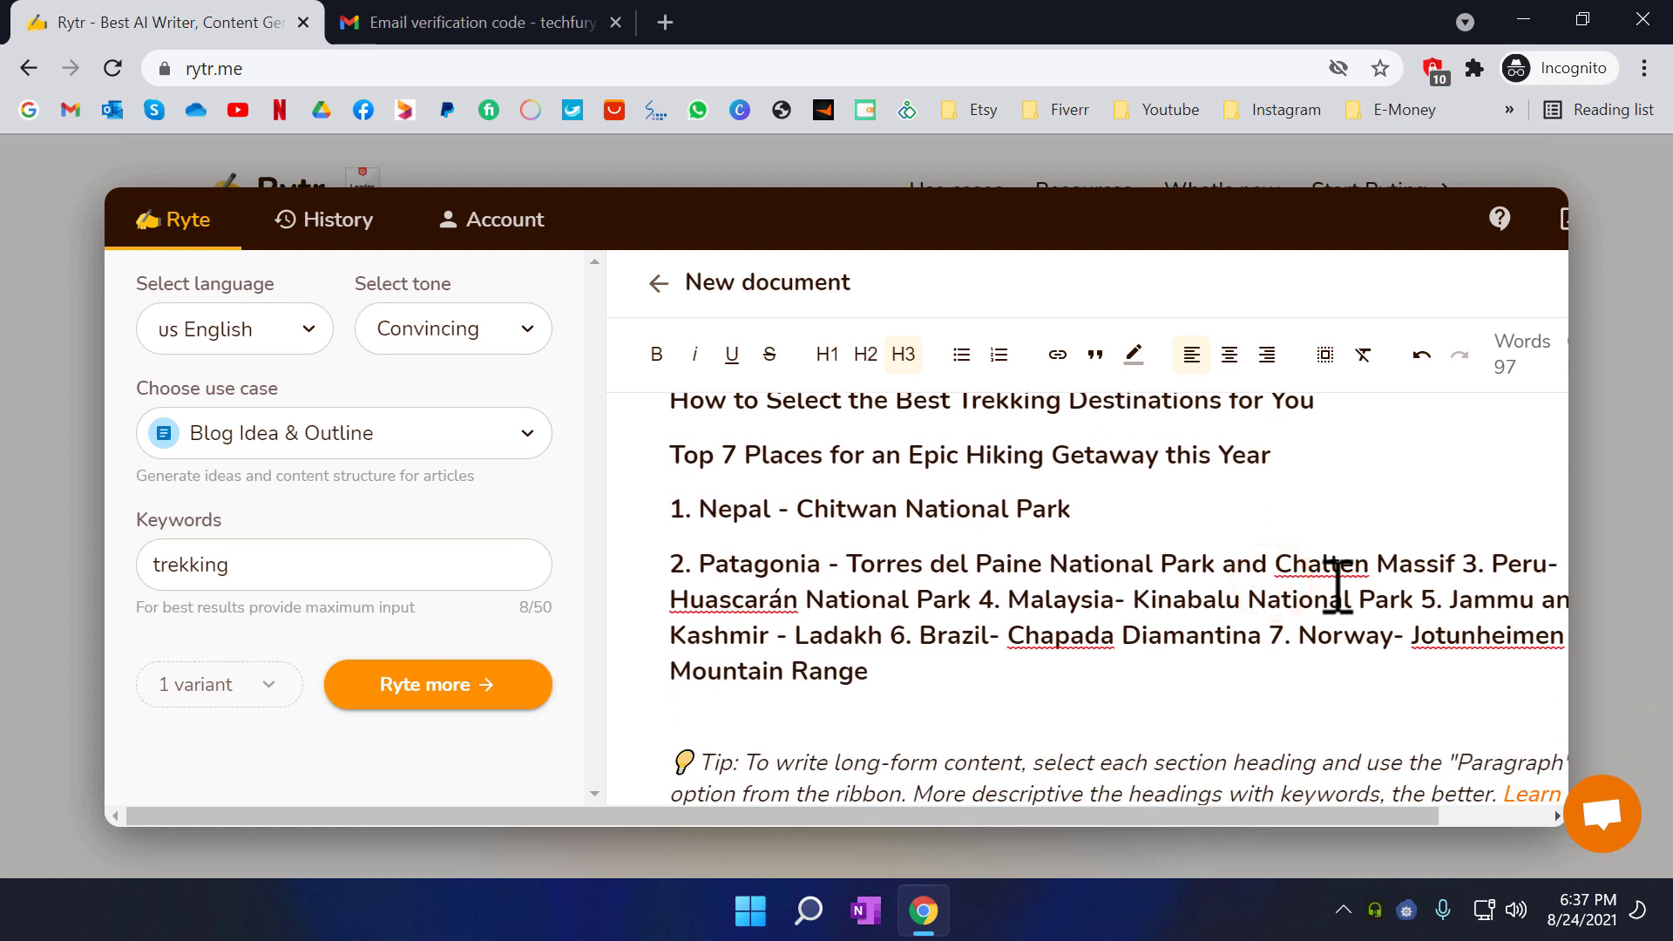
pyautogui.scroll(3)
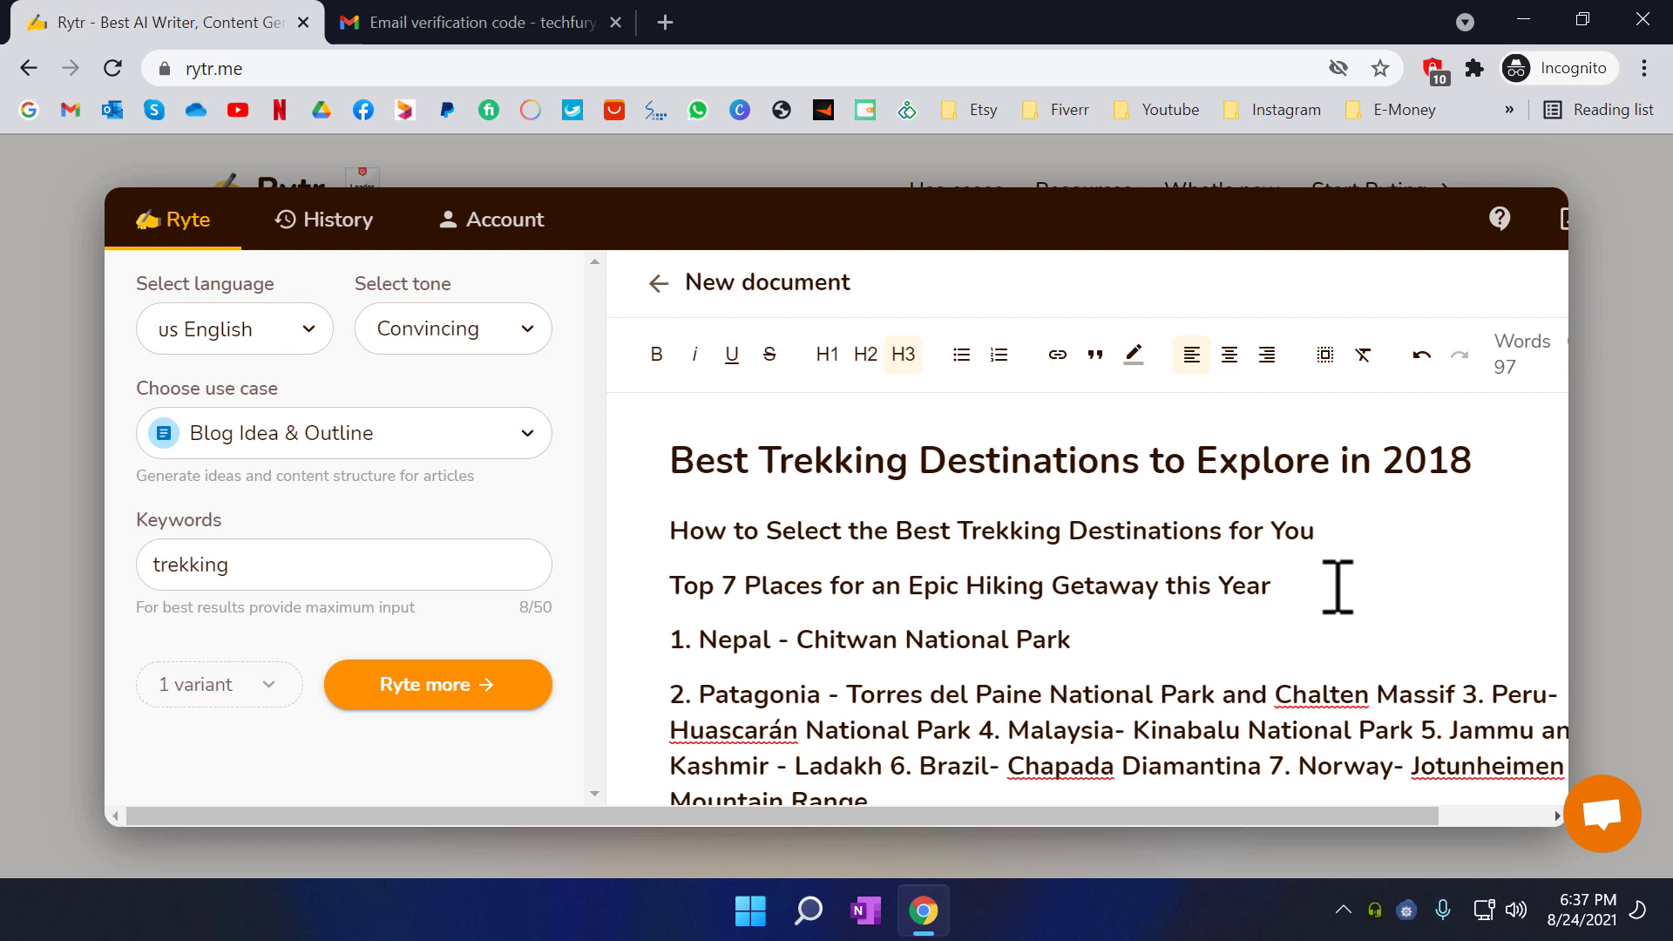
pyautogui.moveTo(670, 534)
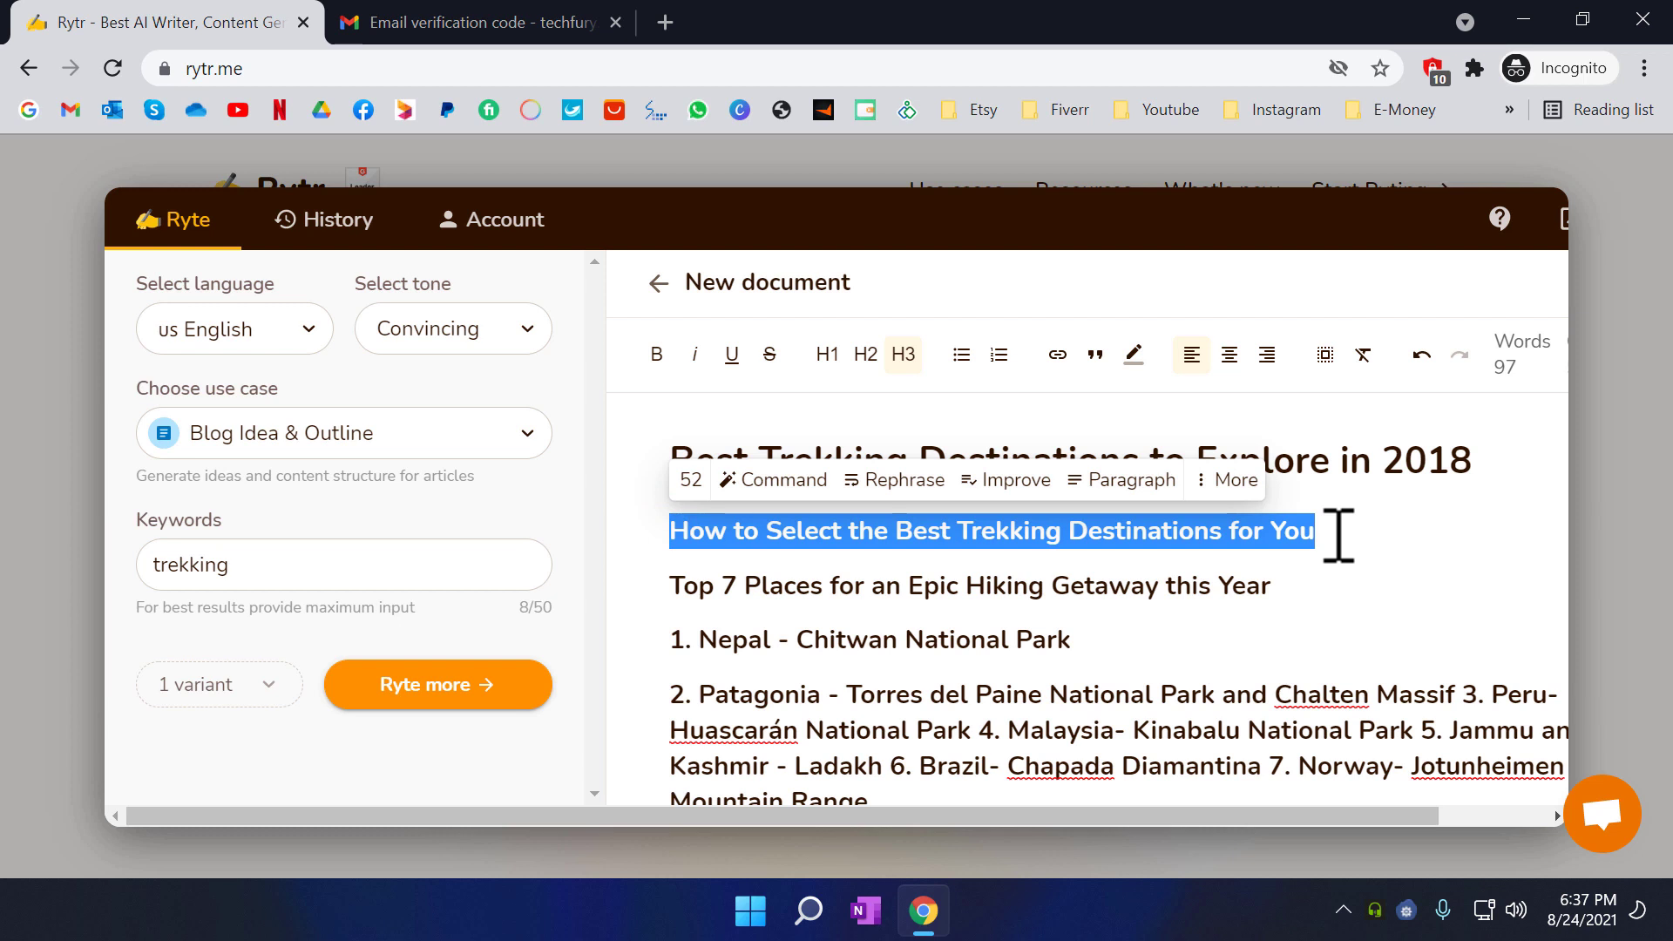
pyautogui.moveTo(1130, 480)
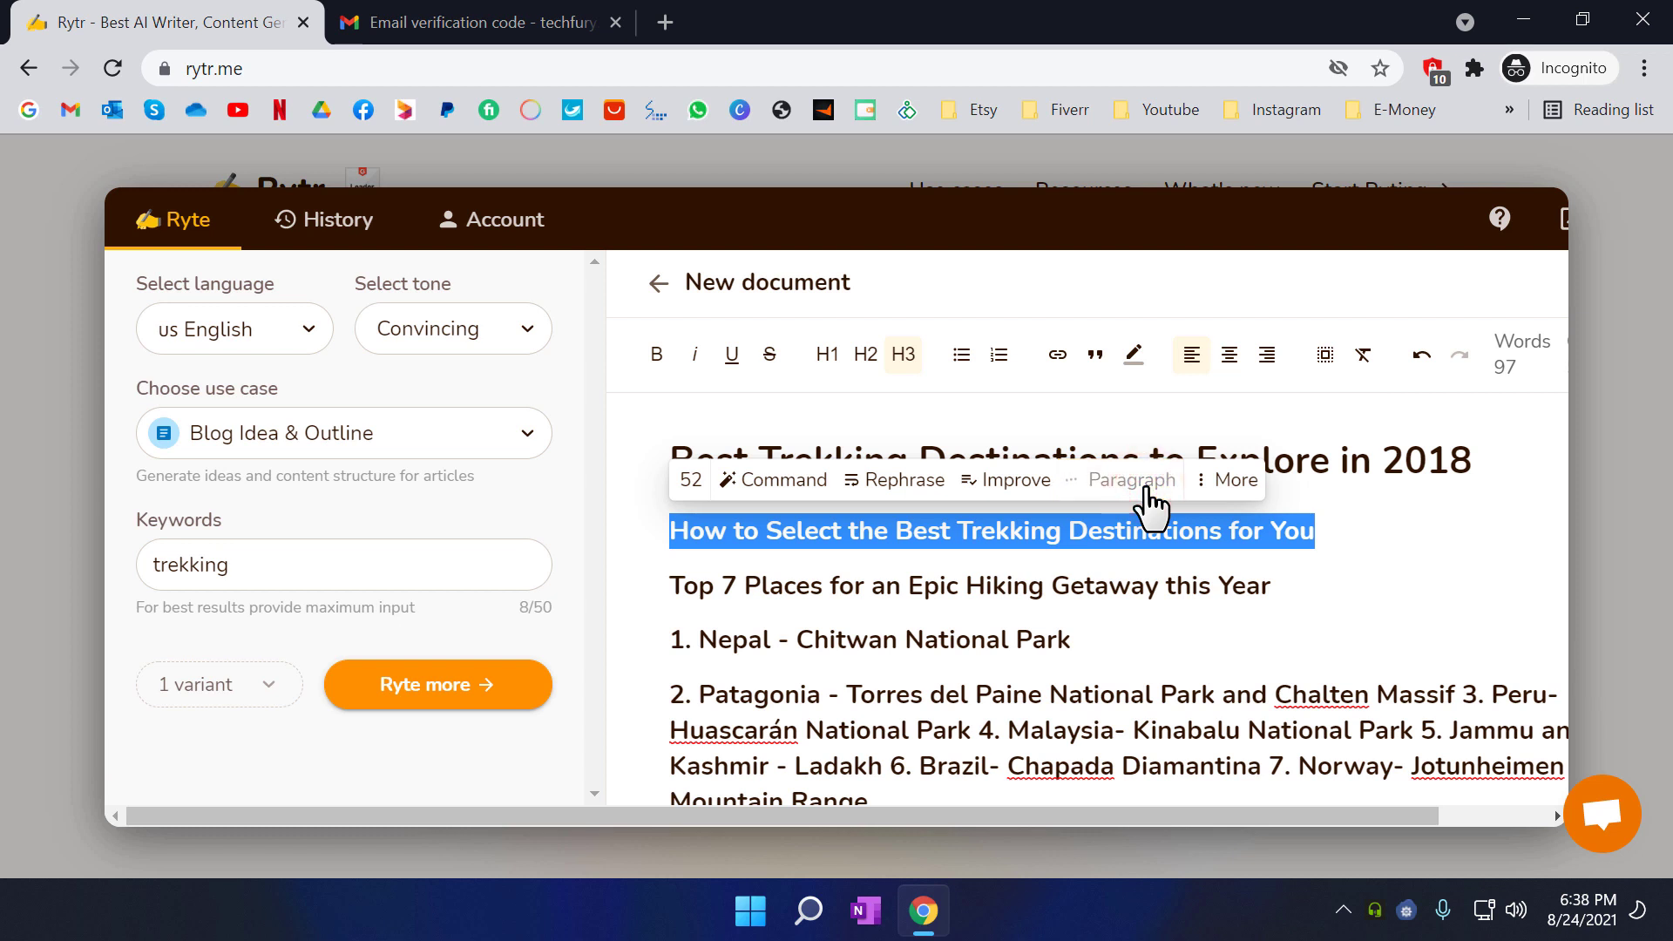
pyautogui.moveTo(1416, 490)
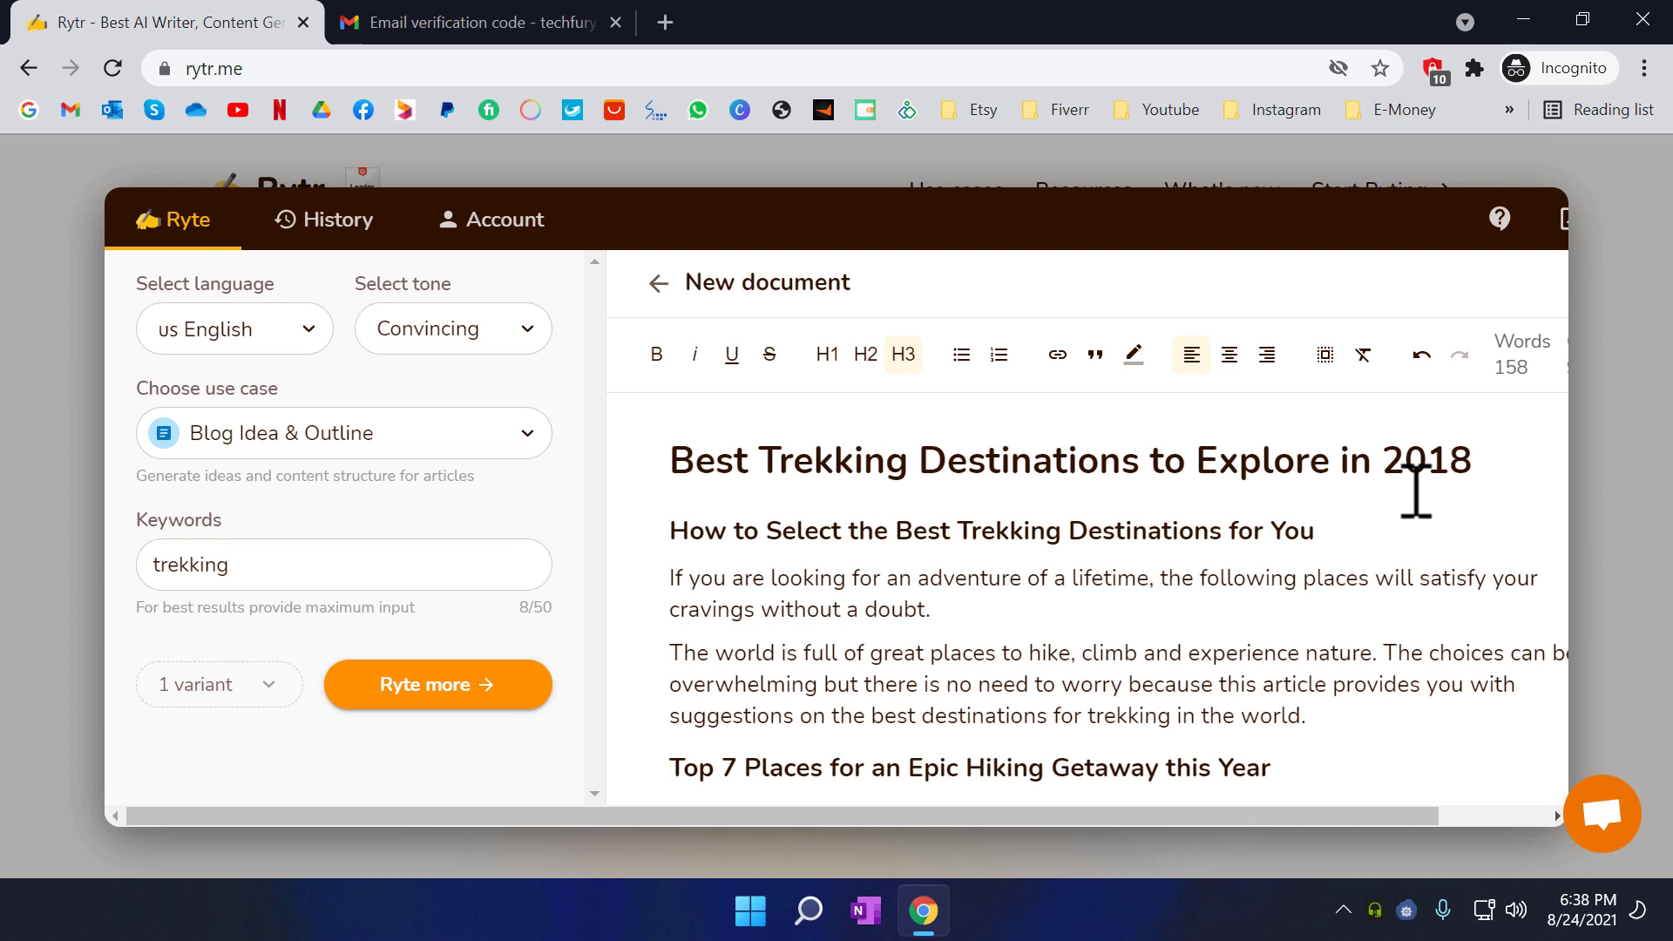
pyautogui.moveTo(1021, 613)
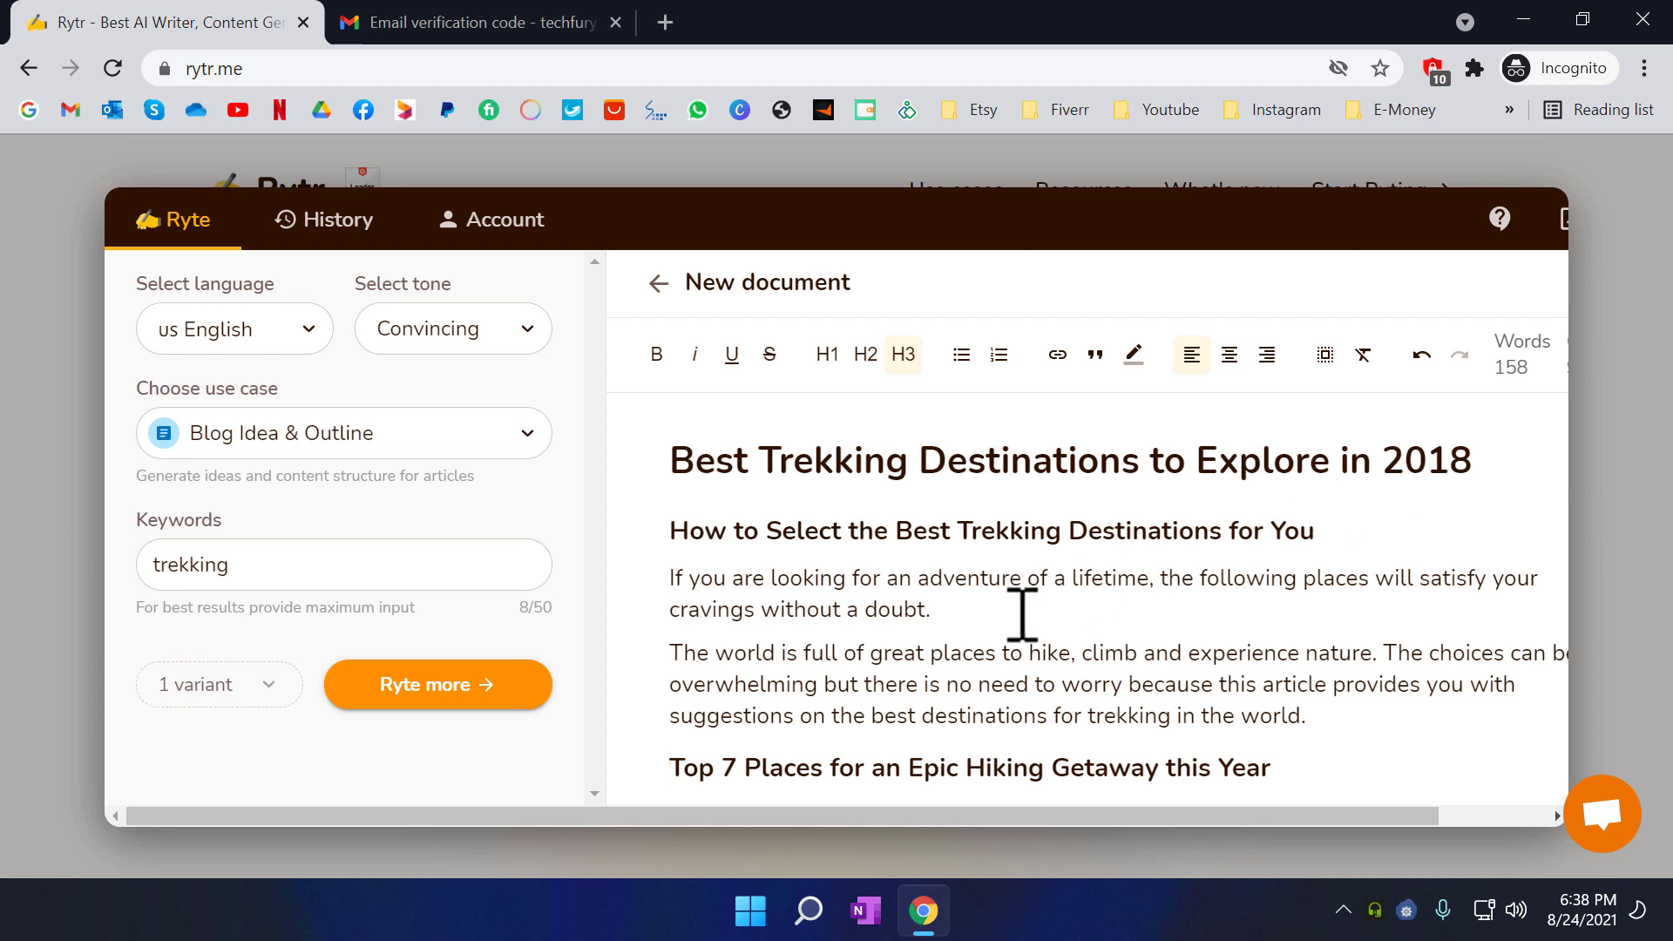
pyautogui.moveTo(1089, 603)
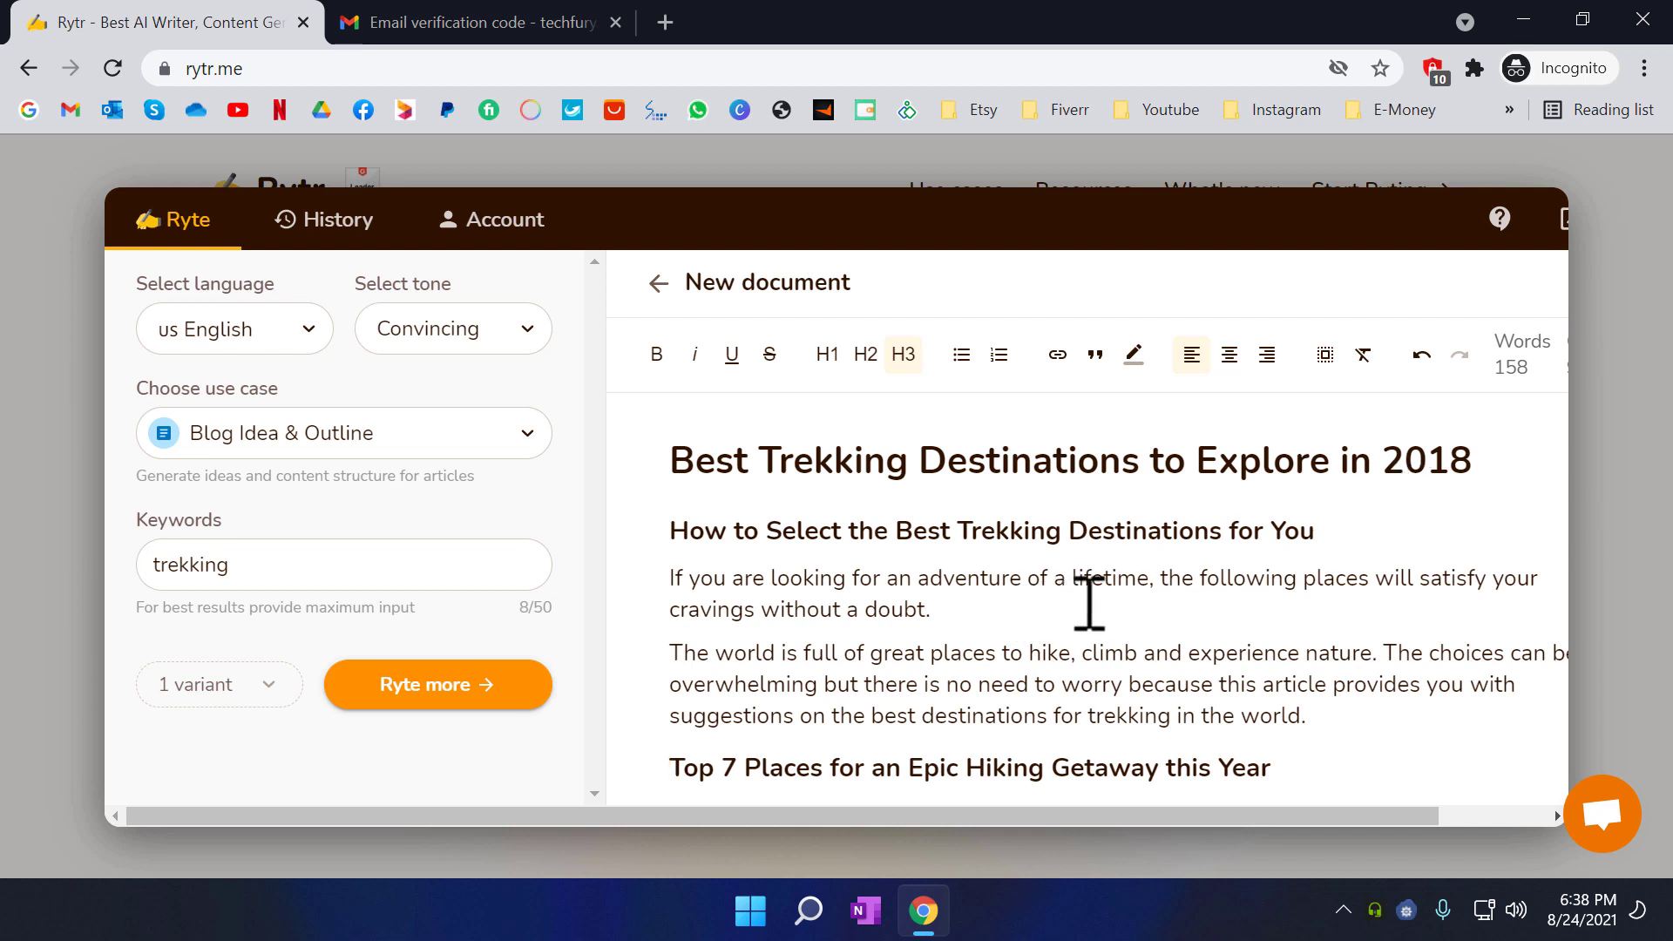
pyautogui.click(674, 767)
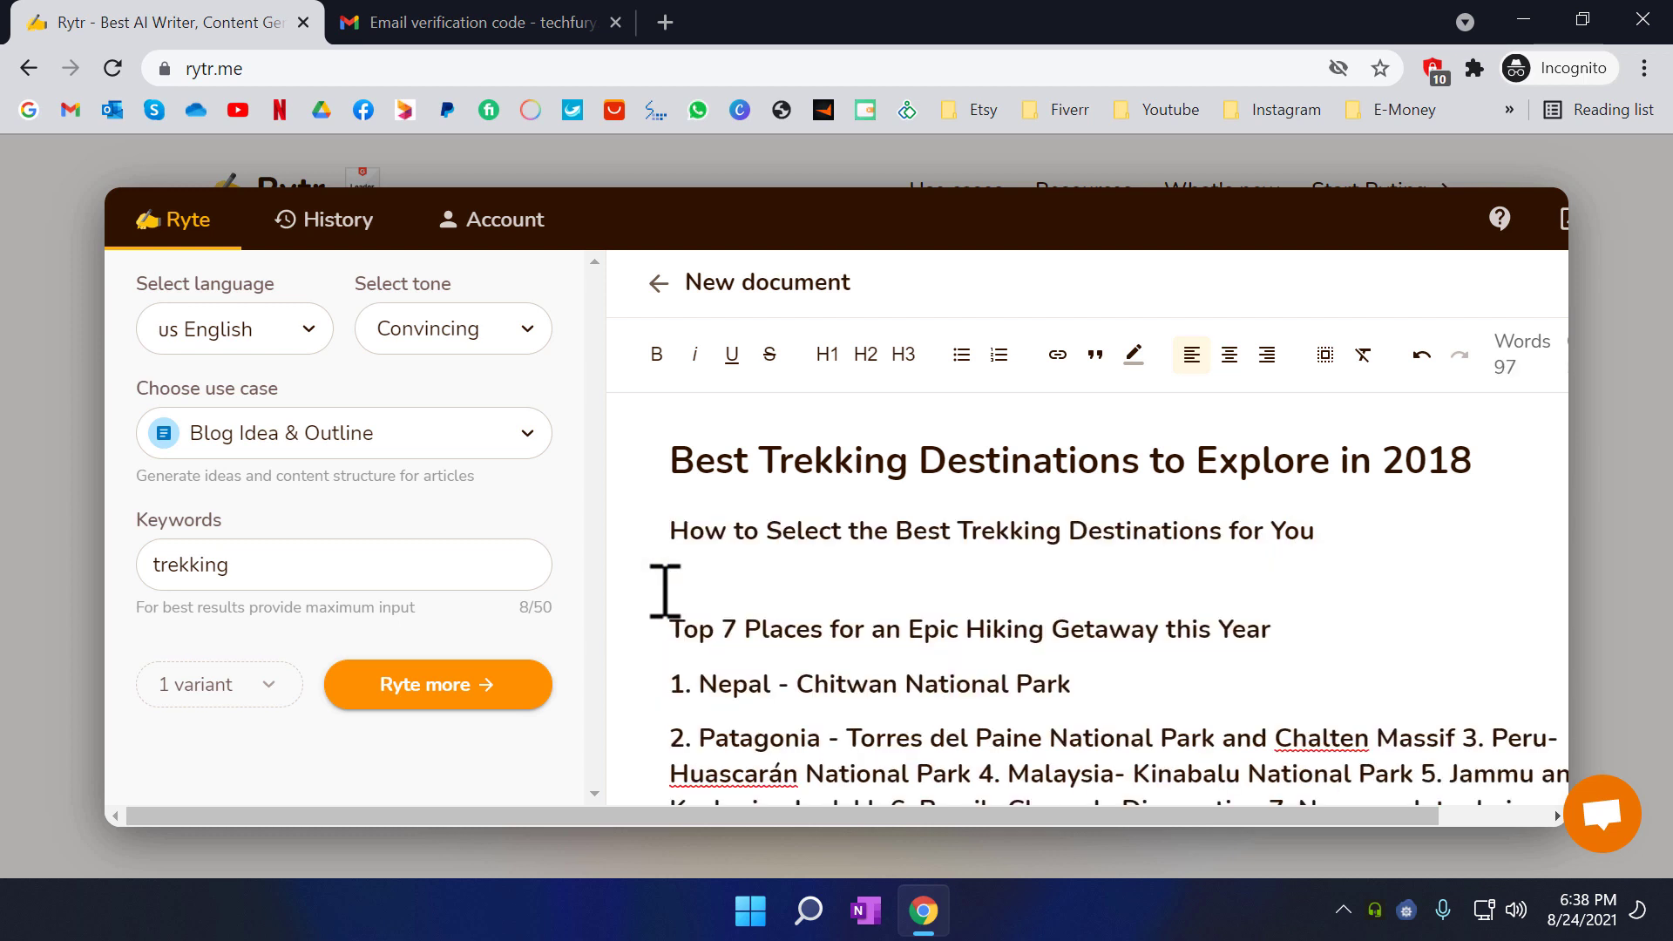
# Select the 'How to Select the Best Trekking Destinations for You' heading.
pyautogui.doubleClick(1291, 532)
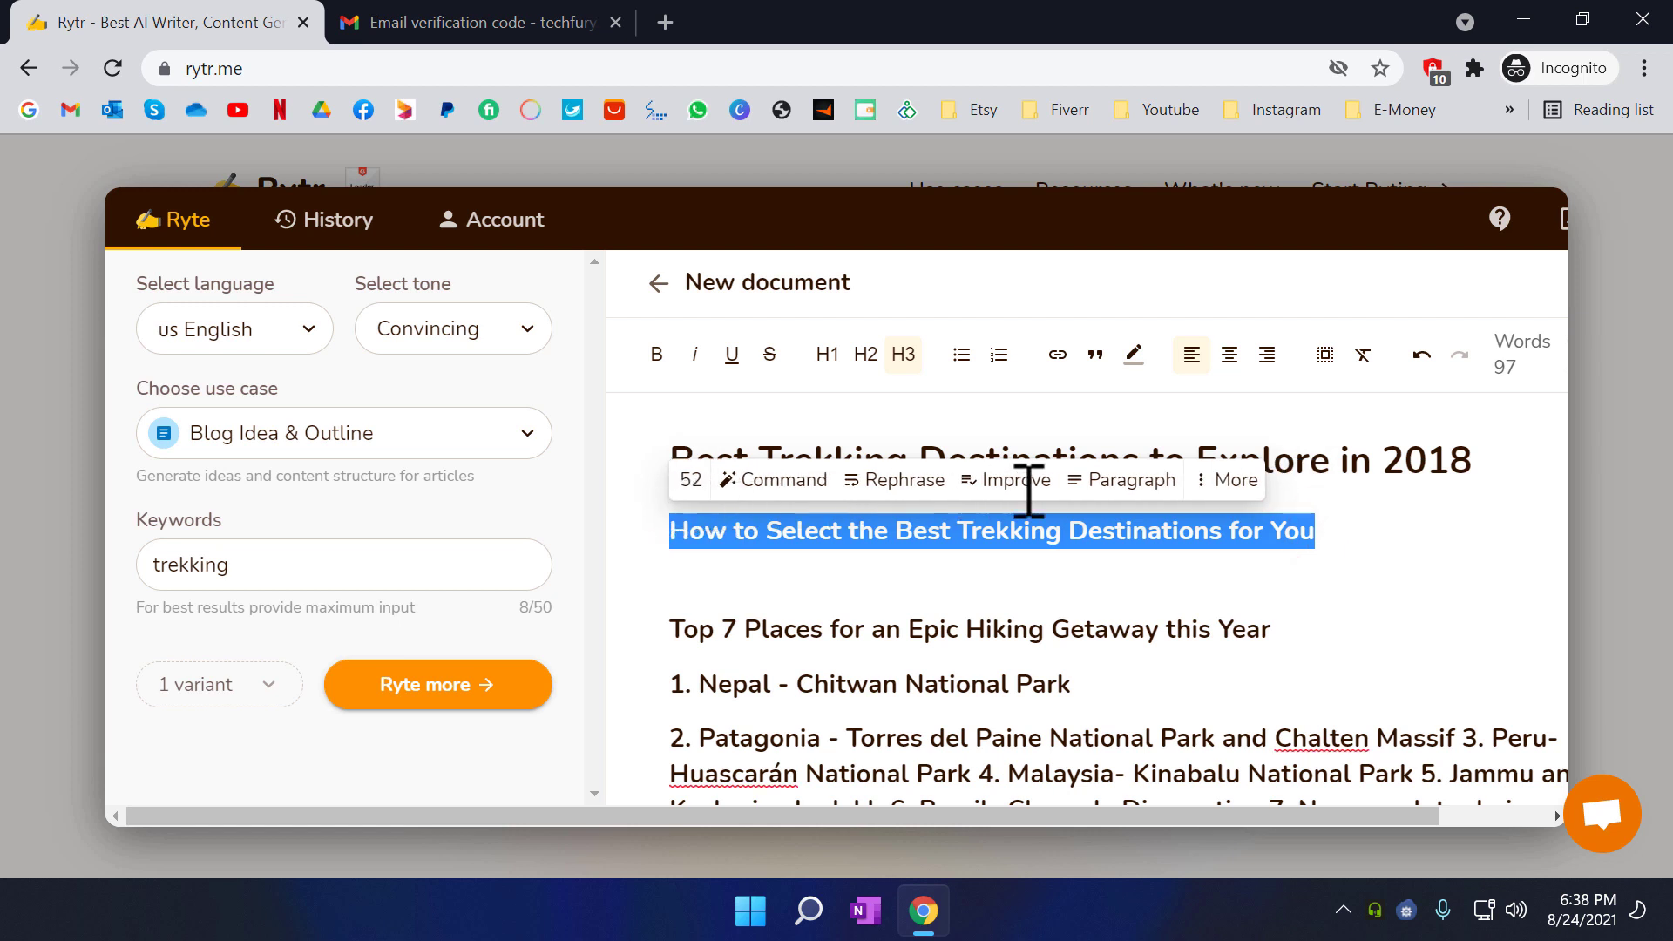
pyautogui.moveTo(1118, 480)
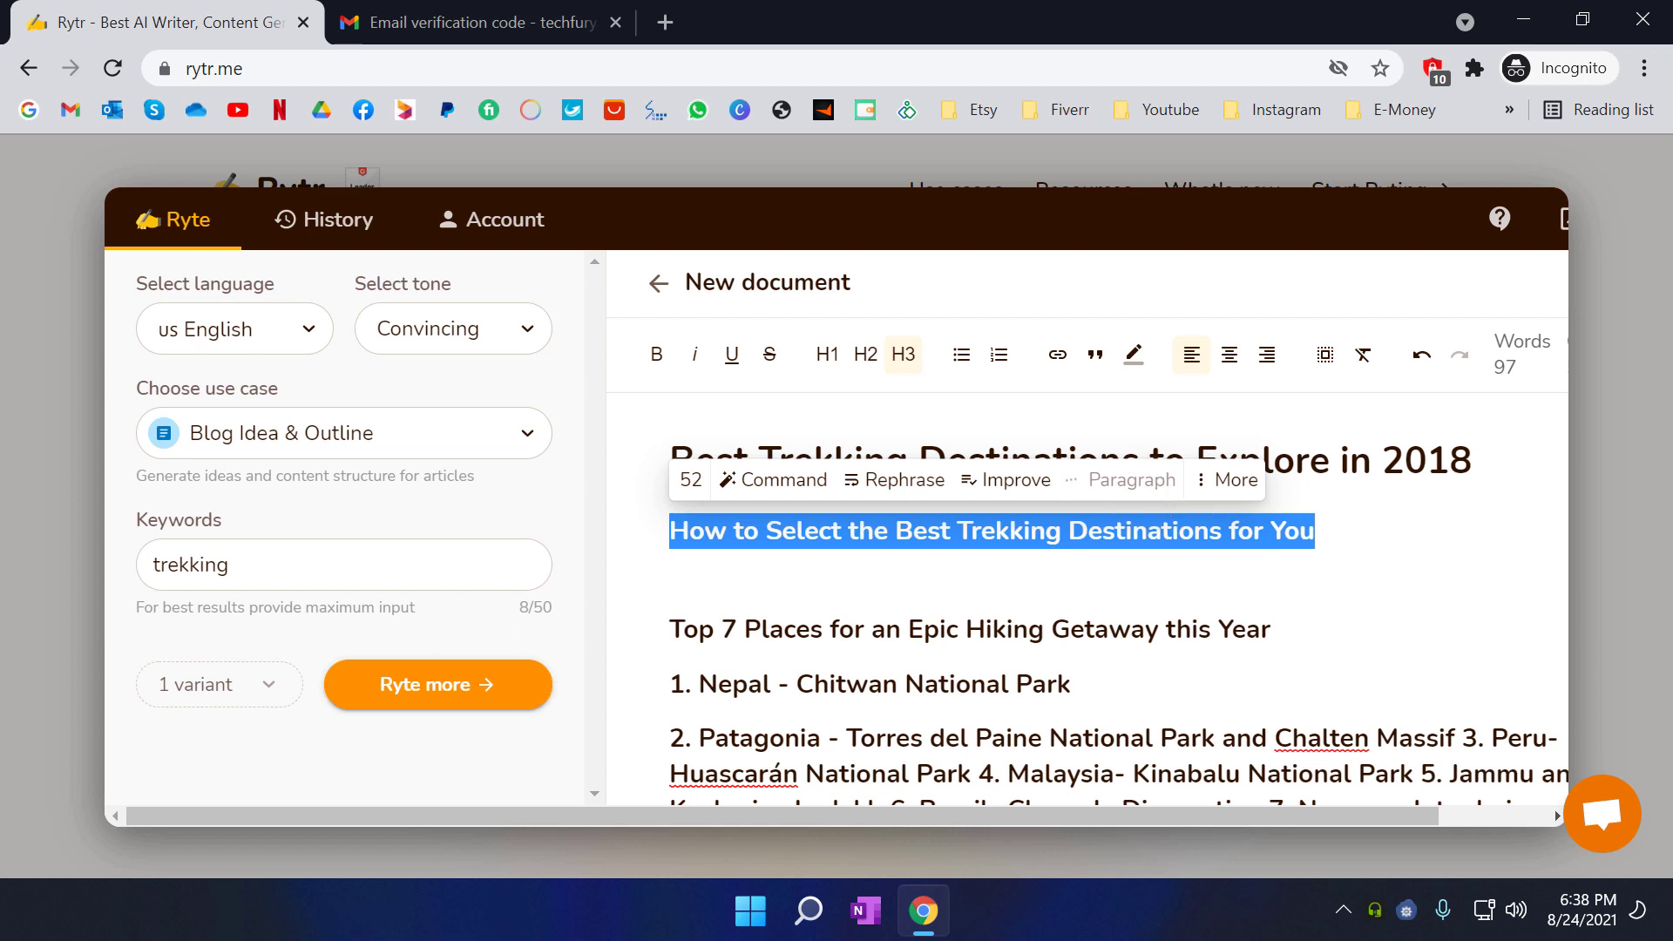
# Generate paragraphs with a numbered trekking destination list under the heading and review them.
pyautogui.click(436, 684)
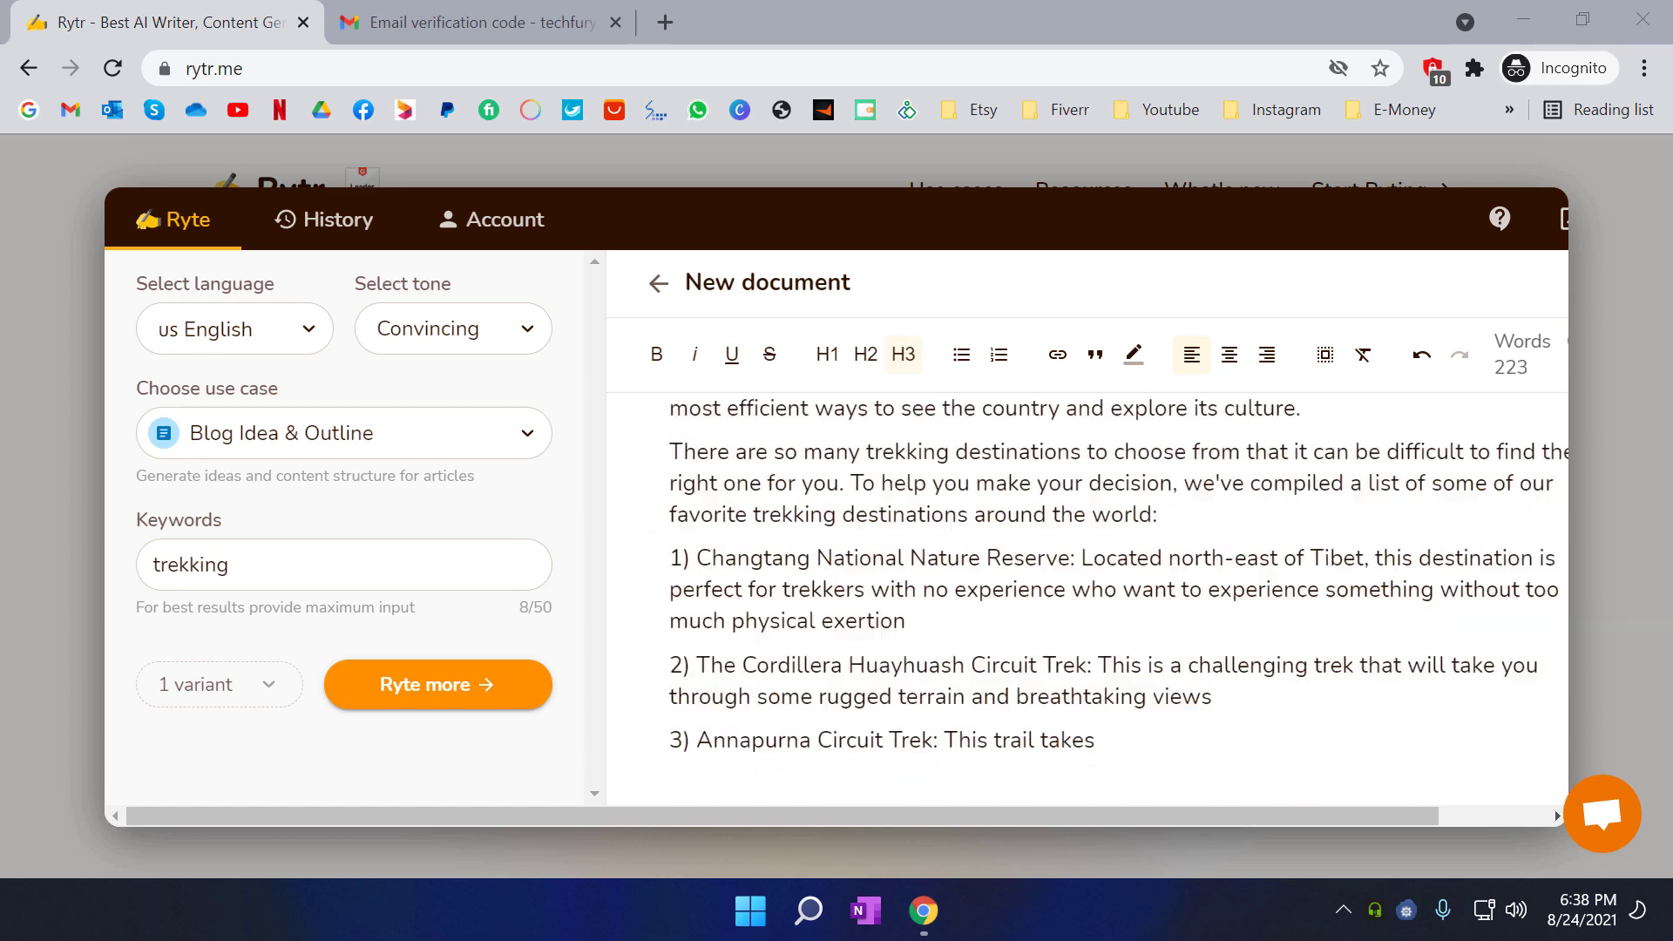
pyautogui.scroll(3)
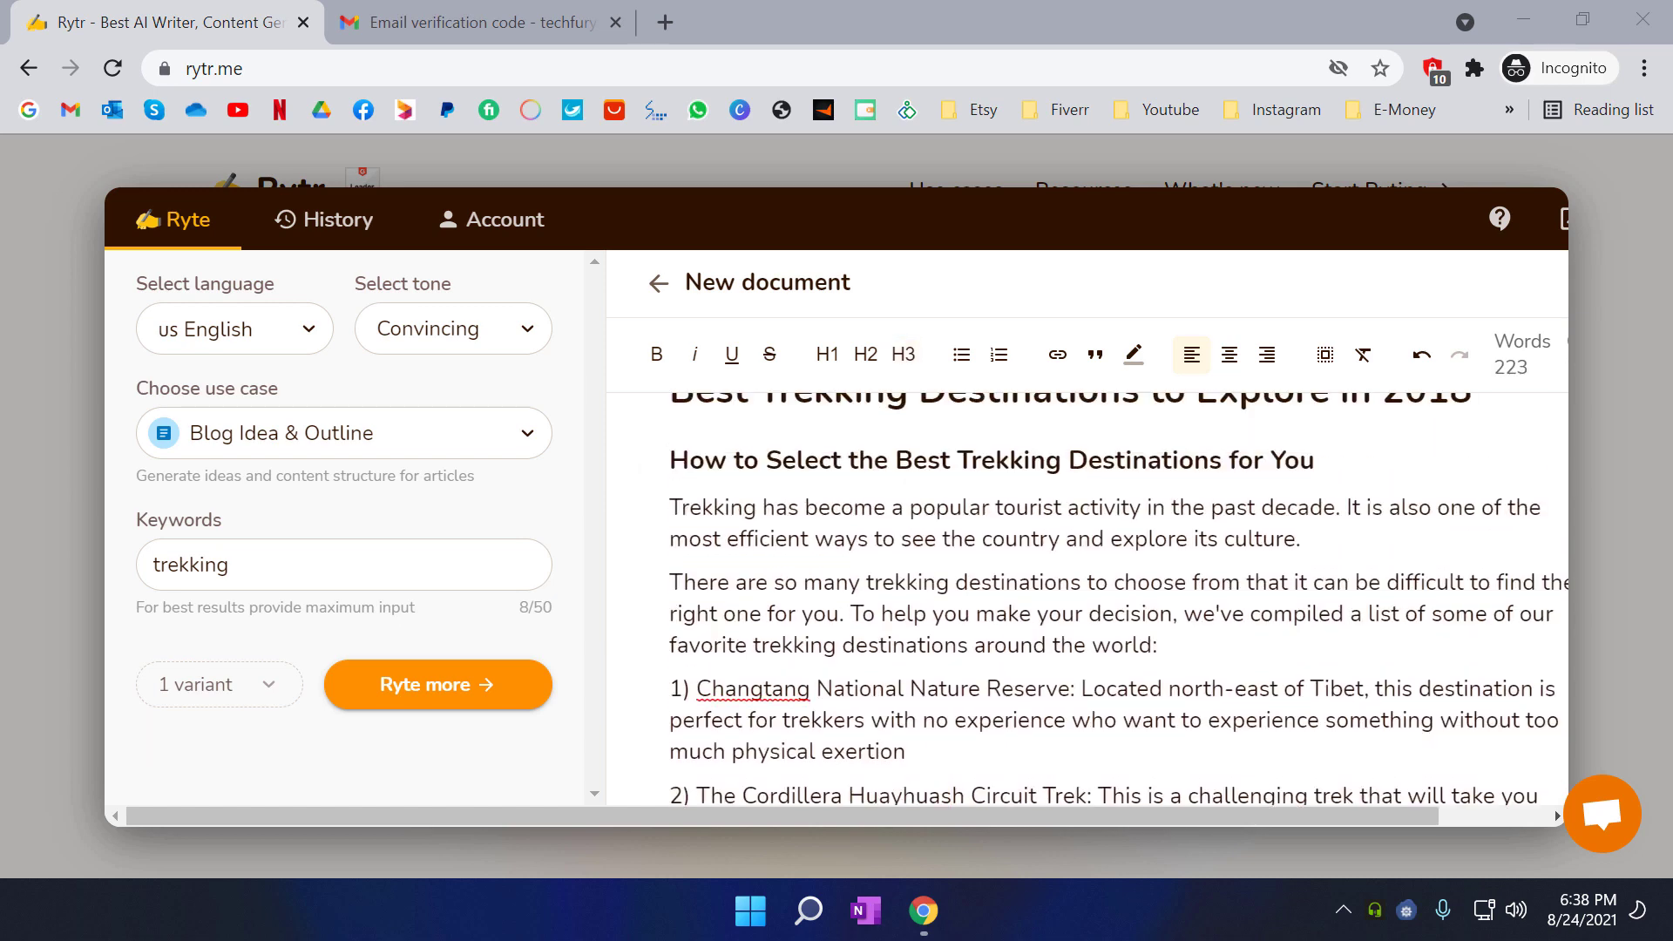
pyautogui.moveTo(1286, 640)
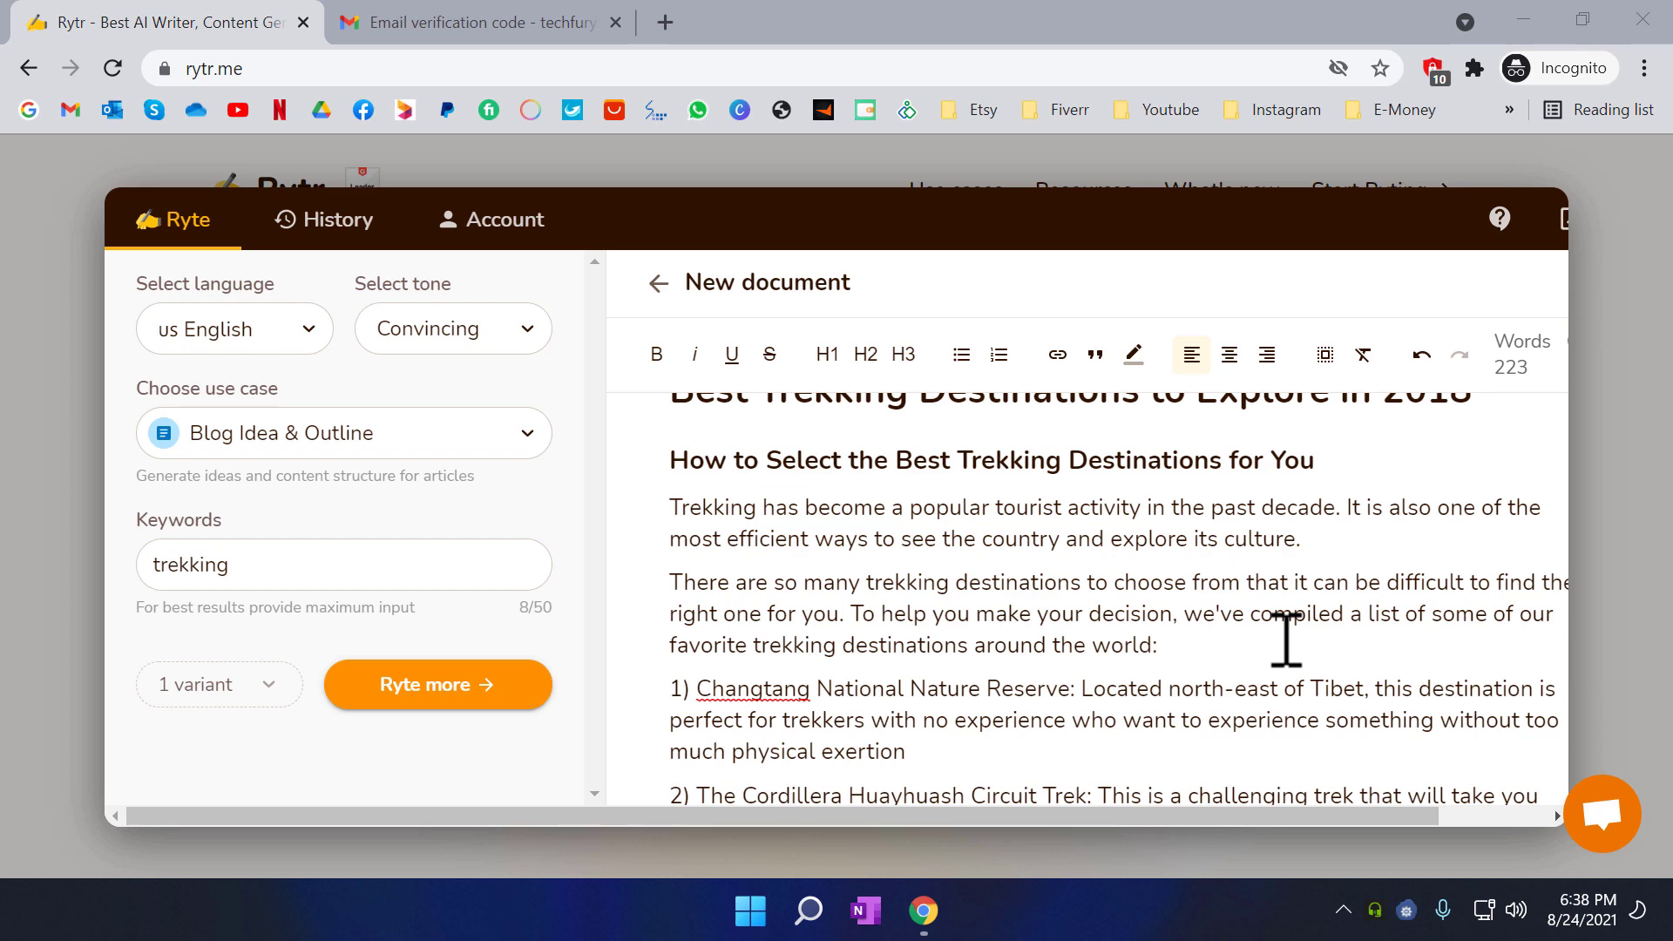
pyautogui.scroll(-3)
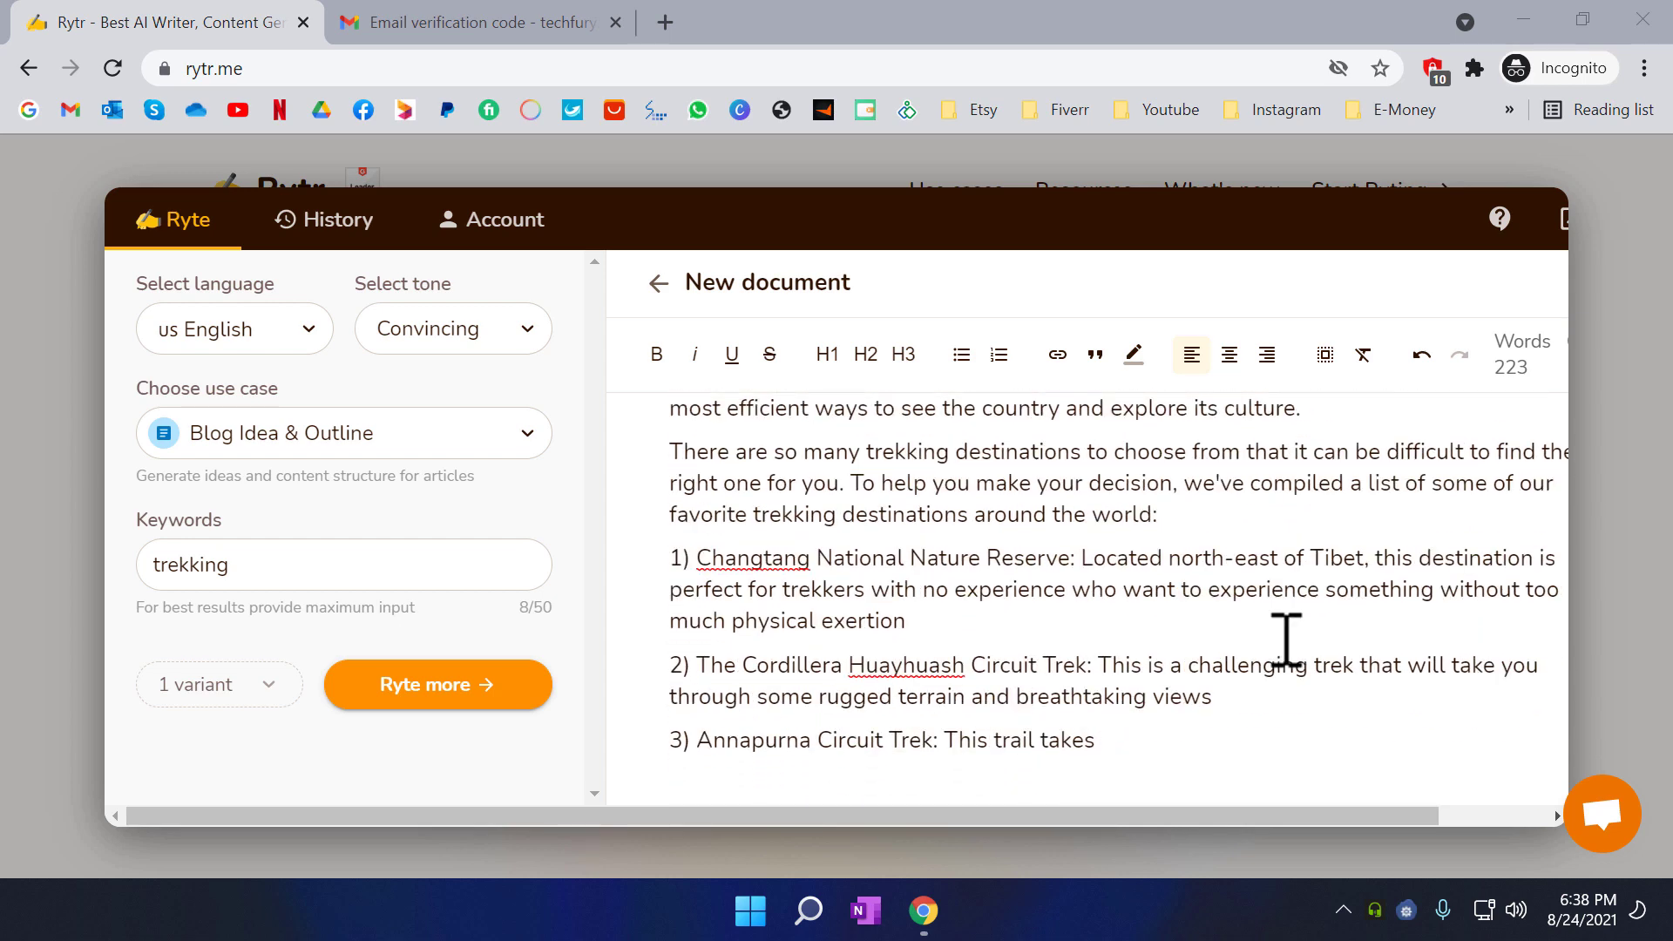
pyautogui.scroll(3)
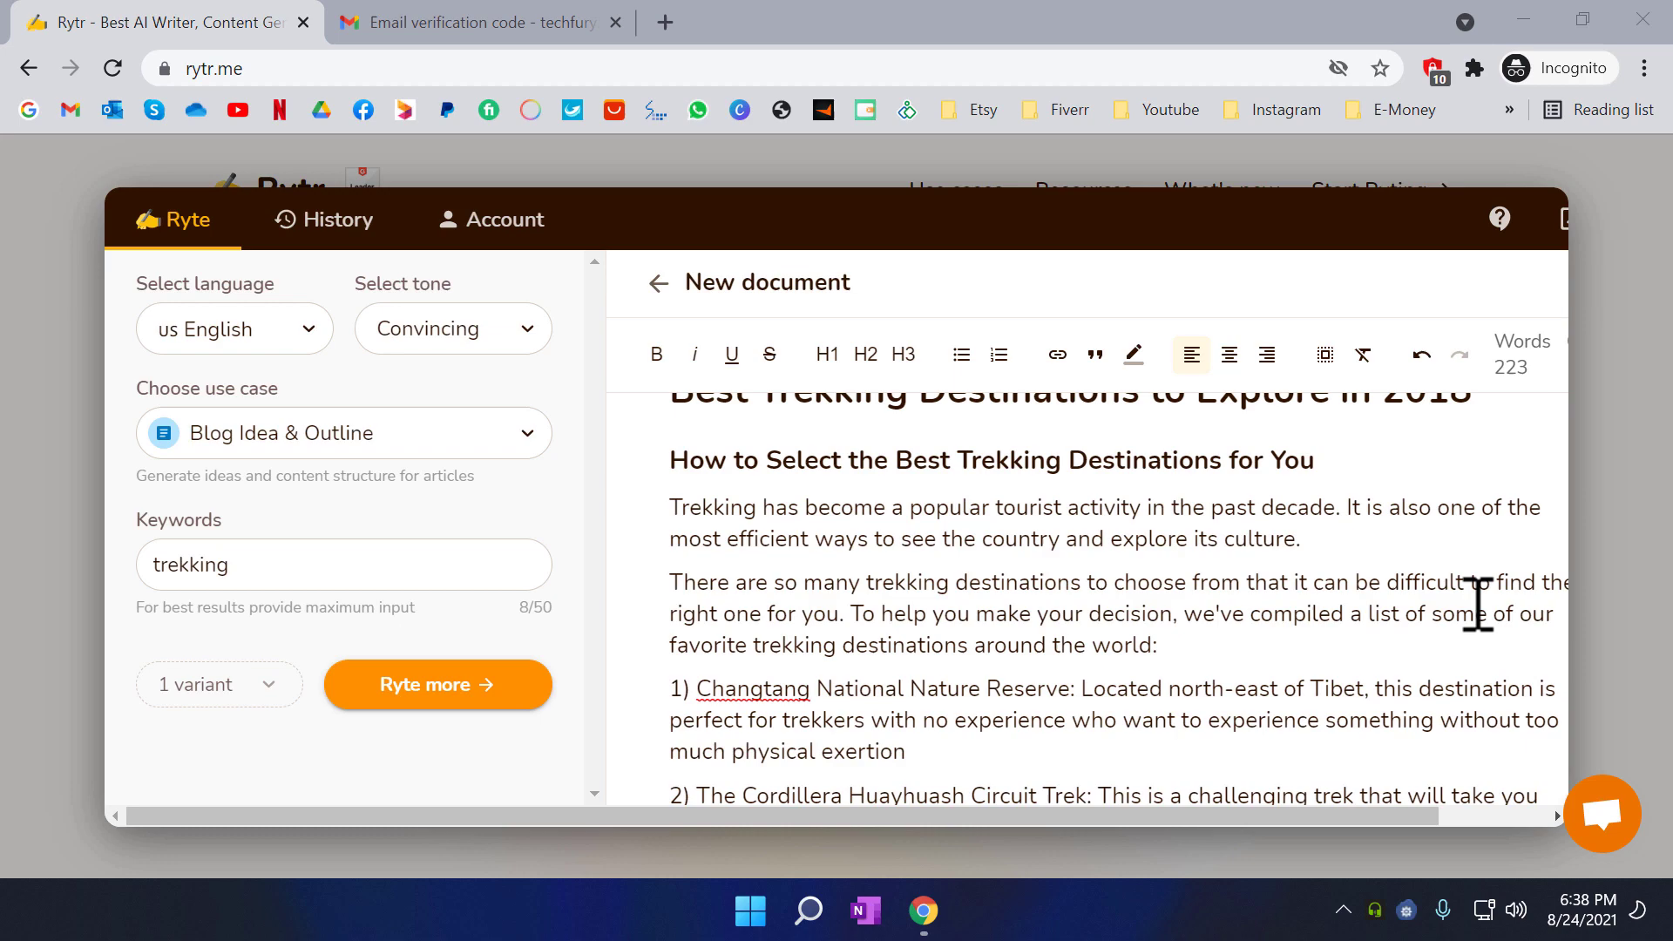
pyautogui.moveTo(1246, 594)
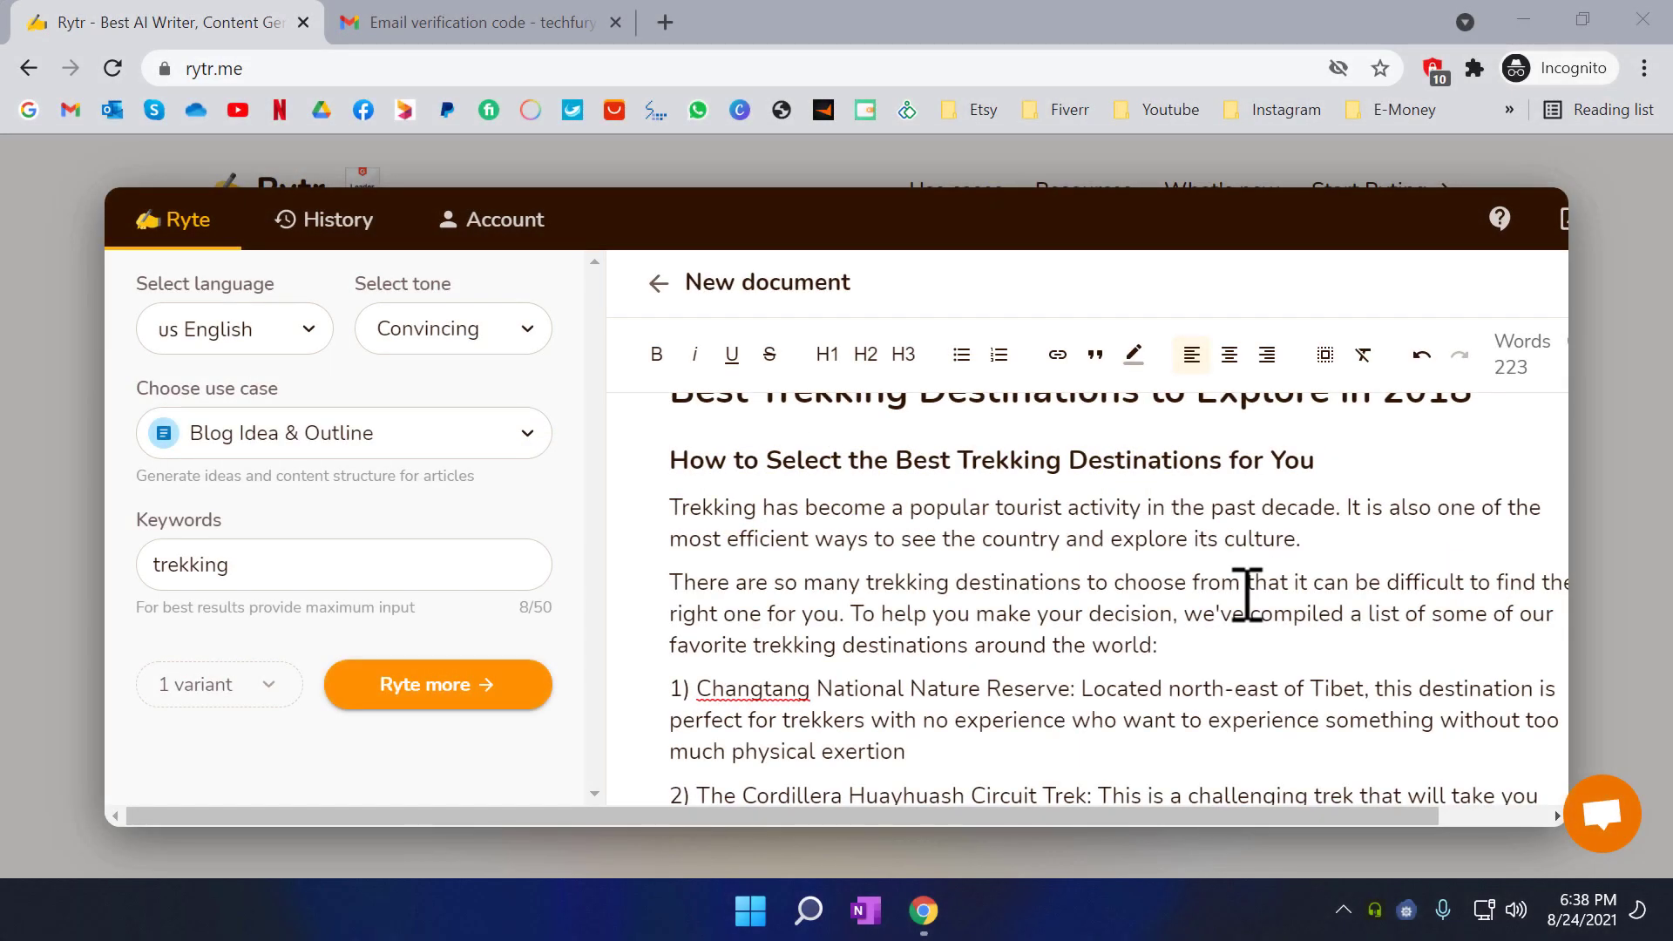
pyautogui.moveTo(1211, 566)
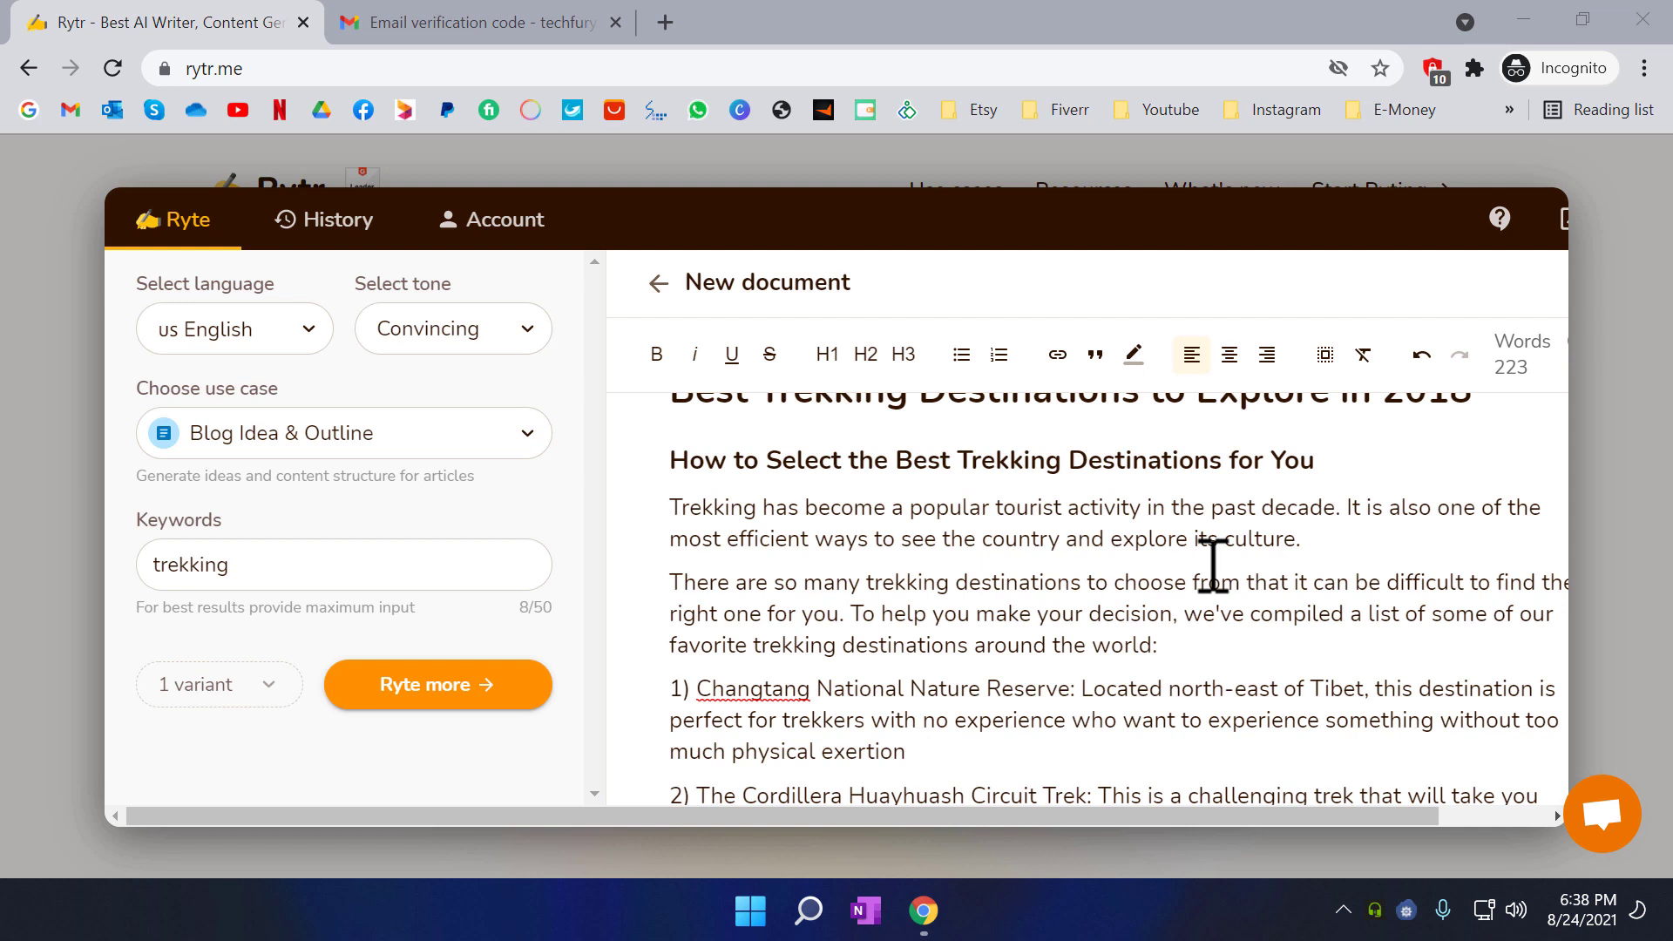
pyautogui.moveTo(1384, 564)
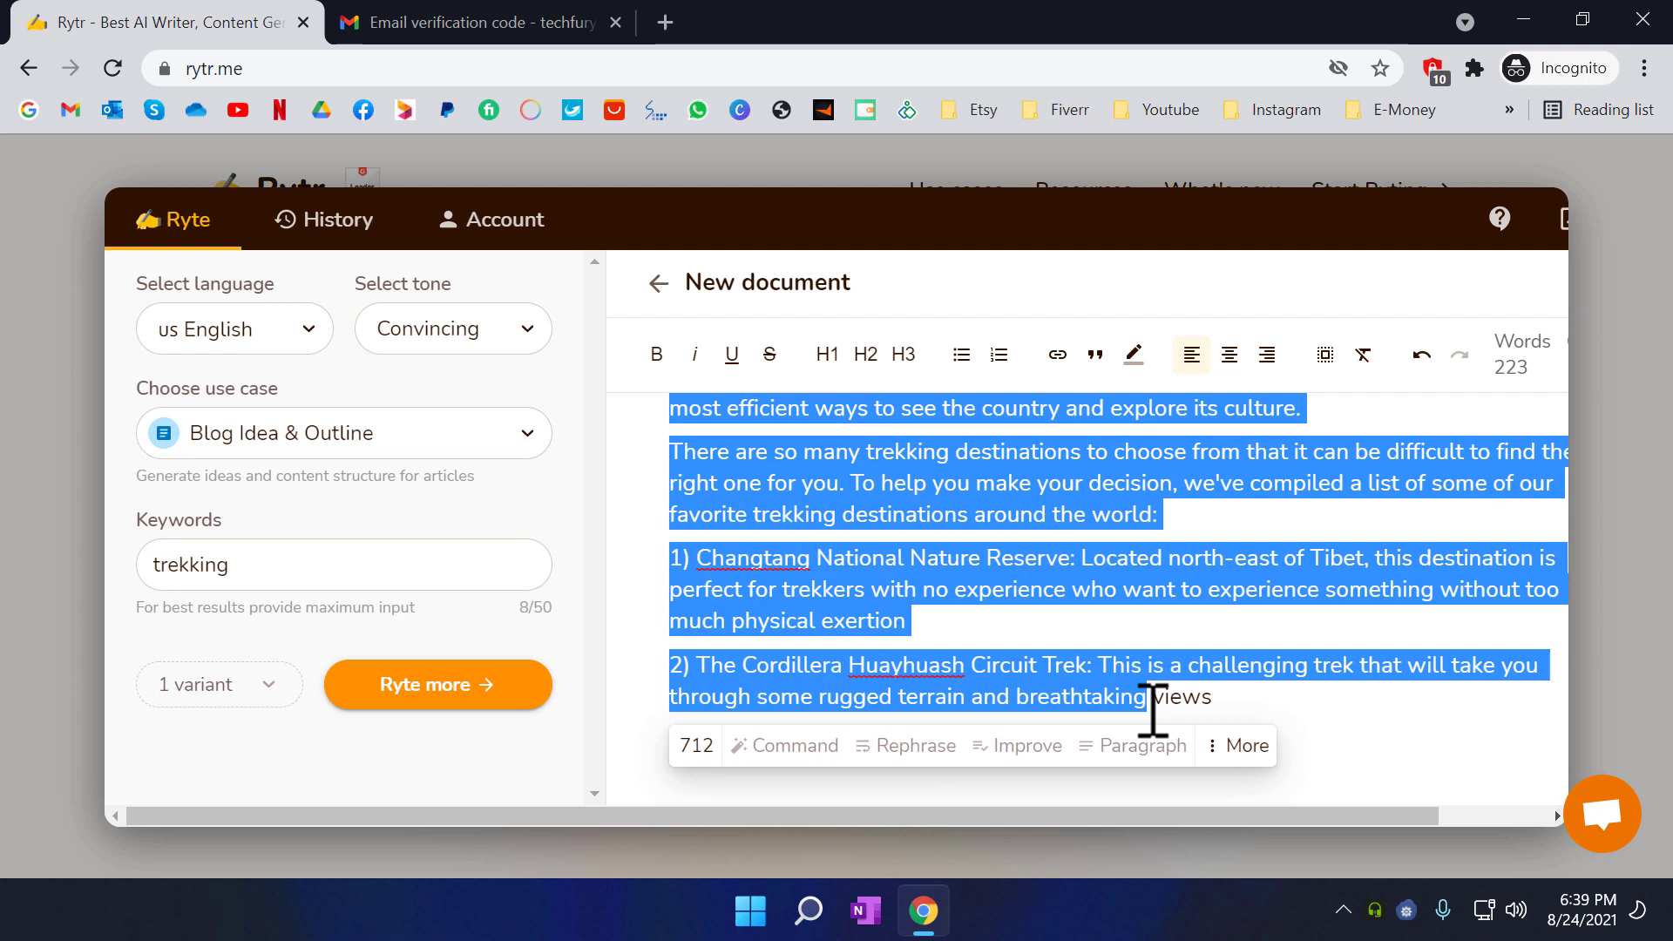
# Run a plagiarism check on the paragraphs (no matches found), then delete them.
pyautogui.scroll(3)
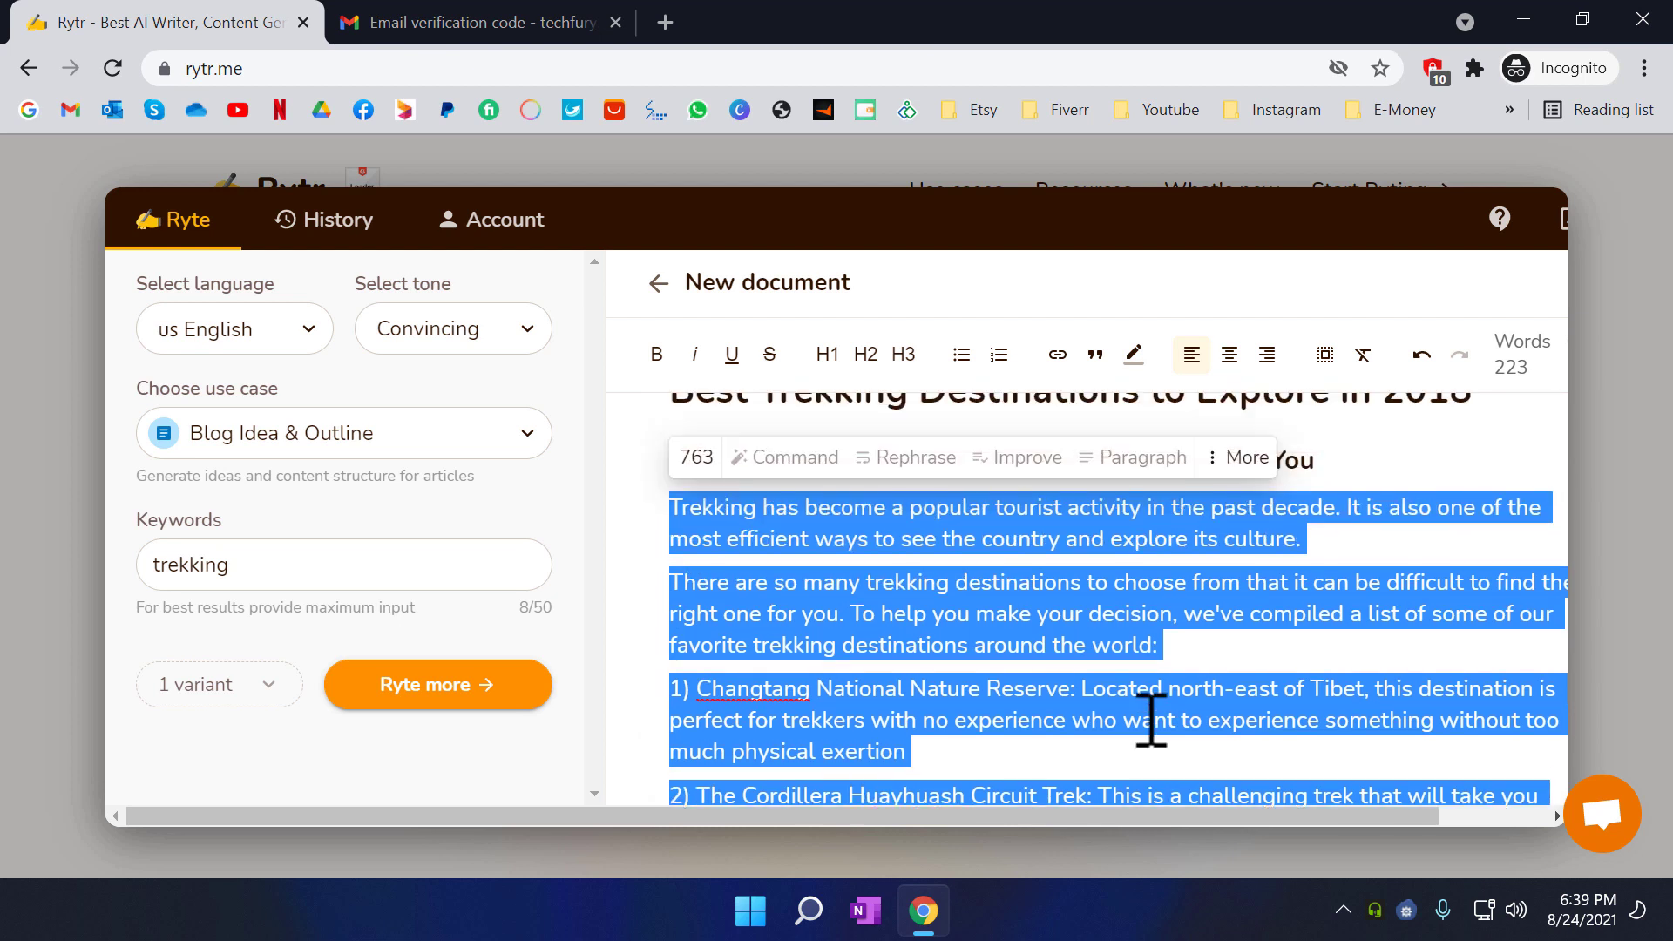
pyautogui.click(1239, 458)
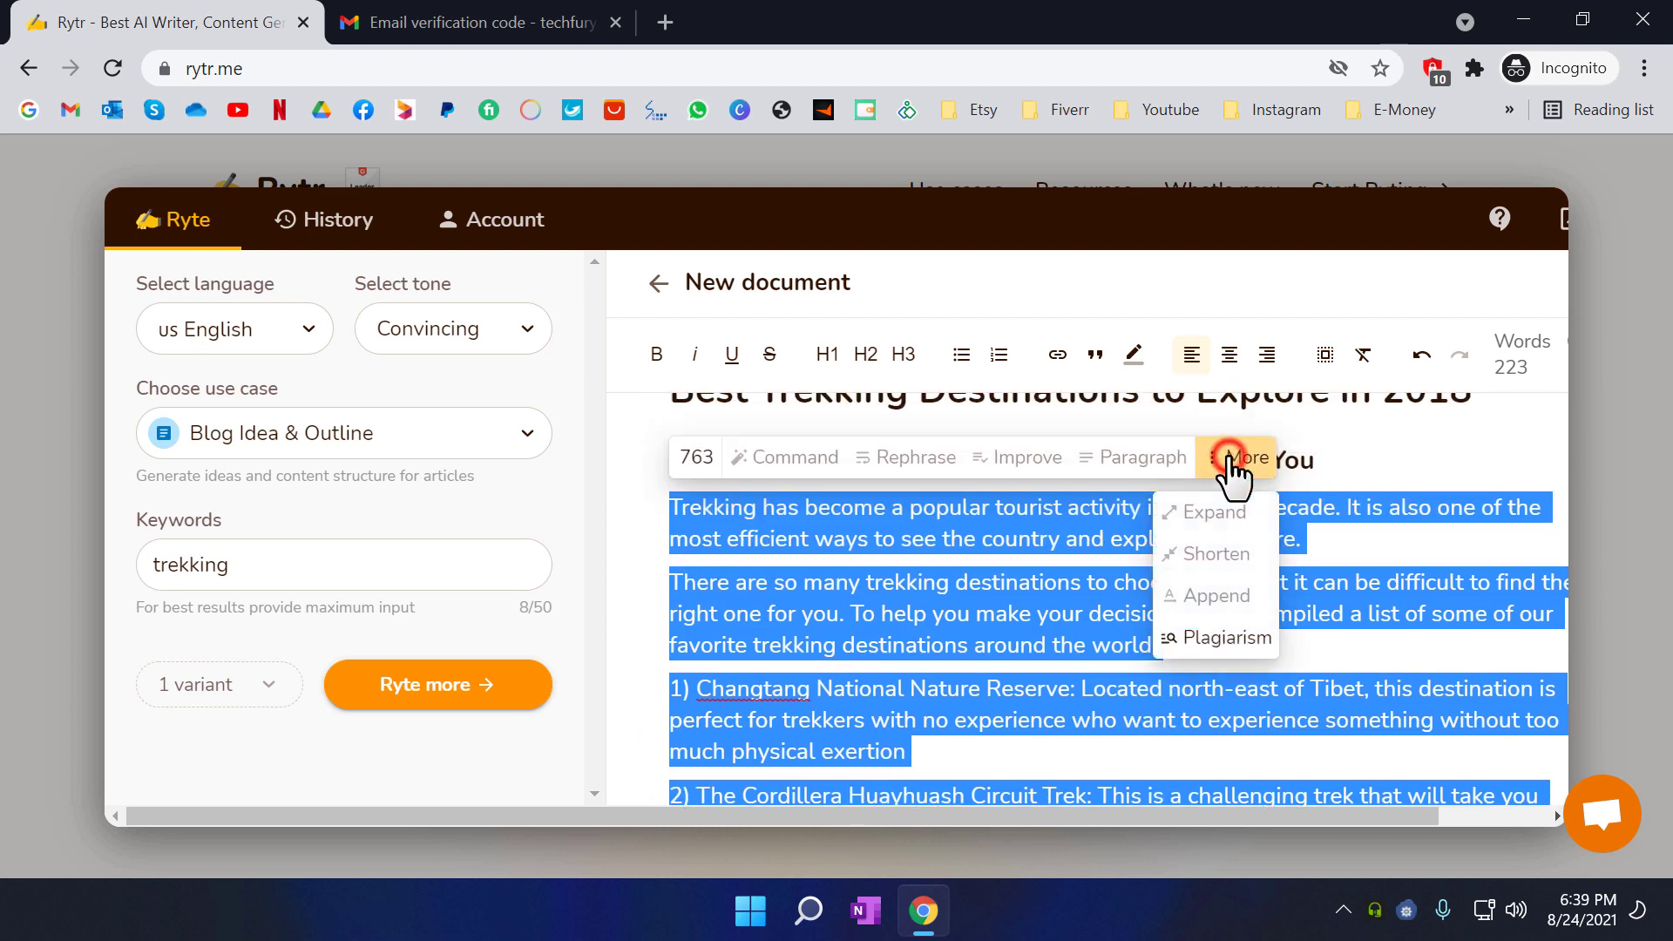
pyautogui.moveTo(1216, 637)
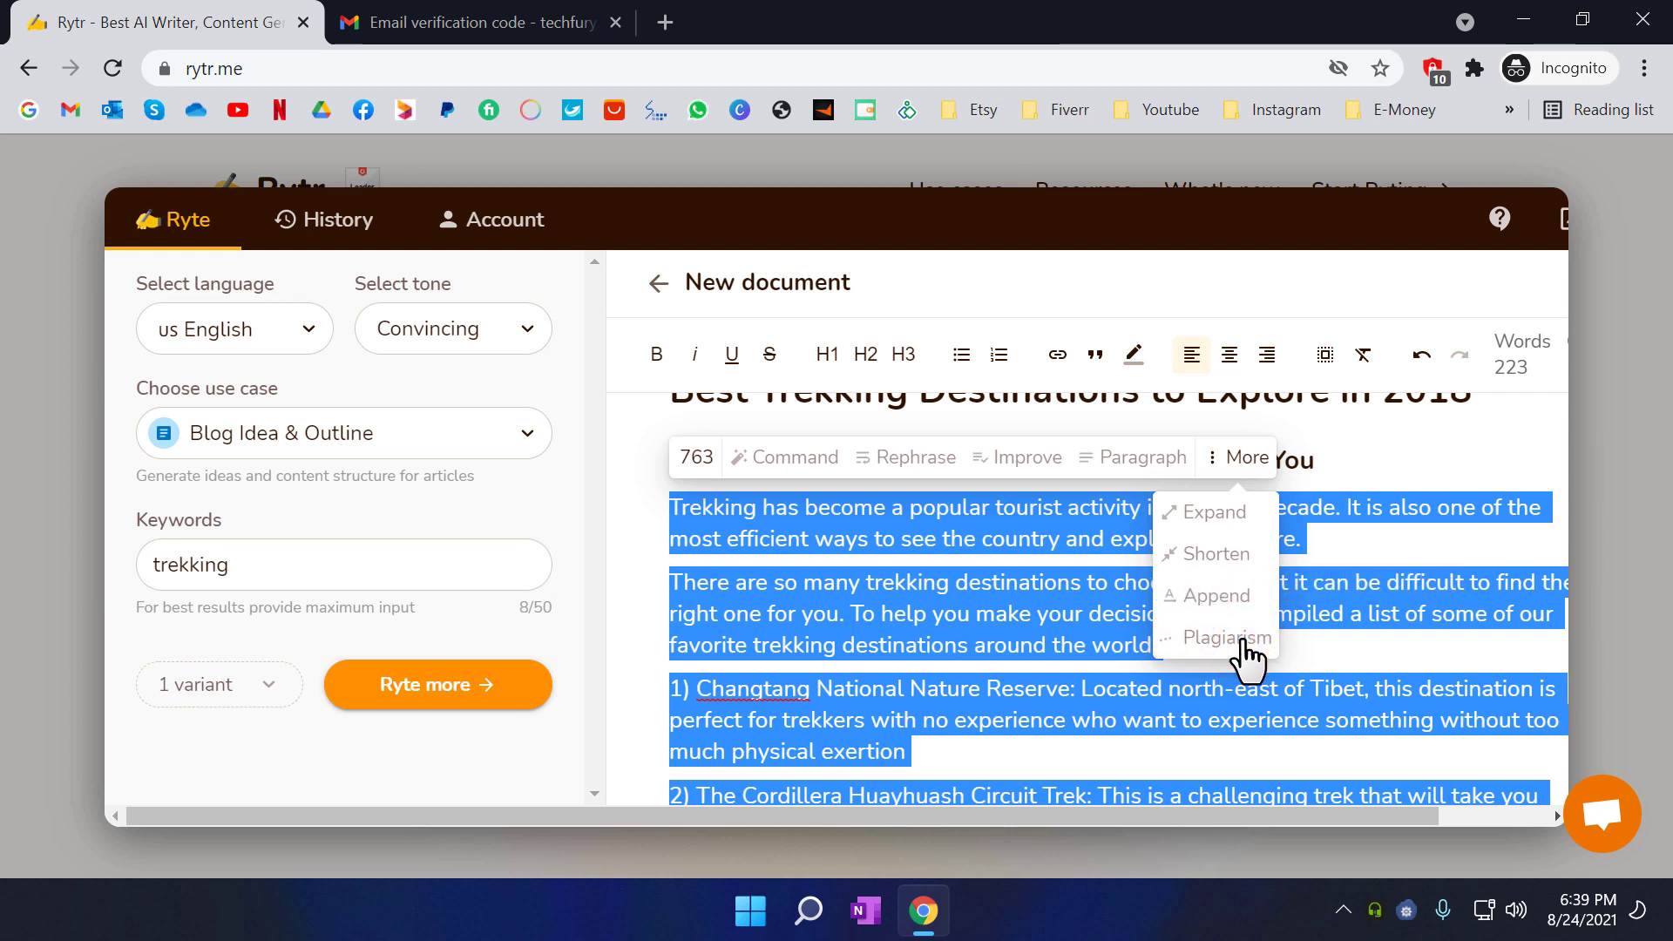
pyautogui.click(1223, 637)
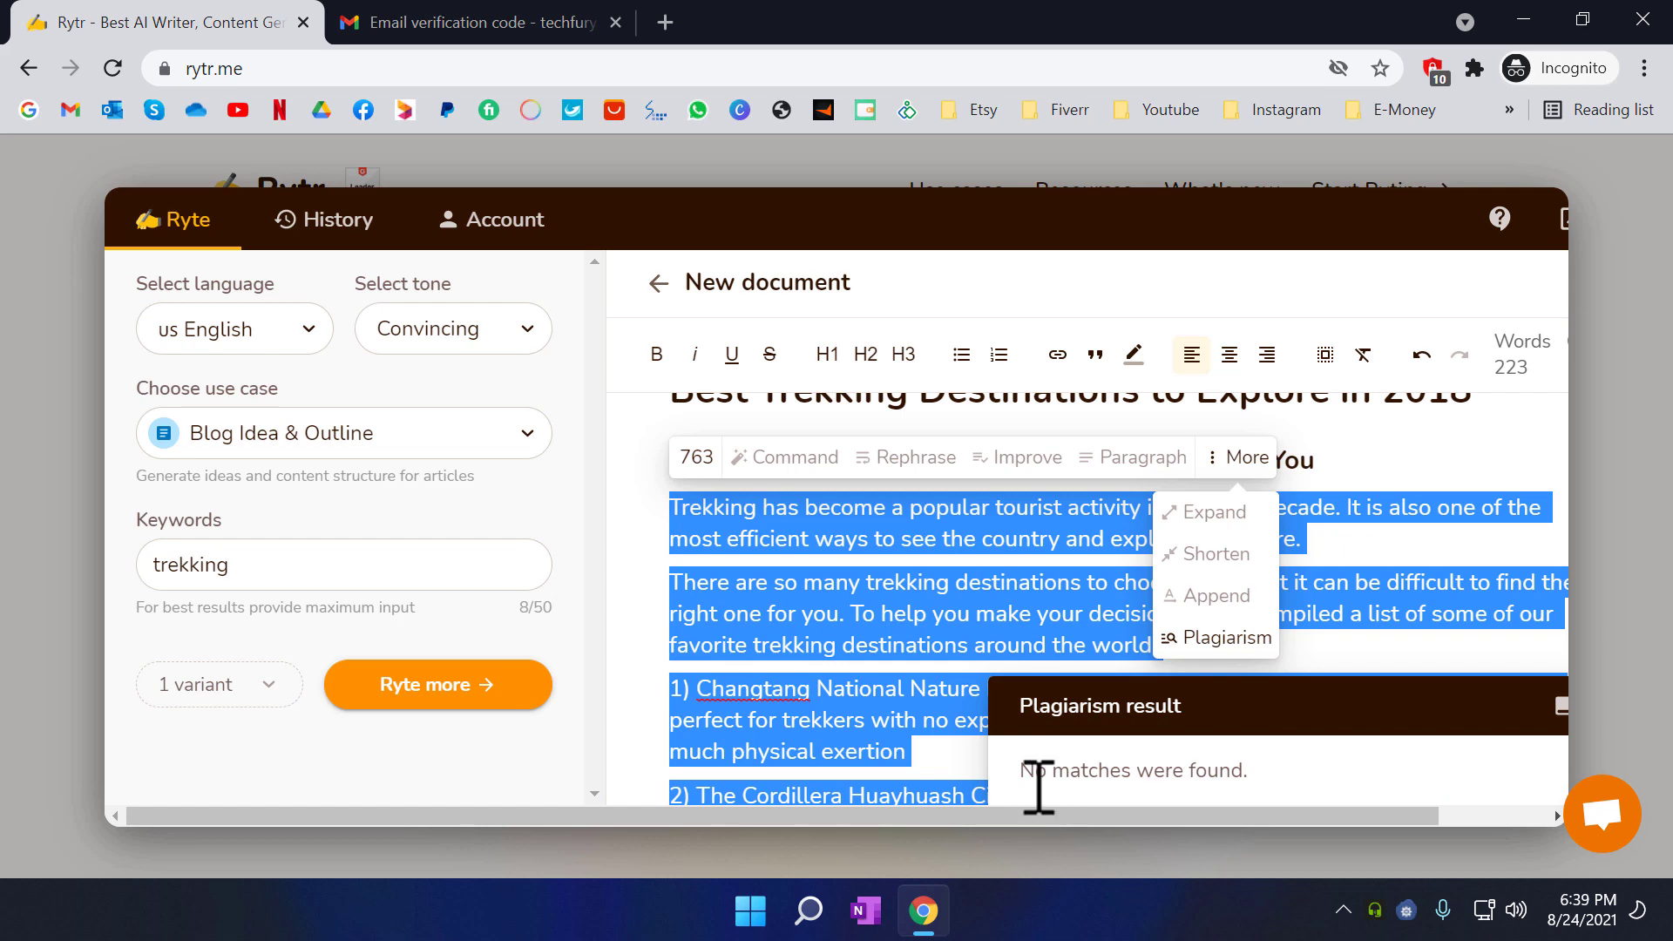
pyautogui.moveTo(966, 646)
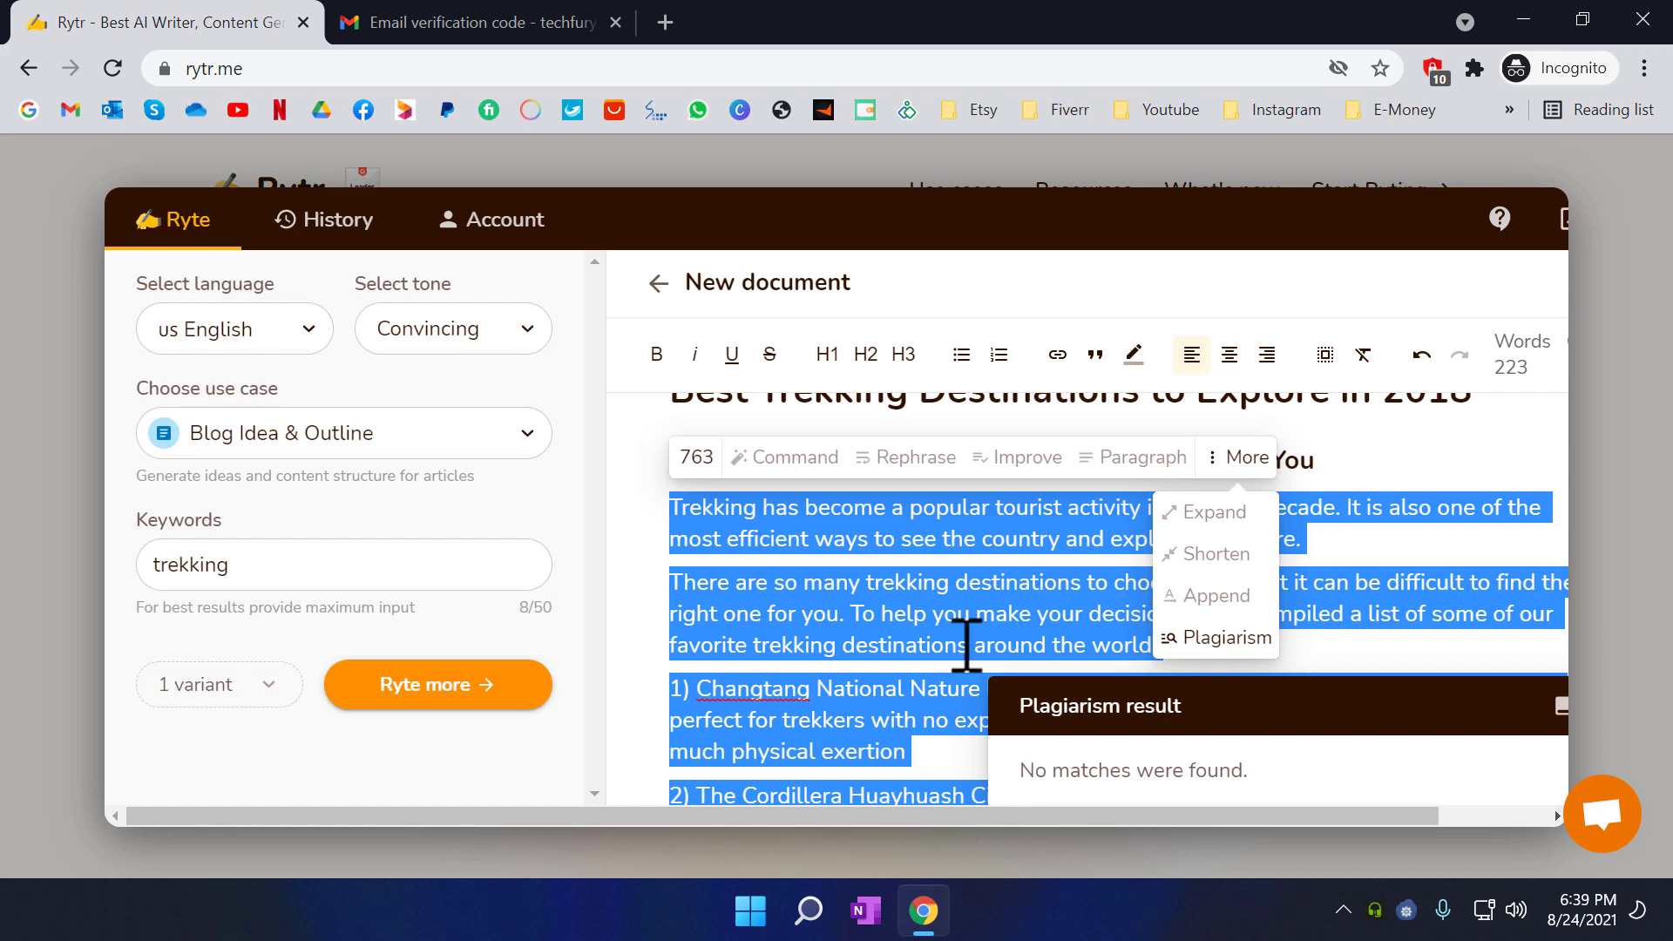
pyautogui.click(912, 582)
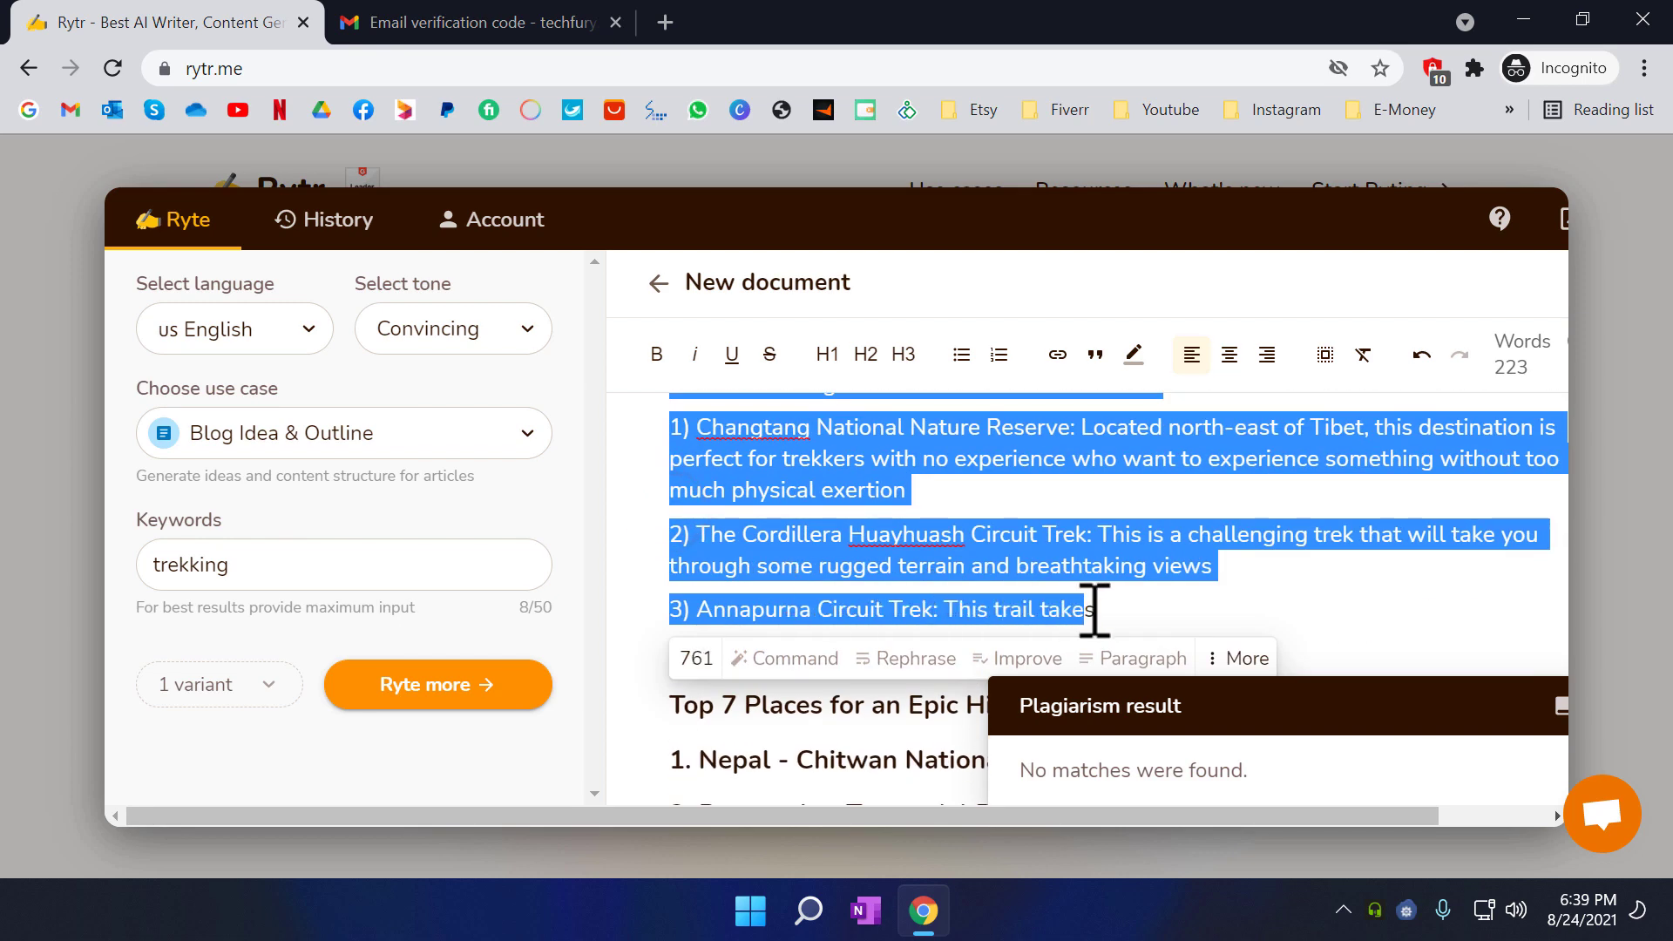
pyautogui.press('delete')
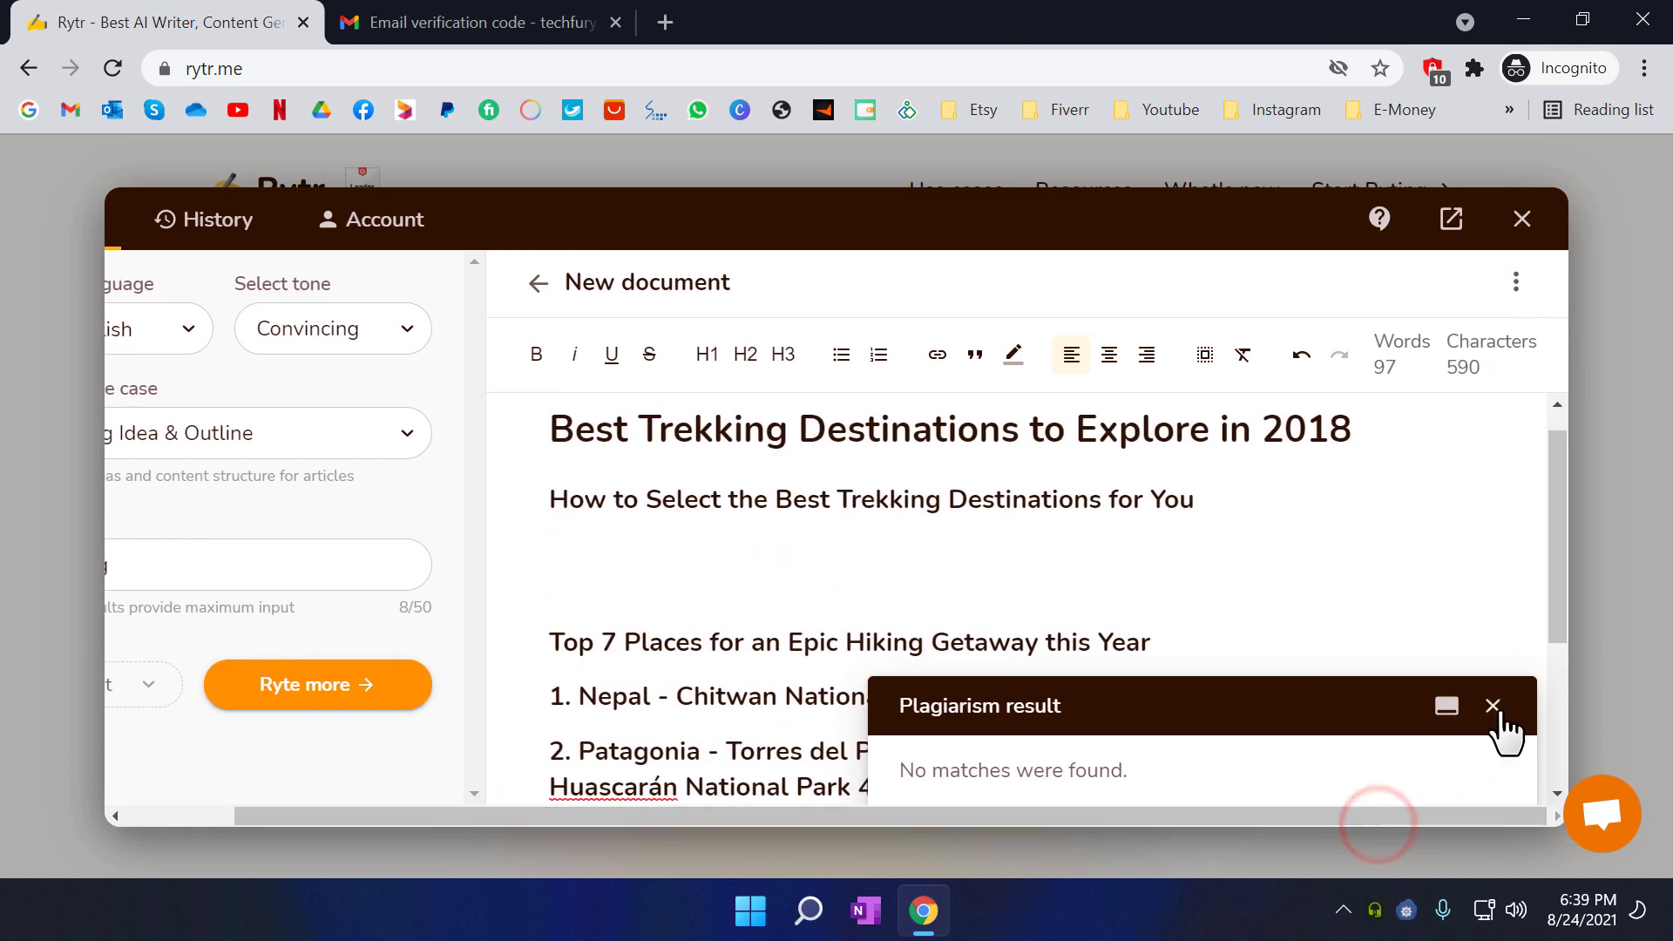
# Dismiss the plagiarism result and open the document in a full-window Rytr tab.
pyautogui.click(1492, 706)
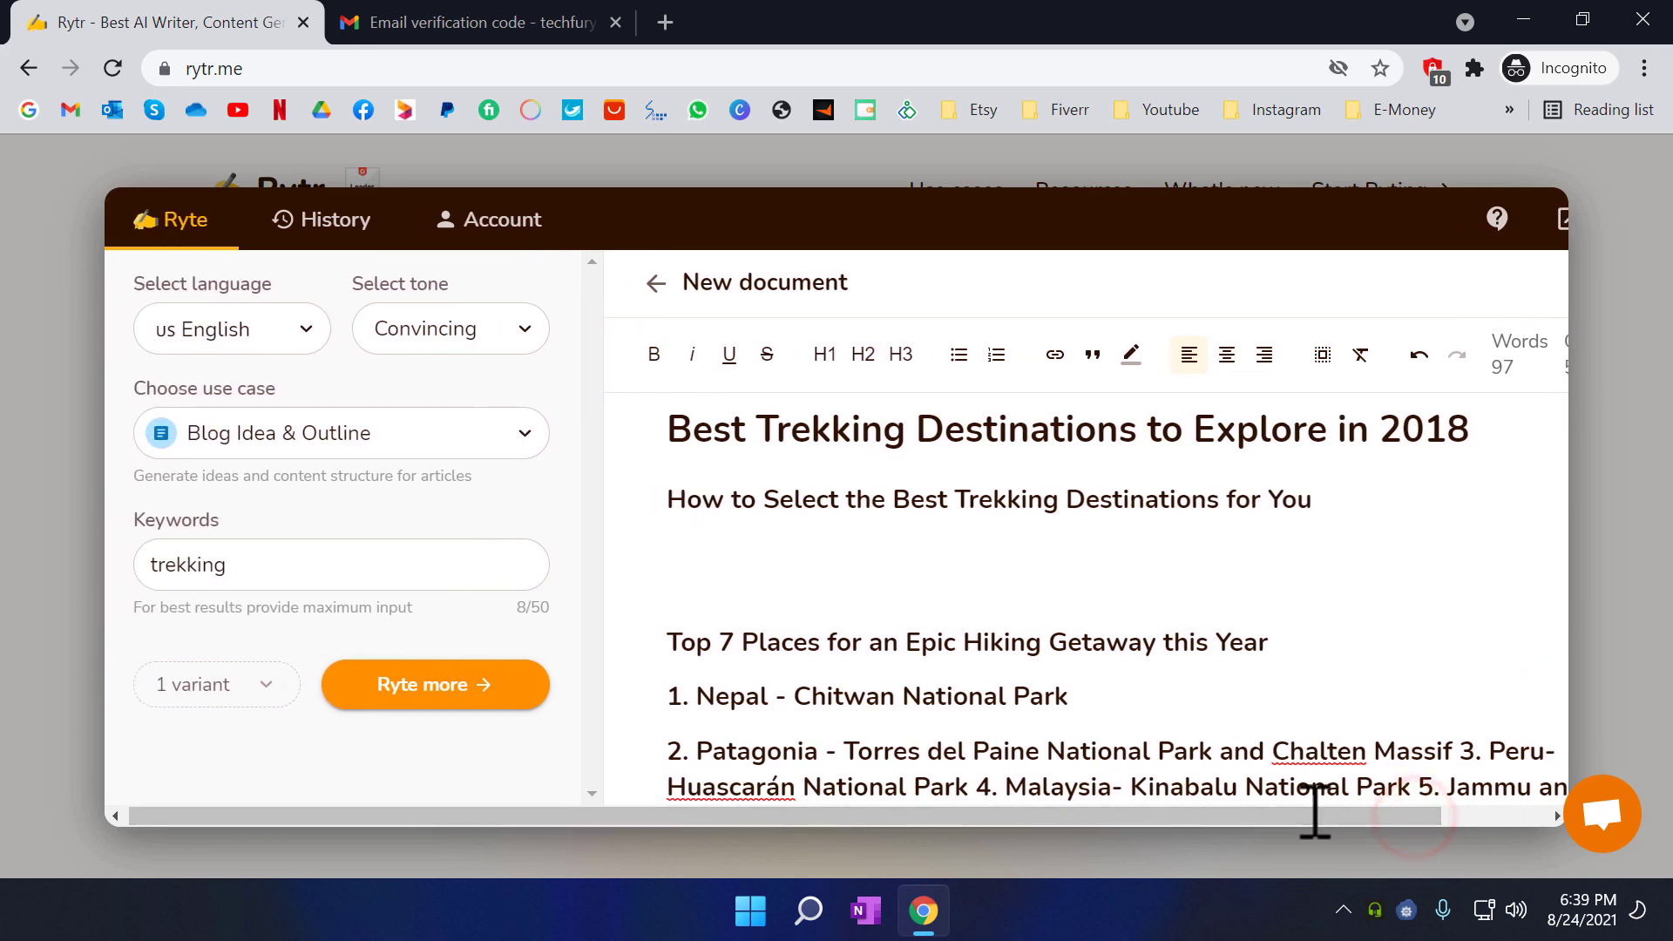
pyautogui.moveTo(1501, 223)
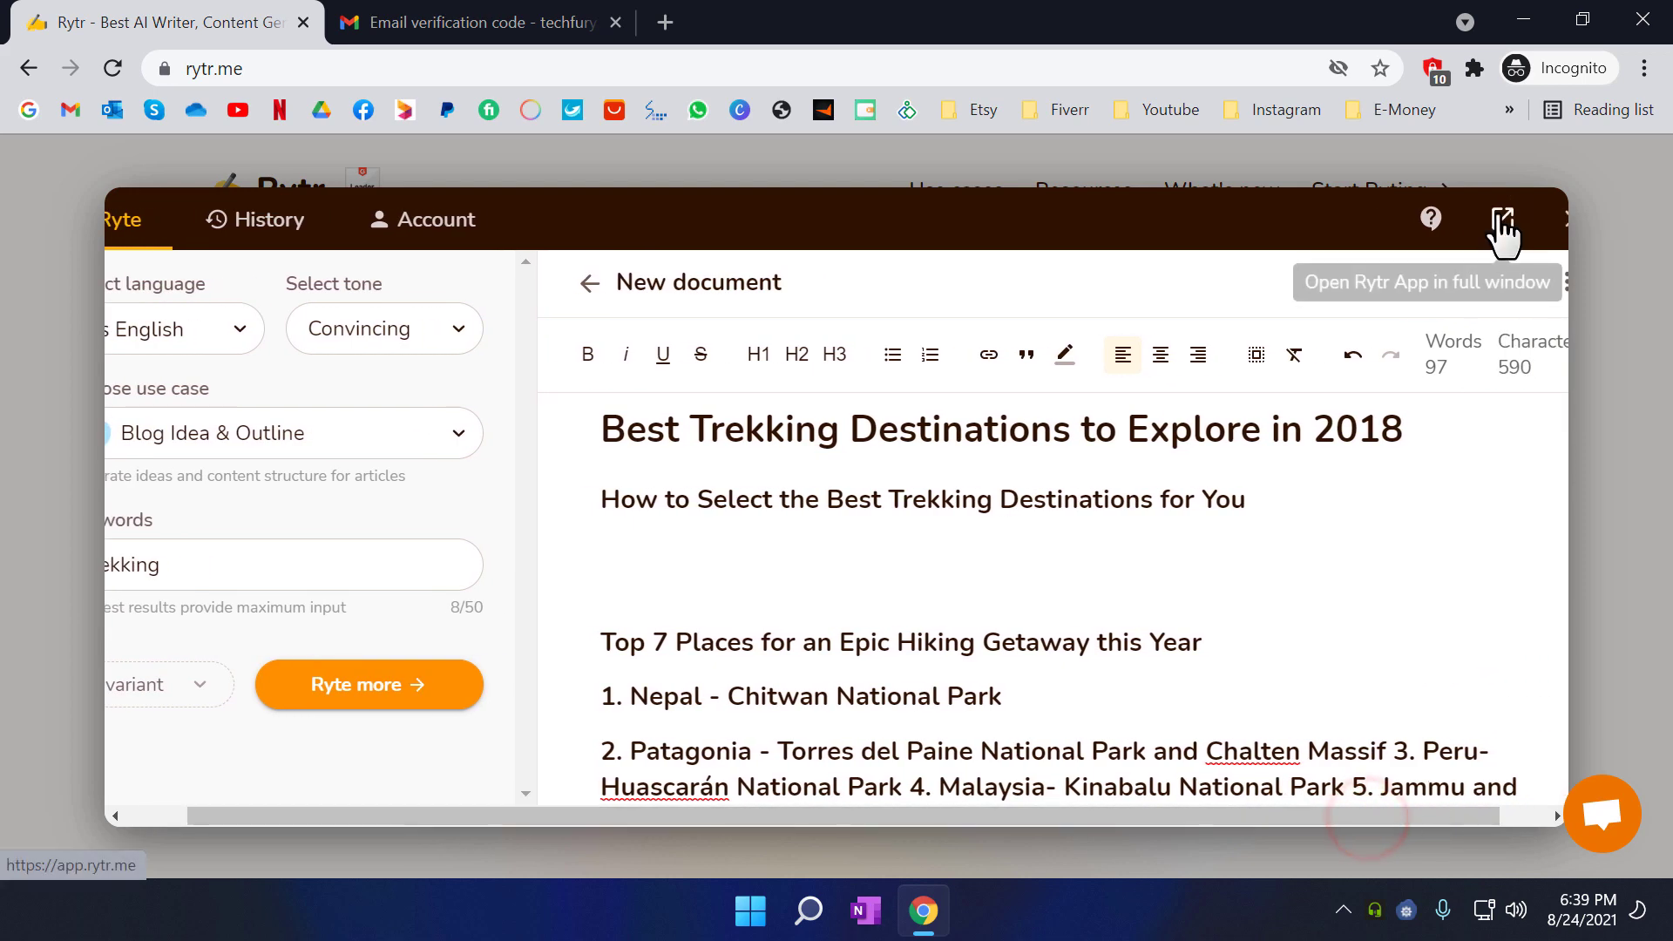
pyautogui.click(1502, 224)
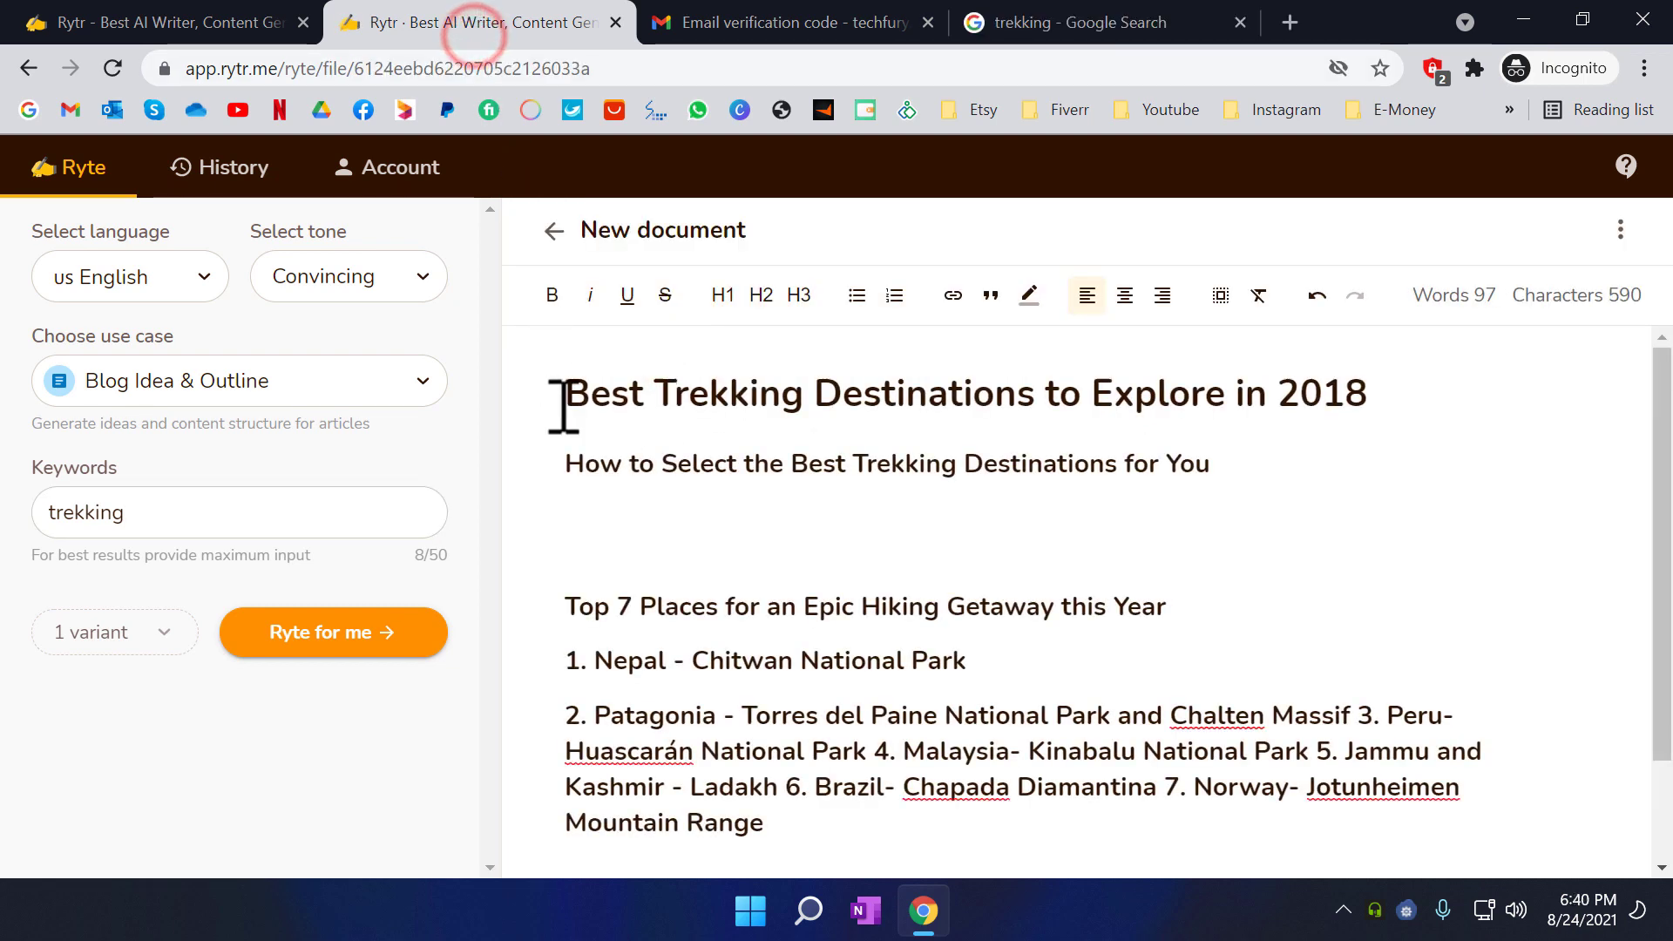
# Search Google for 'How to Select the Best Trekking Destinations for You'.
pyautogui.rightClick(885, 463)
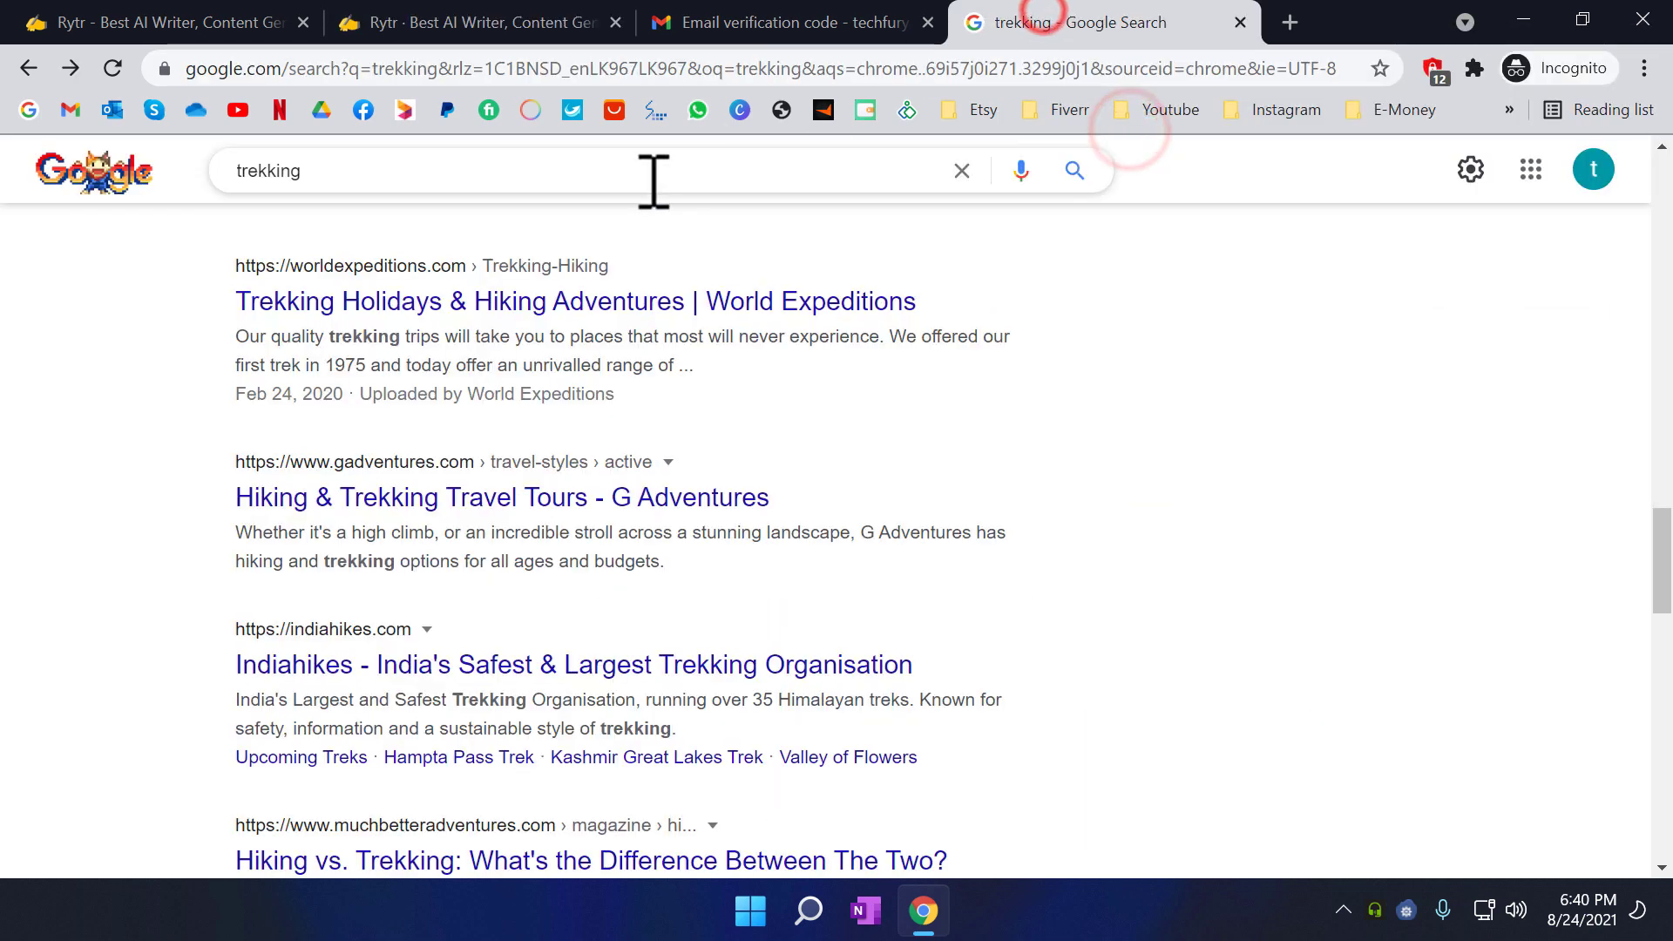
pyautogui.write('How to Select the Best Trekking Destinations for You')
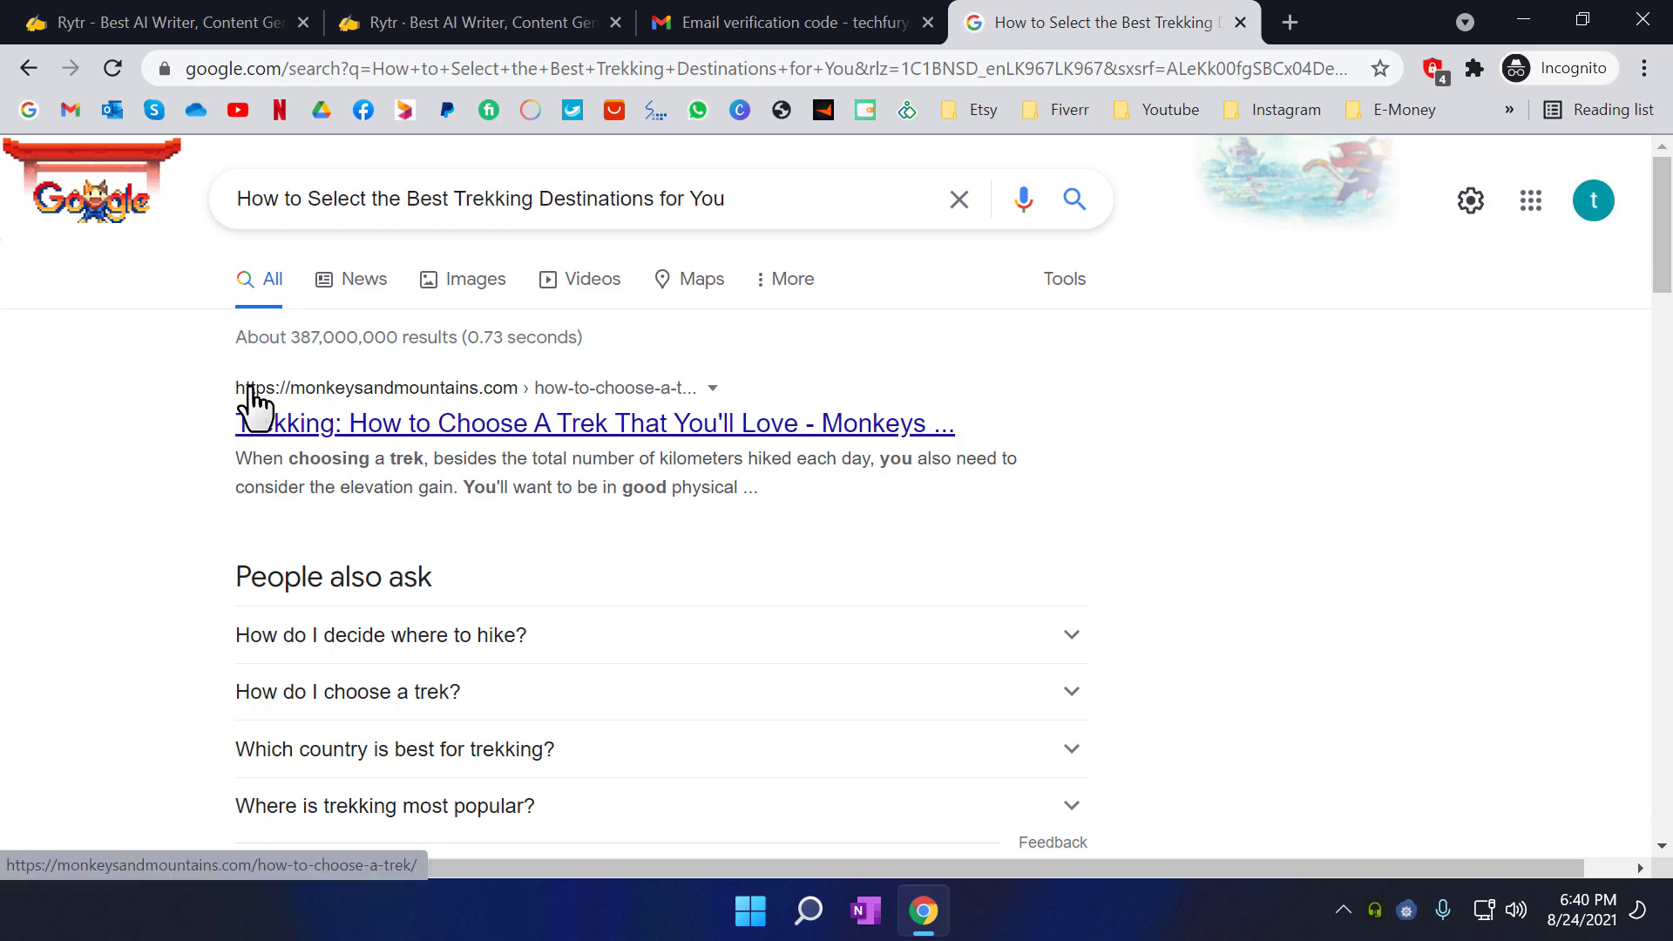
pyautogui.scroll(-3)
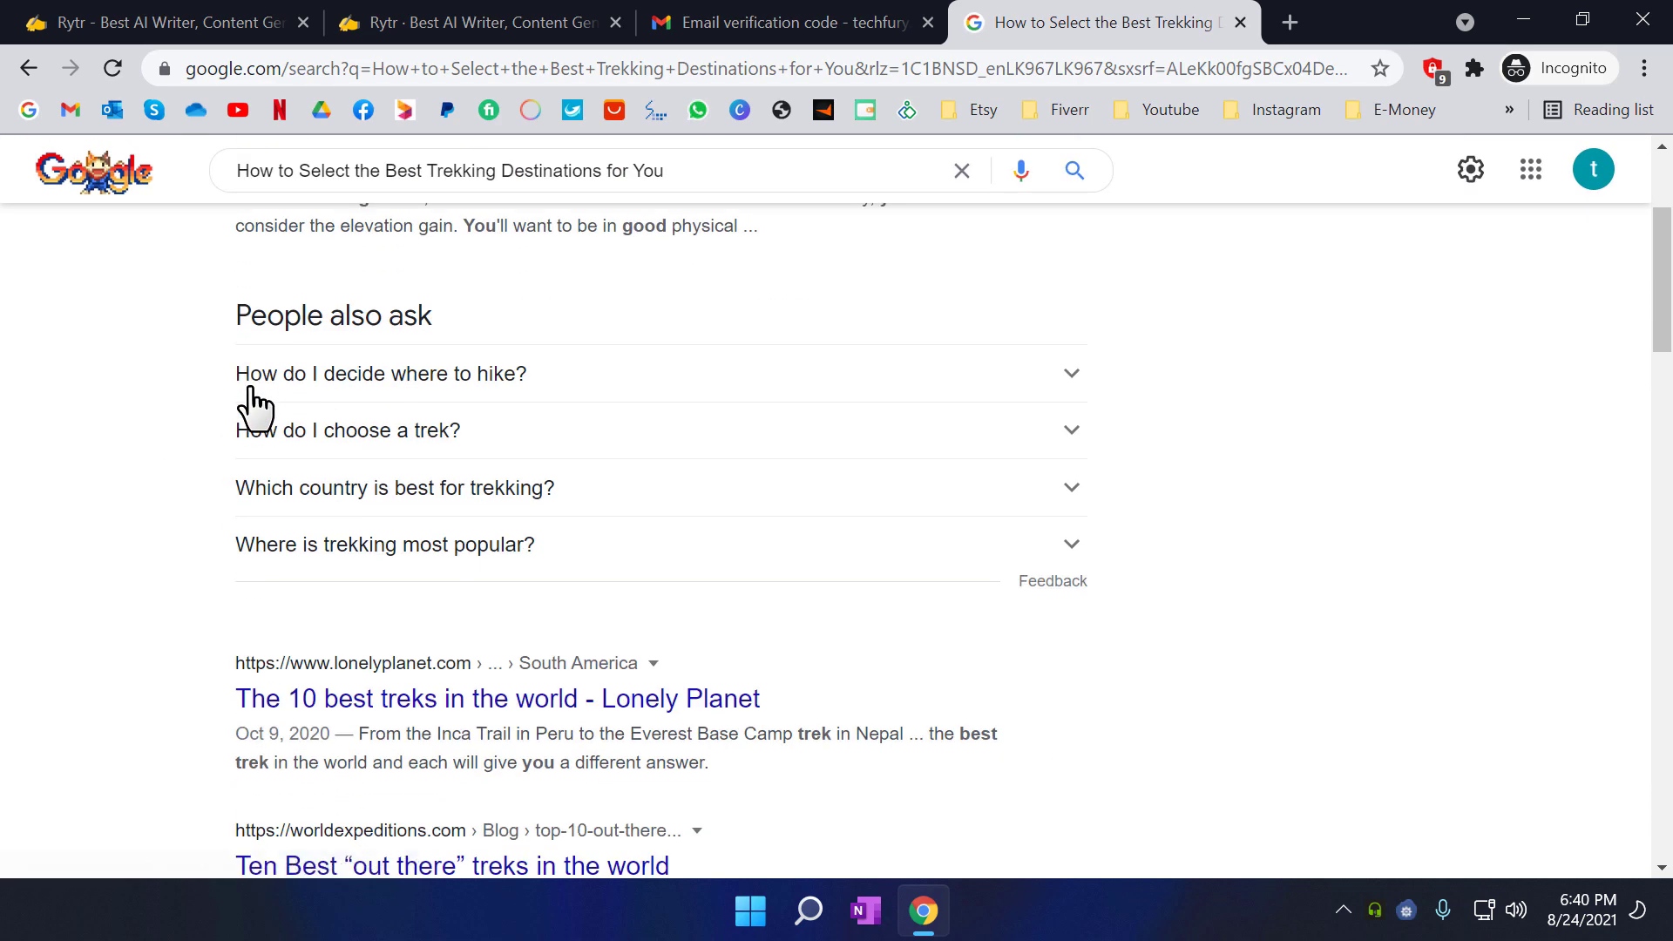
pyautogui.scroll(3)
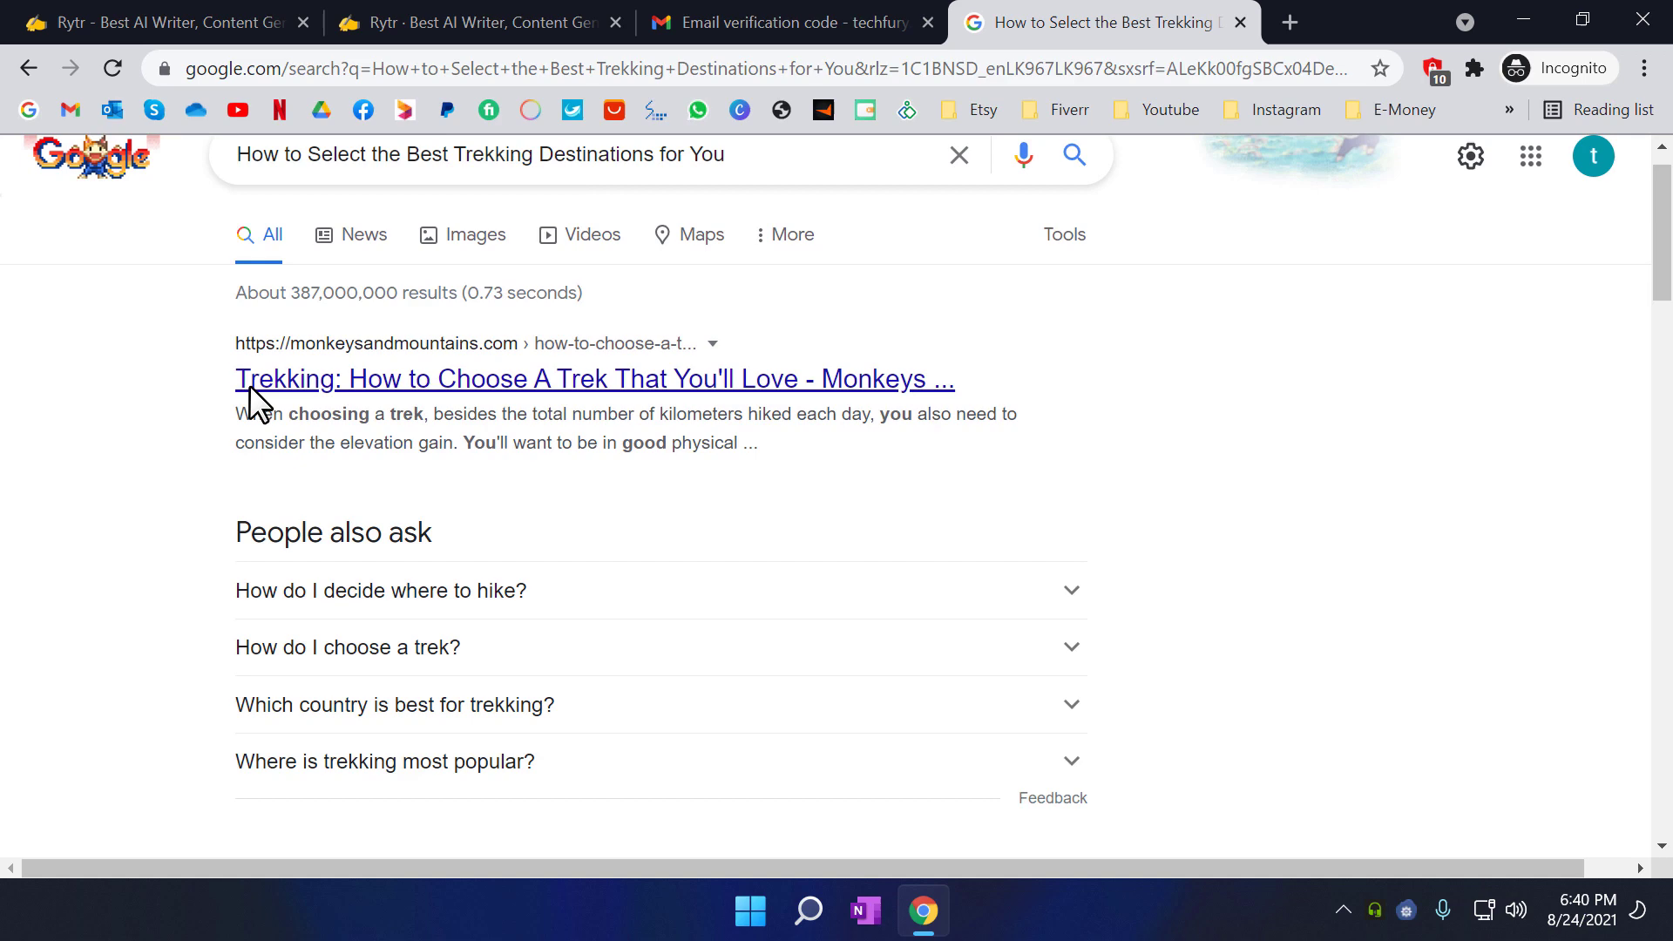
# Open the monkeysandmountains.com trek-choosing article and scroll through it.
pyautogui.click(594, 379)
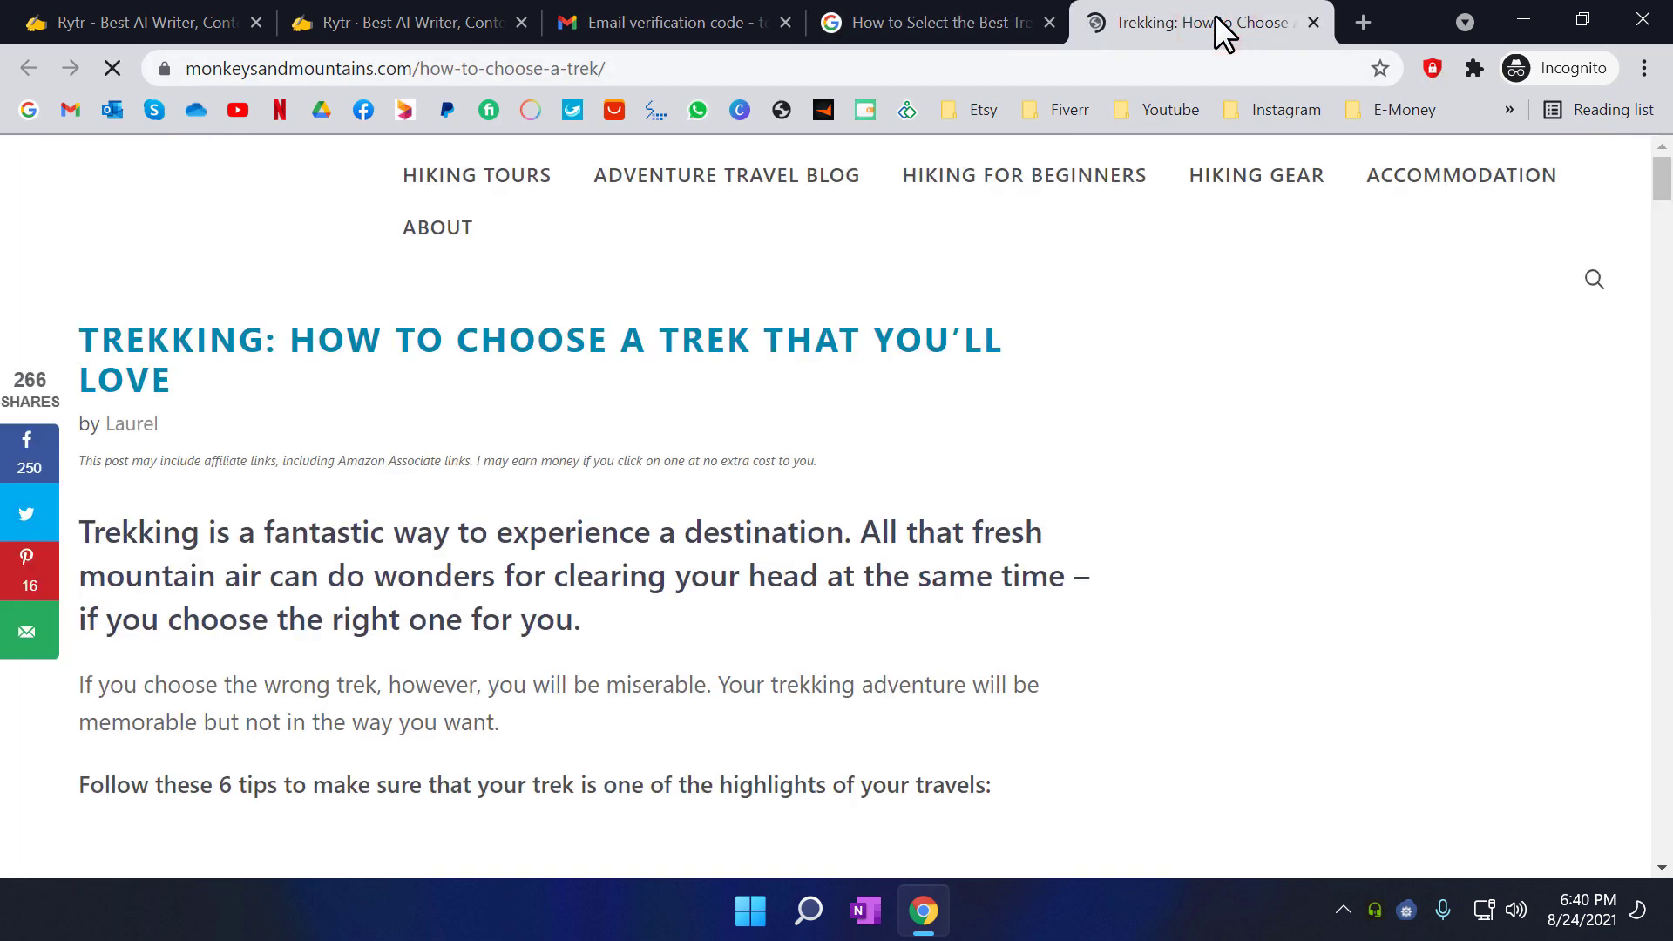
pyautogui.scroll(-3)
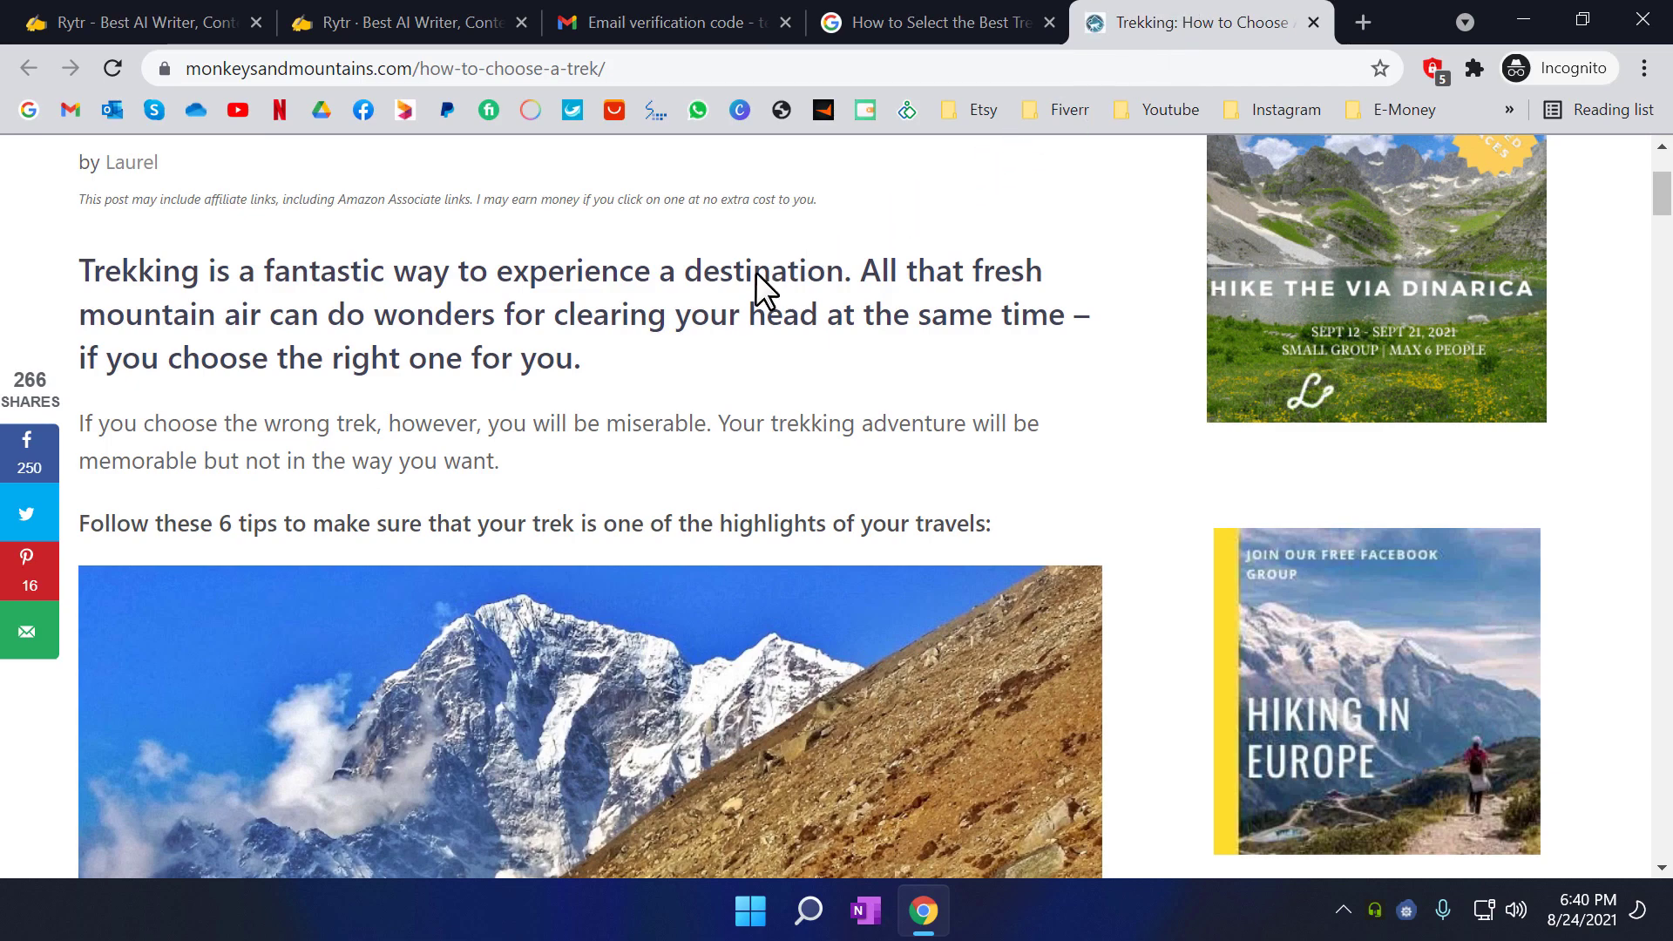
pyautogui.scroll(-3)
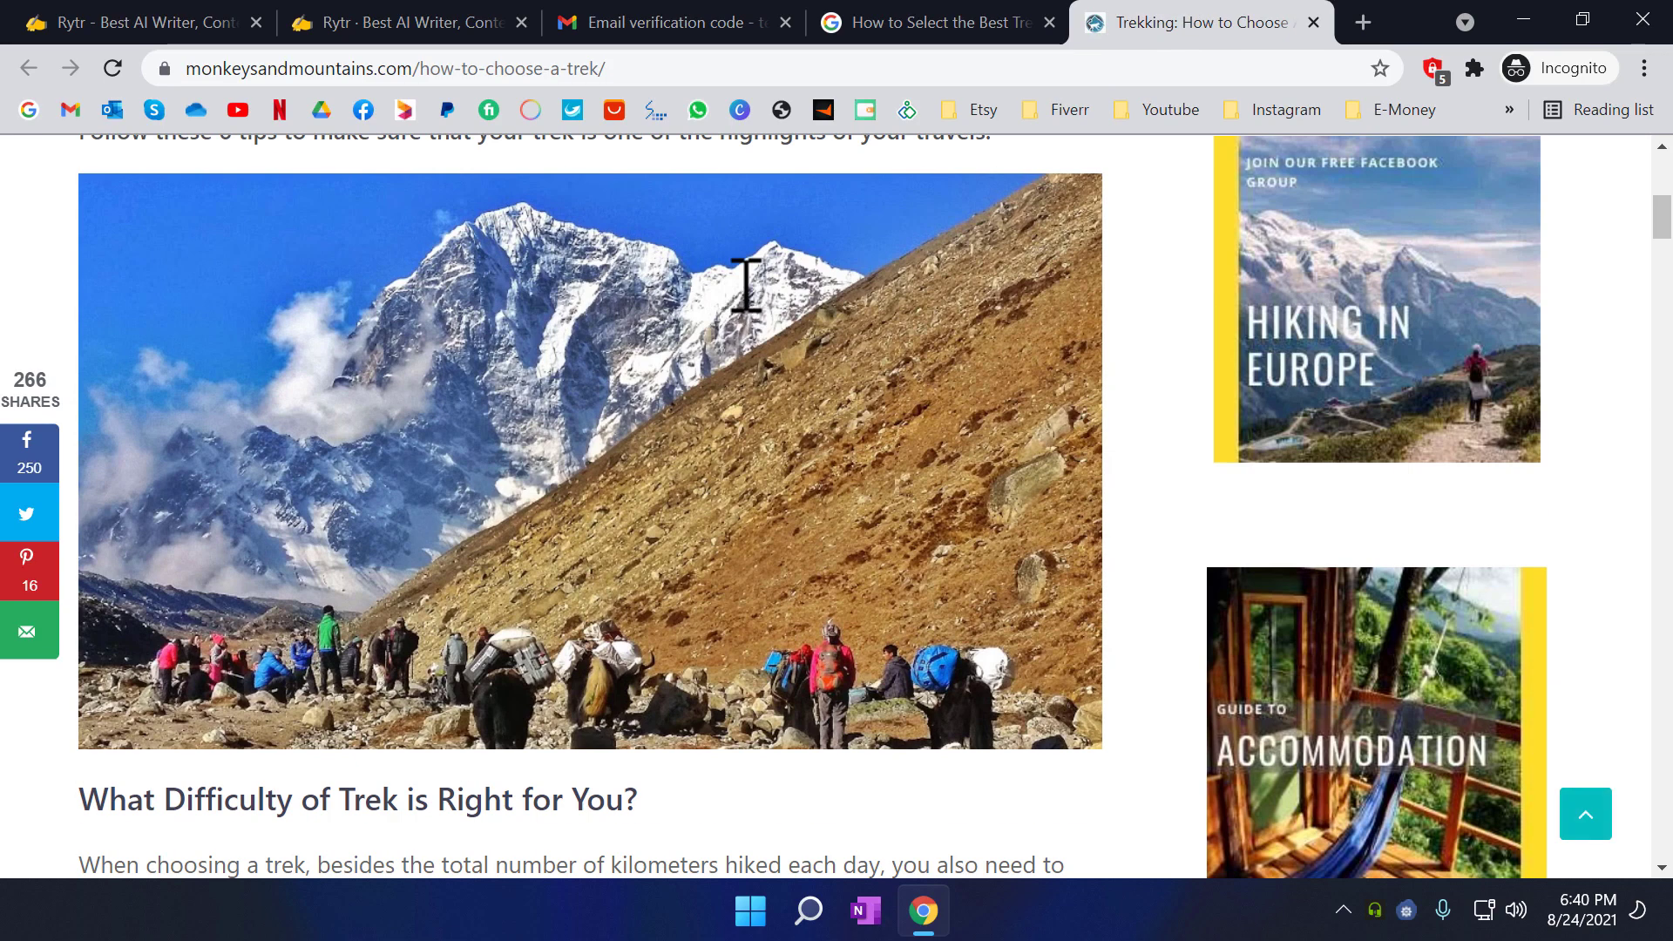
pyautogui.scroll(-3)
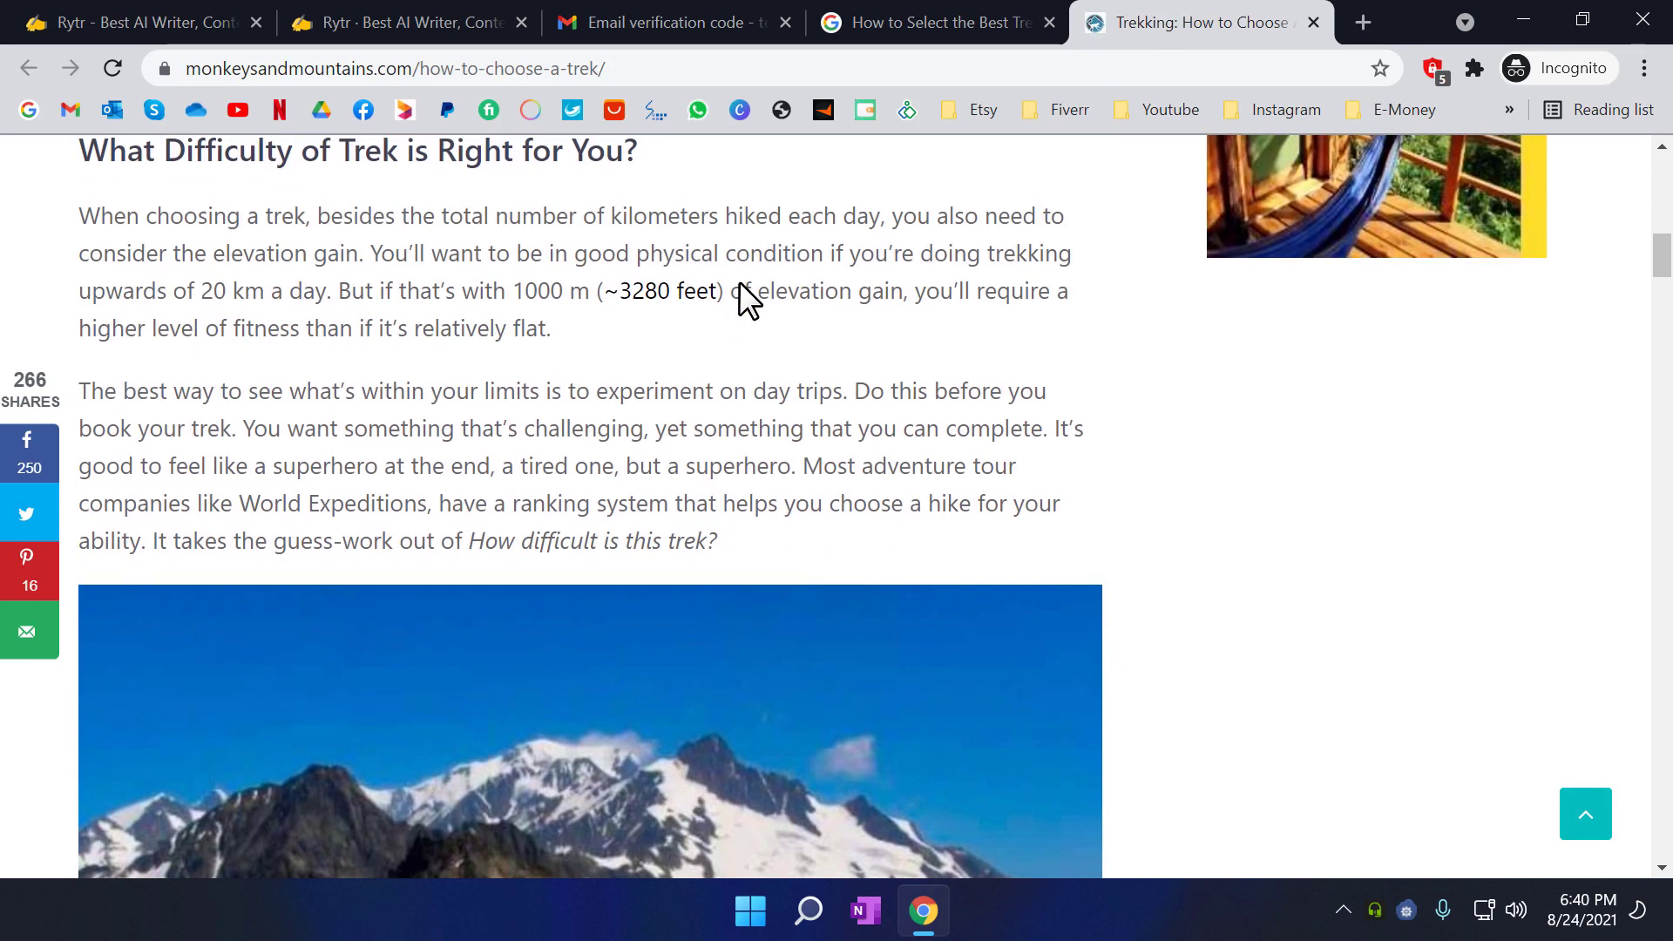
pyautogui.scroll(3)
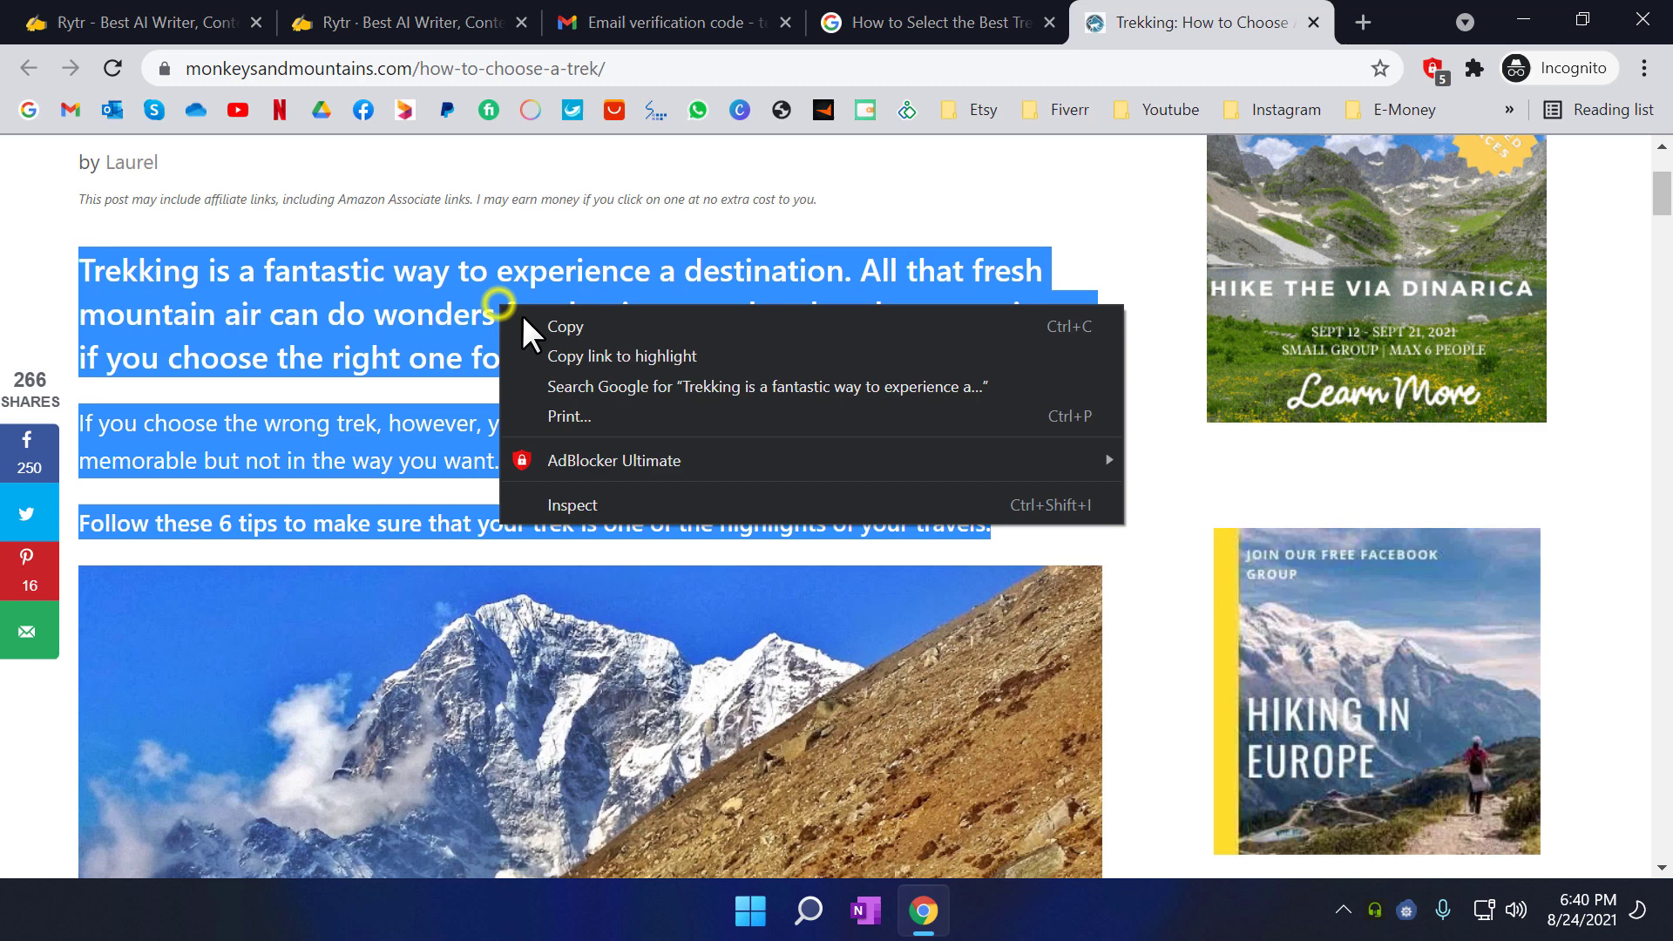
# Copy the article's intro paragraphs into Rytr below the 'How to Select' heading.
pyautogui.click(405, 21)
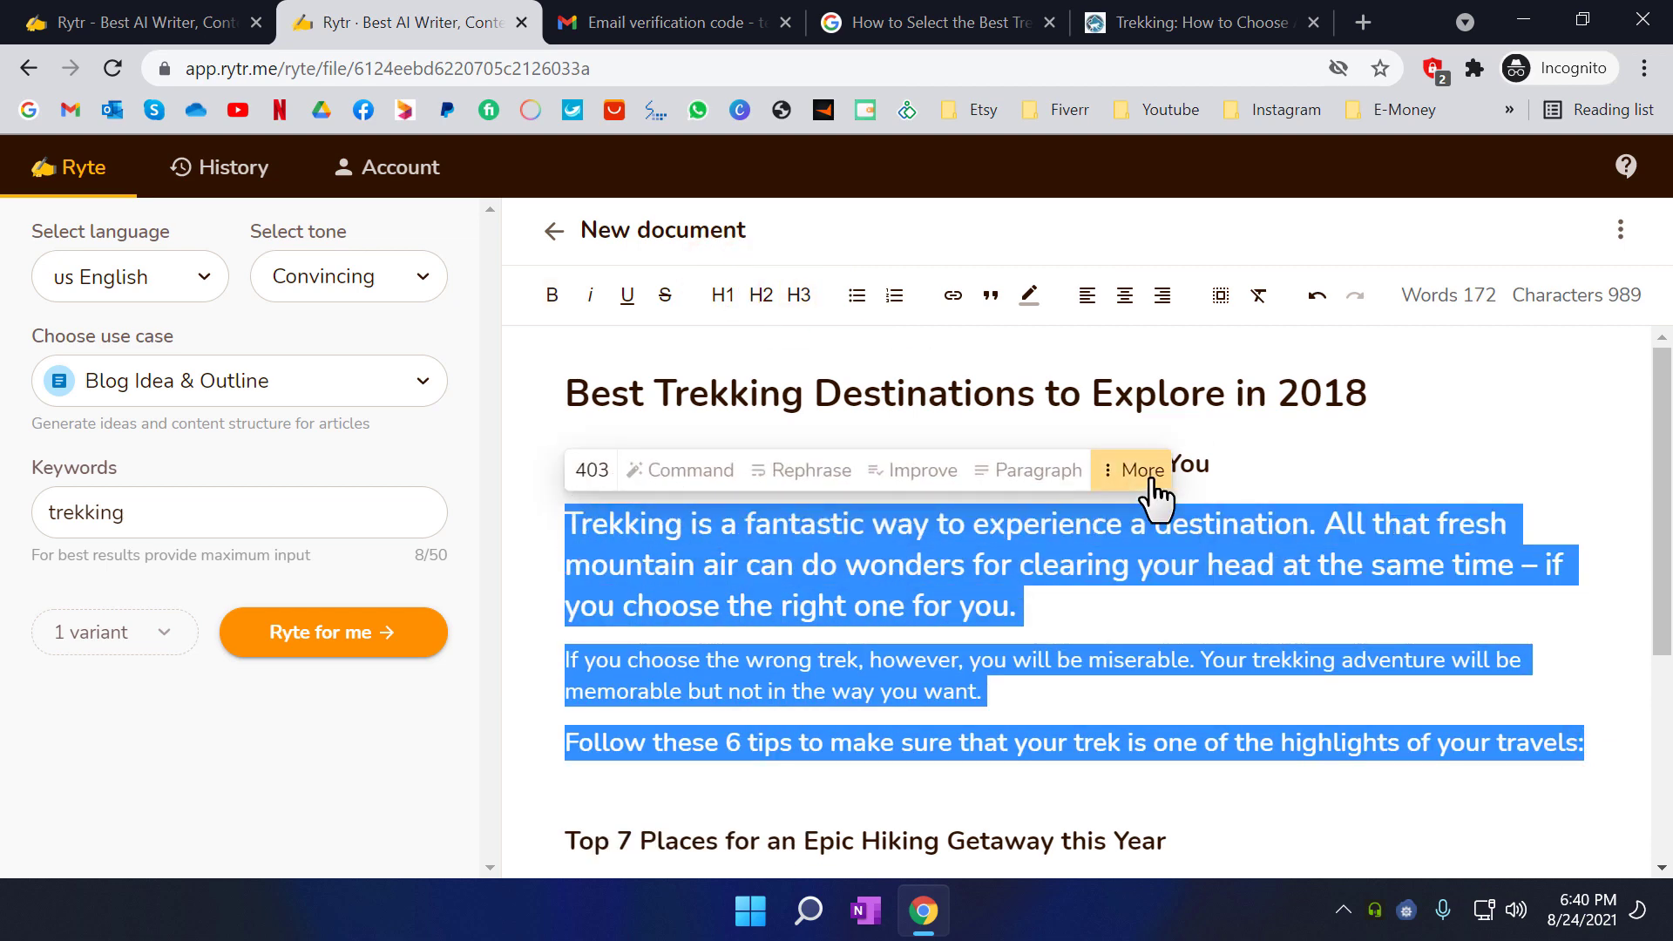
# Run a plagiarism check on the pasted intro, confirming the monkeysandmountains.com source, then close it.
pyautogui.click(1135, 469)
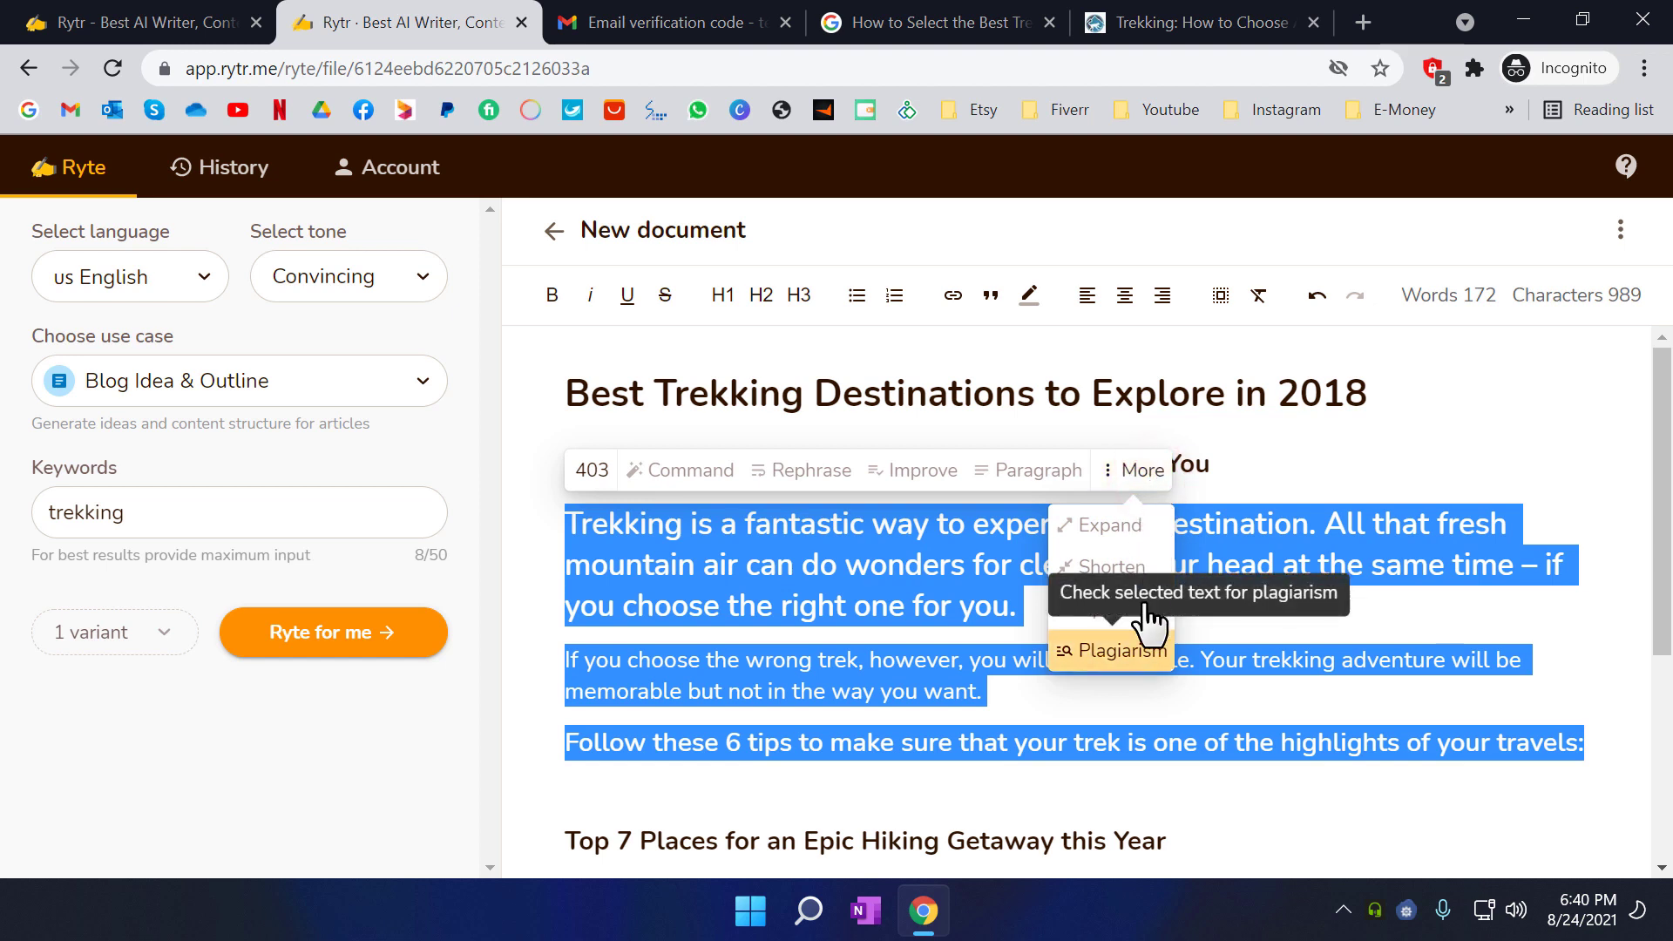
pyautogui.moveTo(1147, 683)
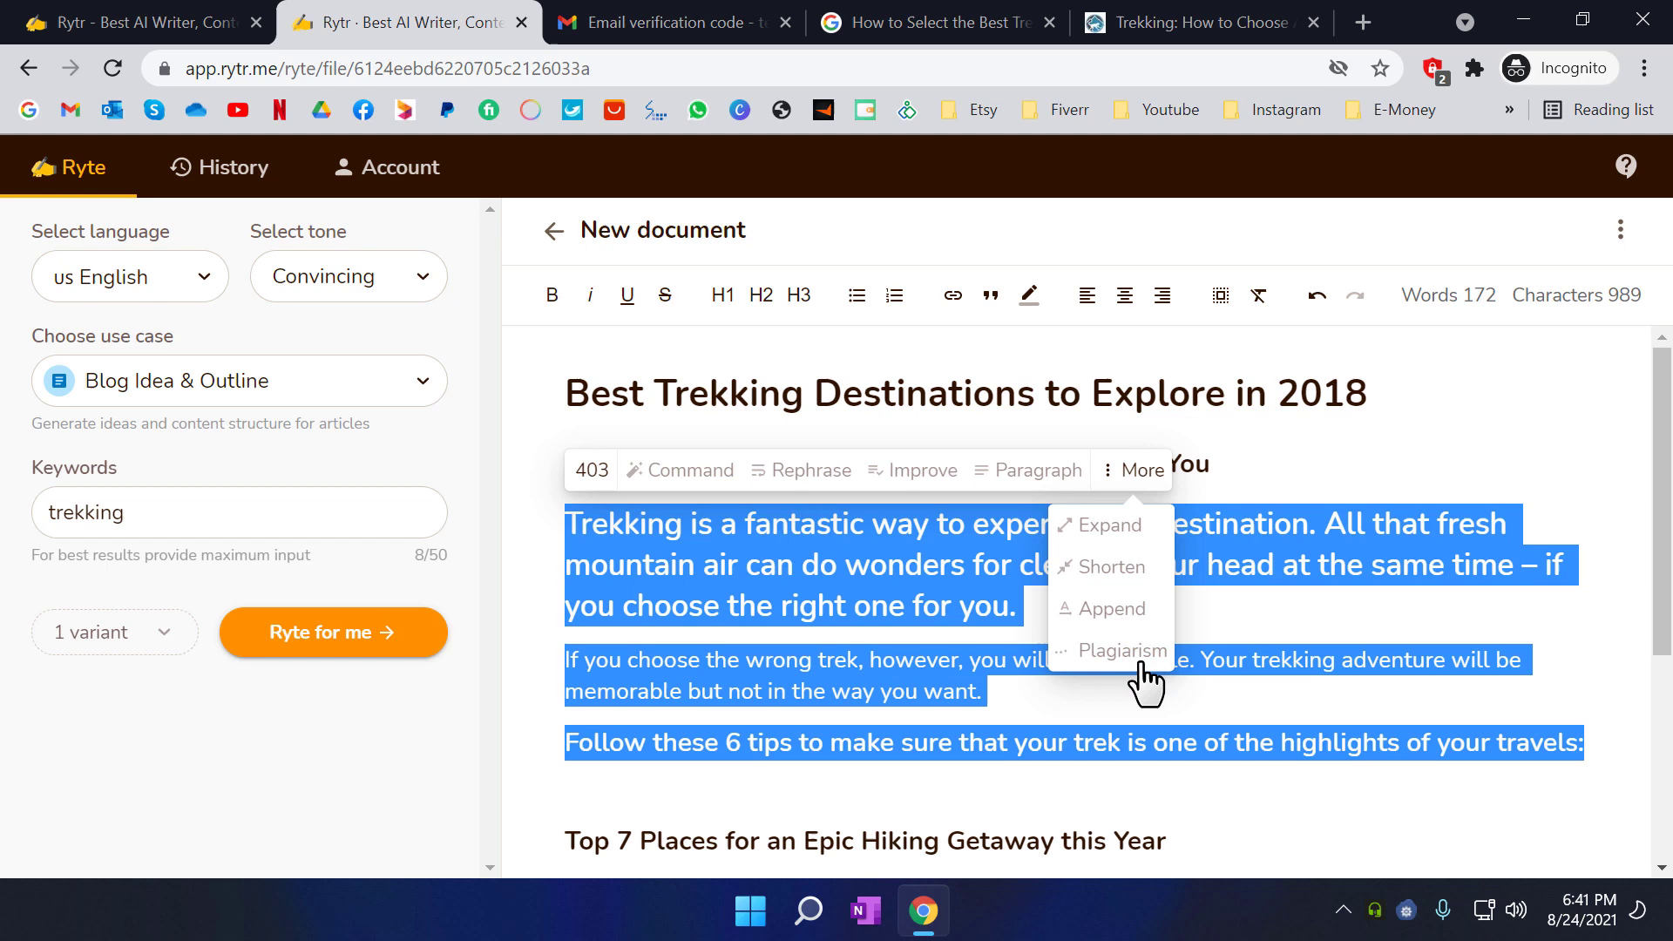
pyautogui.click(1121, 651)
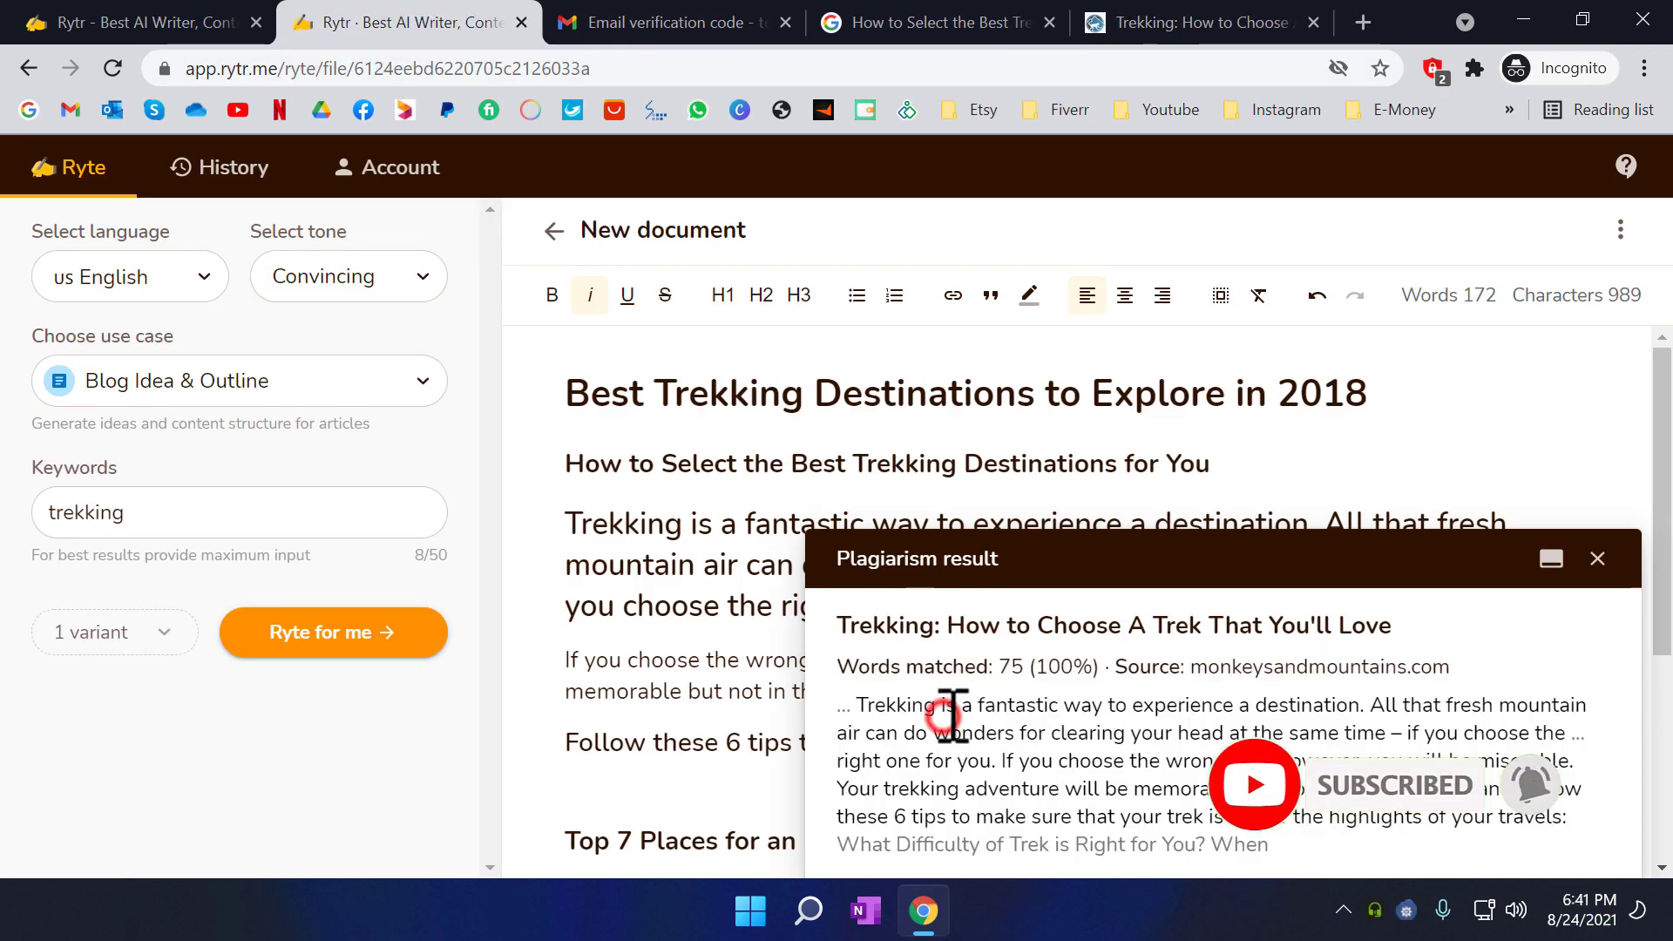
pyautogui.moveTo(1104, 678)
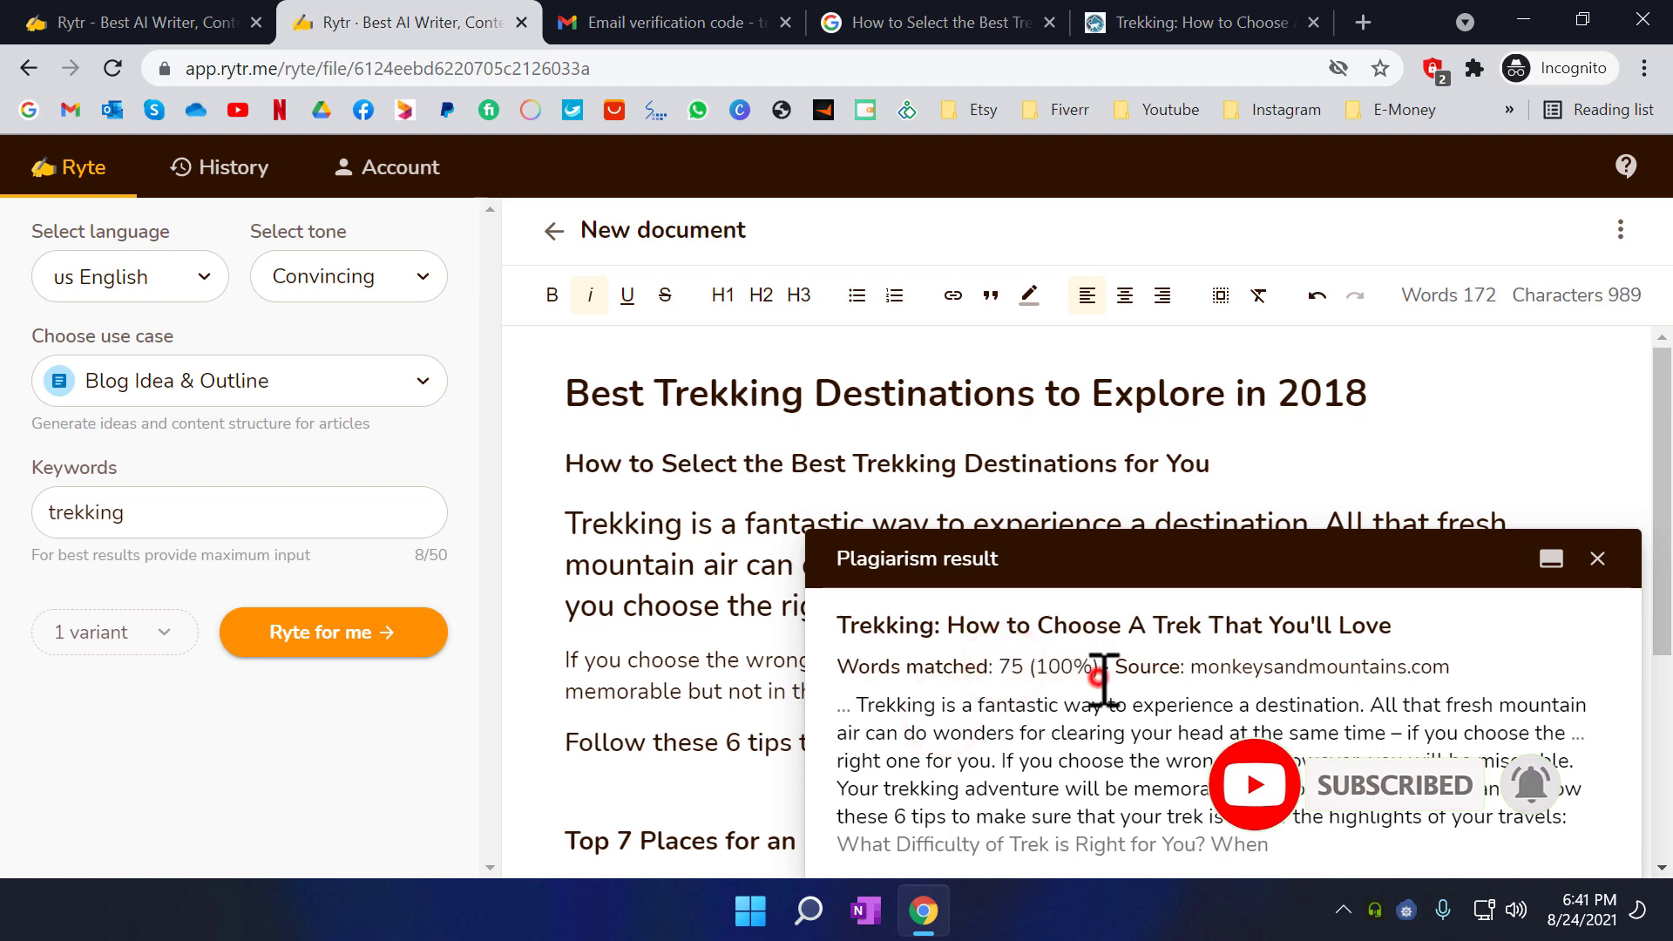
pyautogui.click(1194, 21)
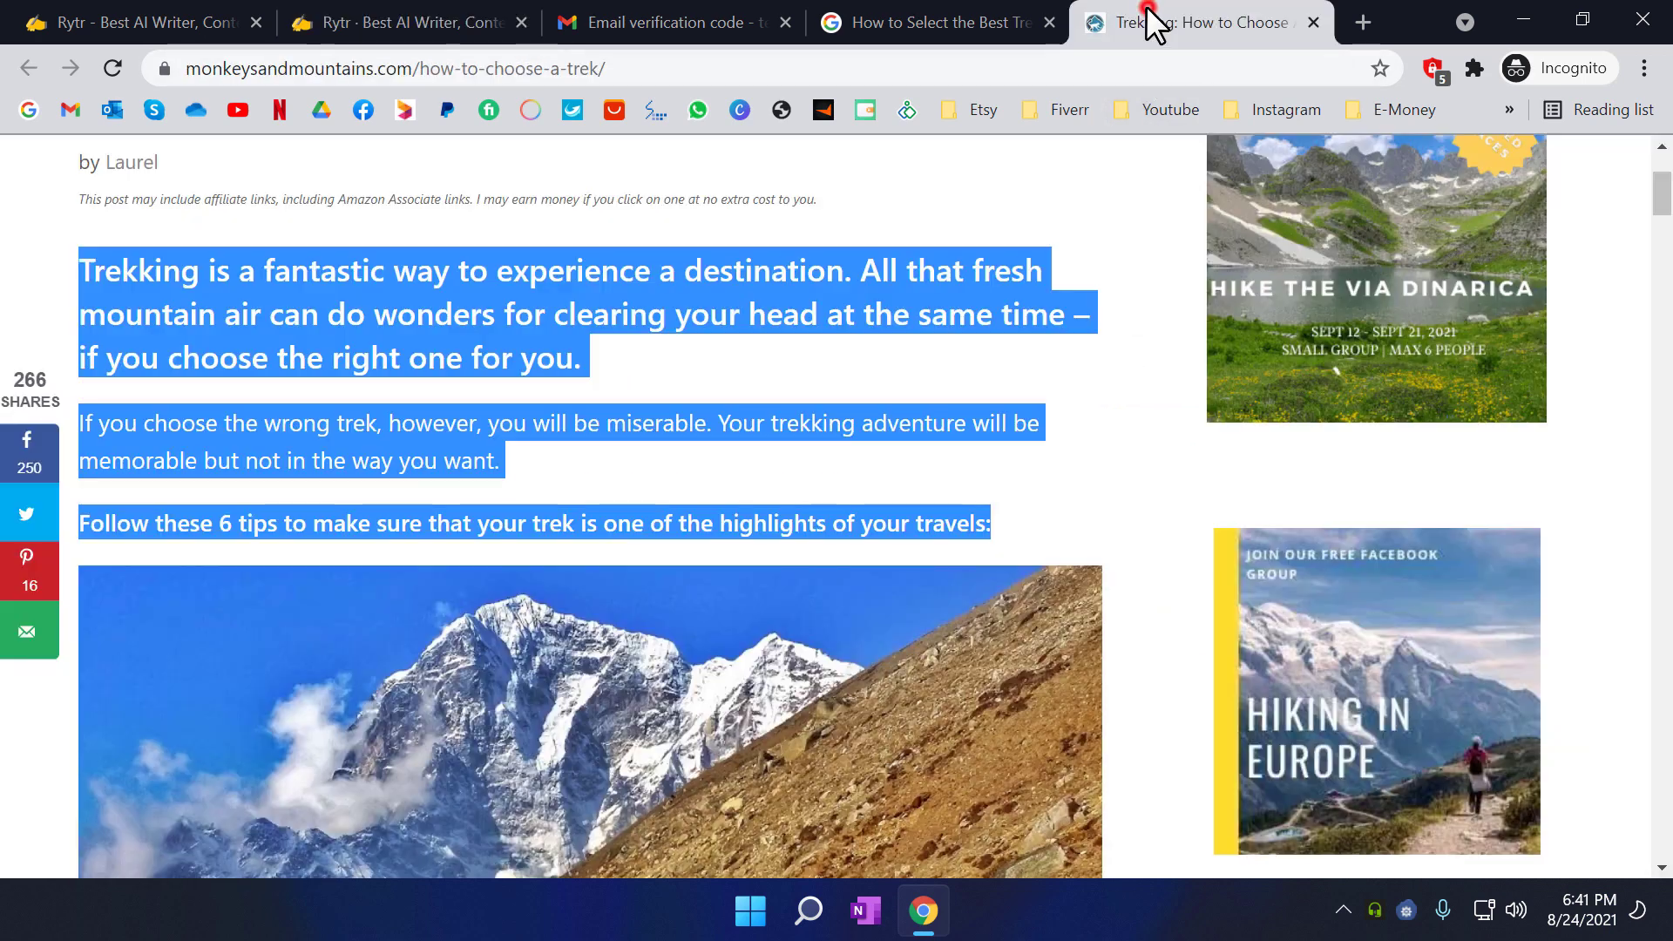
pyautogui.click(395, 68)
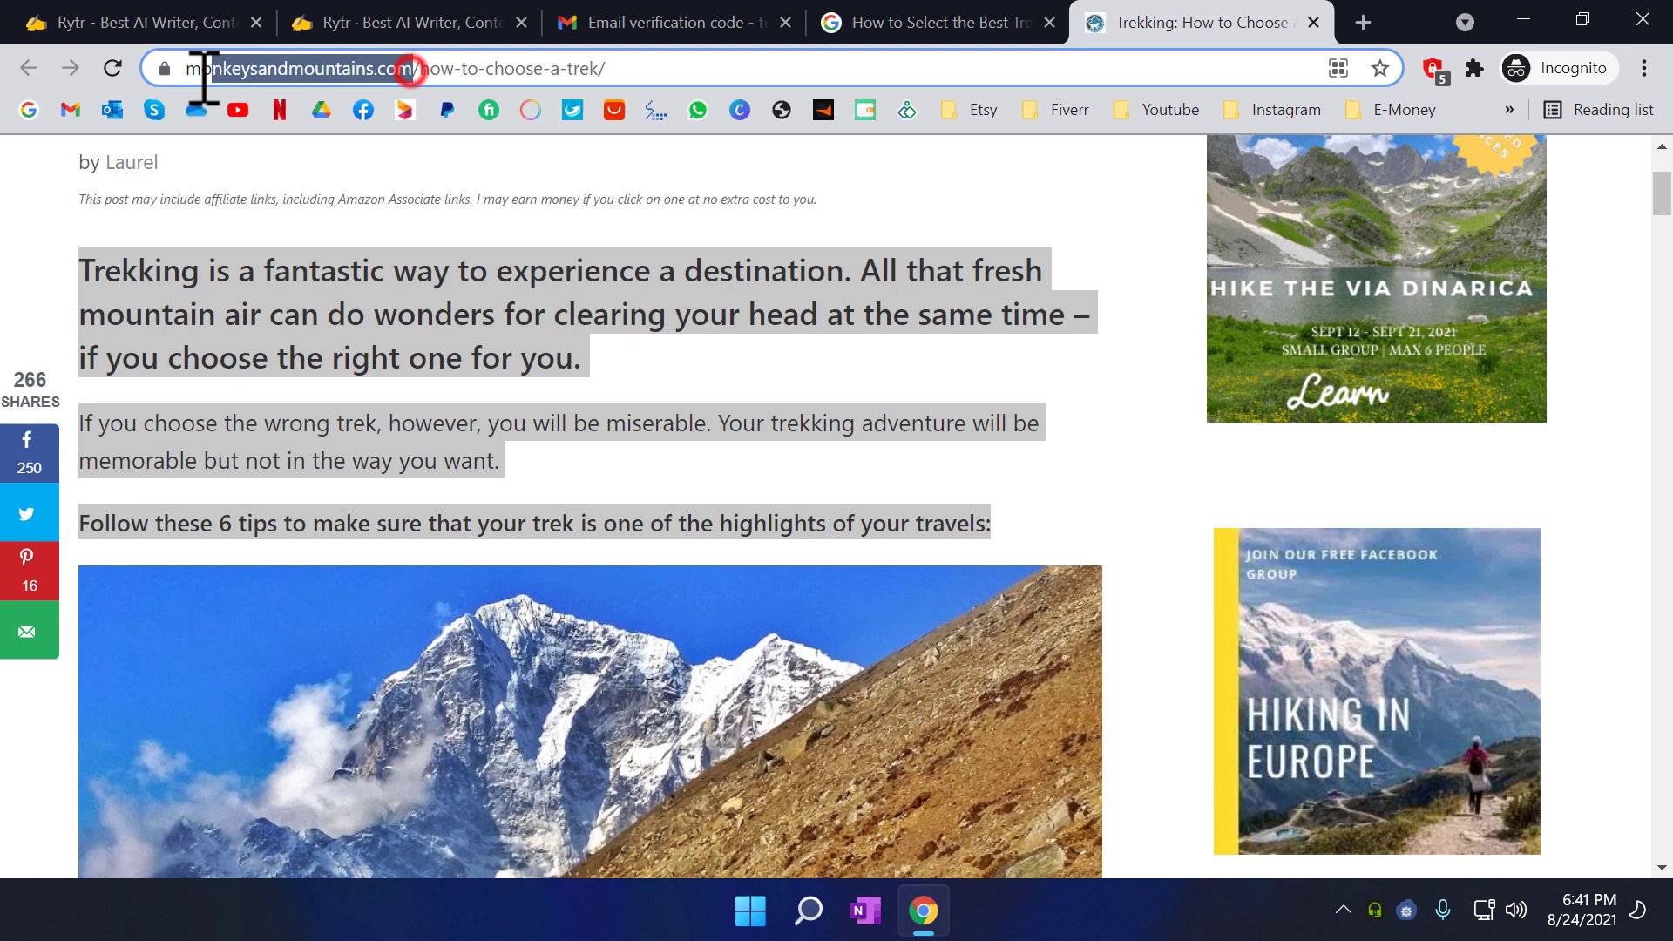
pyautogui.click(405, 21)
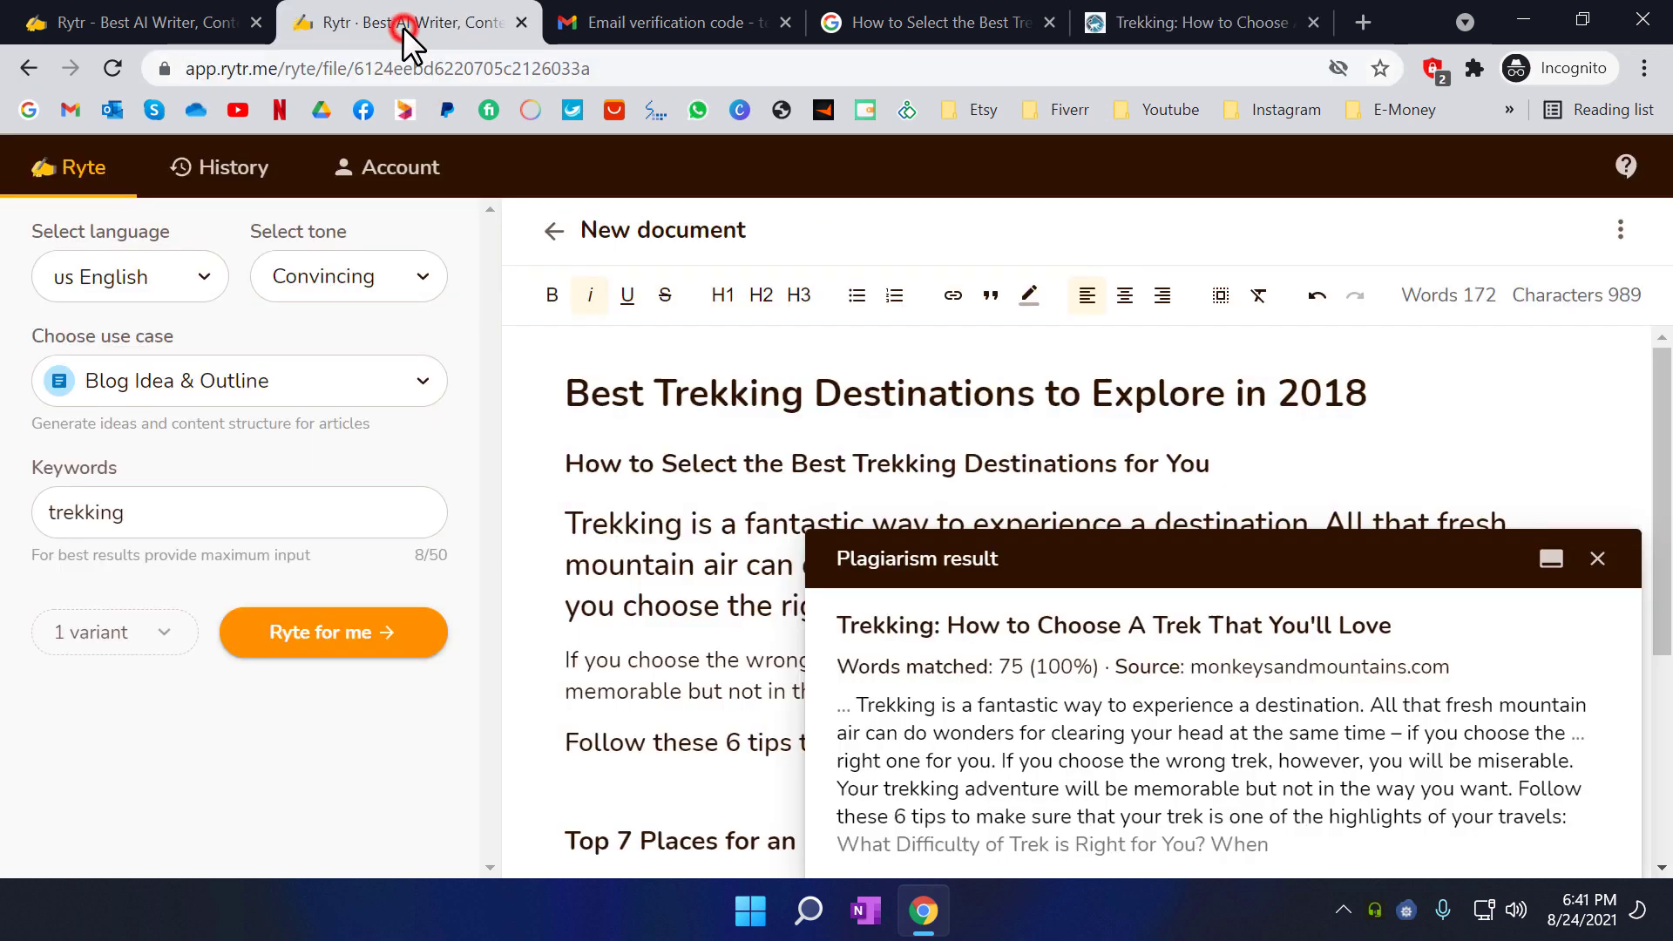
pyautogui.moveTo(1240, 733)
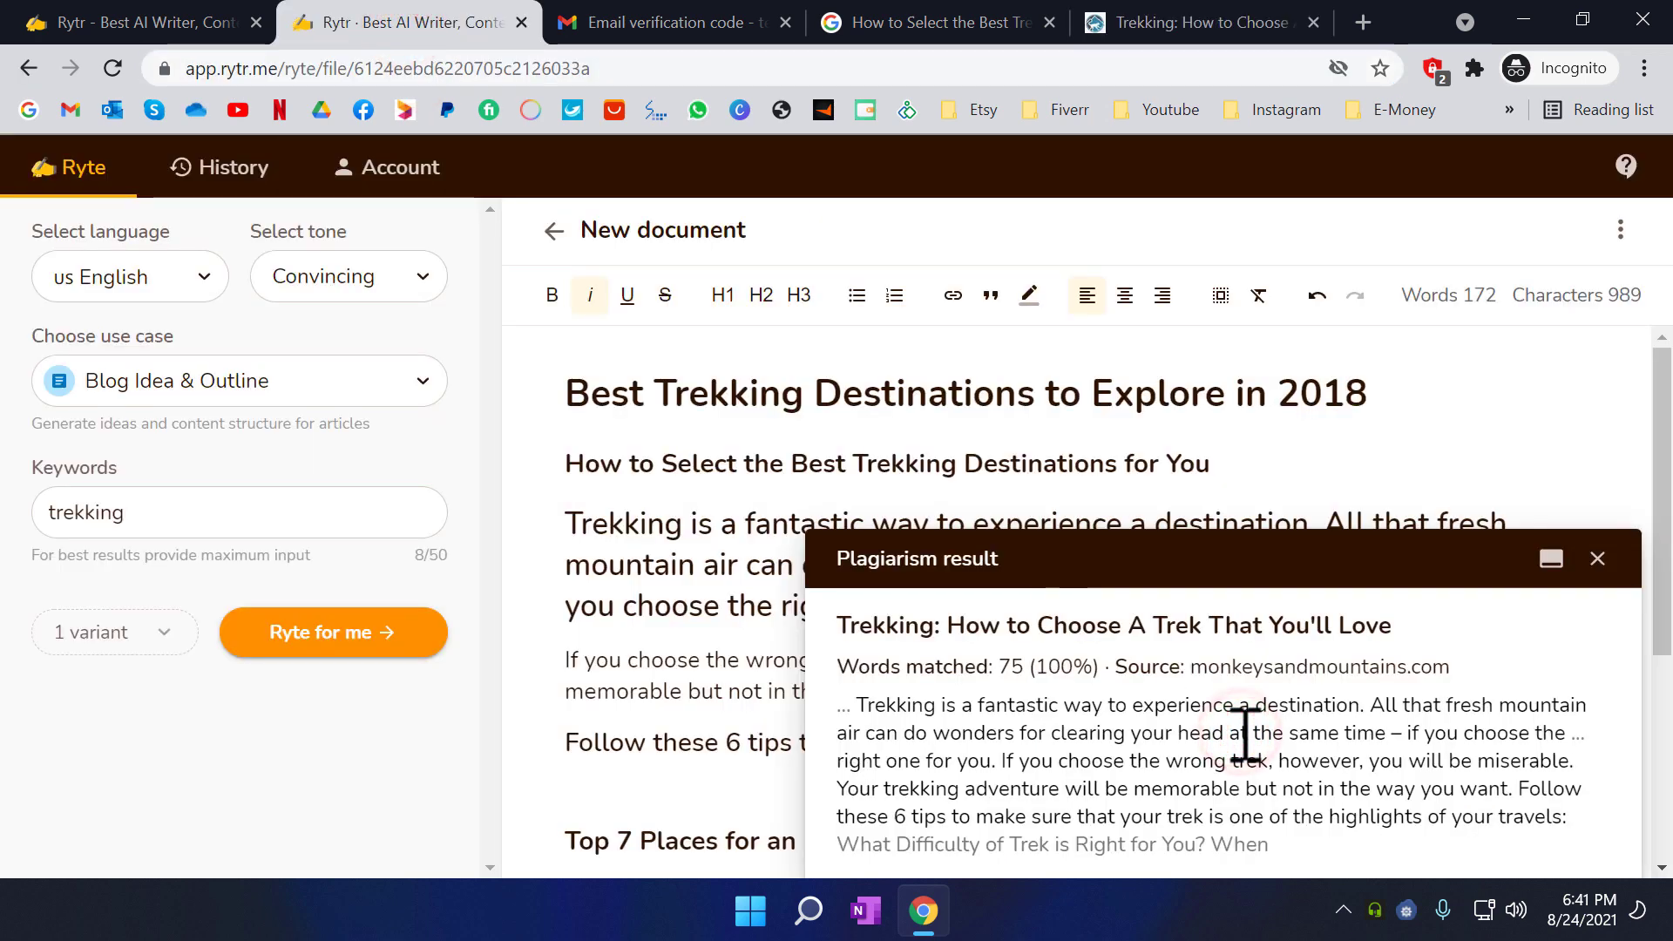
pyautogui.click(1597, 558)
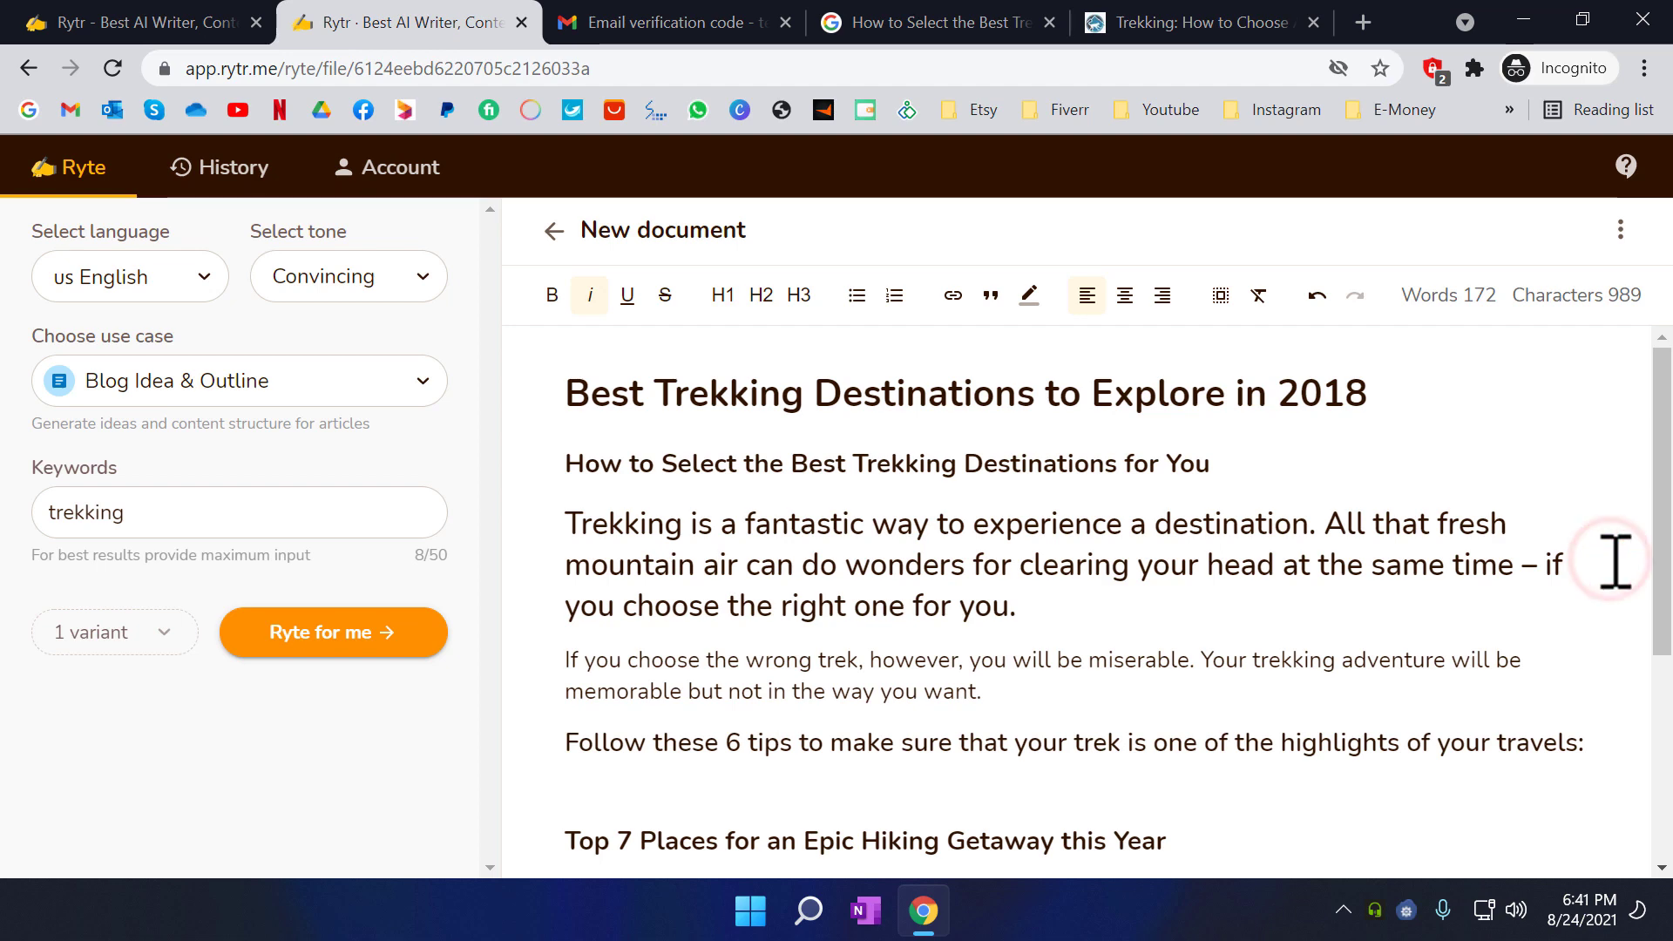
pyautogui.moveTo(1581, 439)
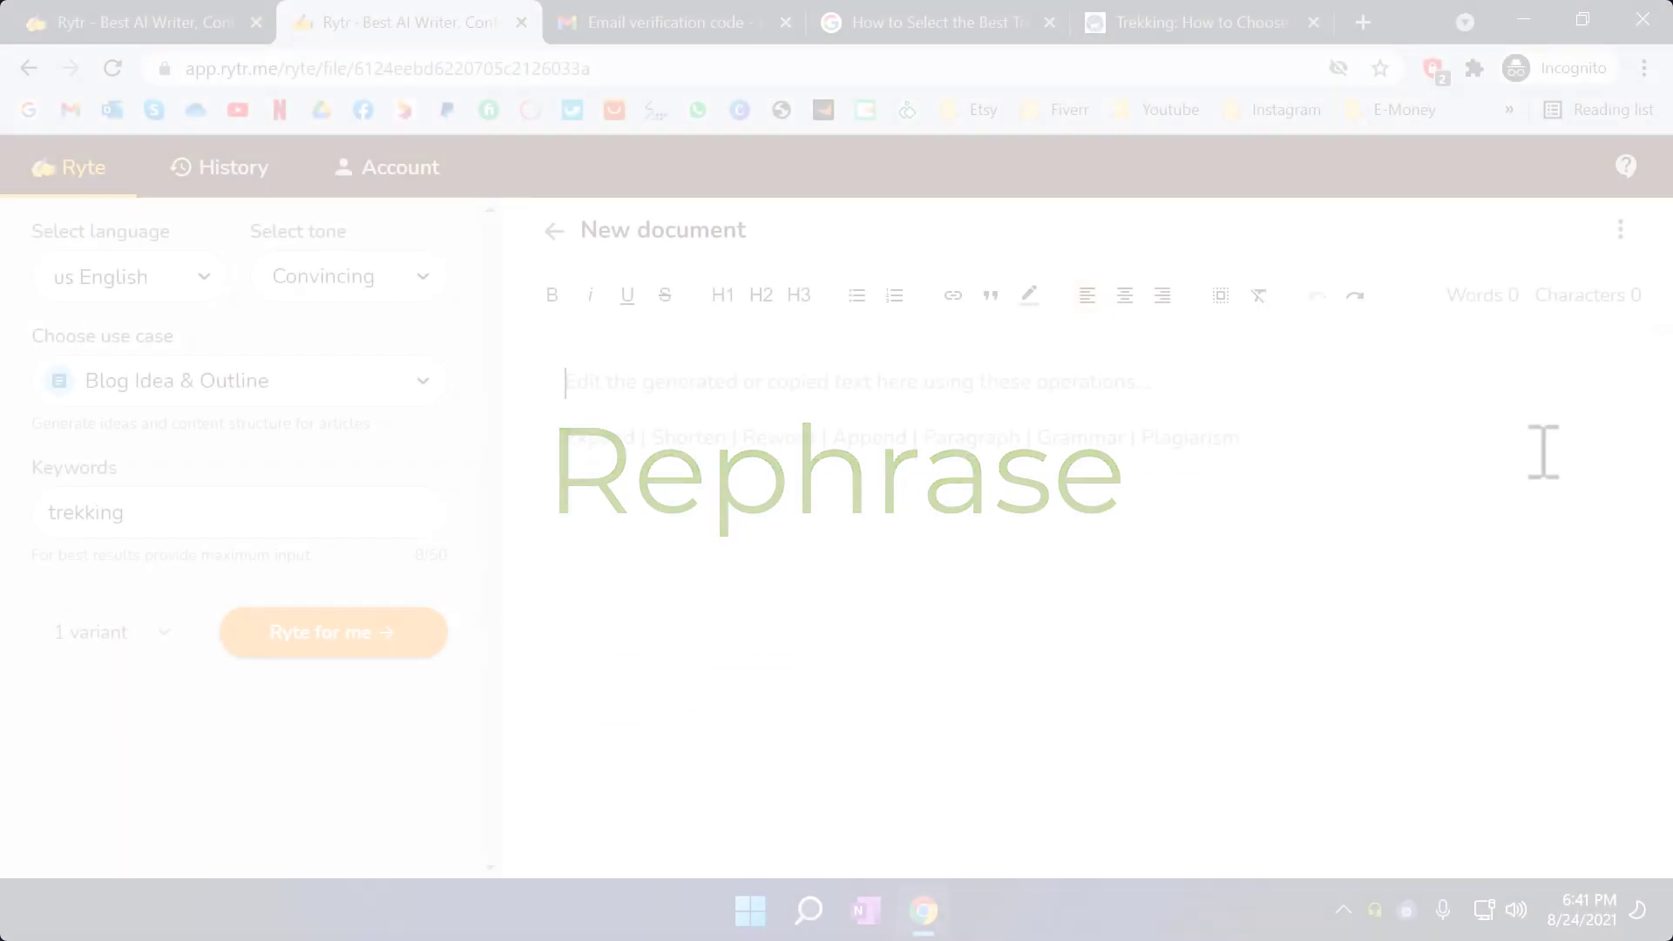
# Select all document text, including the subheading and pasted intro, and delete it.
pyautogui.click(332, 632)
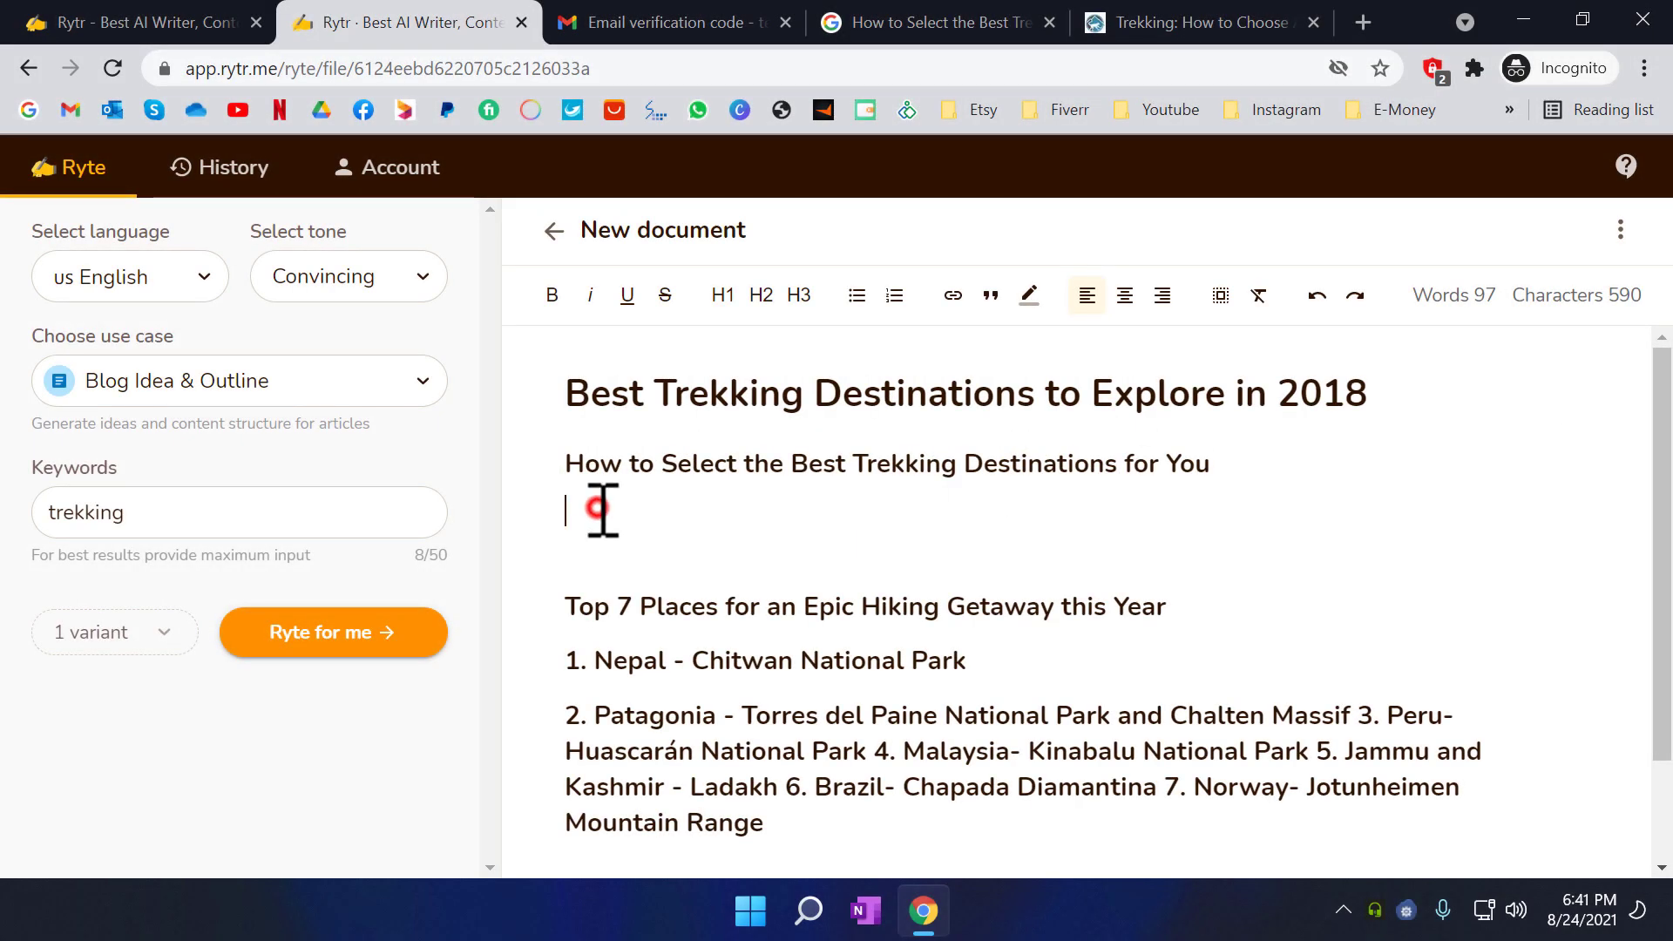
pyautogui.tripleClick(885, 463)
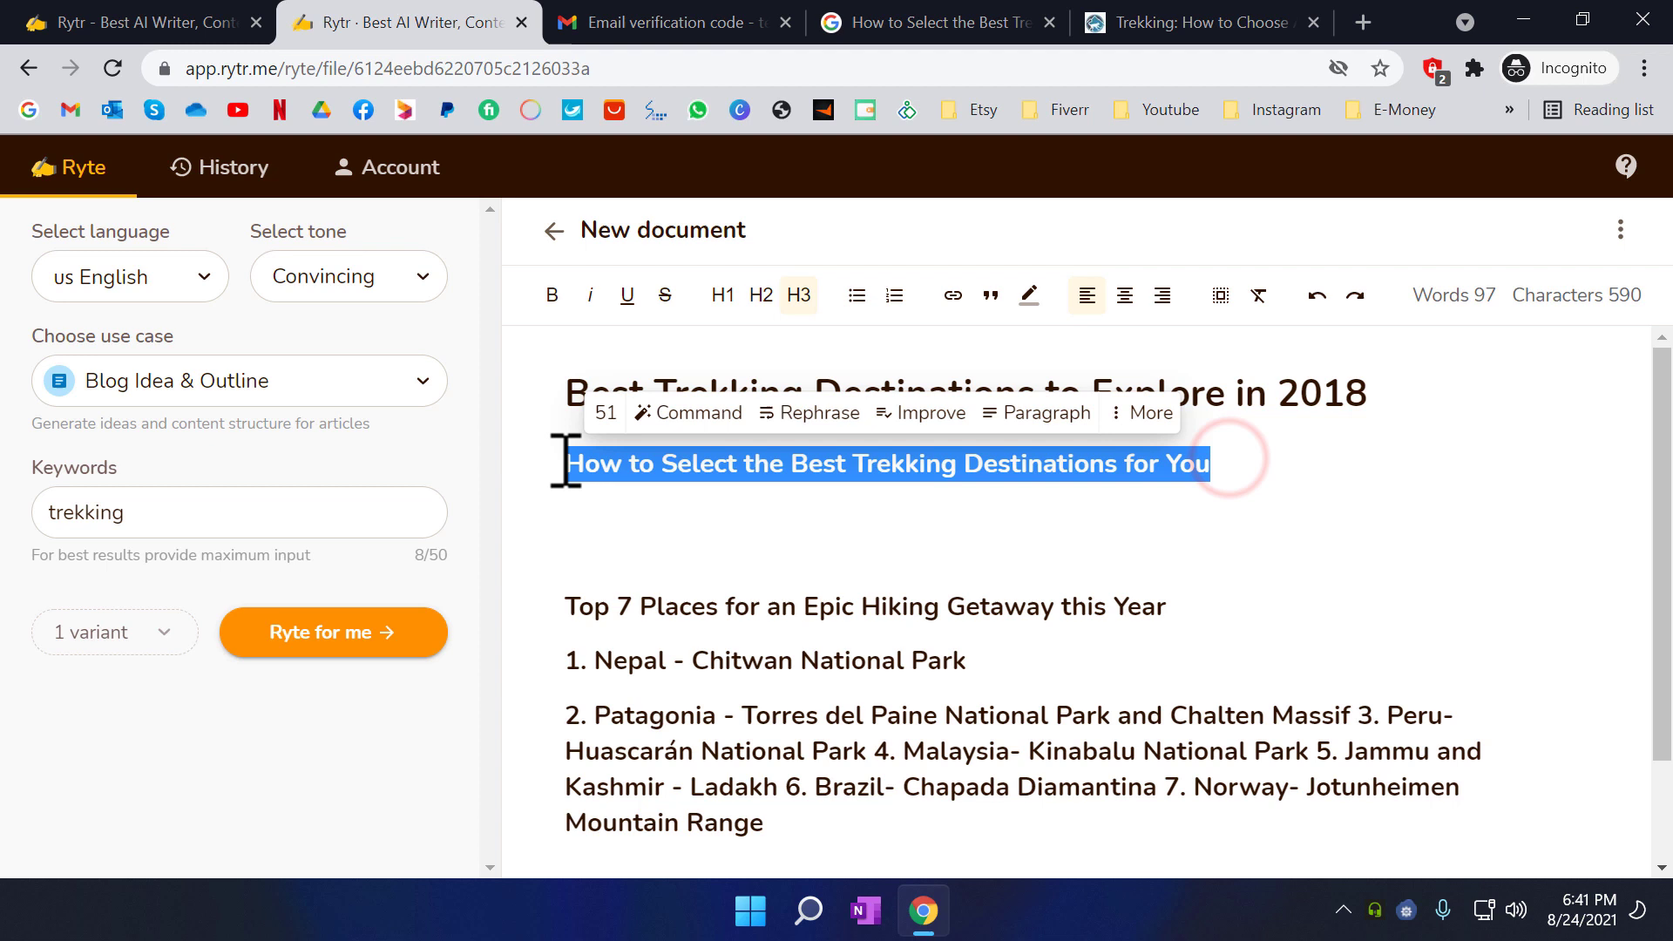
pyautogui.click(568, 463)
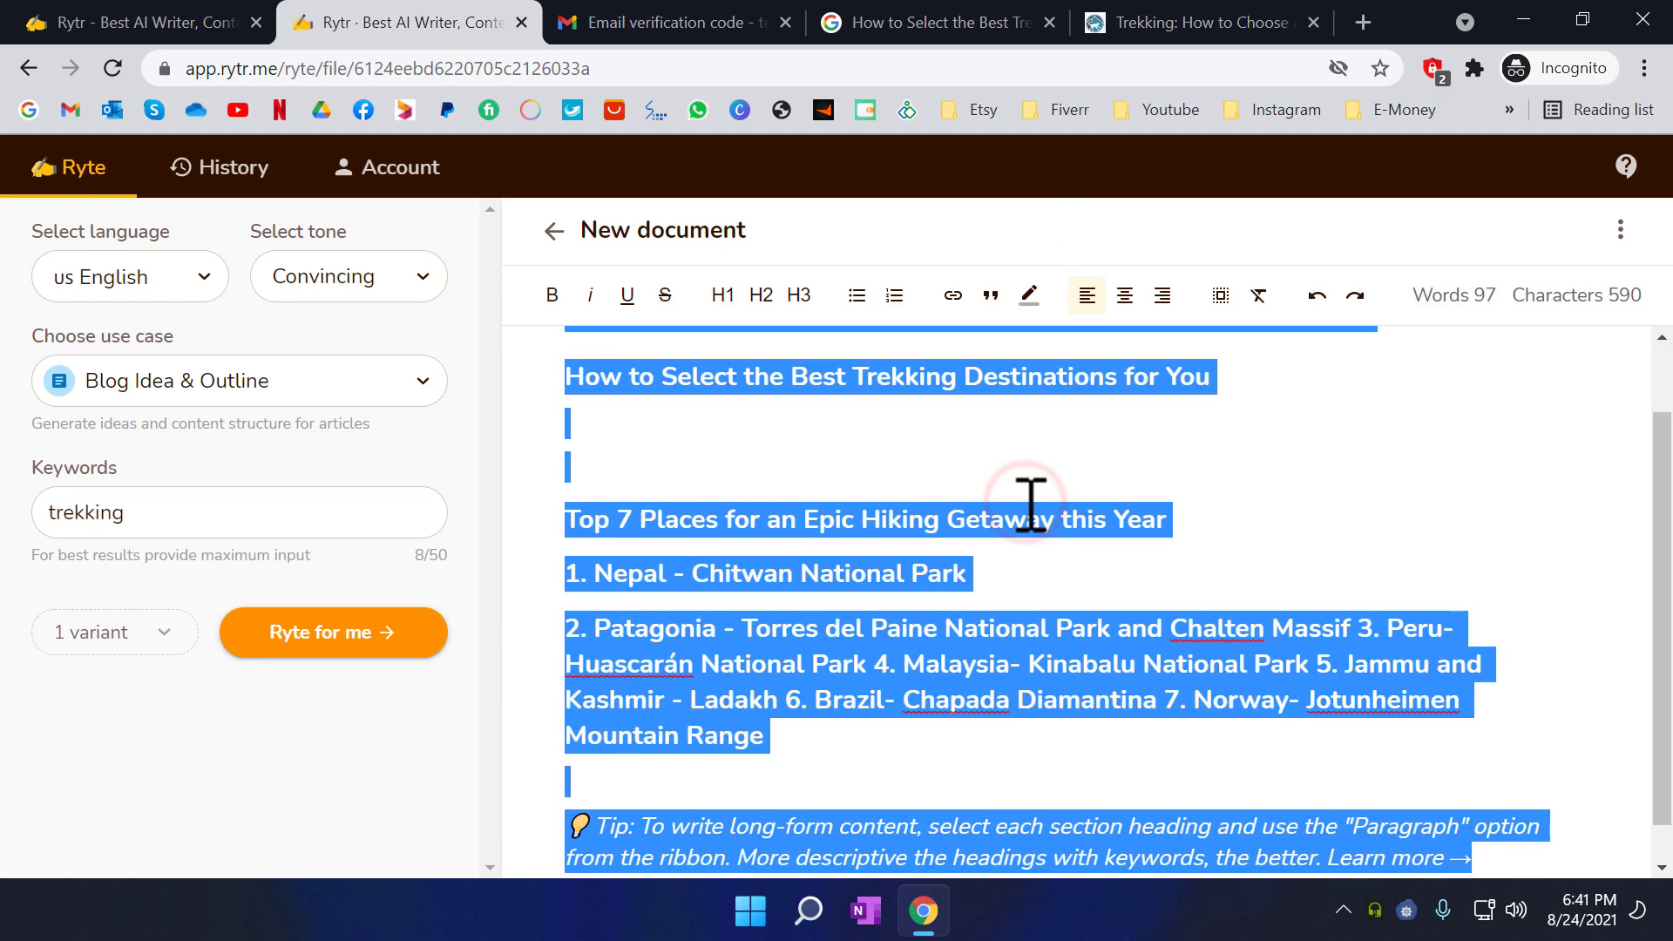
pyautogui.press('Delete')
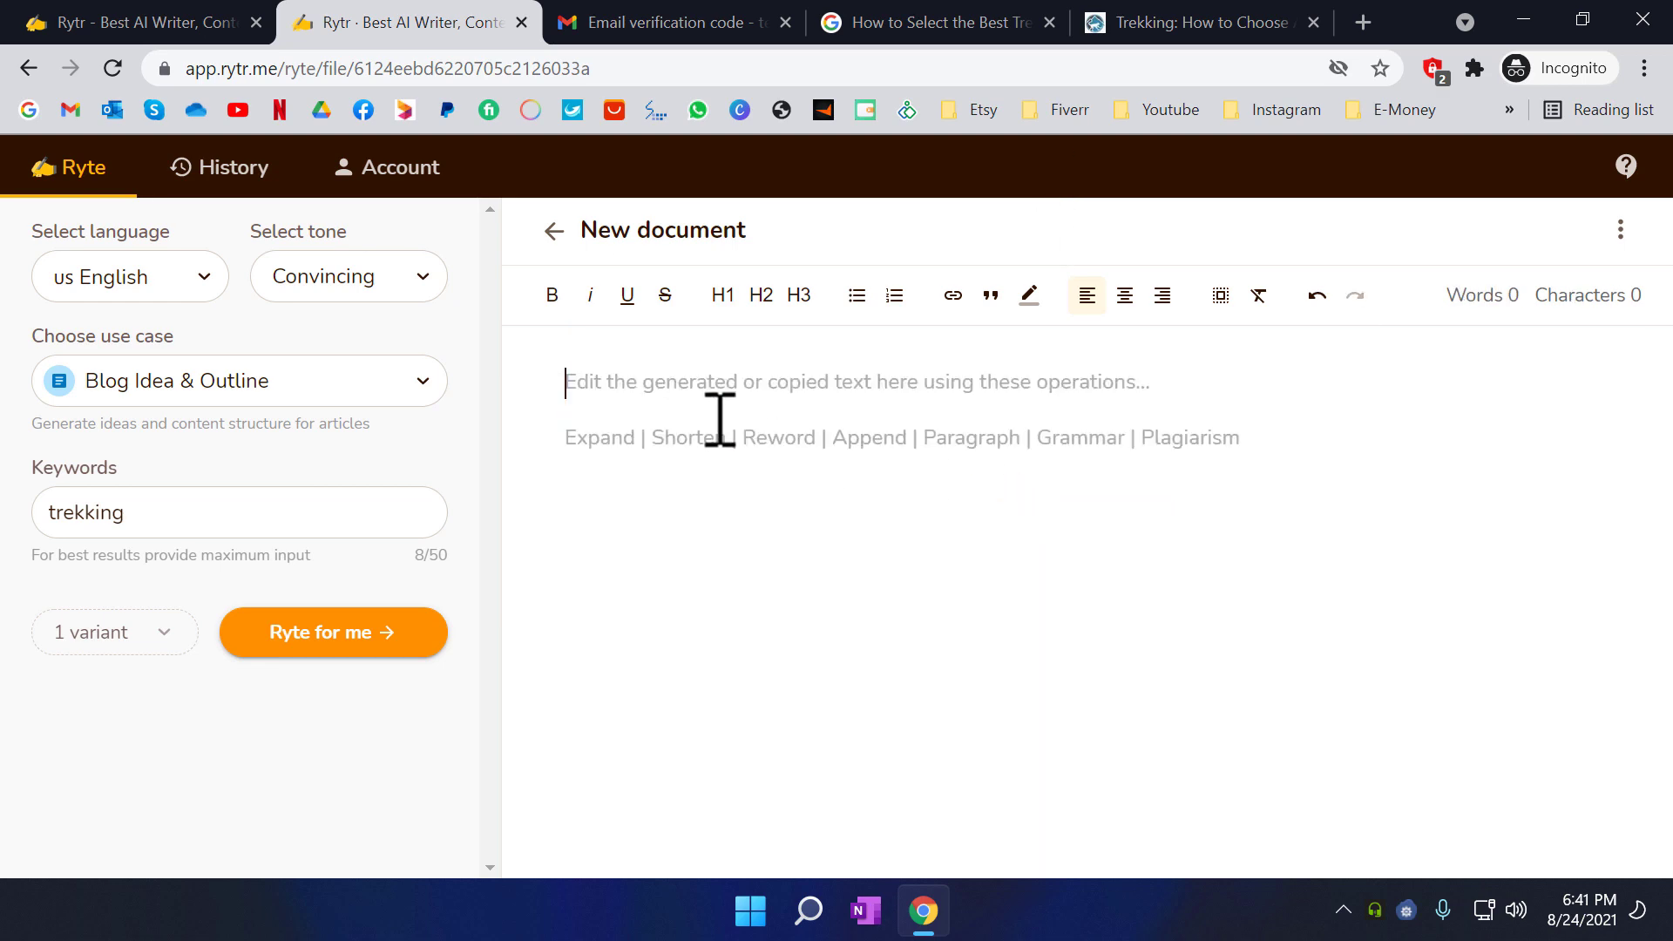
pyautogui.moveTo(1174, 52)
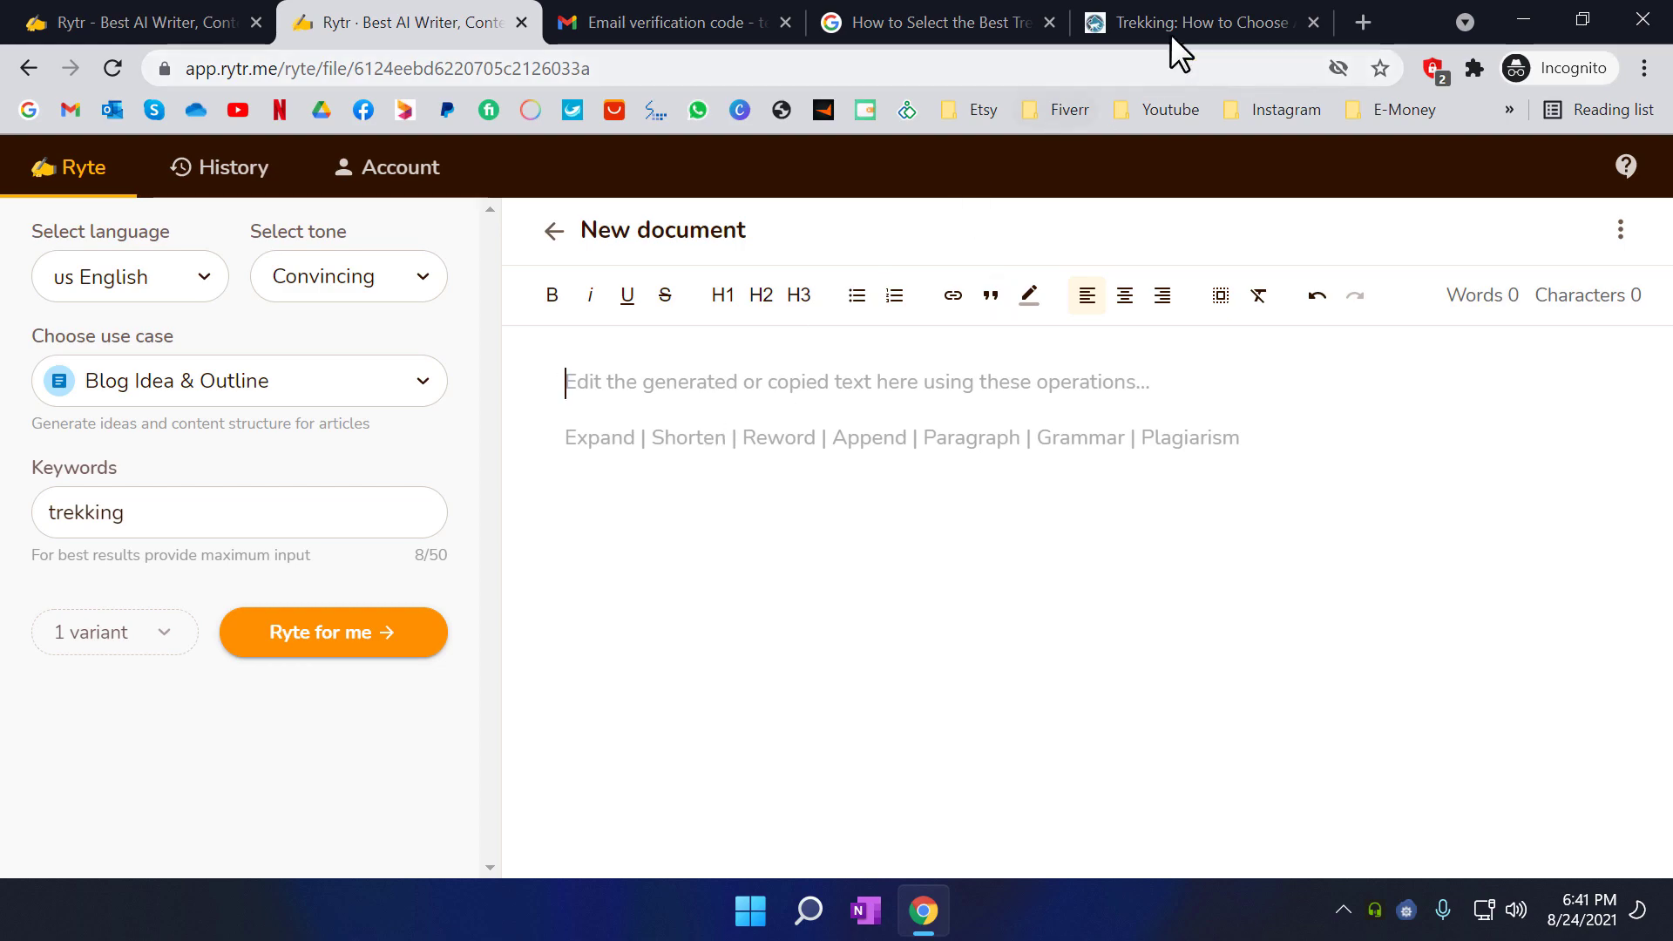
# Paste the article's daily kilometers and elevation gain paragraph and rephrase its sentences.
pyautogui.click(1194, 21)
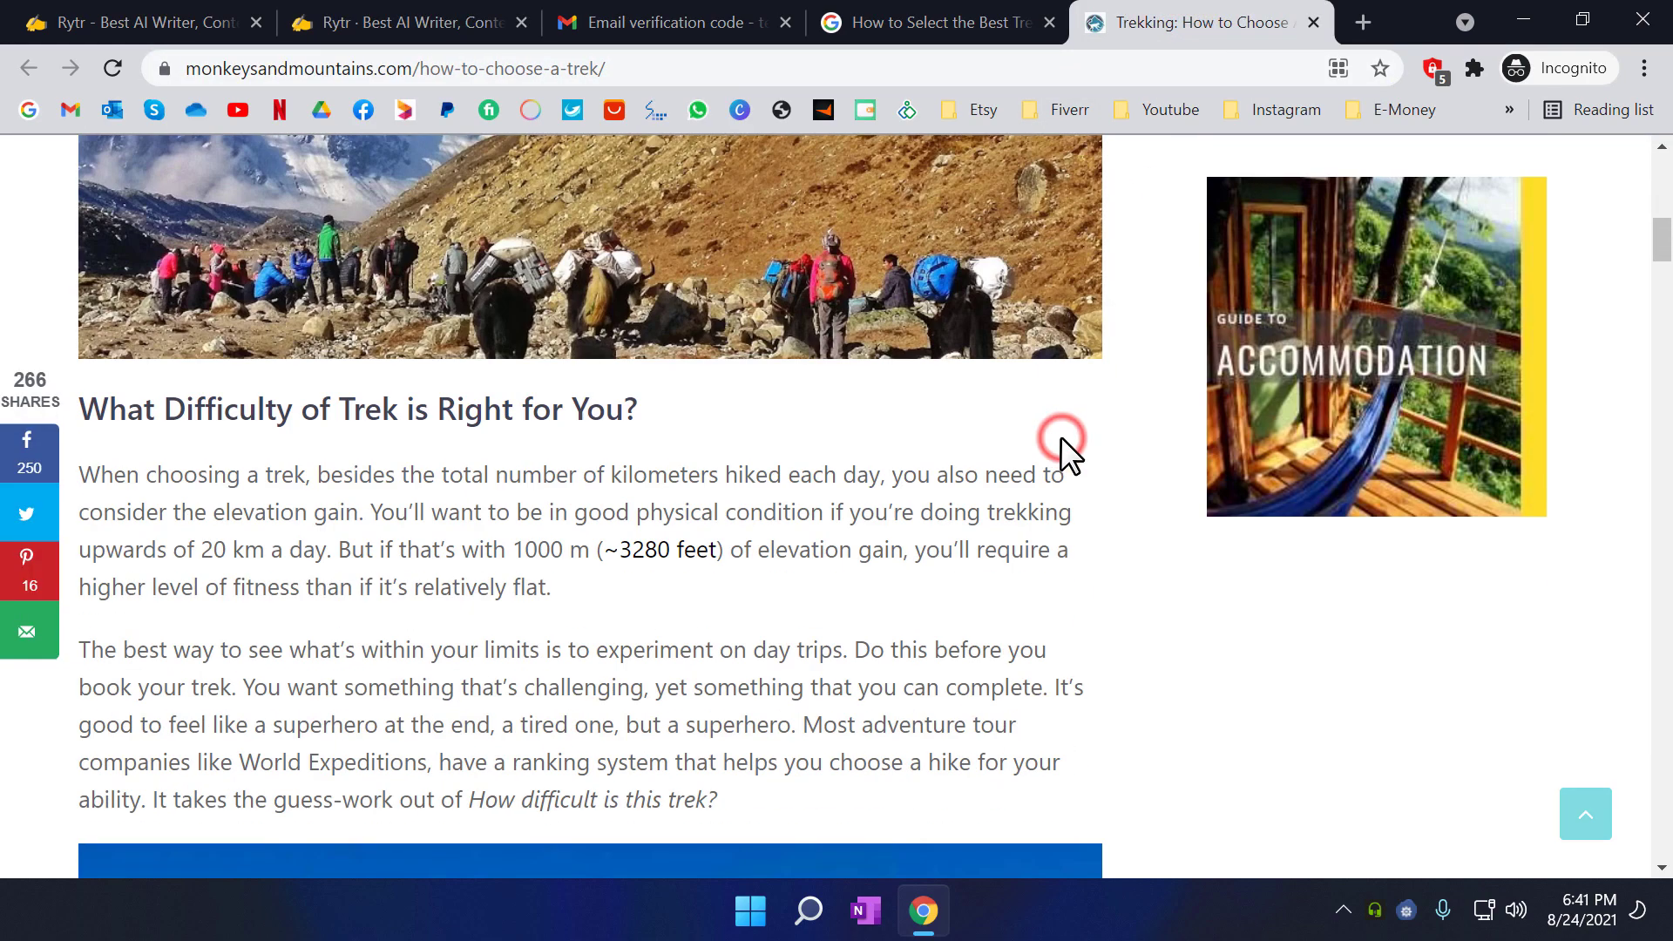
pyautogui.scroll(-3)
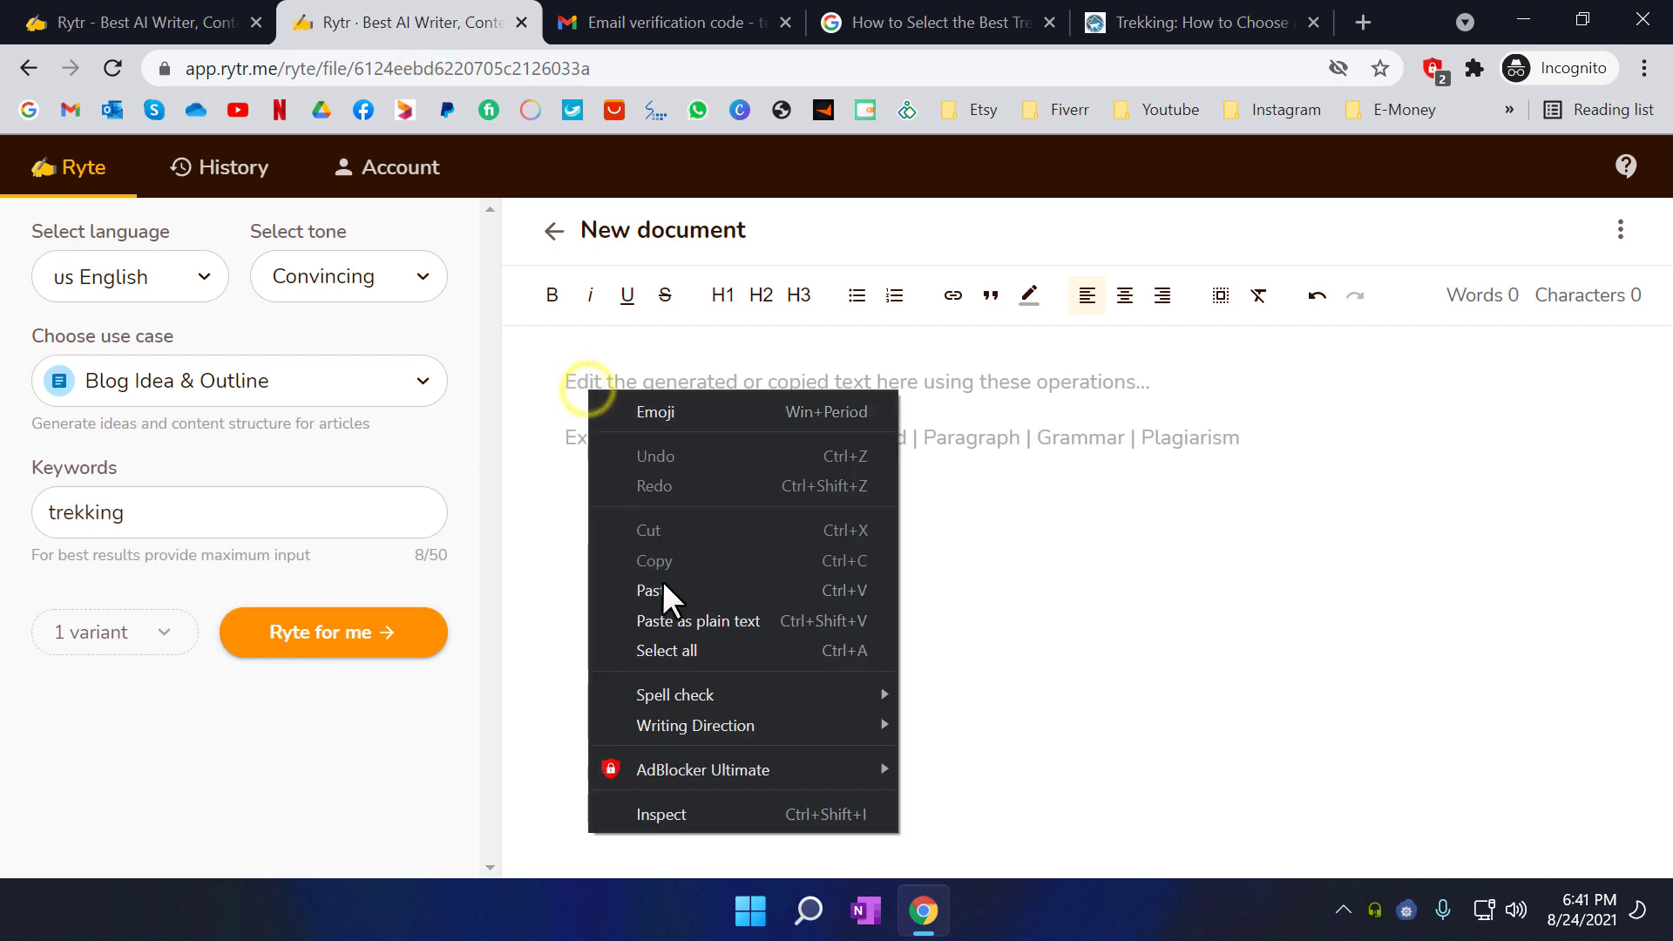
pyautogui.click(651, 590)
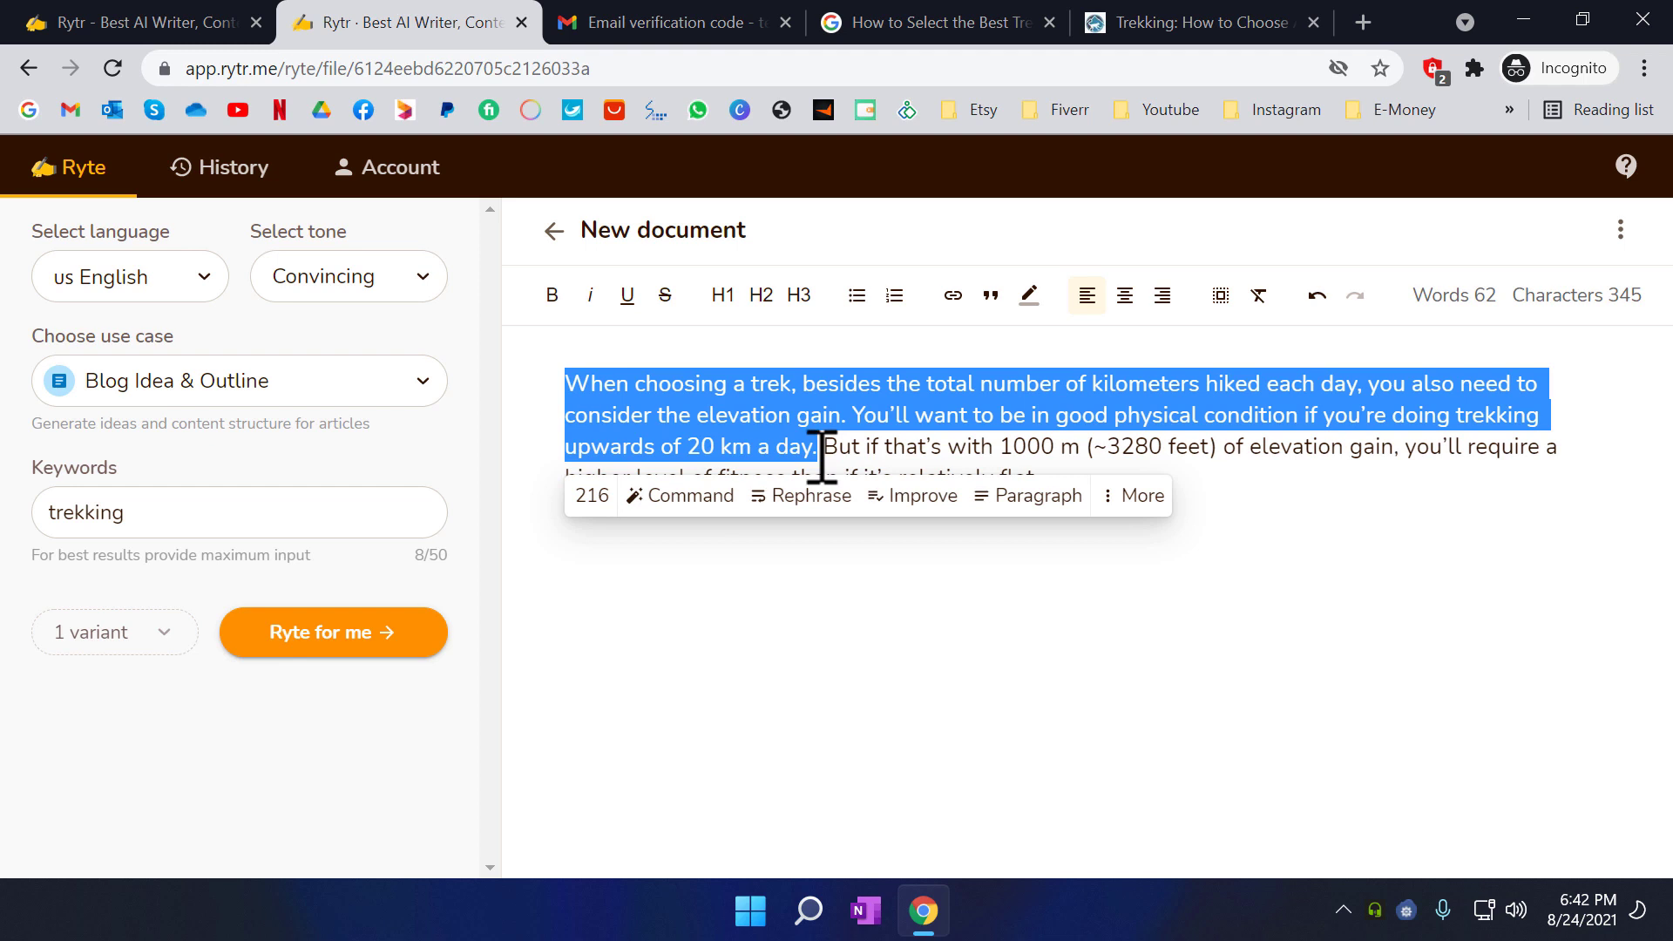
pyautogui.moveTo(800, 495)
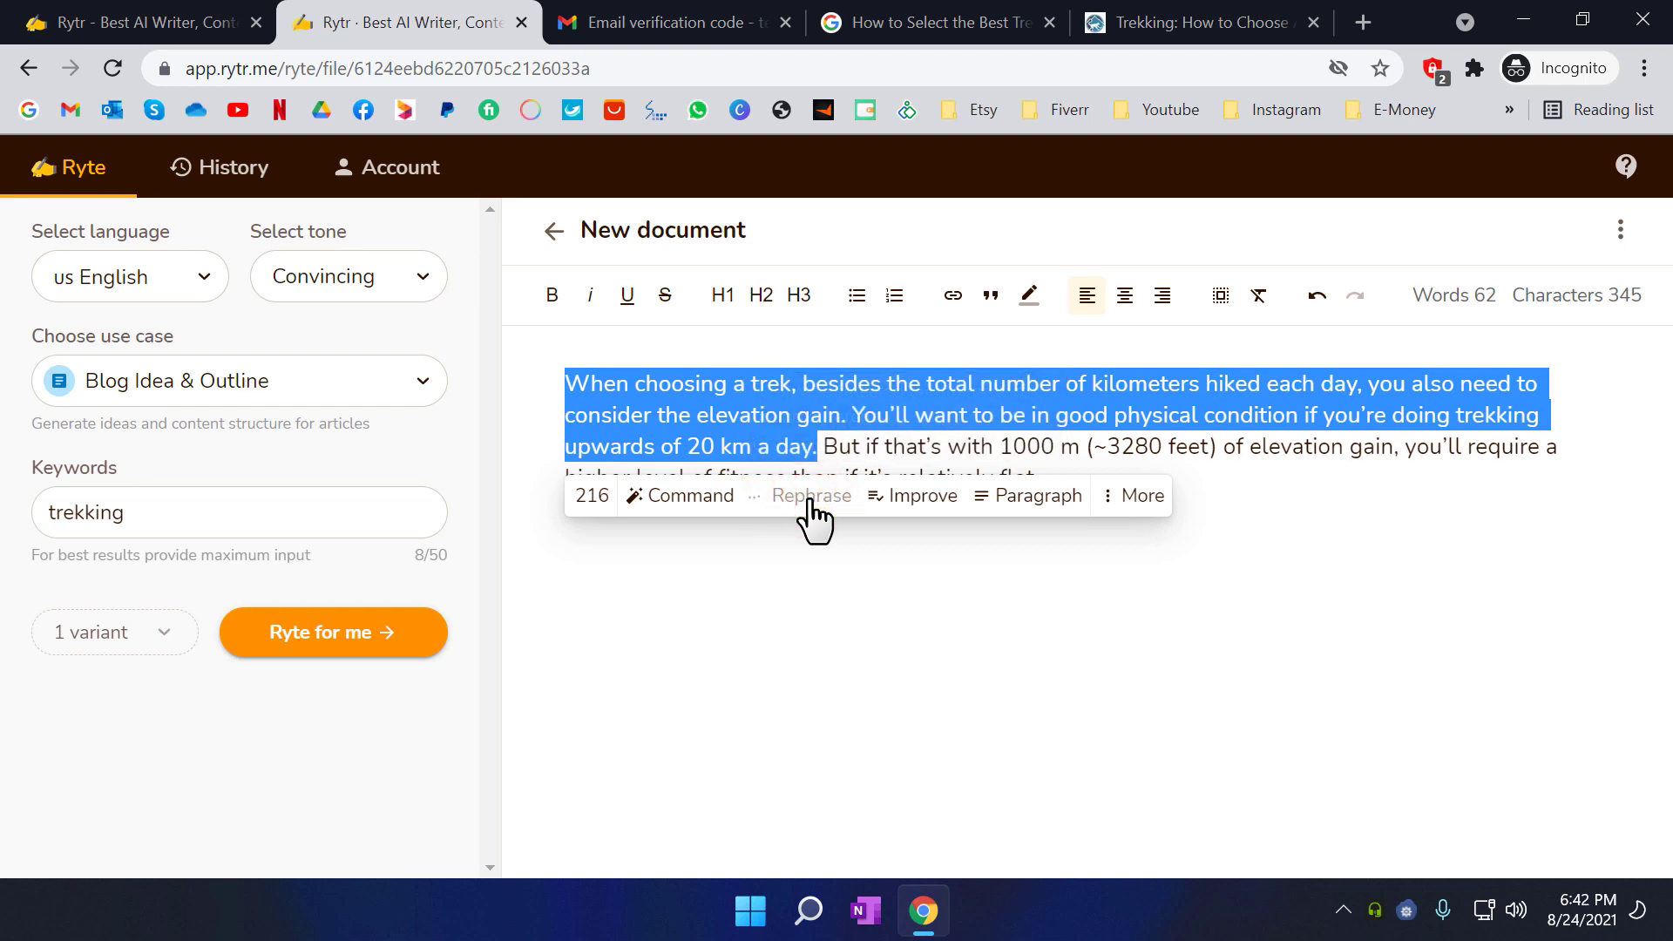
pyautogui.click(811, 495)
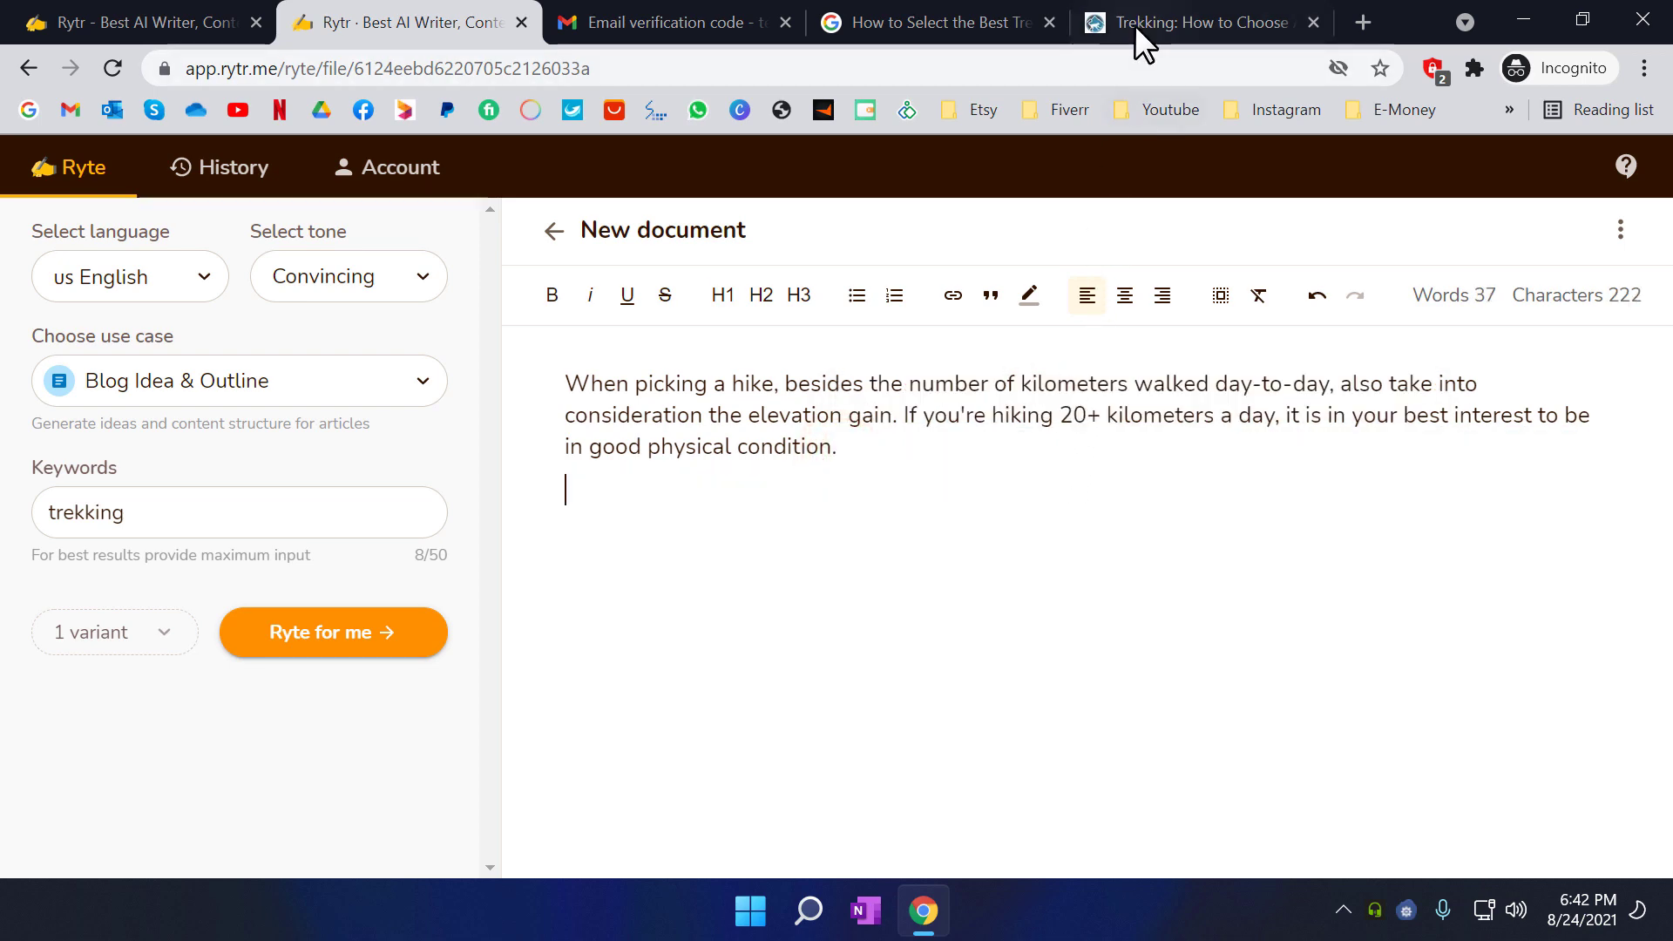
# Select the original difficulty sentences in the article and paste them beneath the rewording.
pyautogui.click(1194, 23)
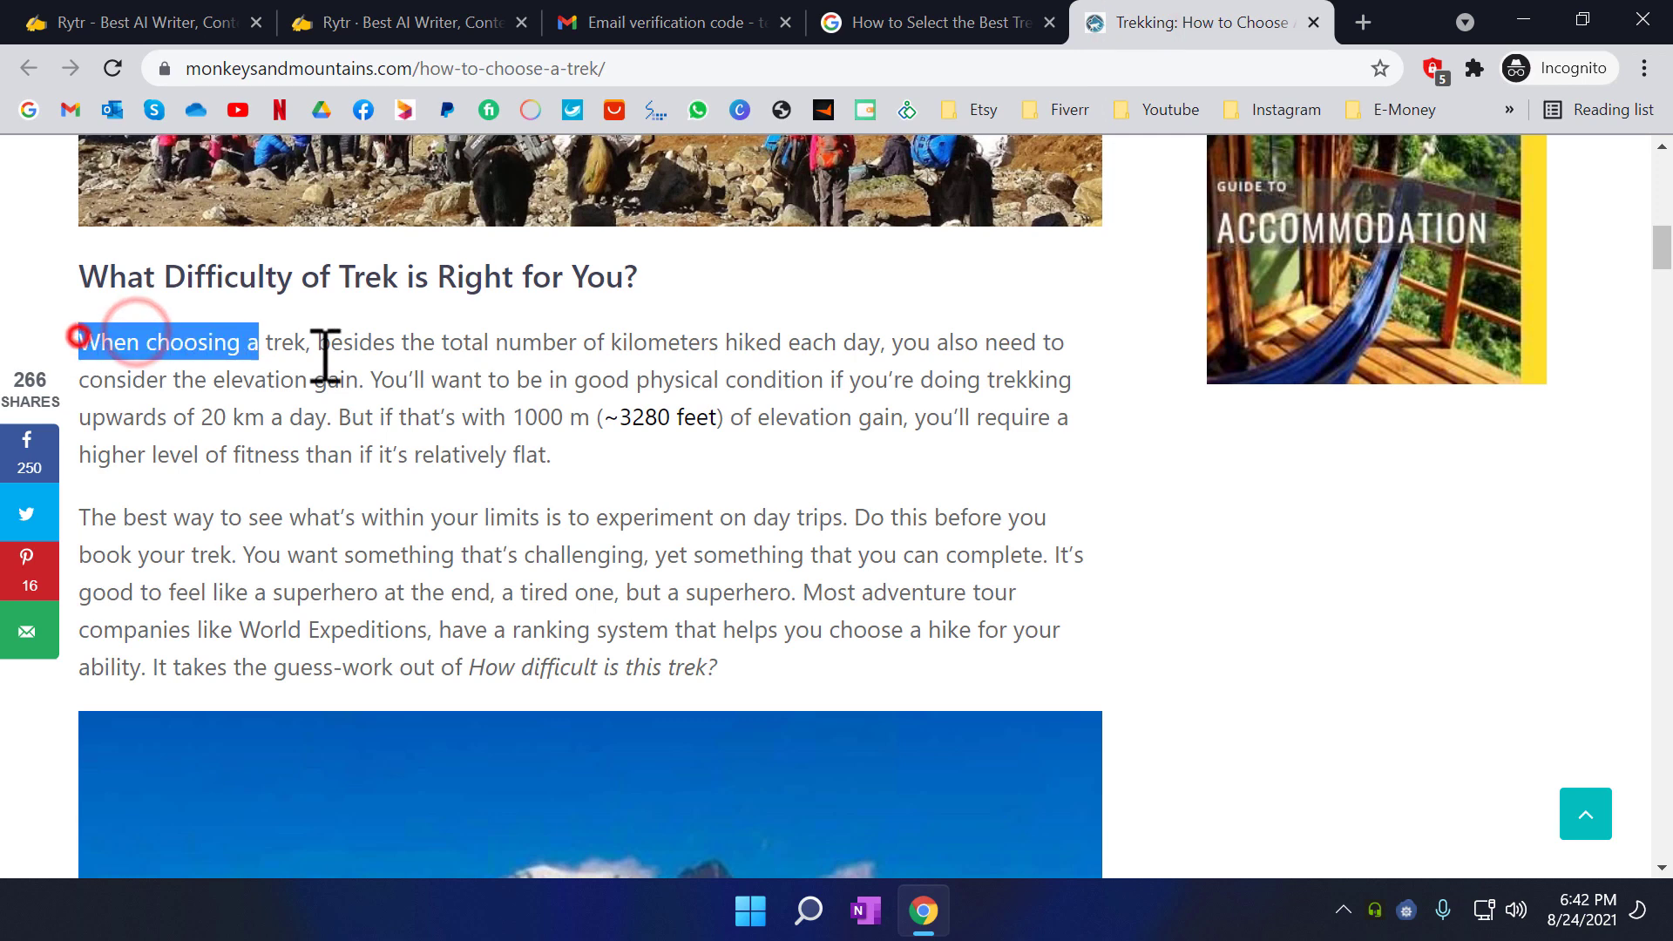
pyautogui.moveTo(256, 342); pyautogui.dragTo(448, 379)
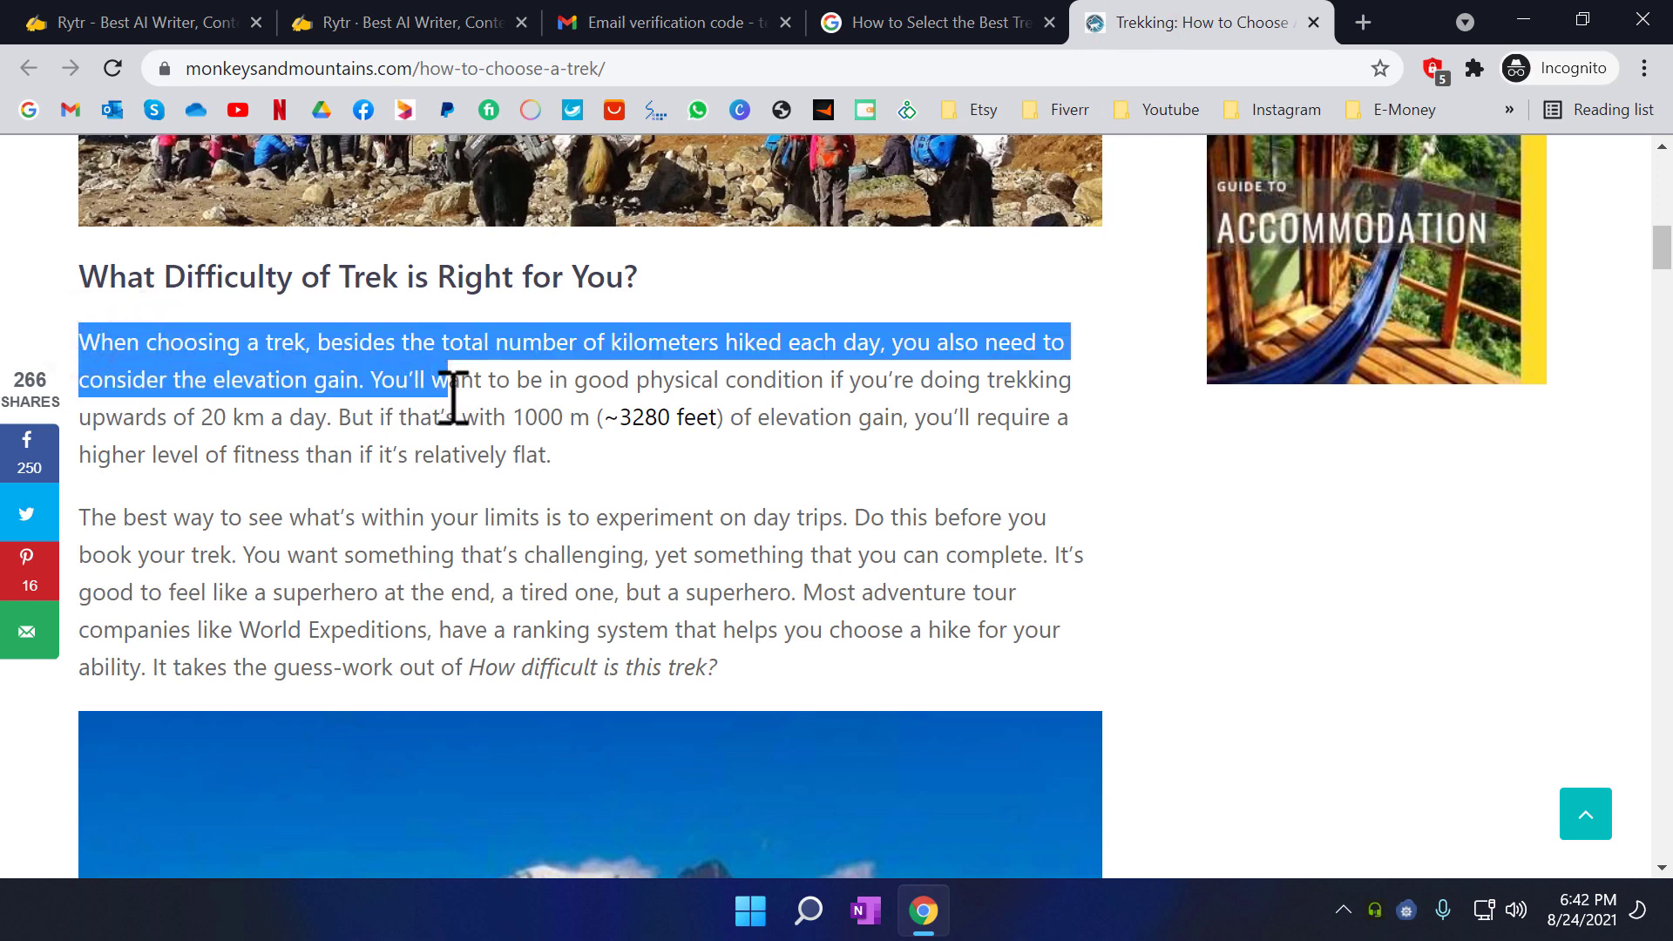
pyautogui.click(928, 23)
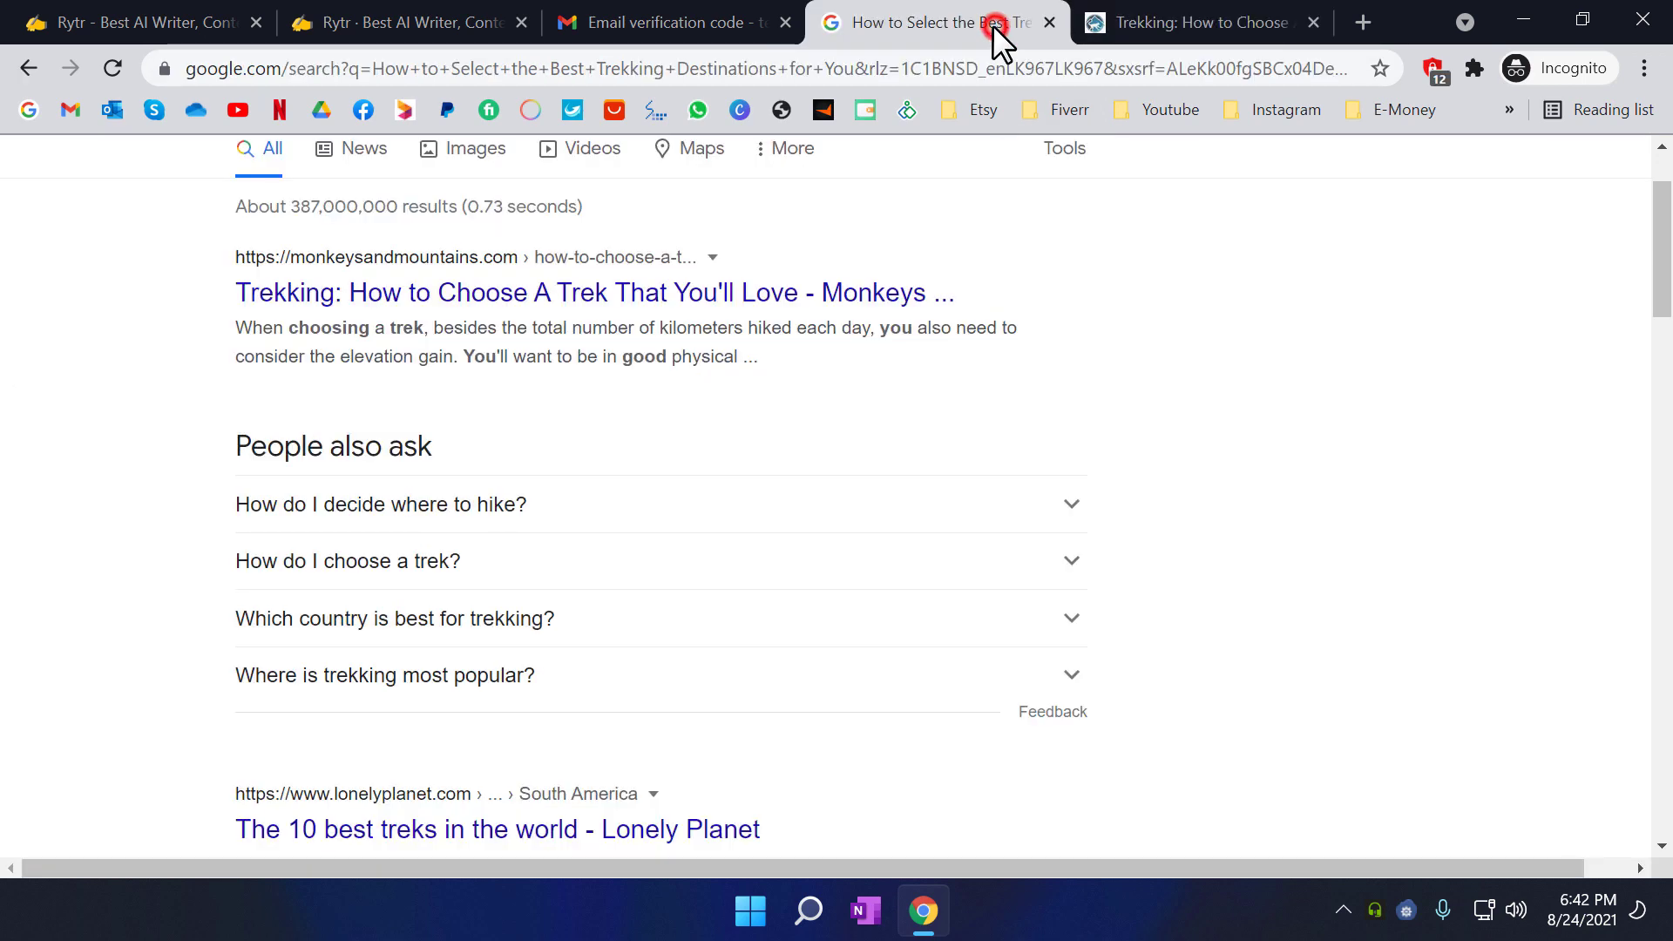
pyautogui.click(406, 21)
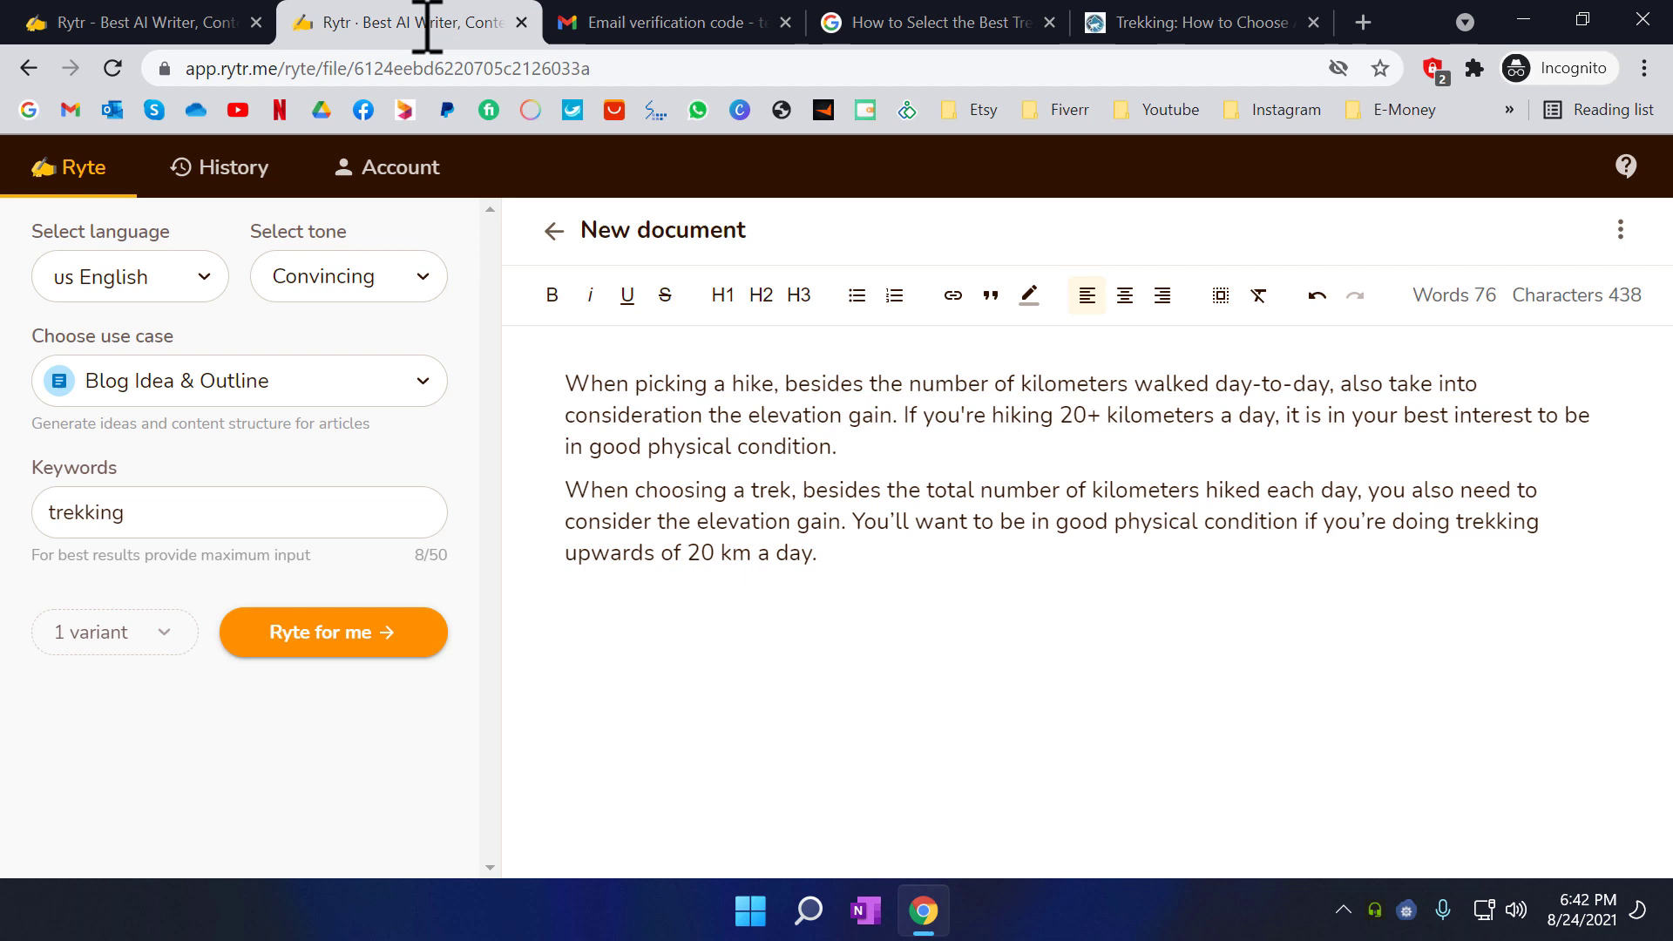
pyautogui.moveTo(1301, 571)
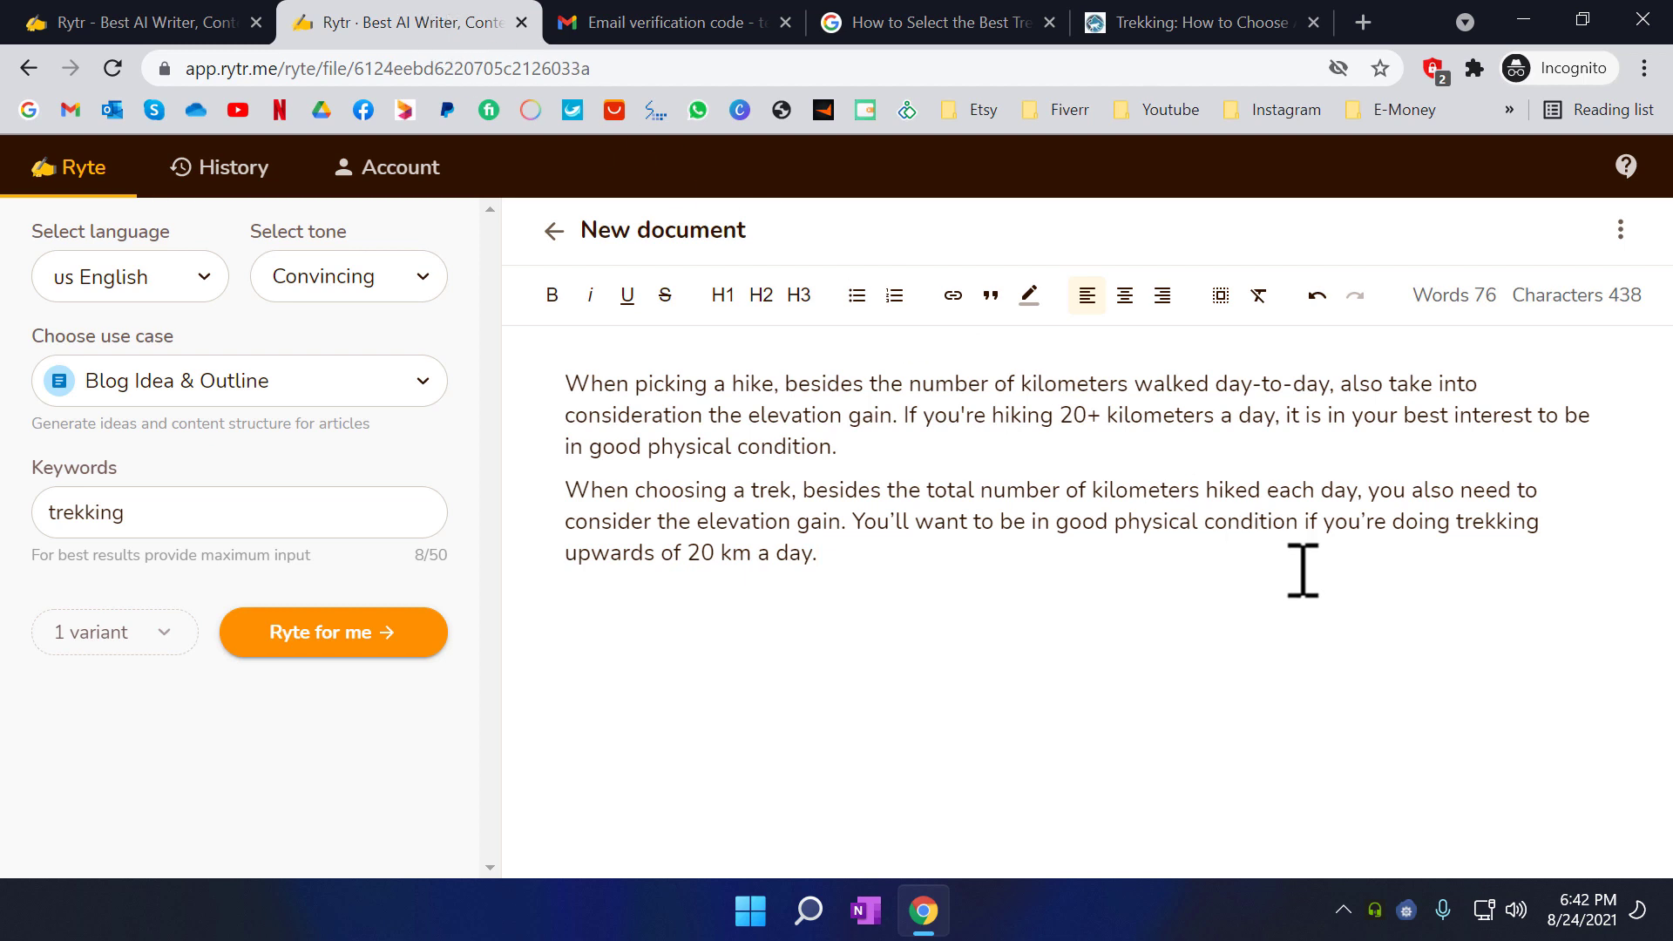
pyautogui.moveTo(1222, 550)
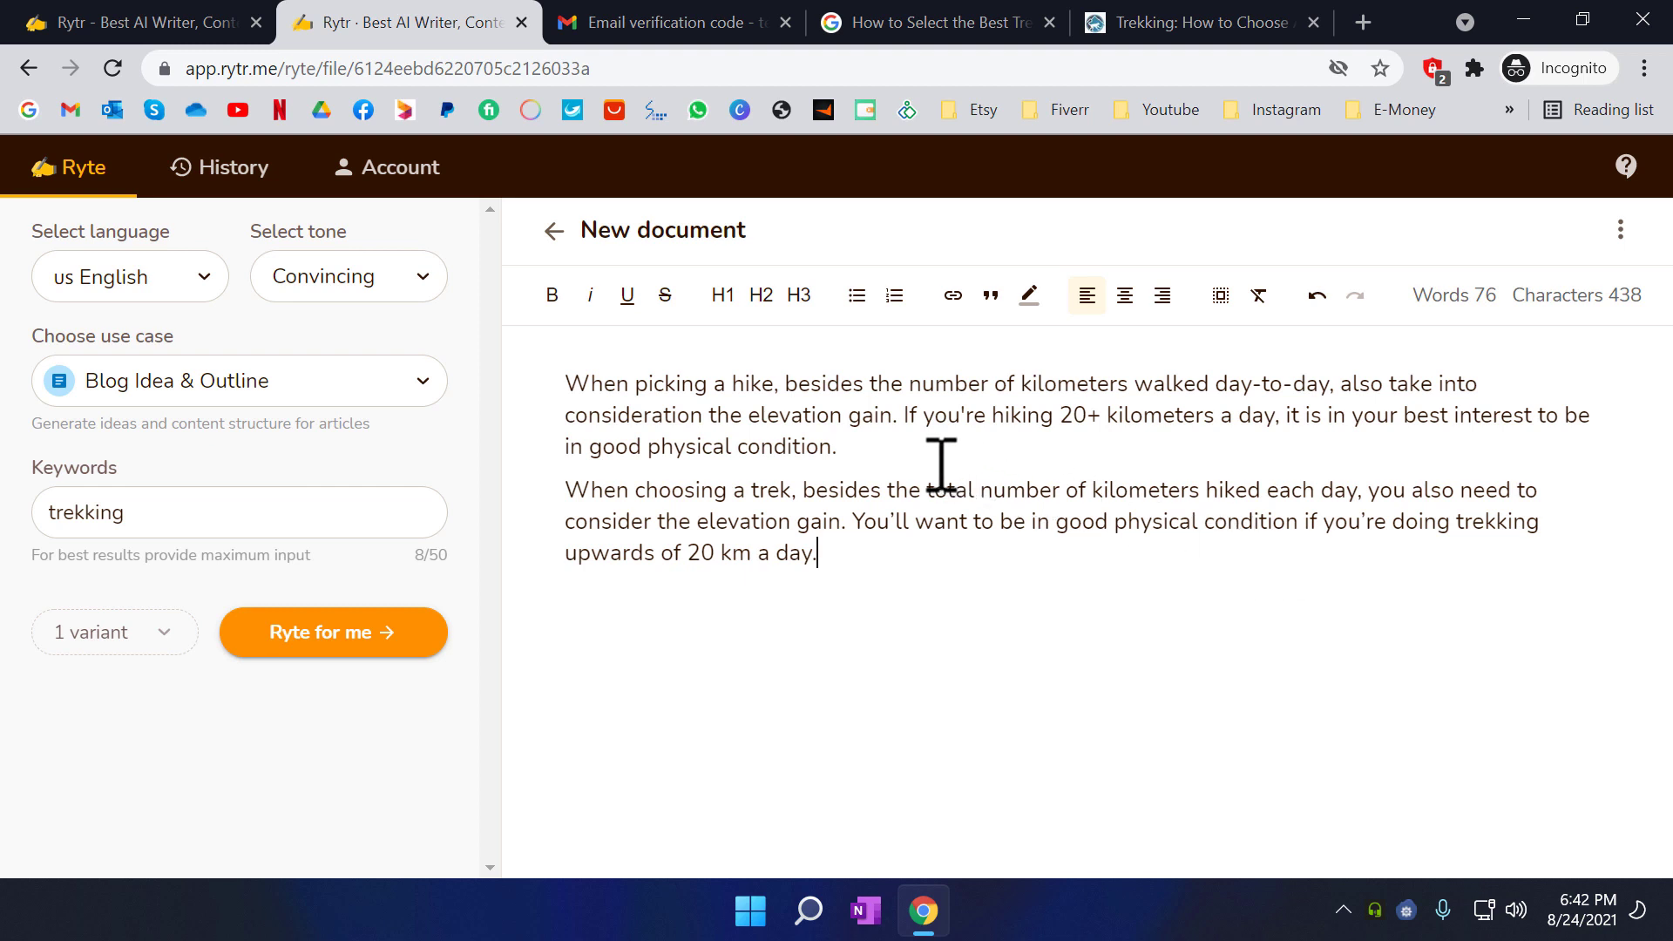
pyautogui.moveTo(1056, 459)
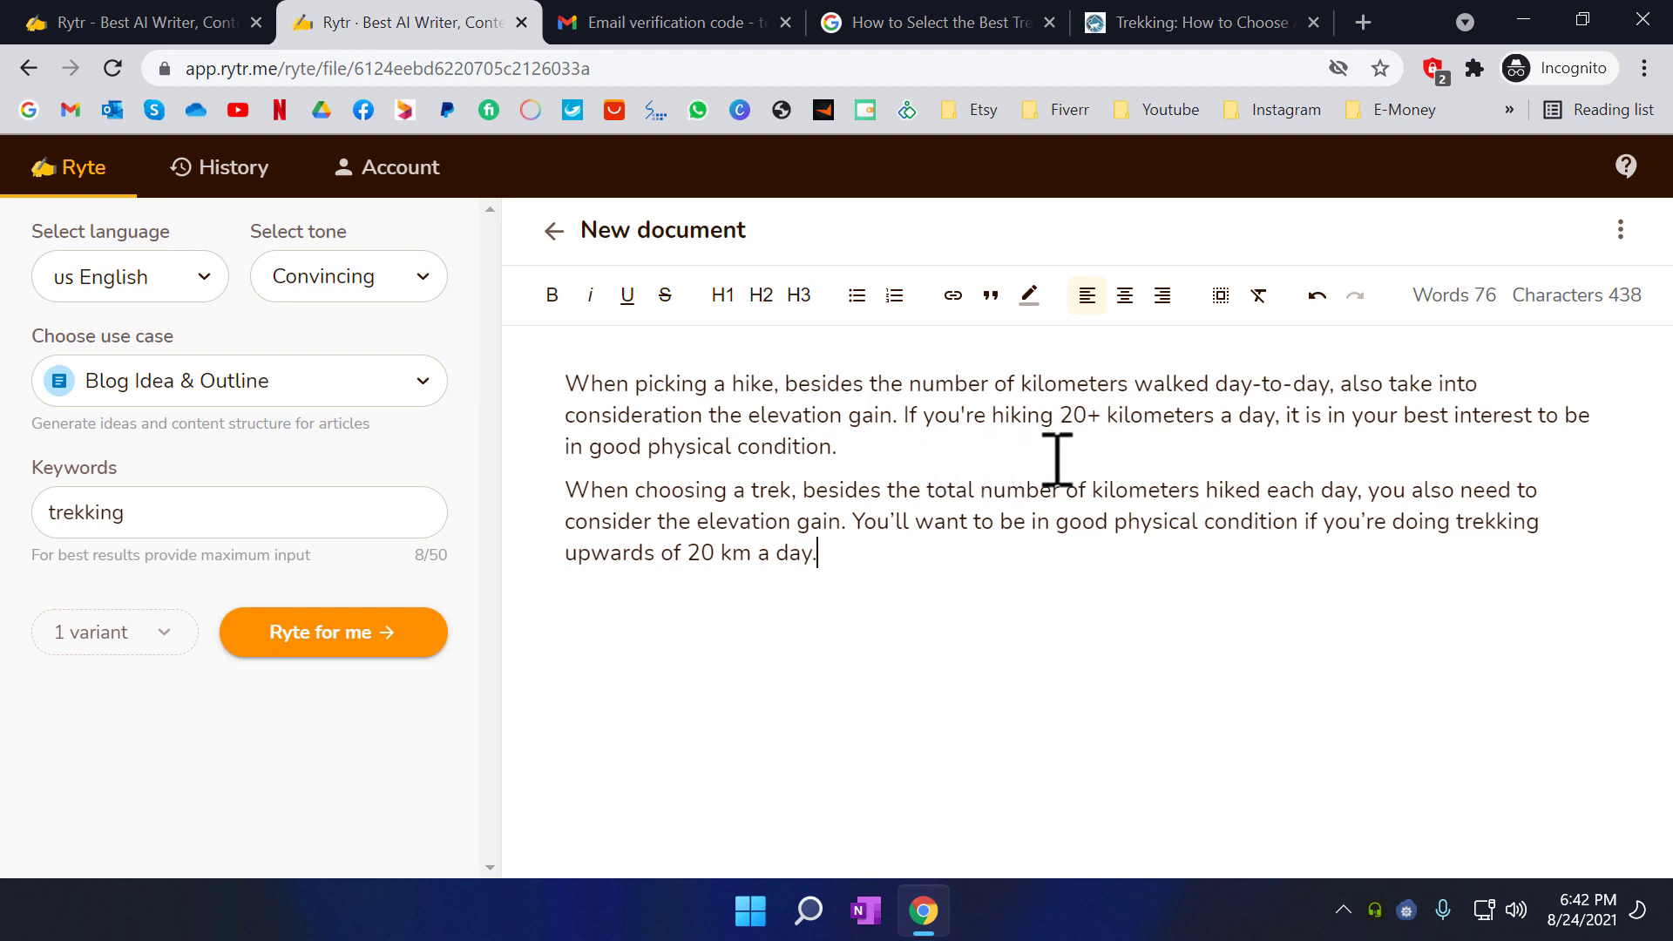
pyautogui.moveTo(1152, 464)
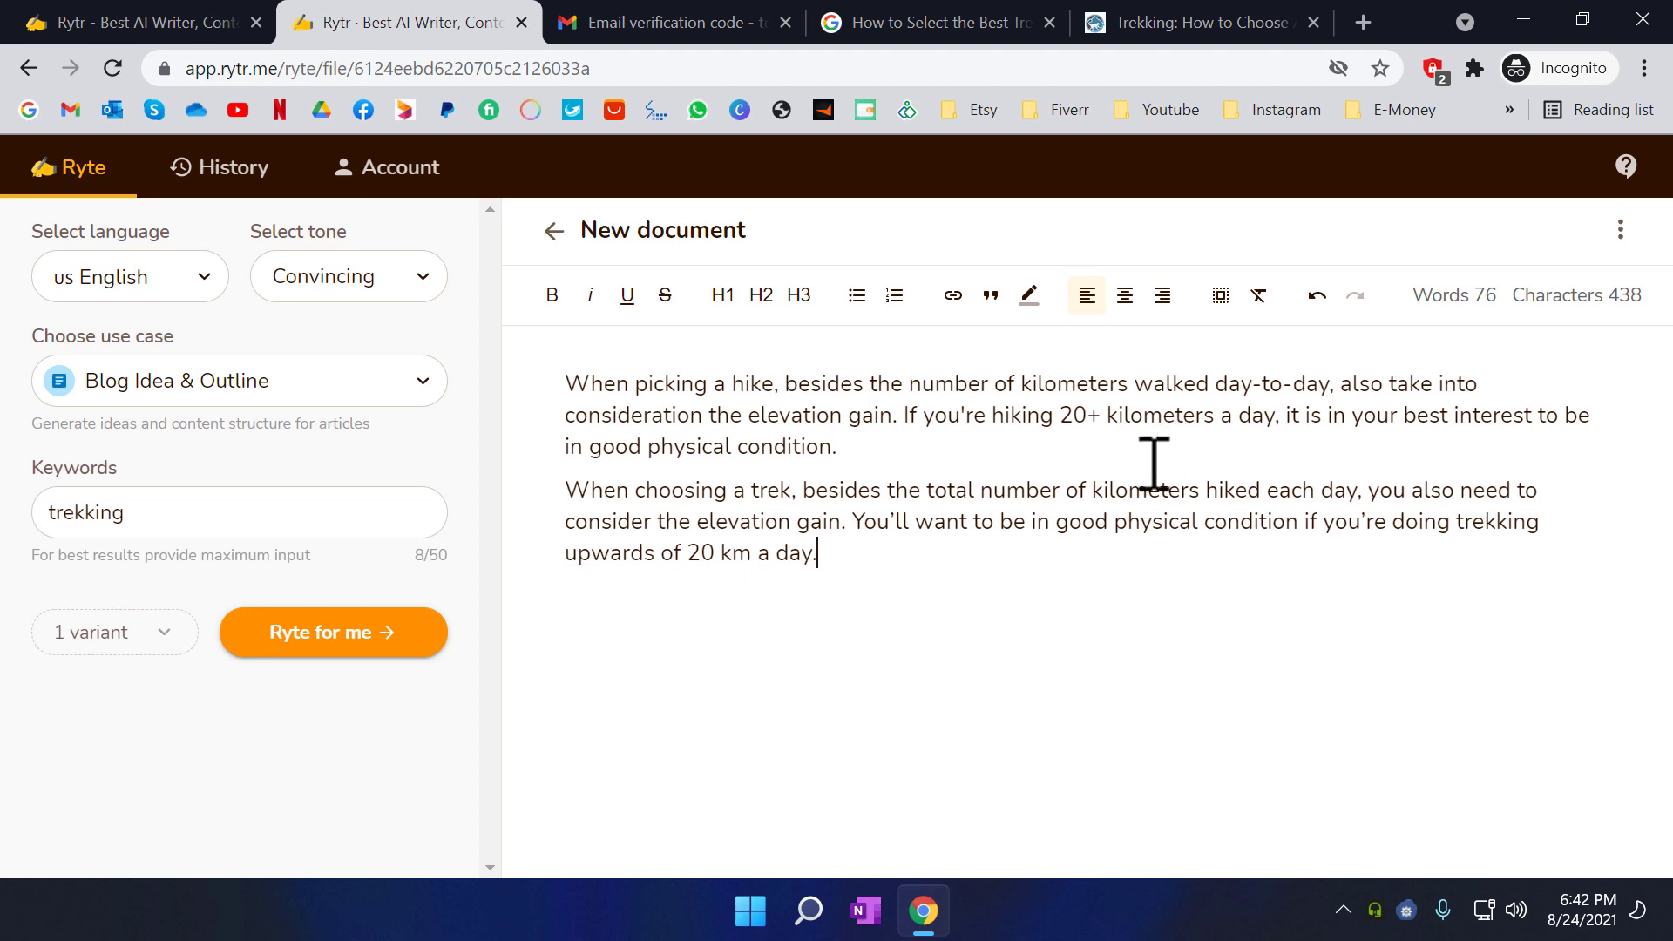
pyautogui.moveTo(964, 651)
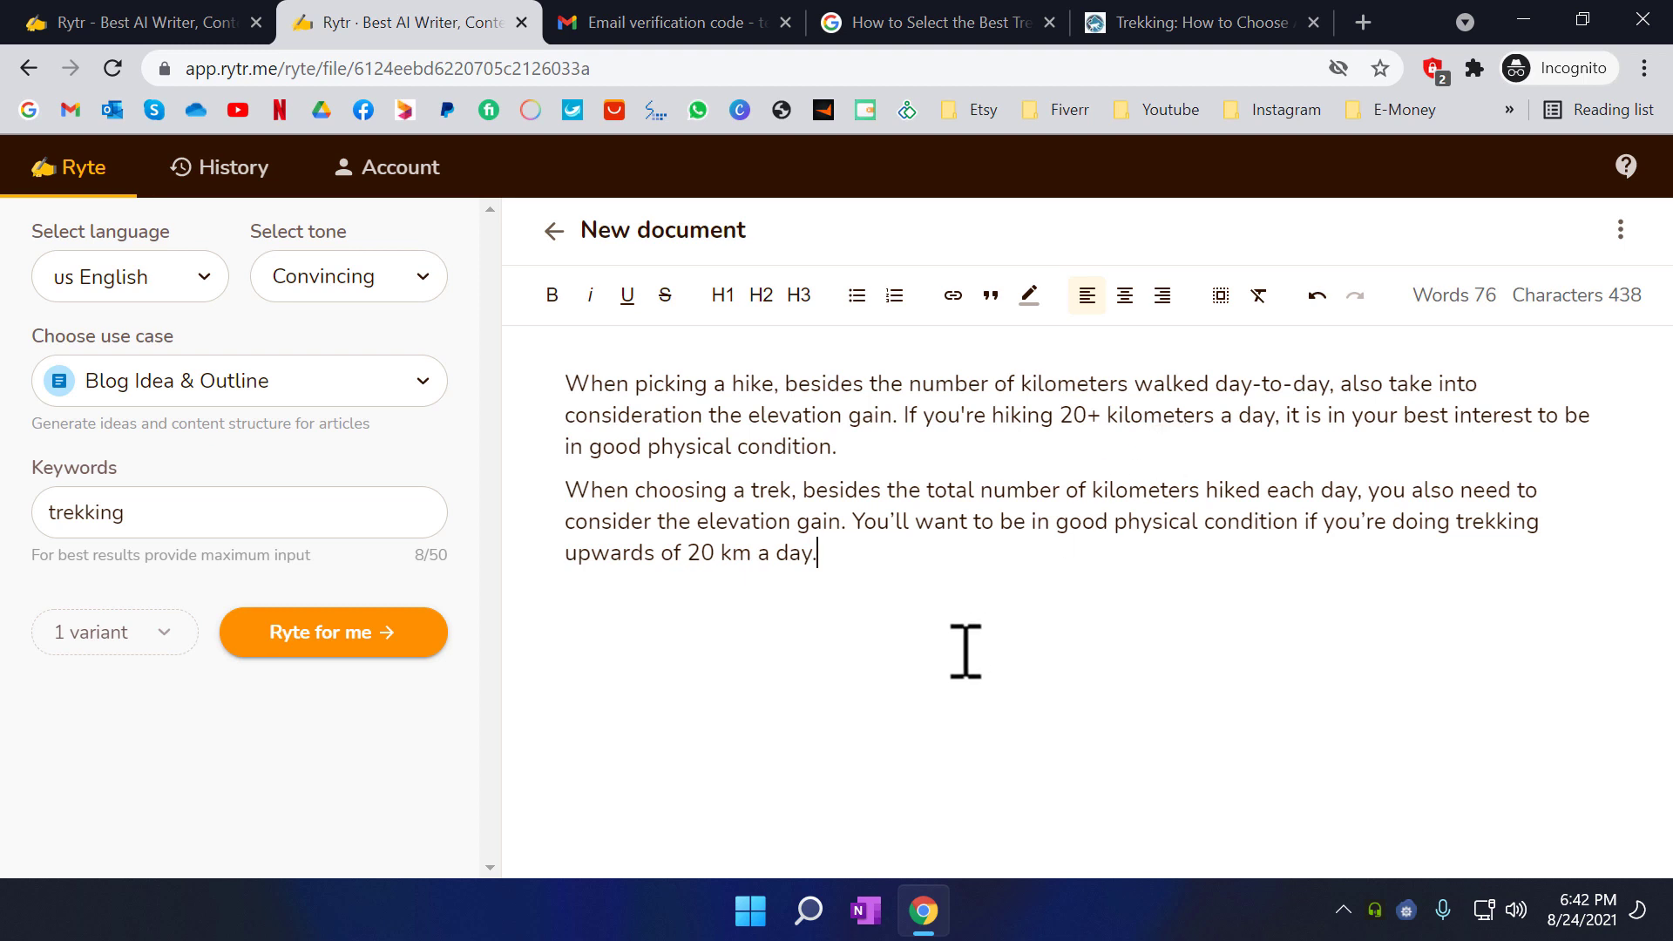
pyautogui.moveTo(1062, 683)
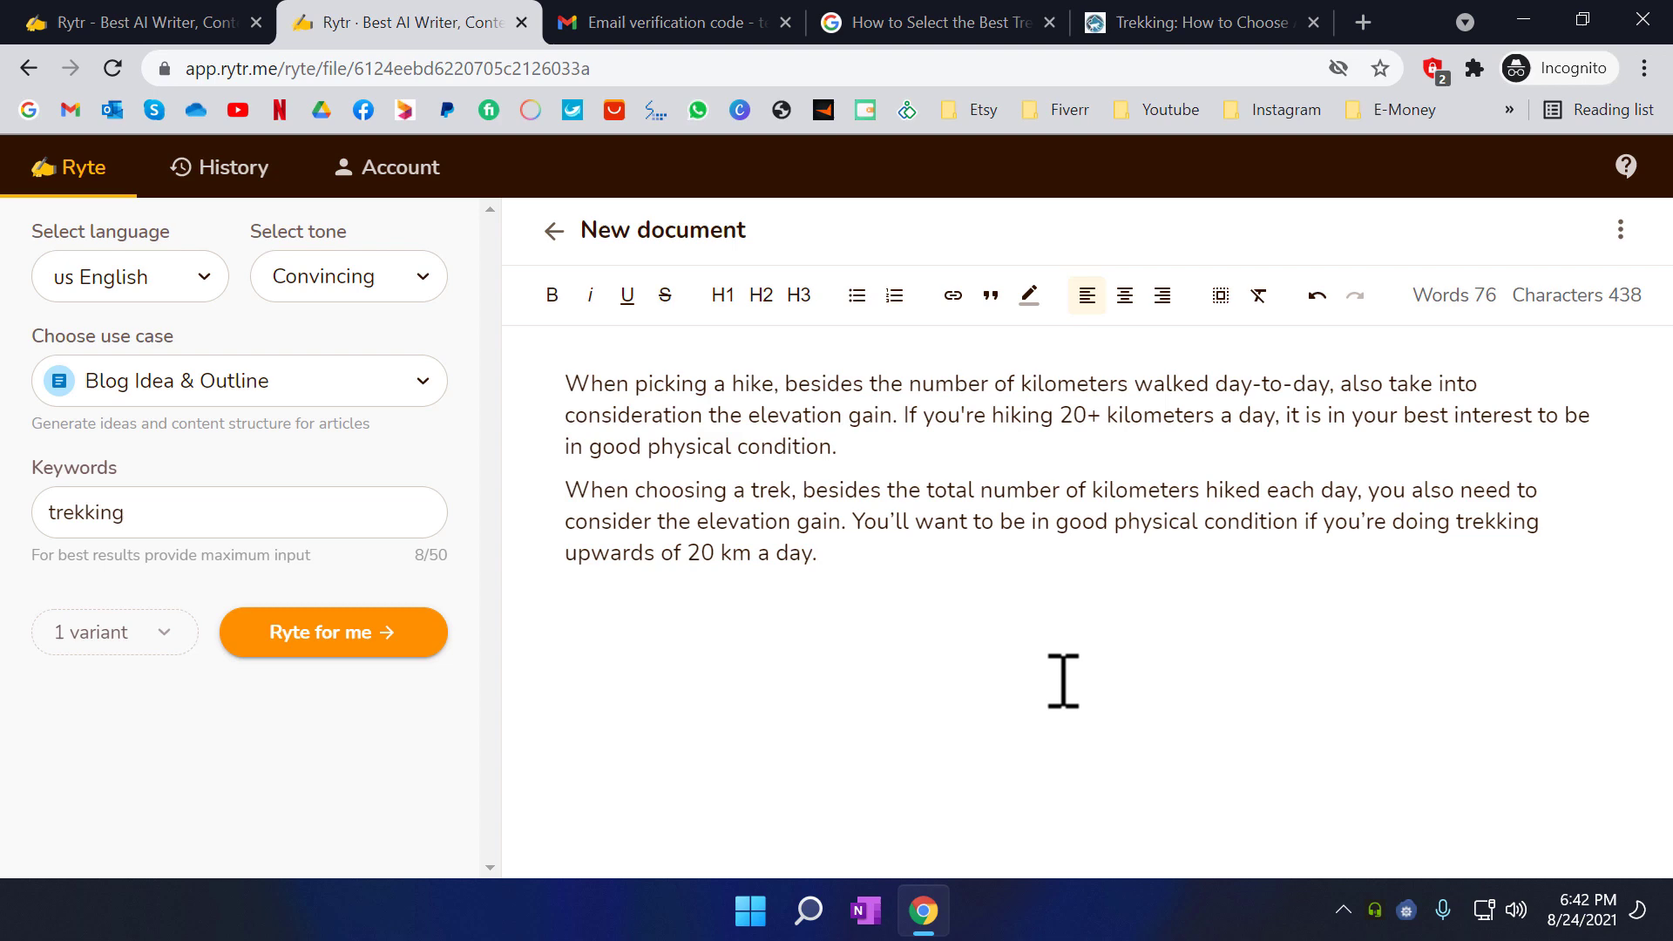
# Switch the use case to Video Description and enter the title 'Best AI writing software'.
pyautogui.click(238, 512)
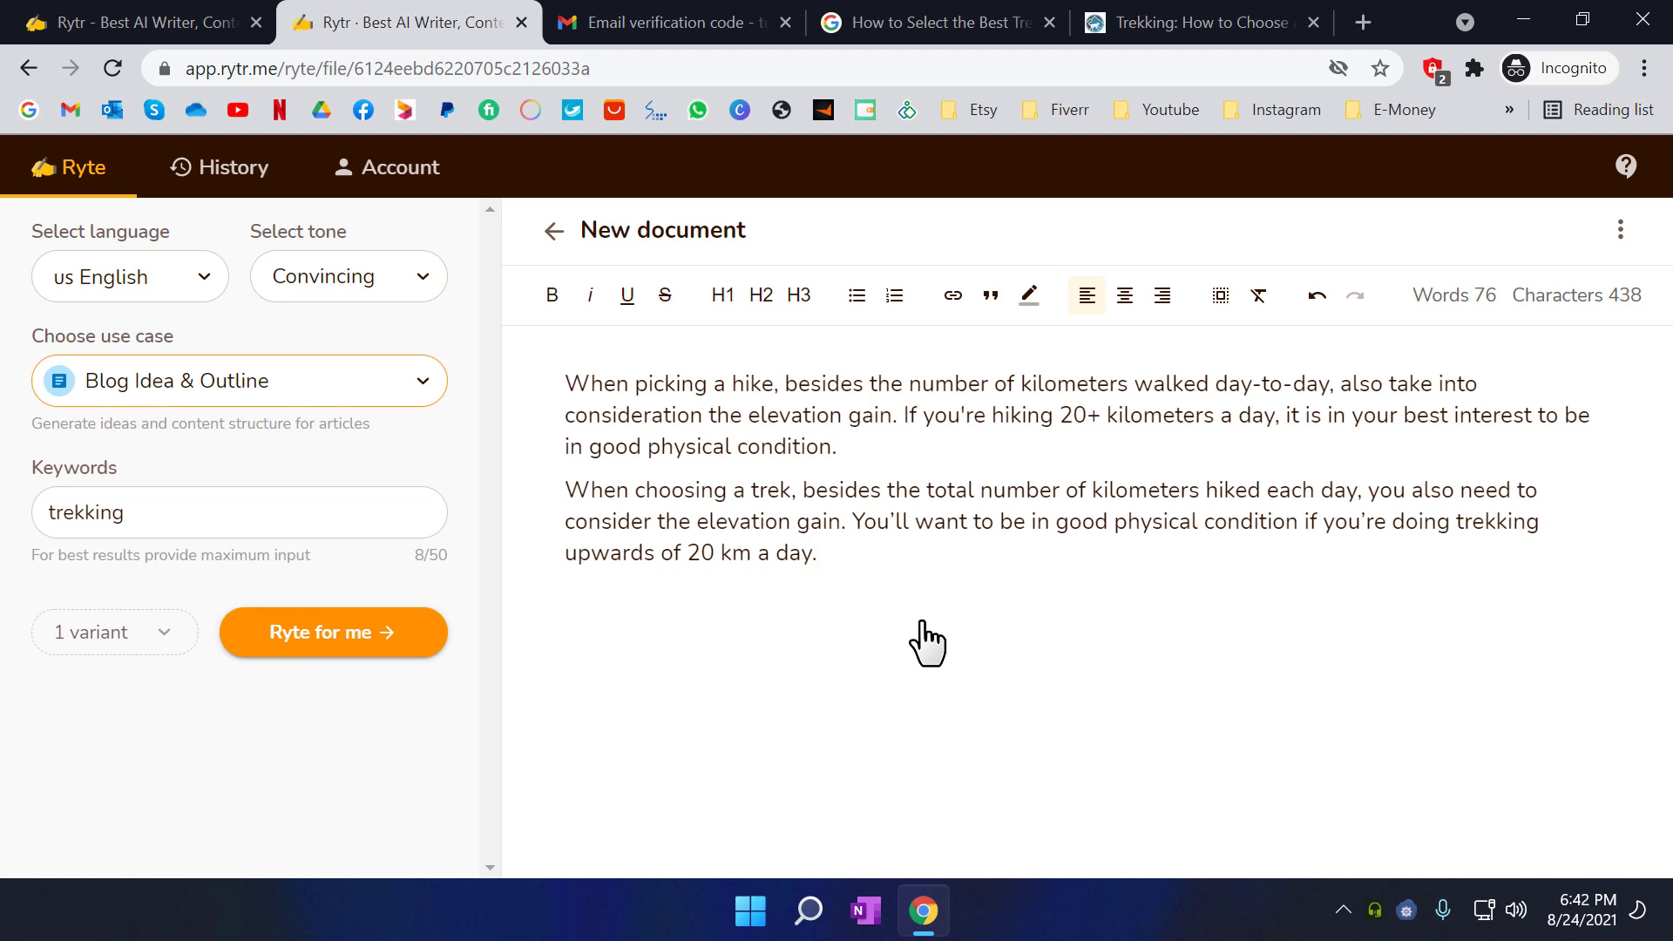
pyautogui.click(239, 381)
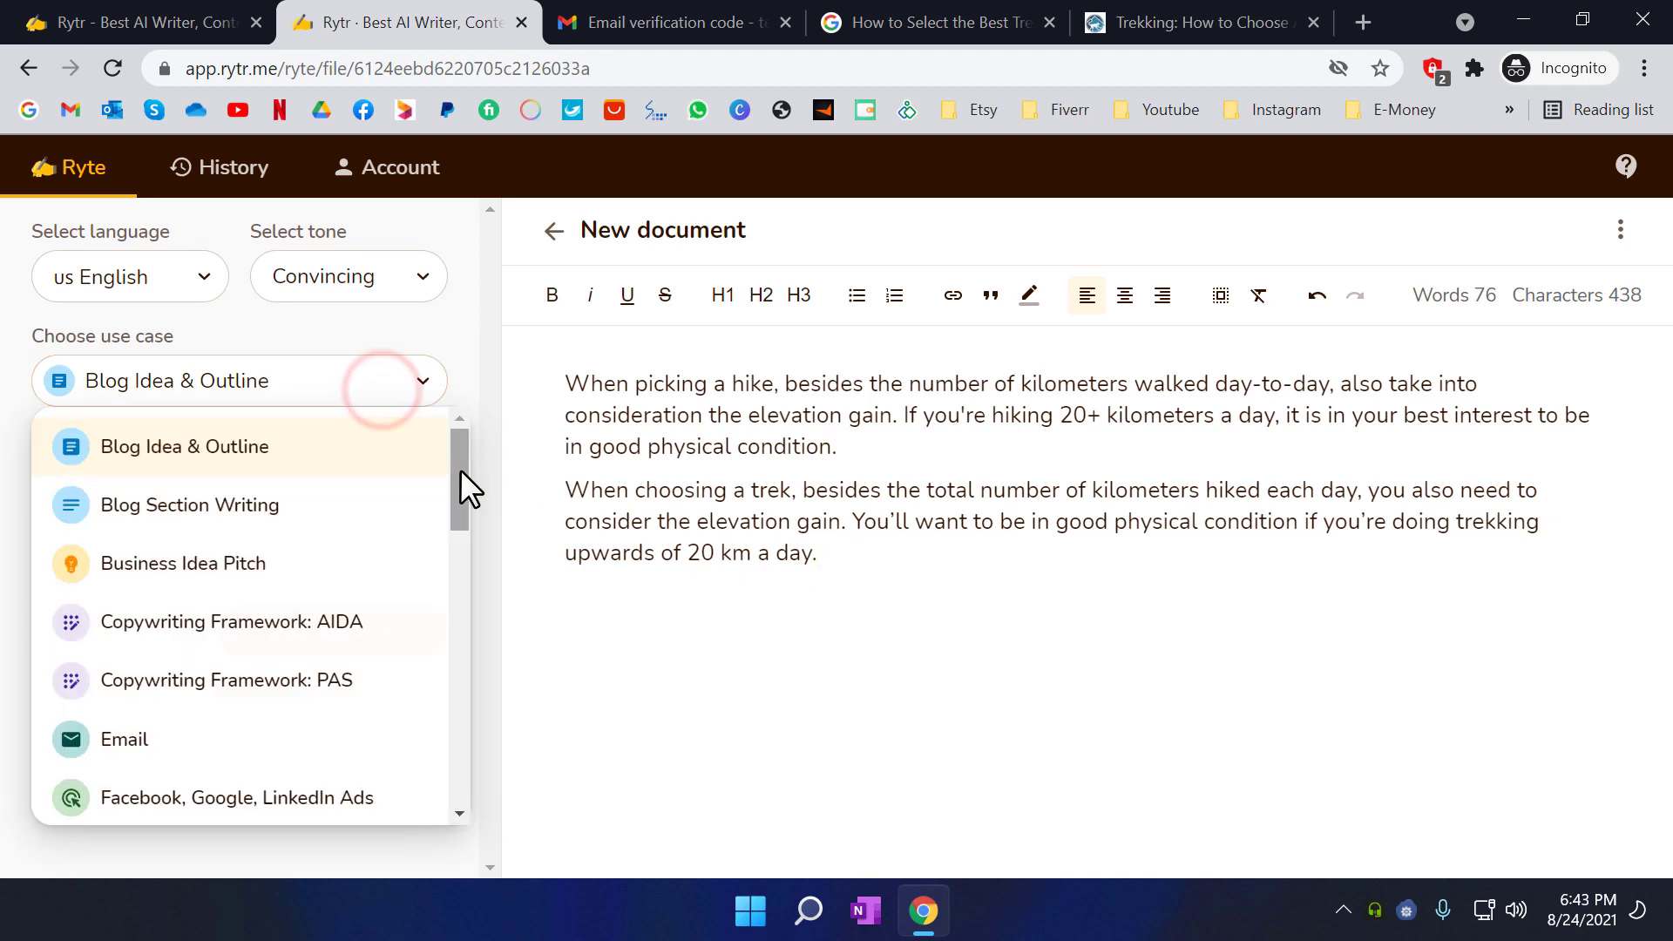
pyautogui.scroll(-3)
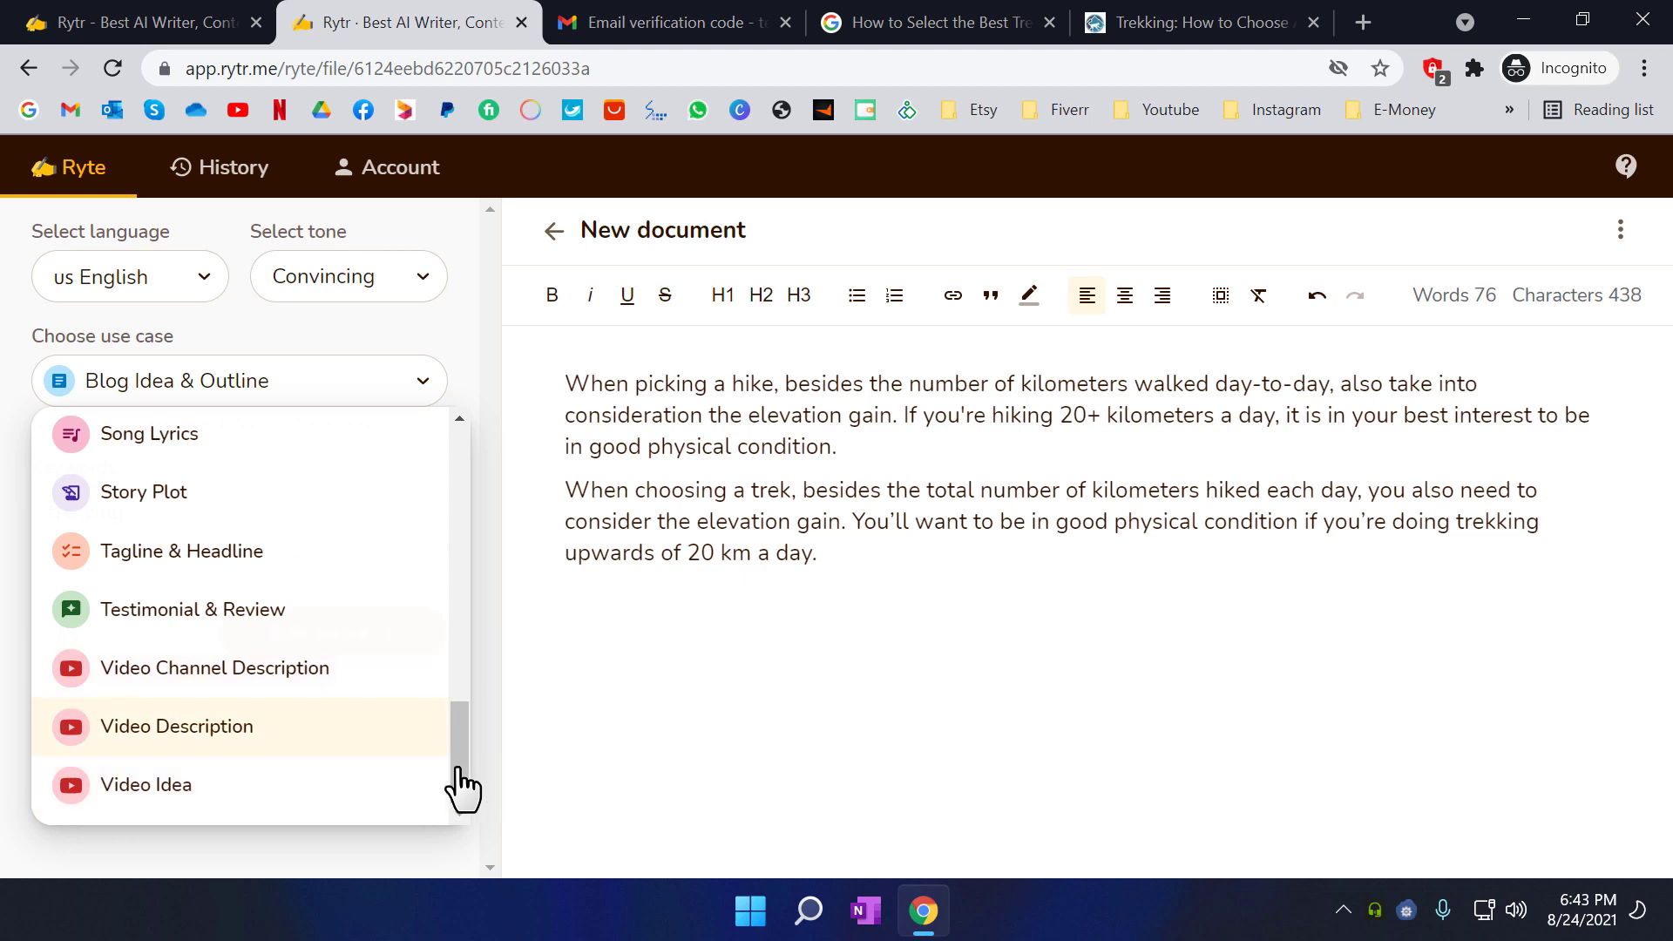
pyautogui.click(177, 726)
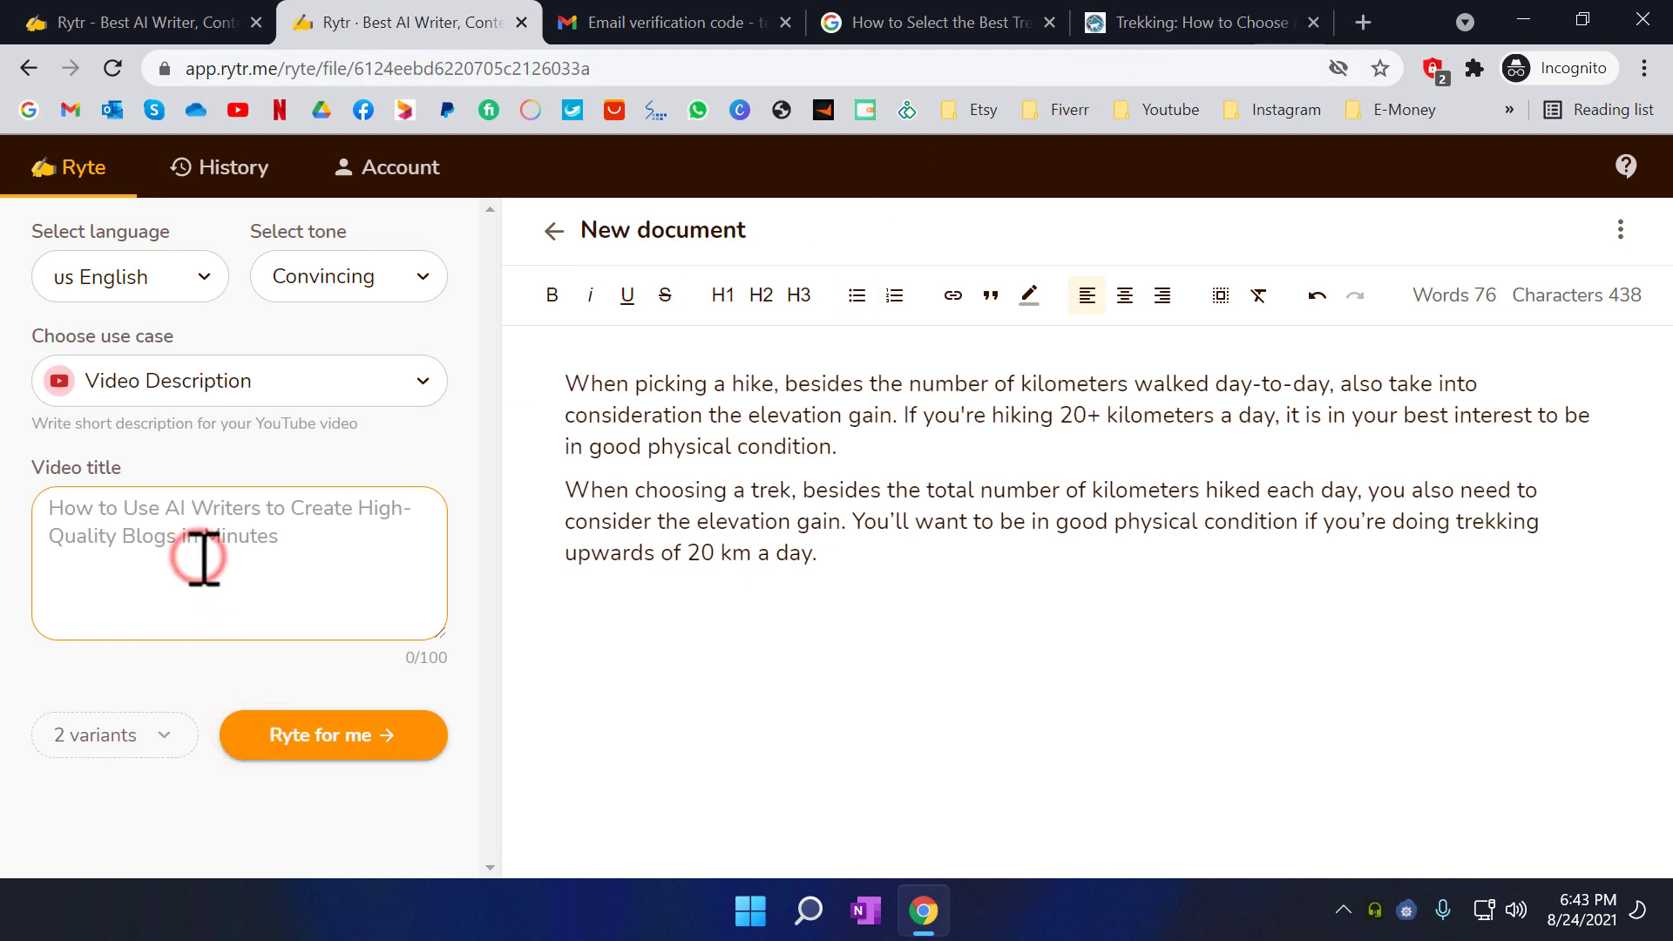
pyautogui.write('Best')
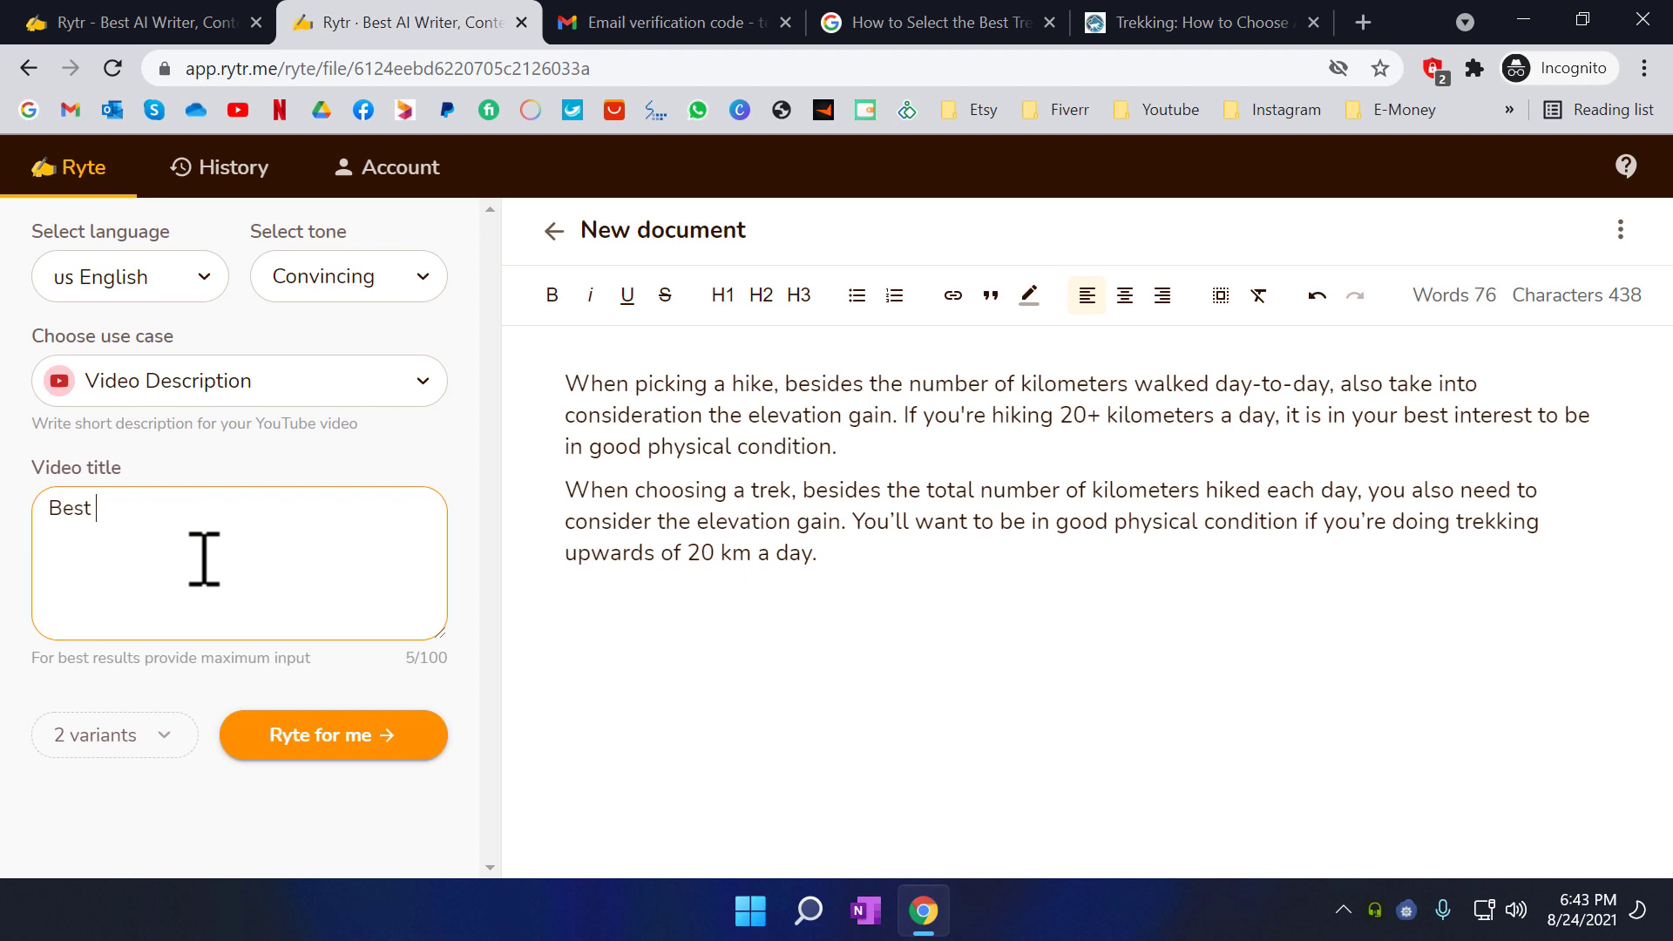
pyautogui.write('AI writing')
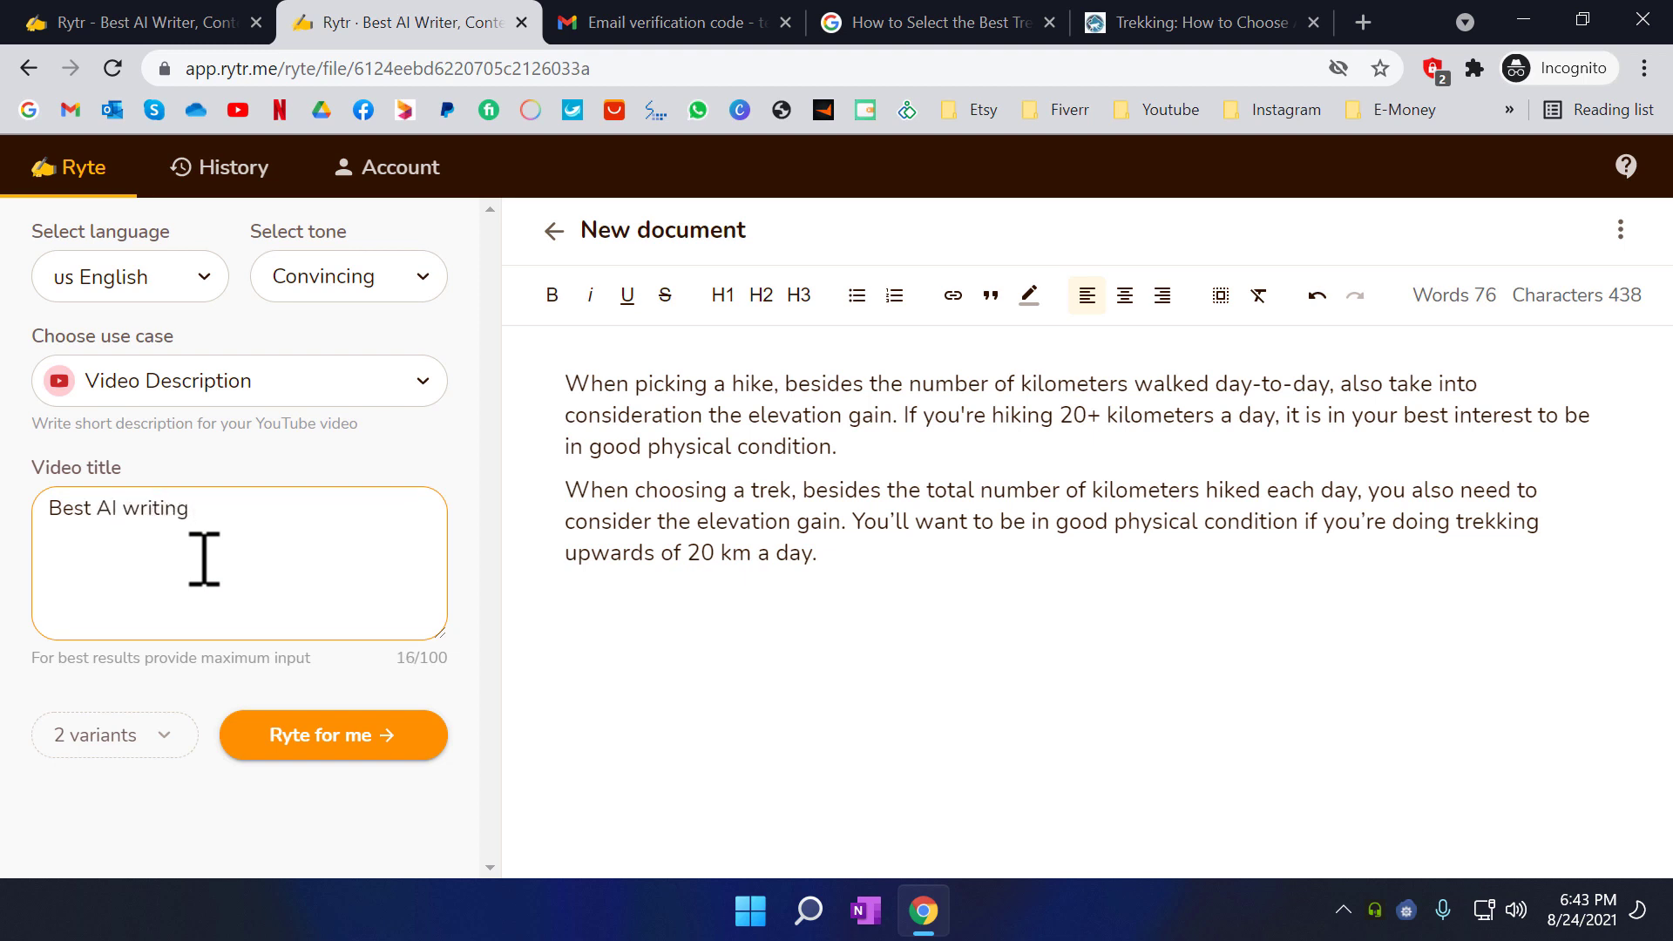
pyautogui.write('software')
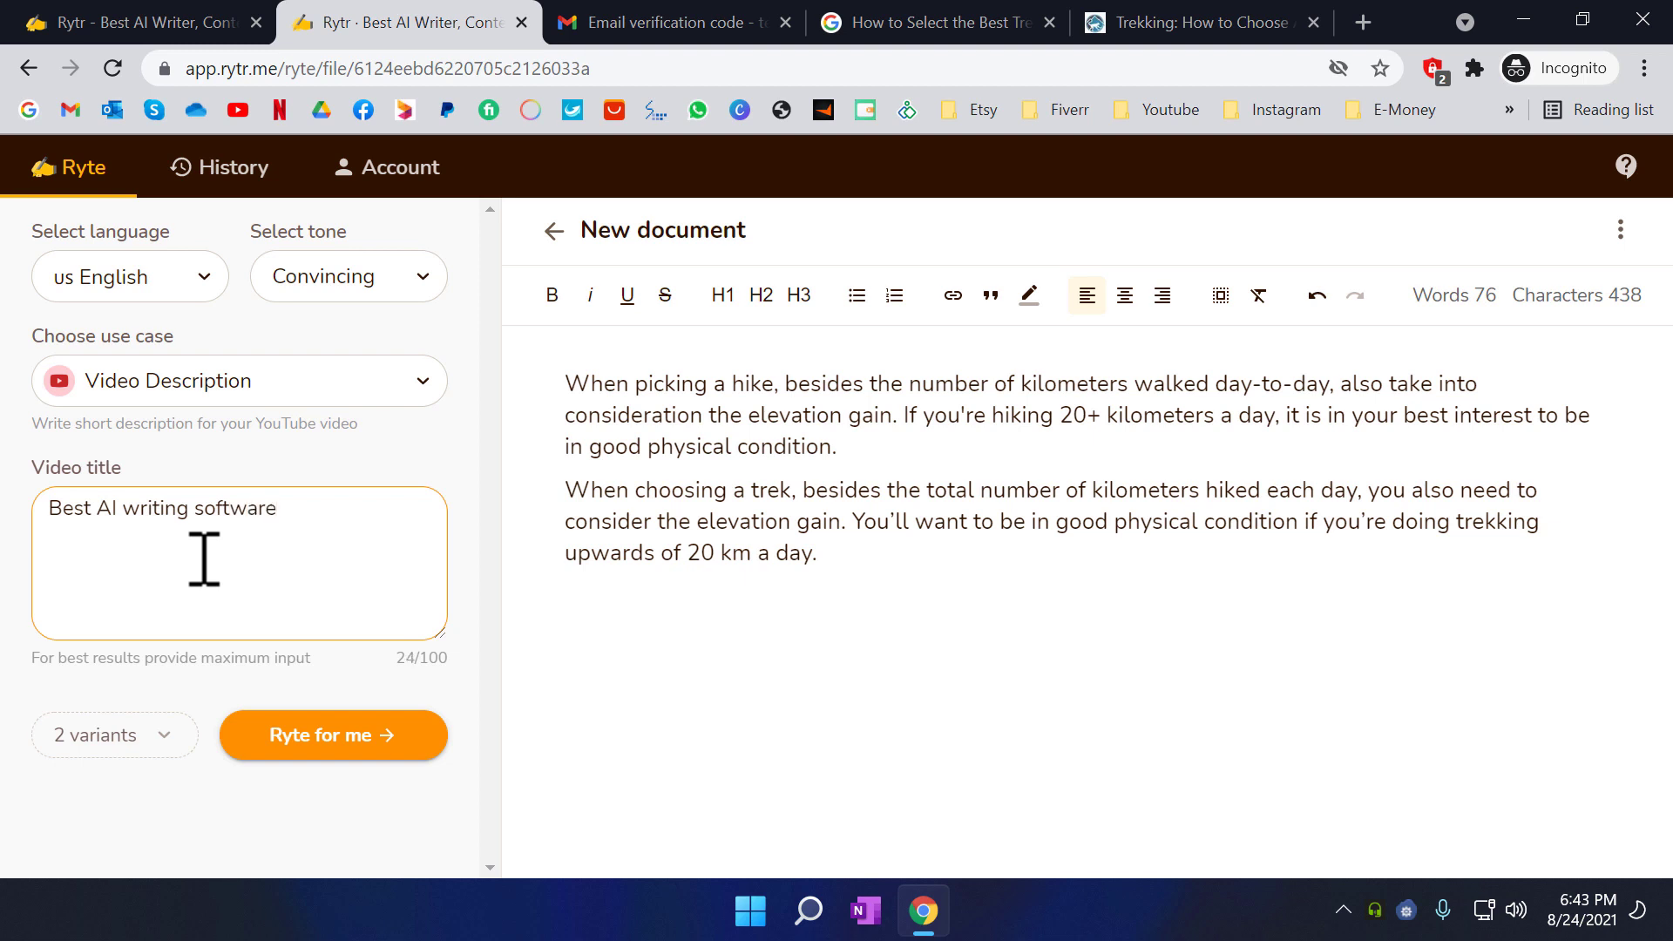
pyautogui.moveTo(333, 735)
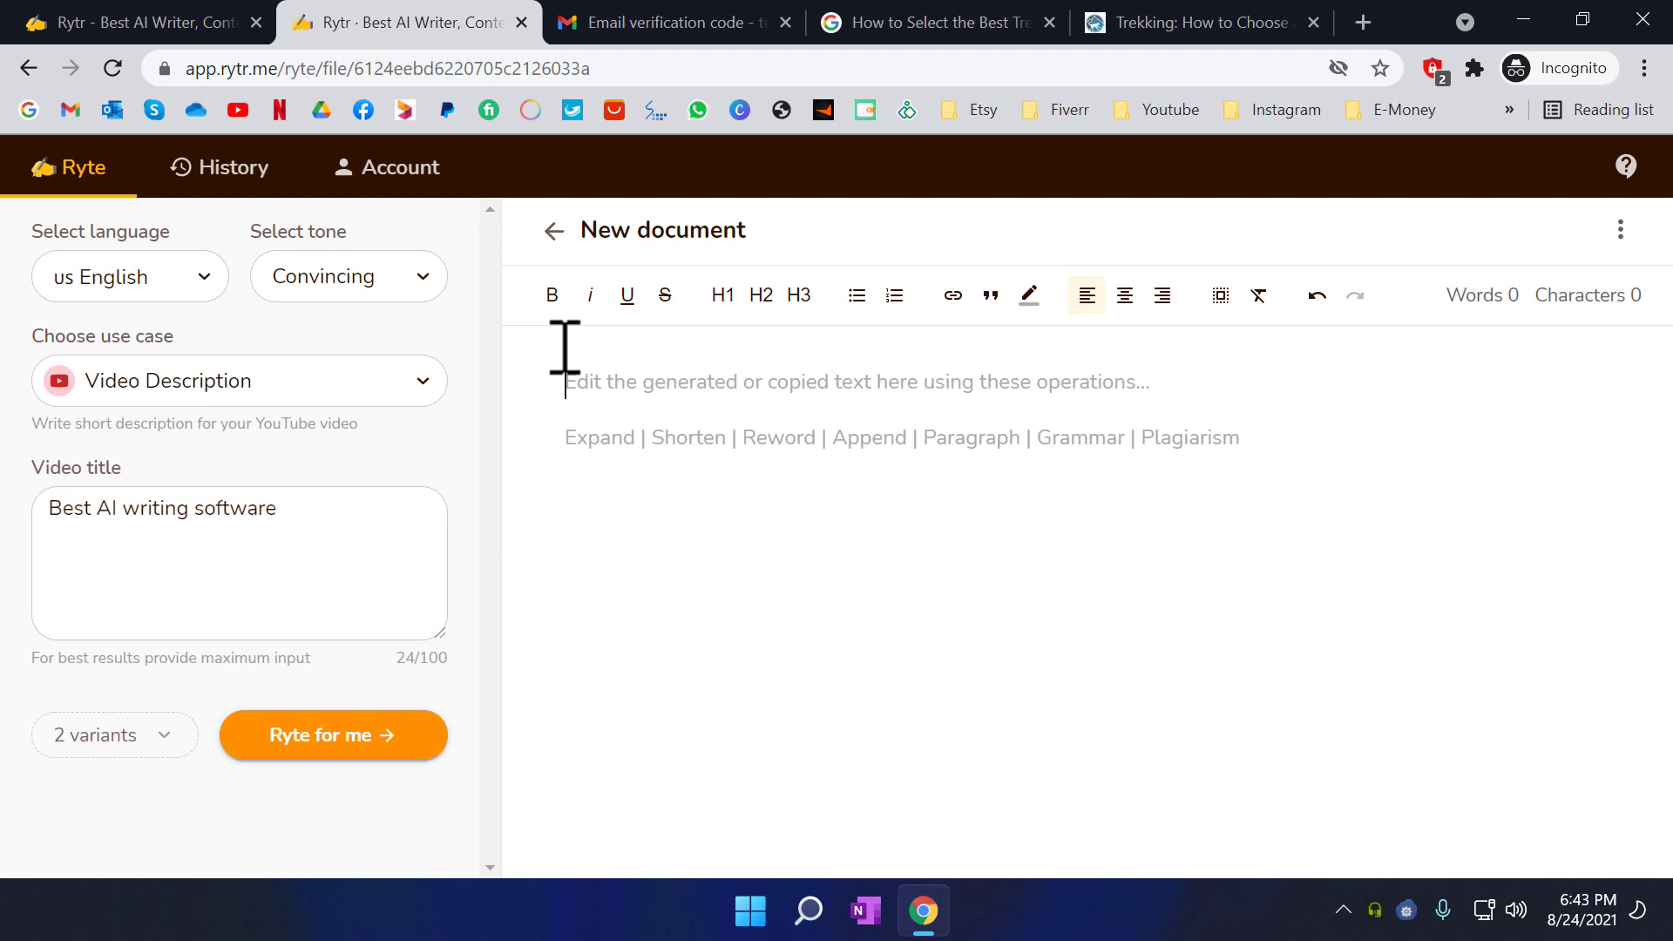
# Generate two video descriptions, then check Account usage showing 3.5K/5K credits.
pyautogui.click(333, 735)
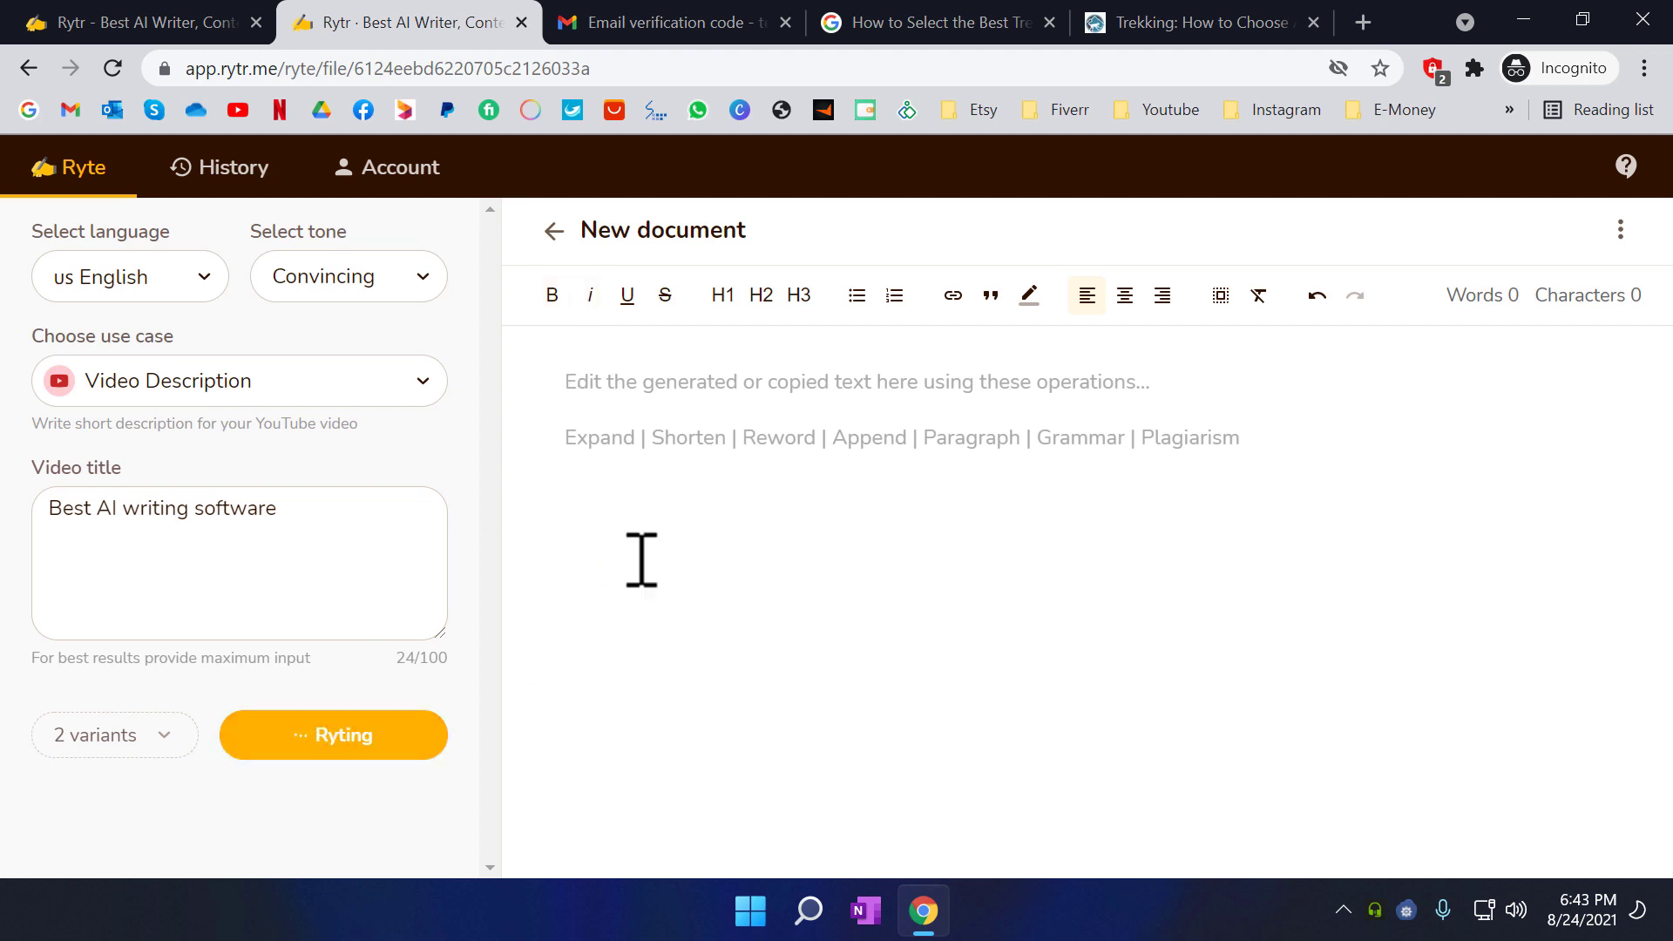
pyautogui.click(332, 734)
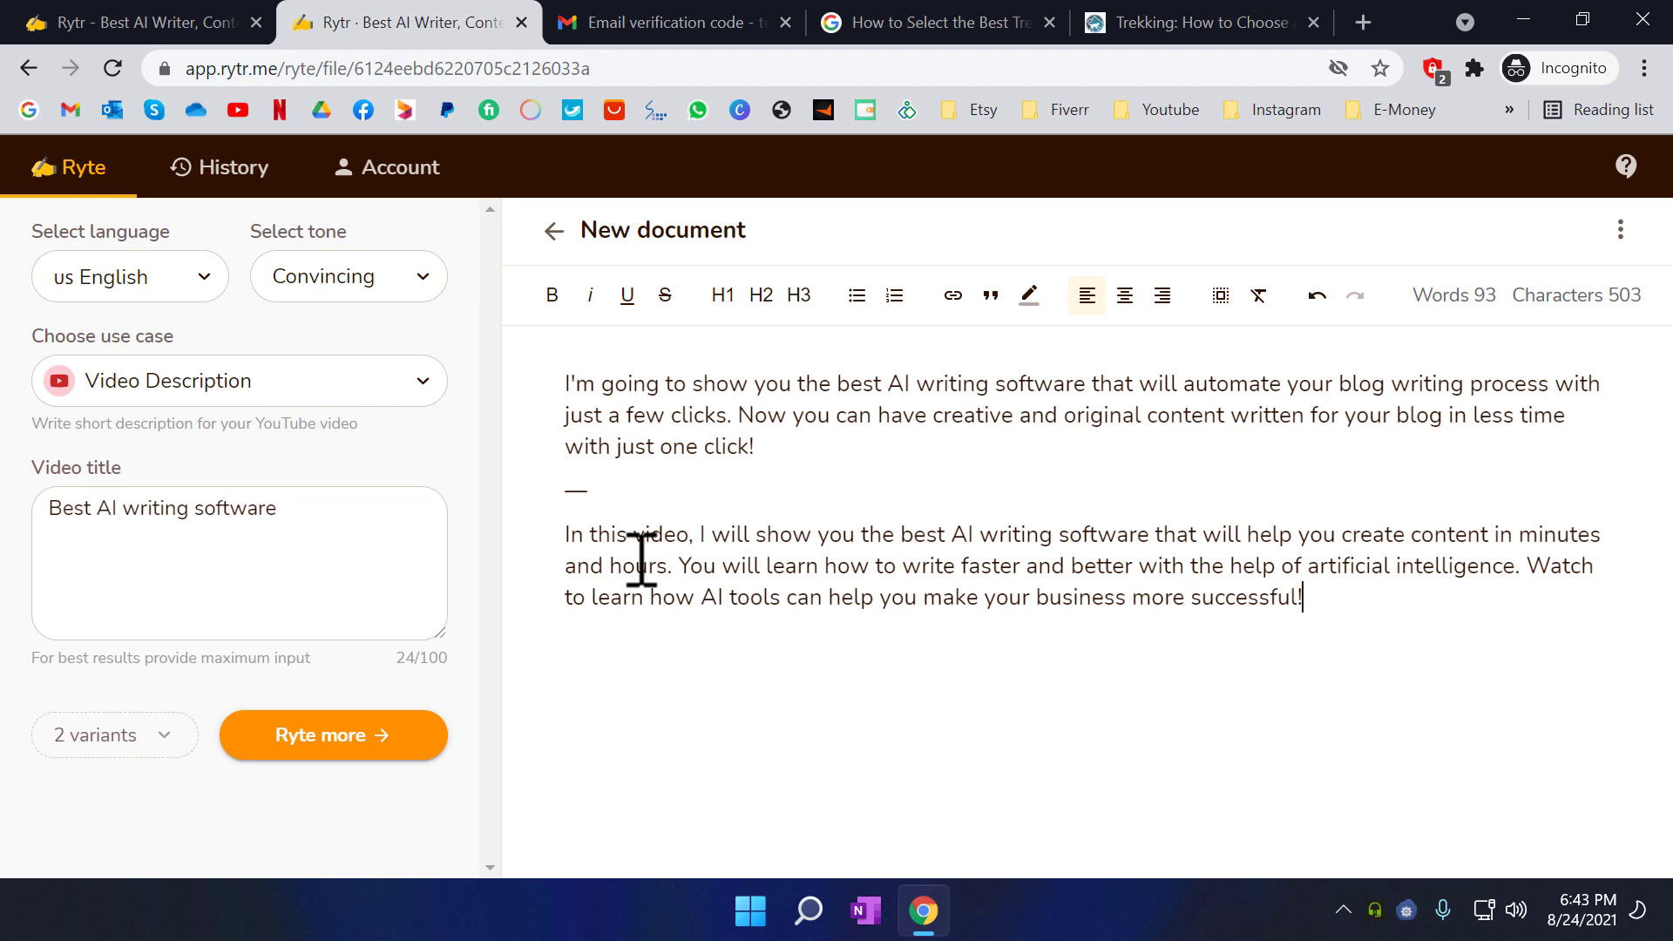
pyautogui.moveTo(827, 467)
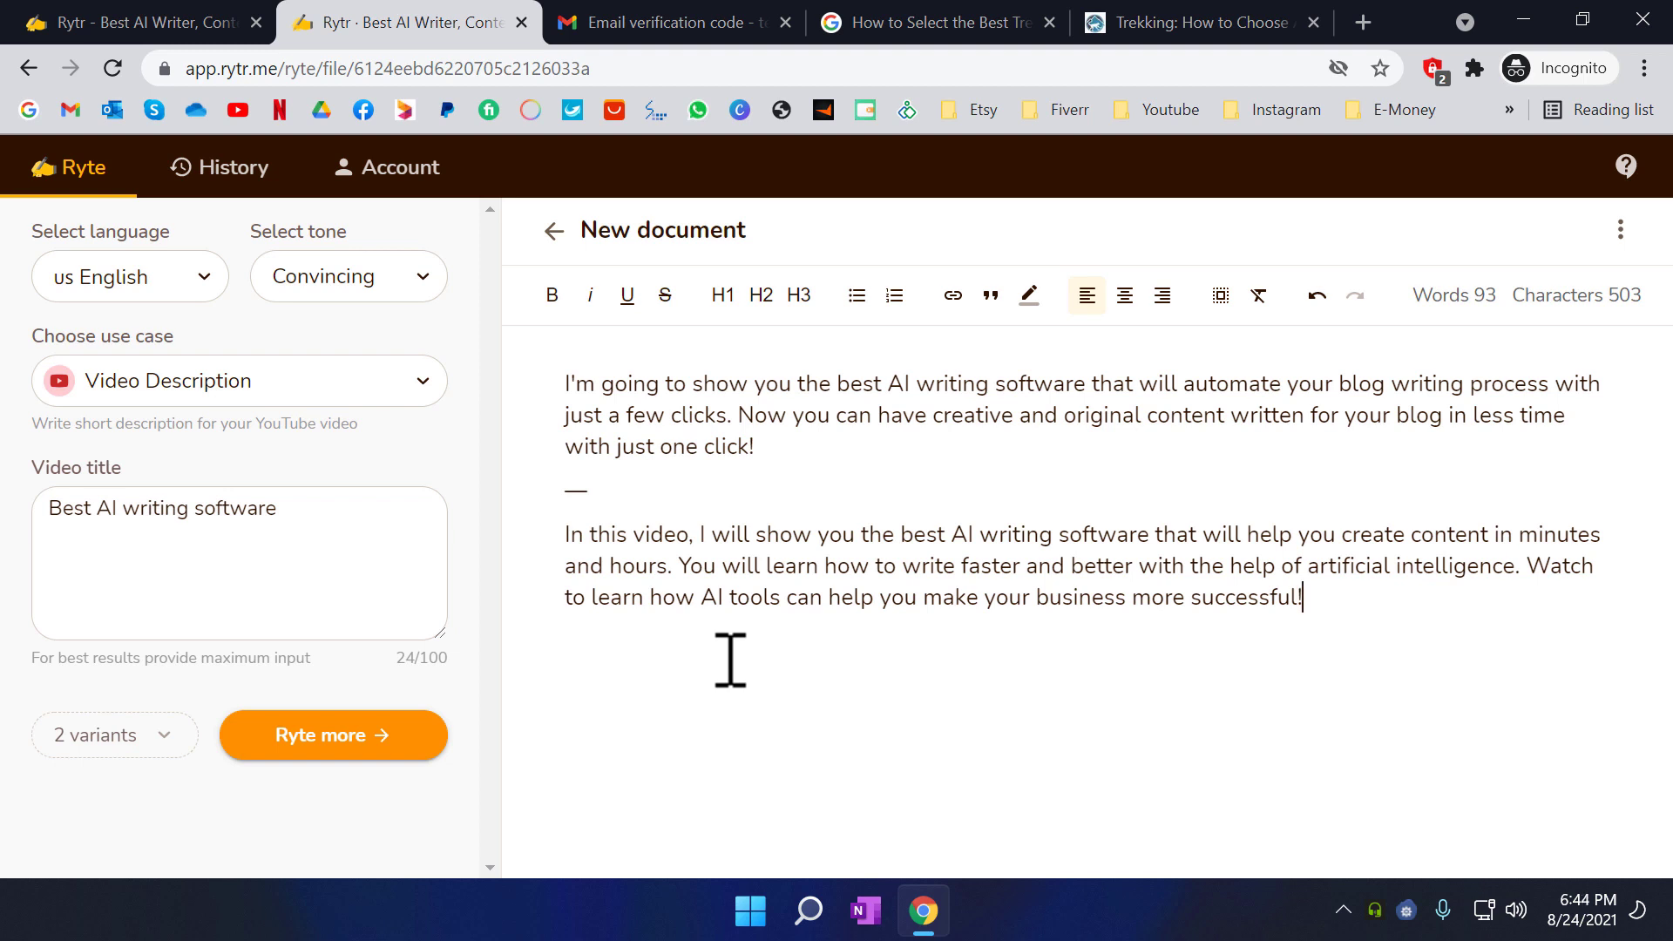
pyautogui.moveTo(1336, 660)
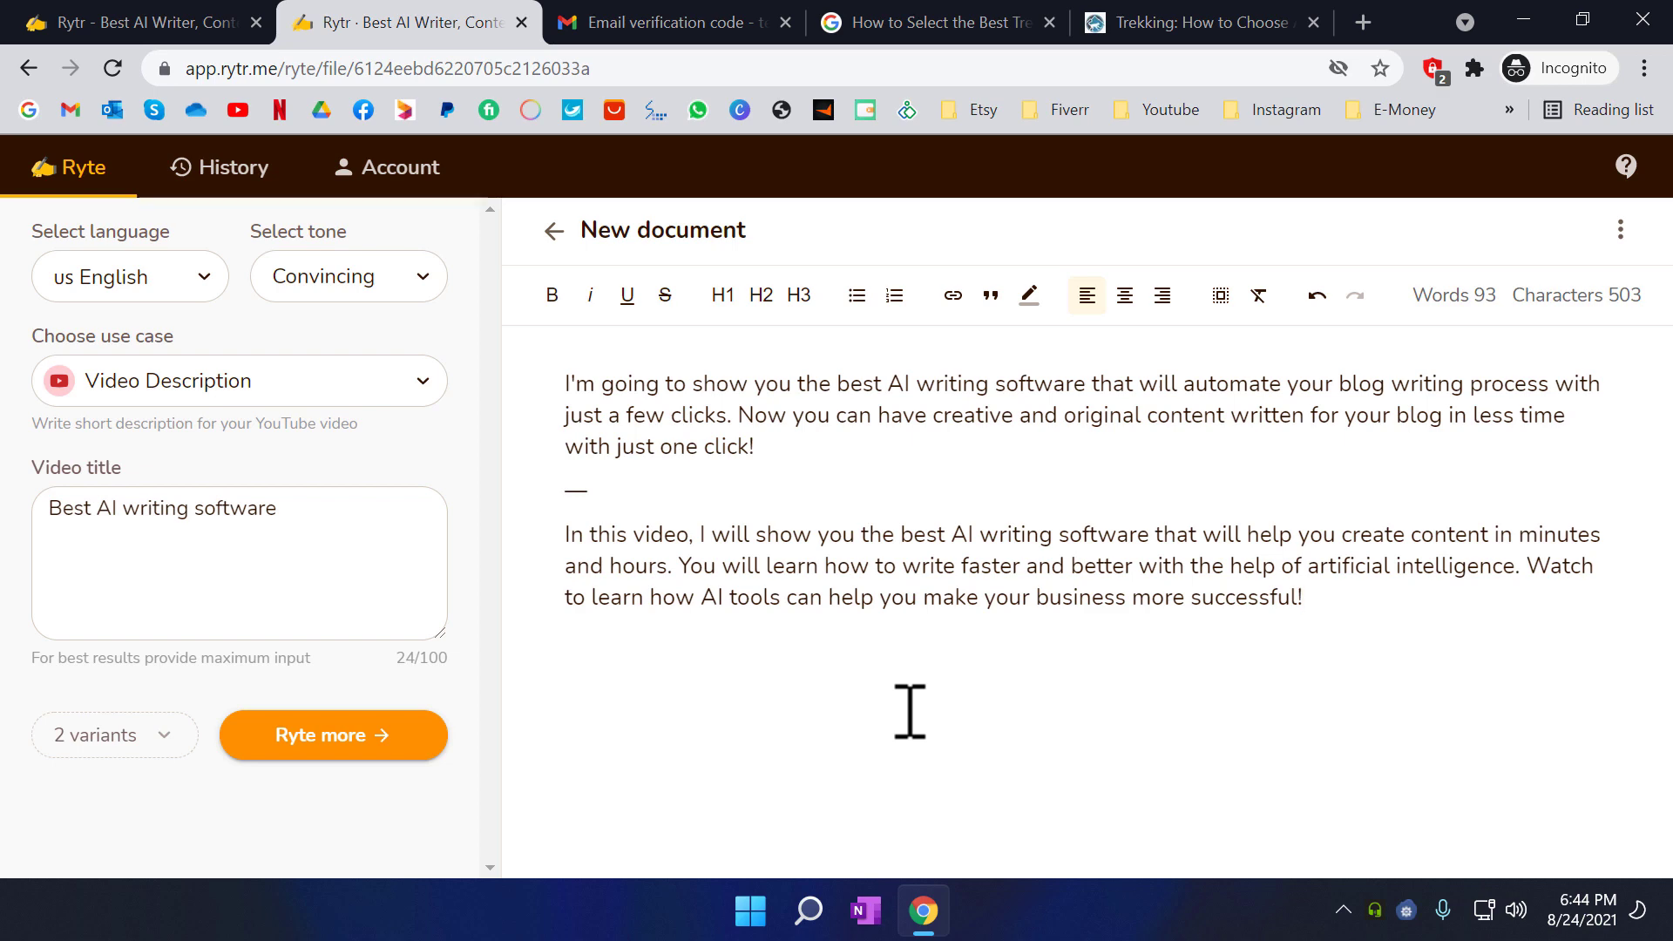
pyautogui.moveTo(843, 685)
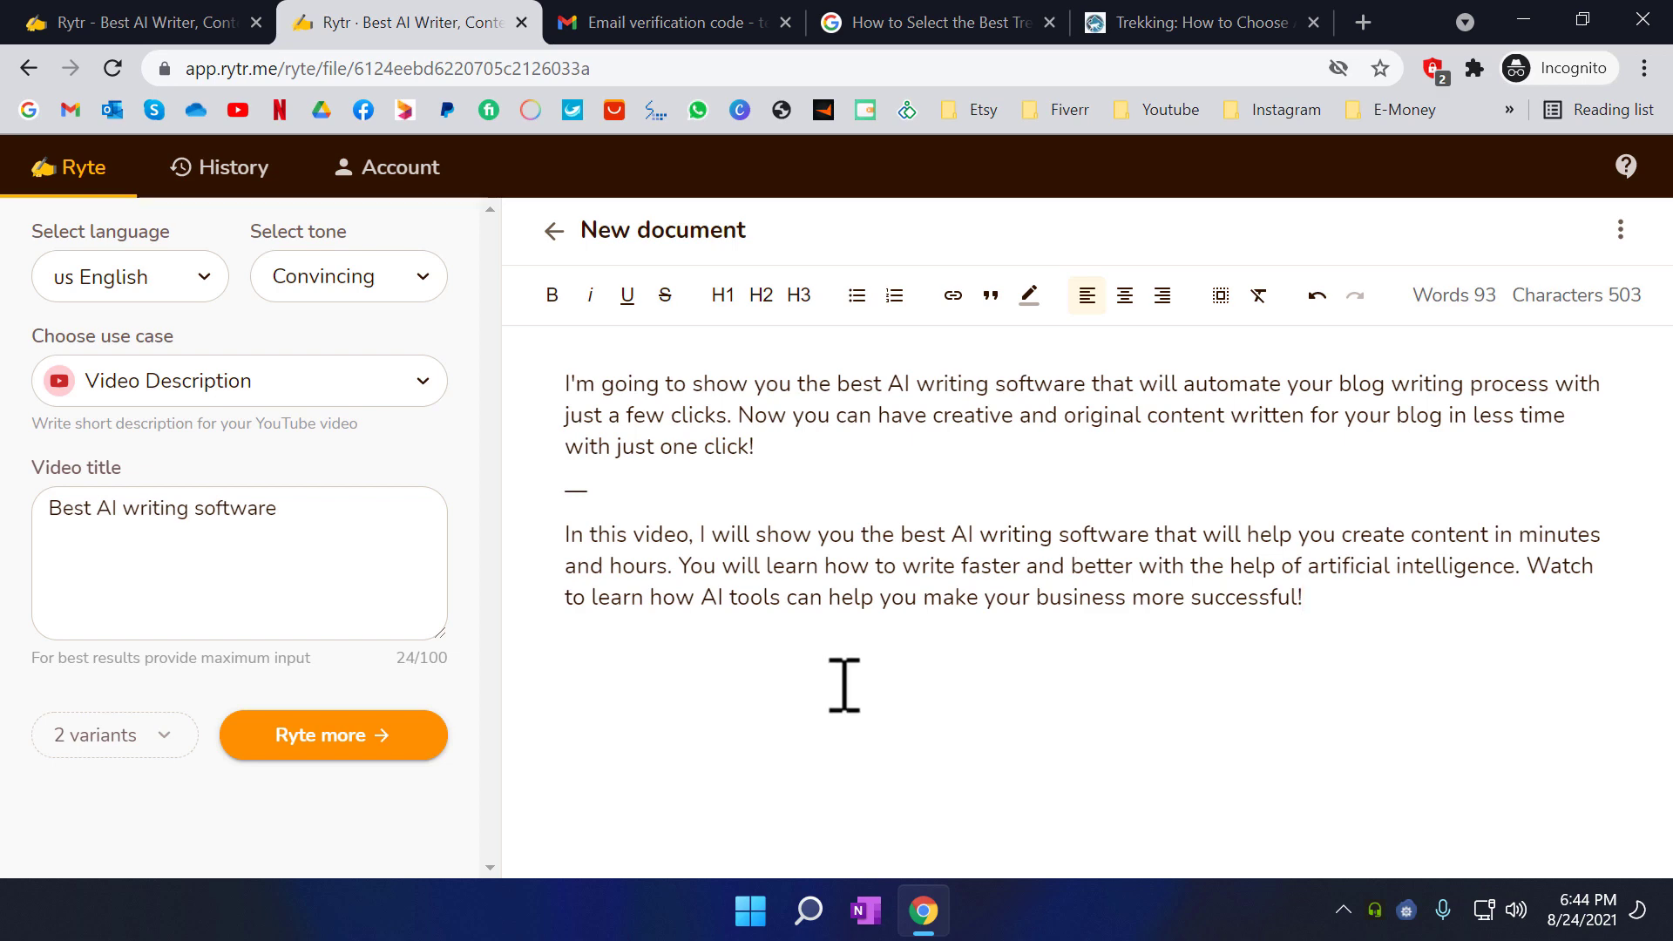
pyautogui.click(400, 167)
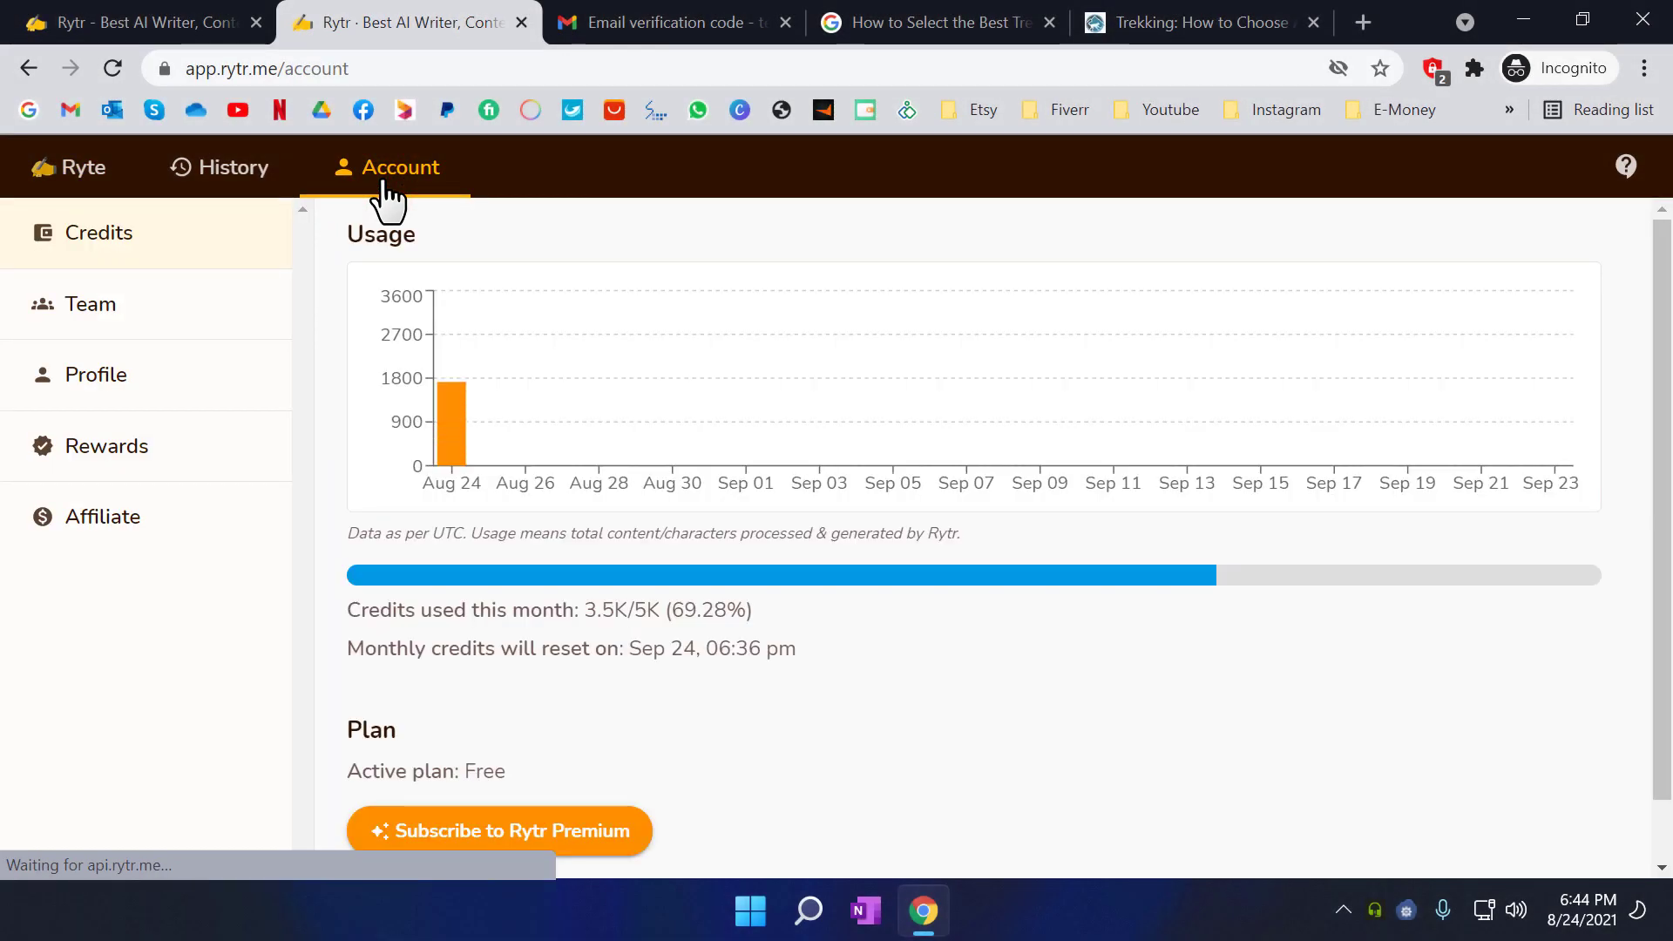
pyautogui.moveTo(448, 373)
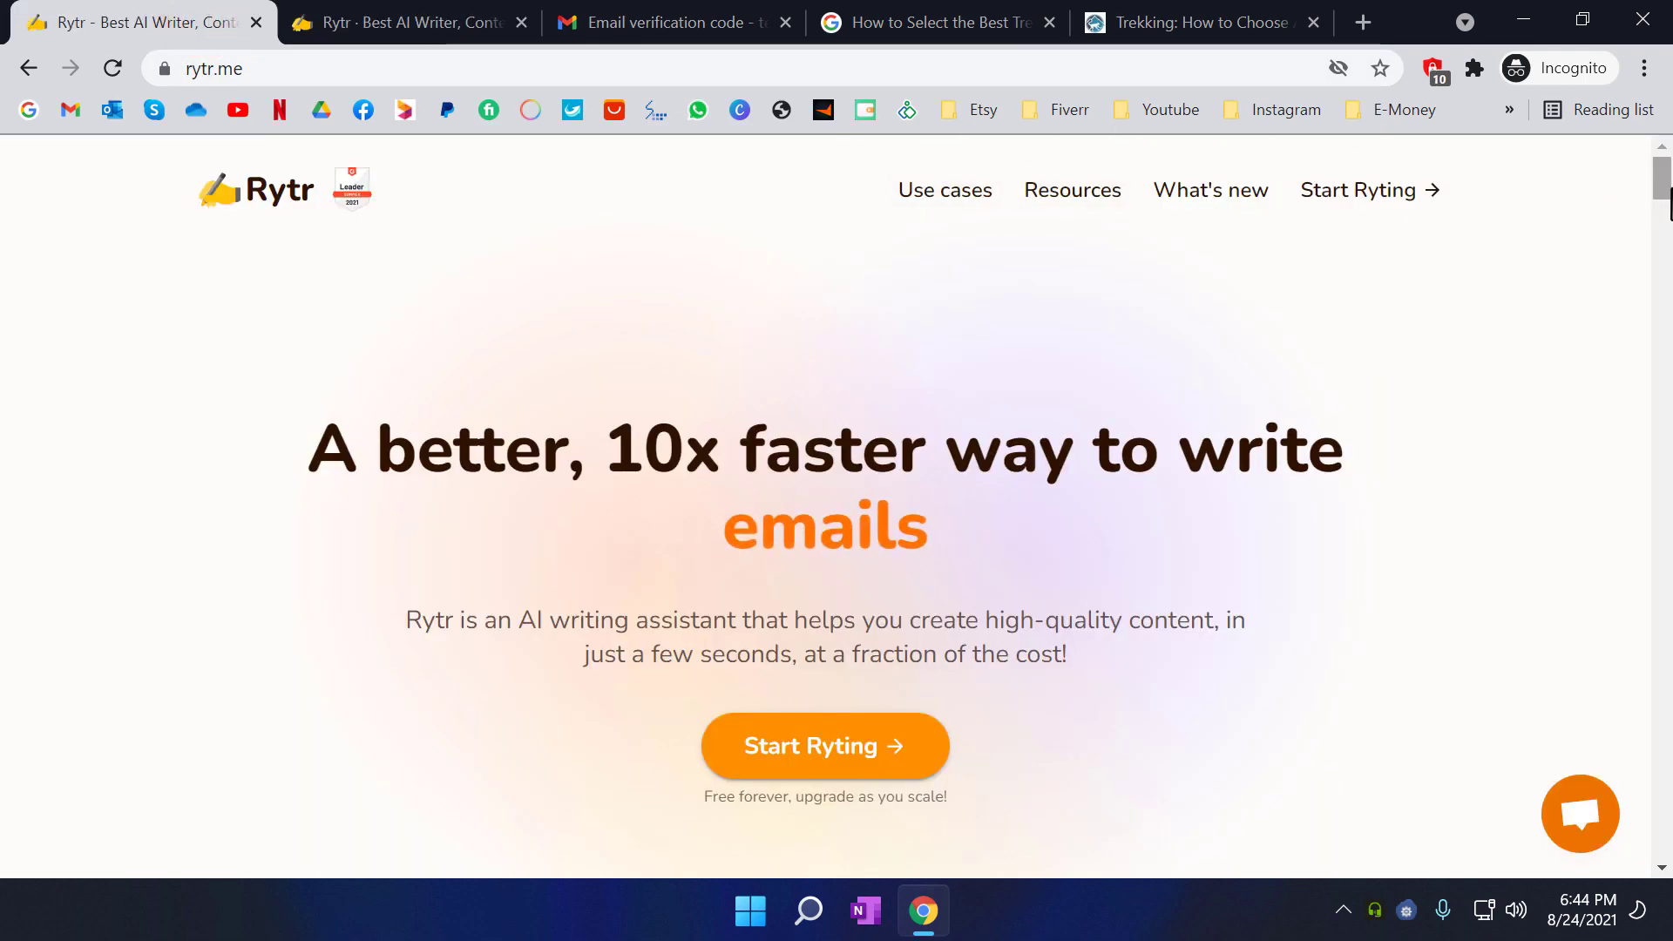
# Review the $29/month premium plan on rytr.me pricing, then return to the Account page.
pyautogui.scroll(-3)
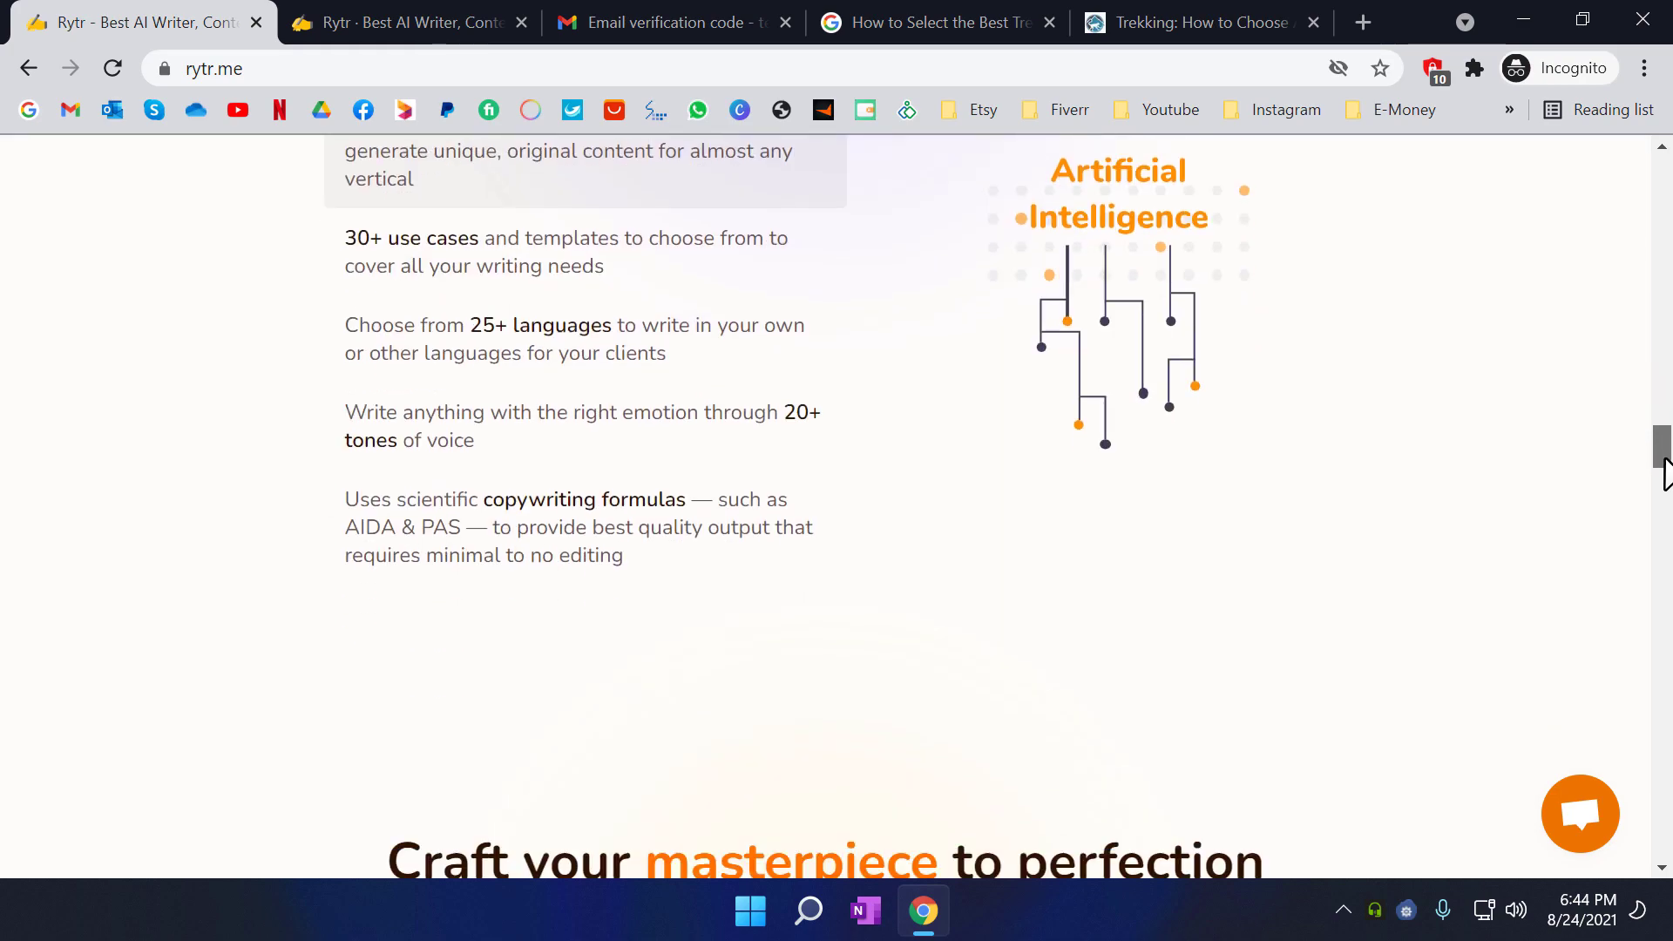
pyautogui.scroll(-3)
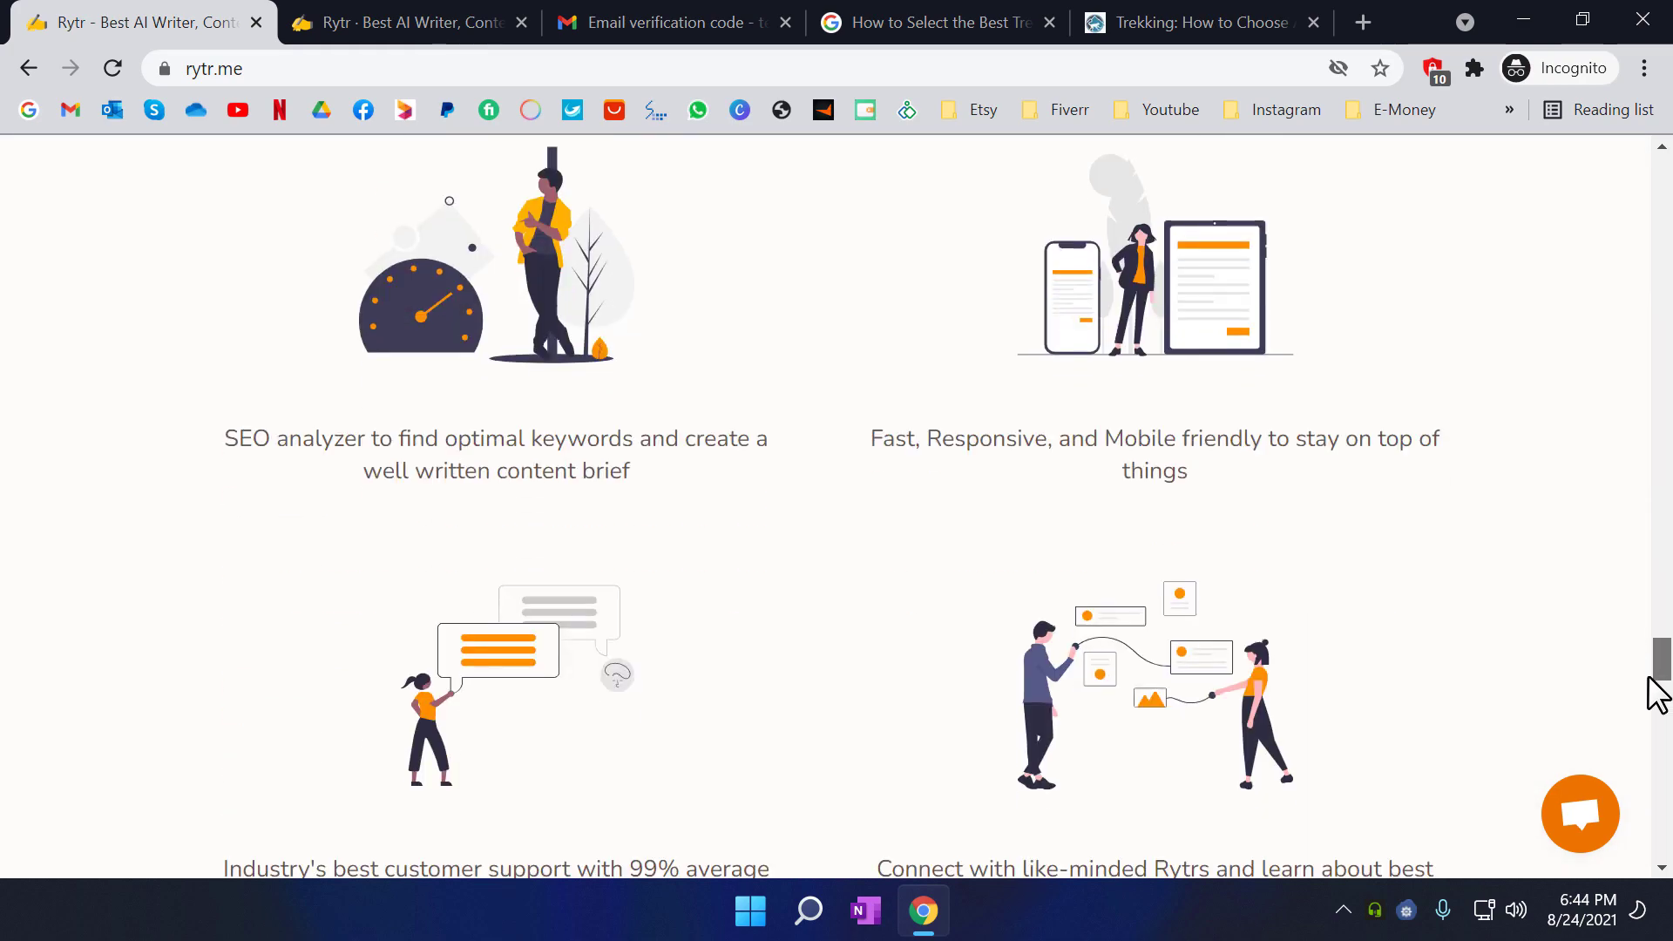
pyautogui.scroll(-3)
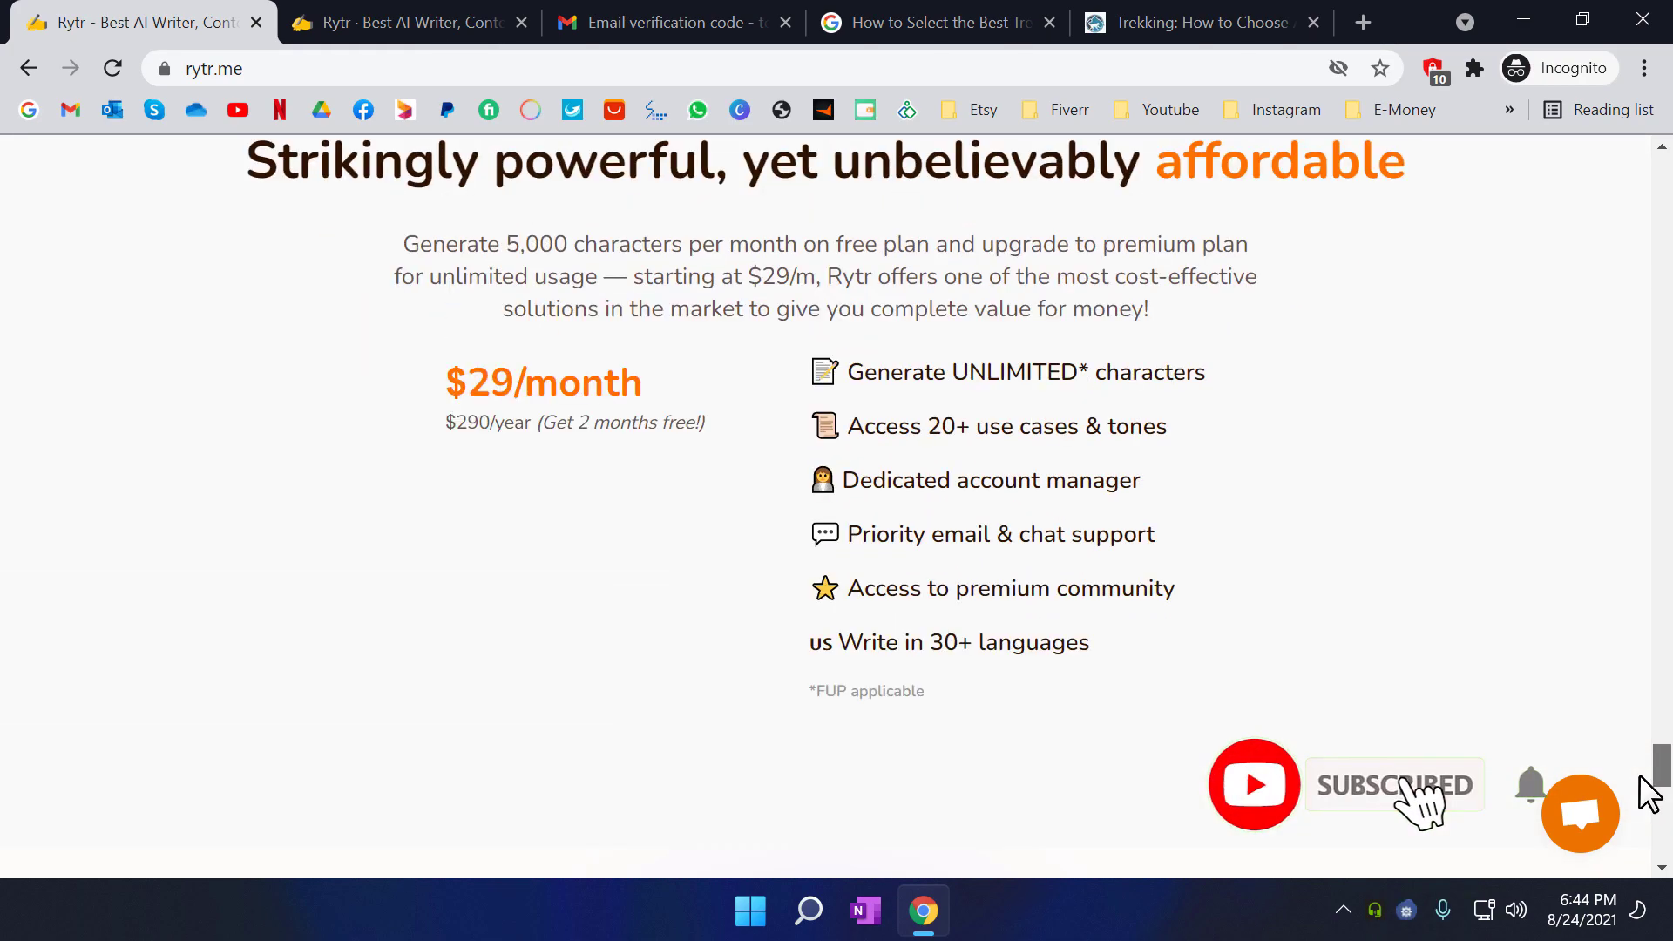
pyautogui.scroll(3)
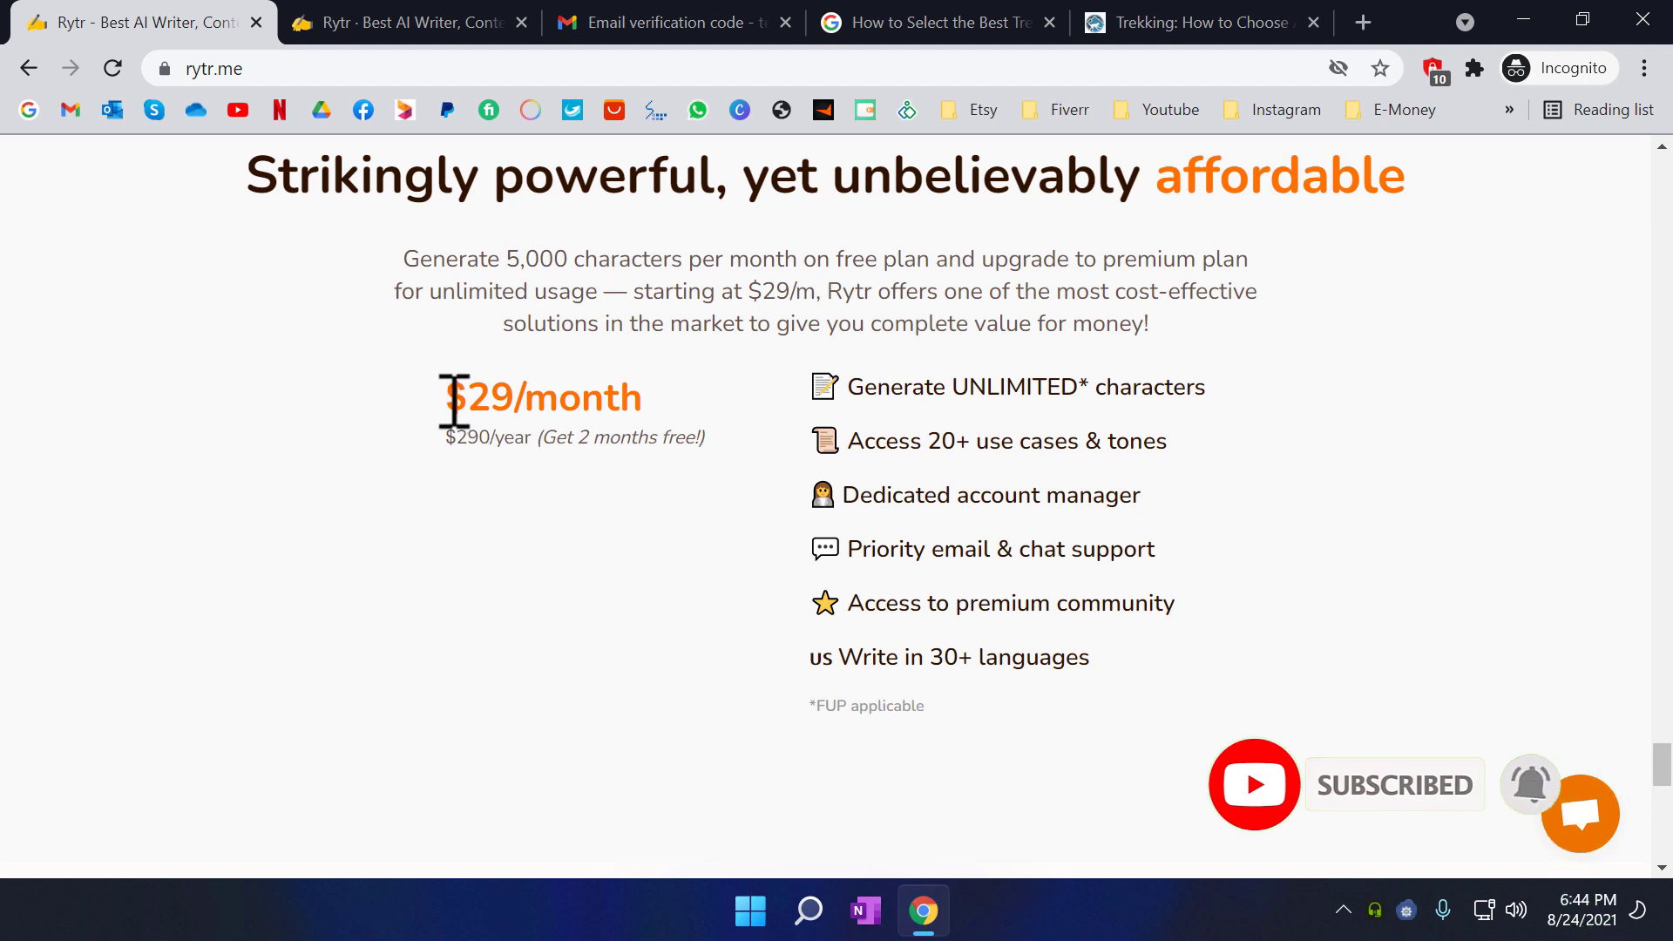
pyautogui.doubleClick(542, 399)
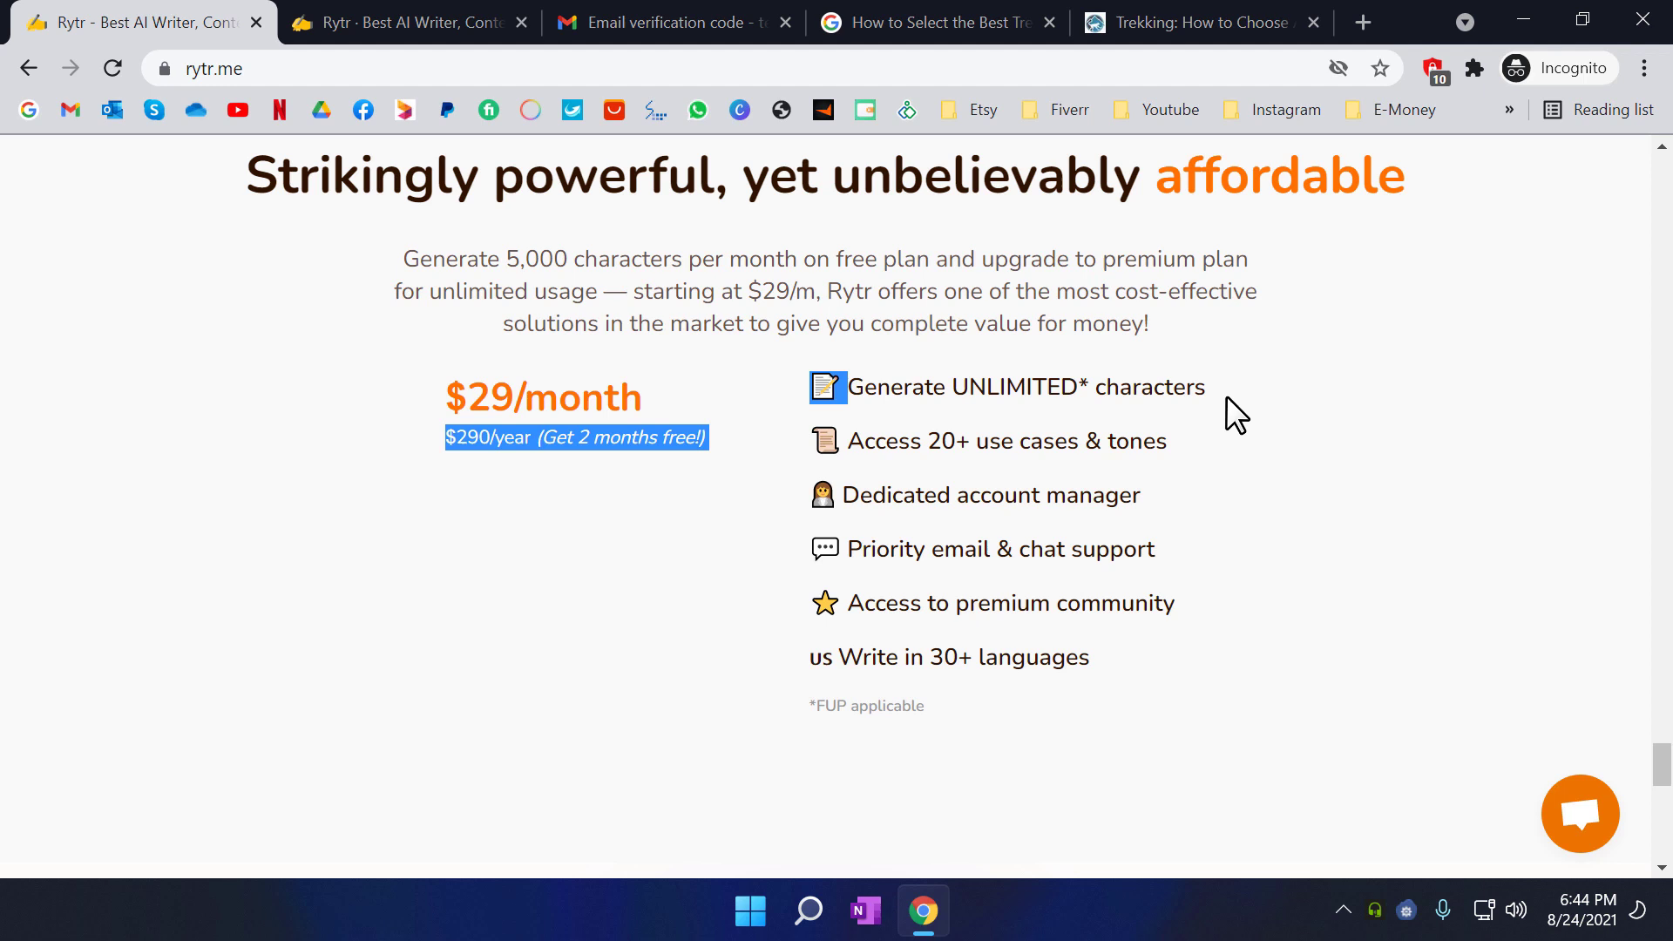
pyautogui.click(1268, 533)
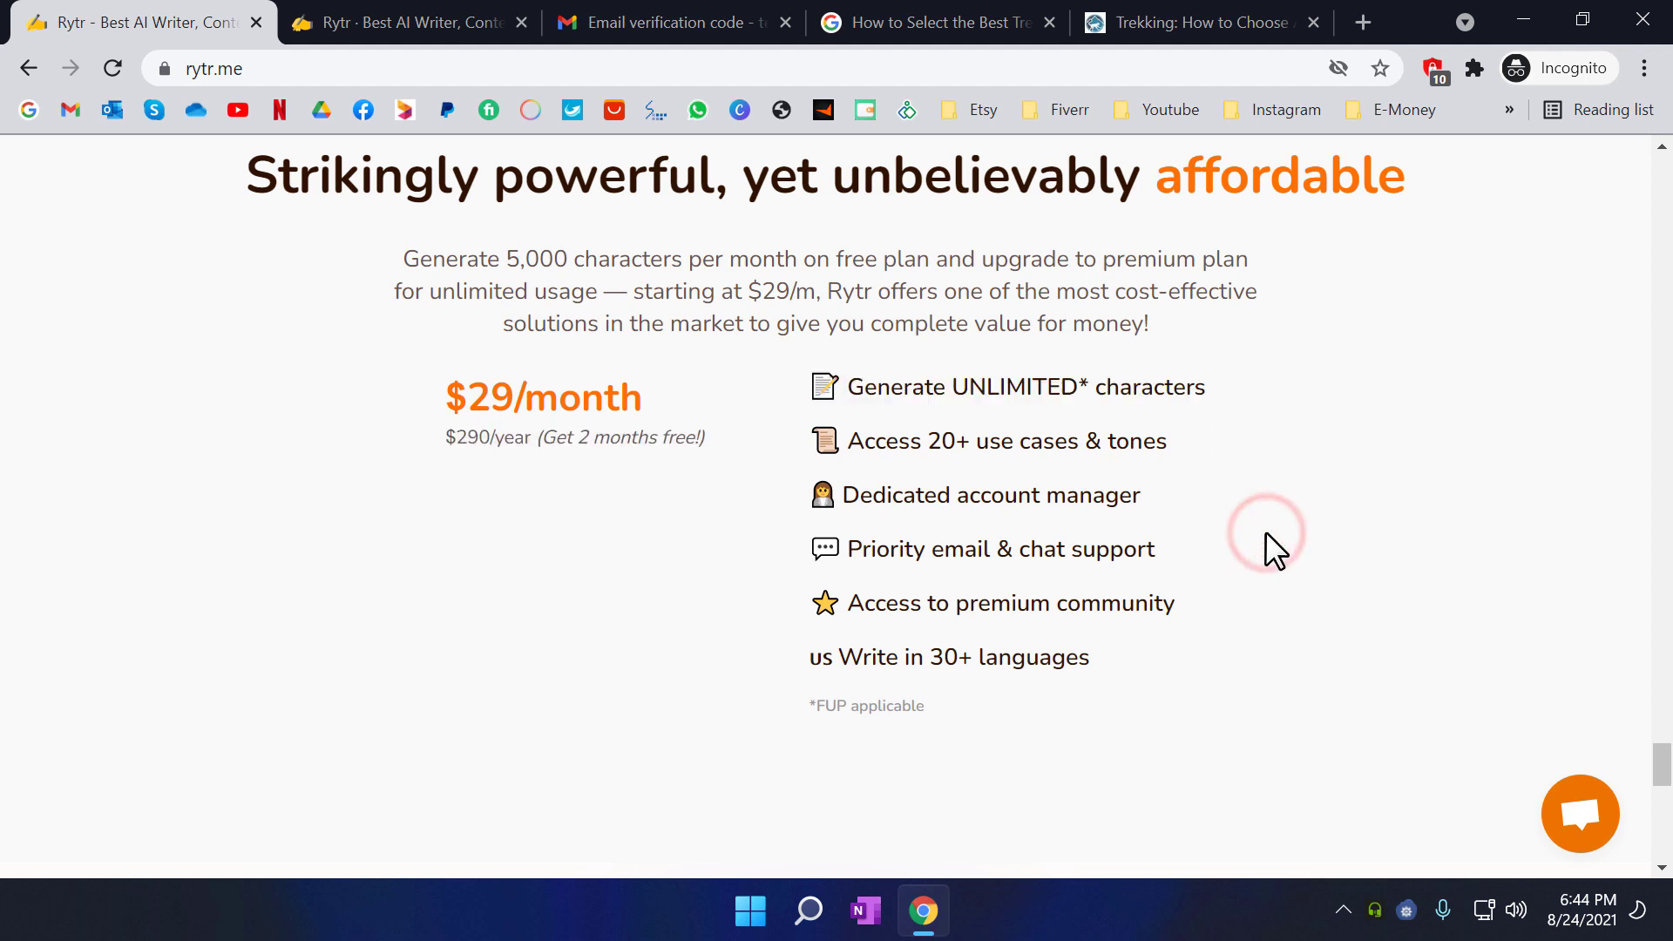
pyautogui.click(405, 21)
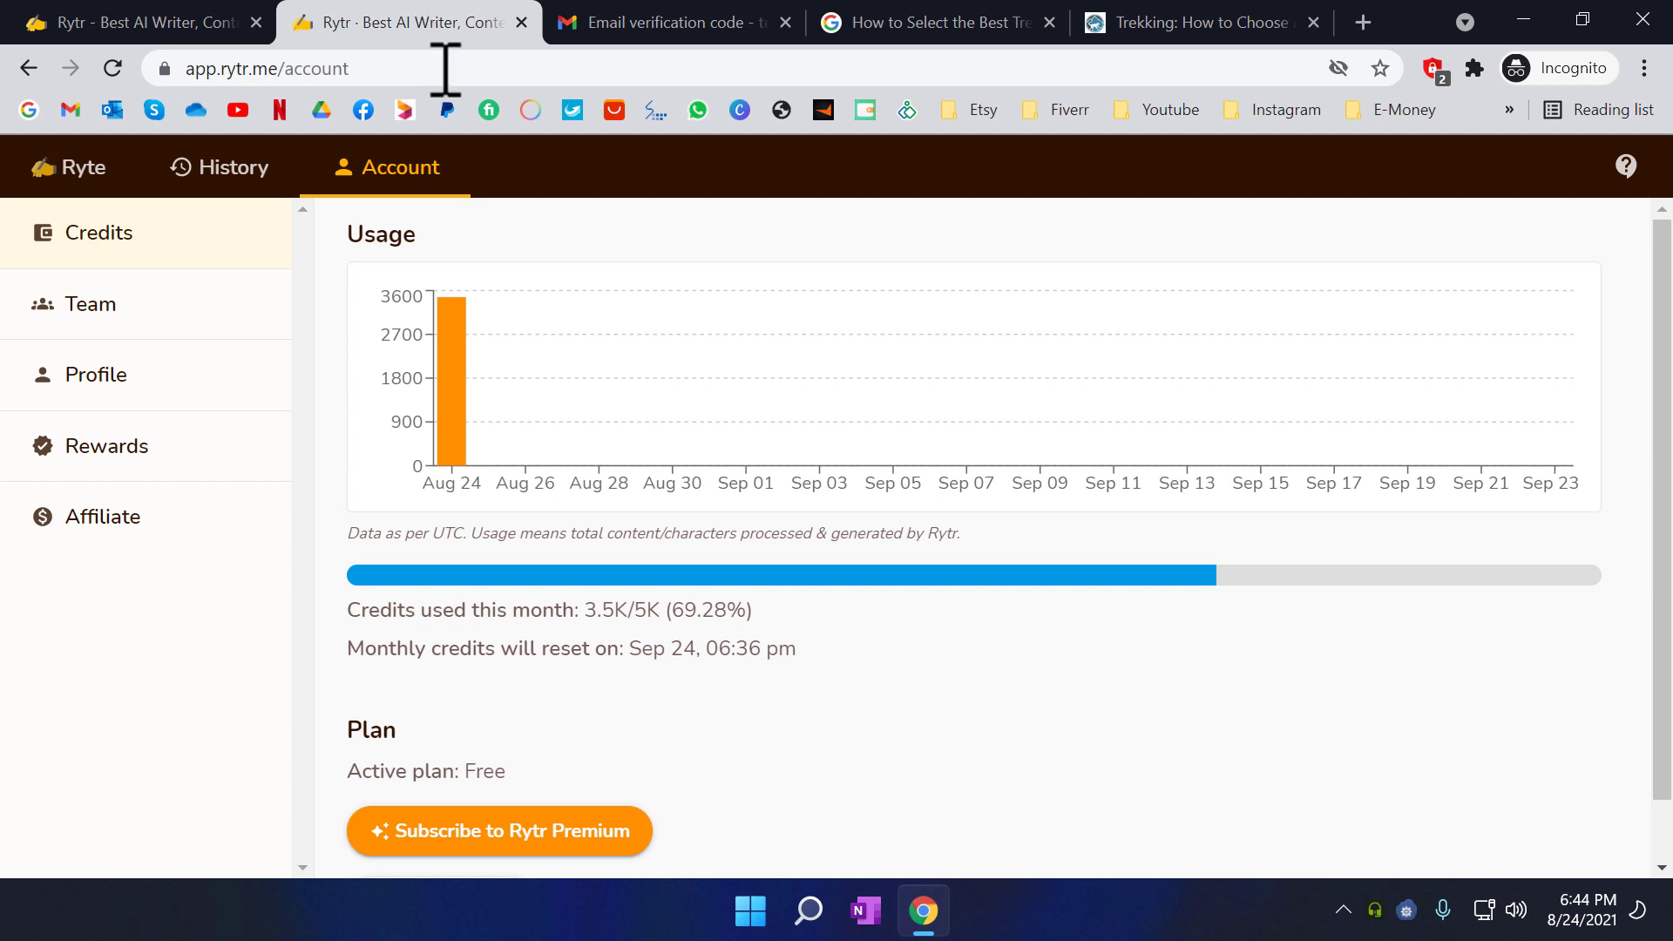
# View the in-app $29/month premium subscription form, then return to the document home.
pyautogui.doubleClick(648, 609)
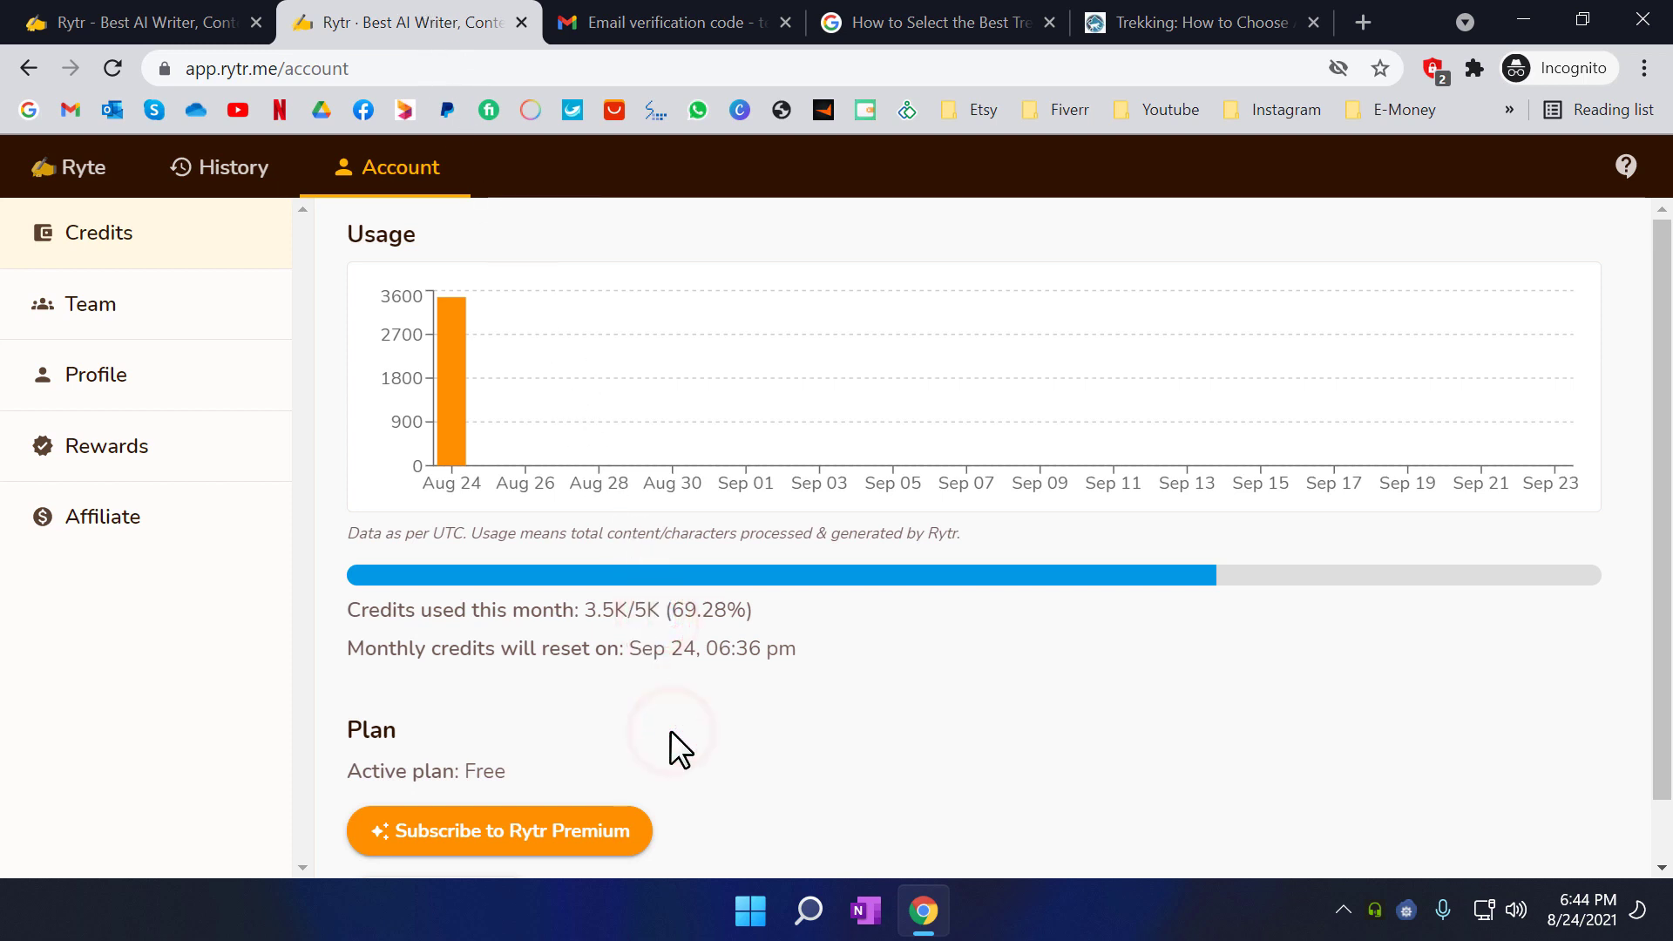
pyautogui.scroll(-3)
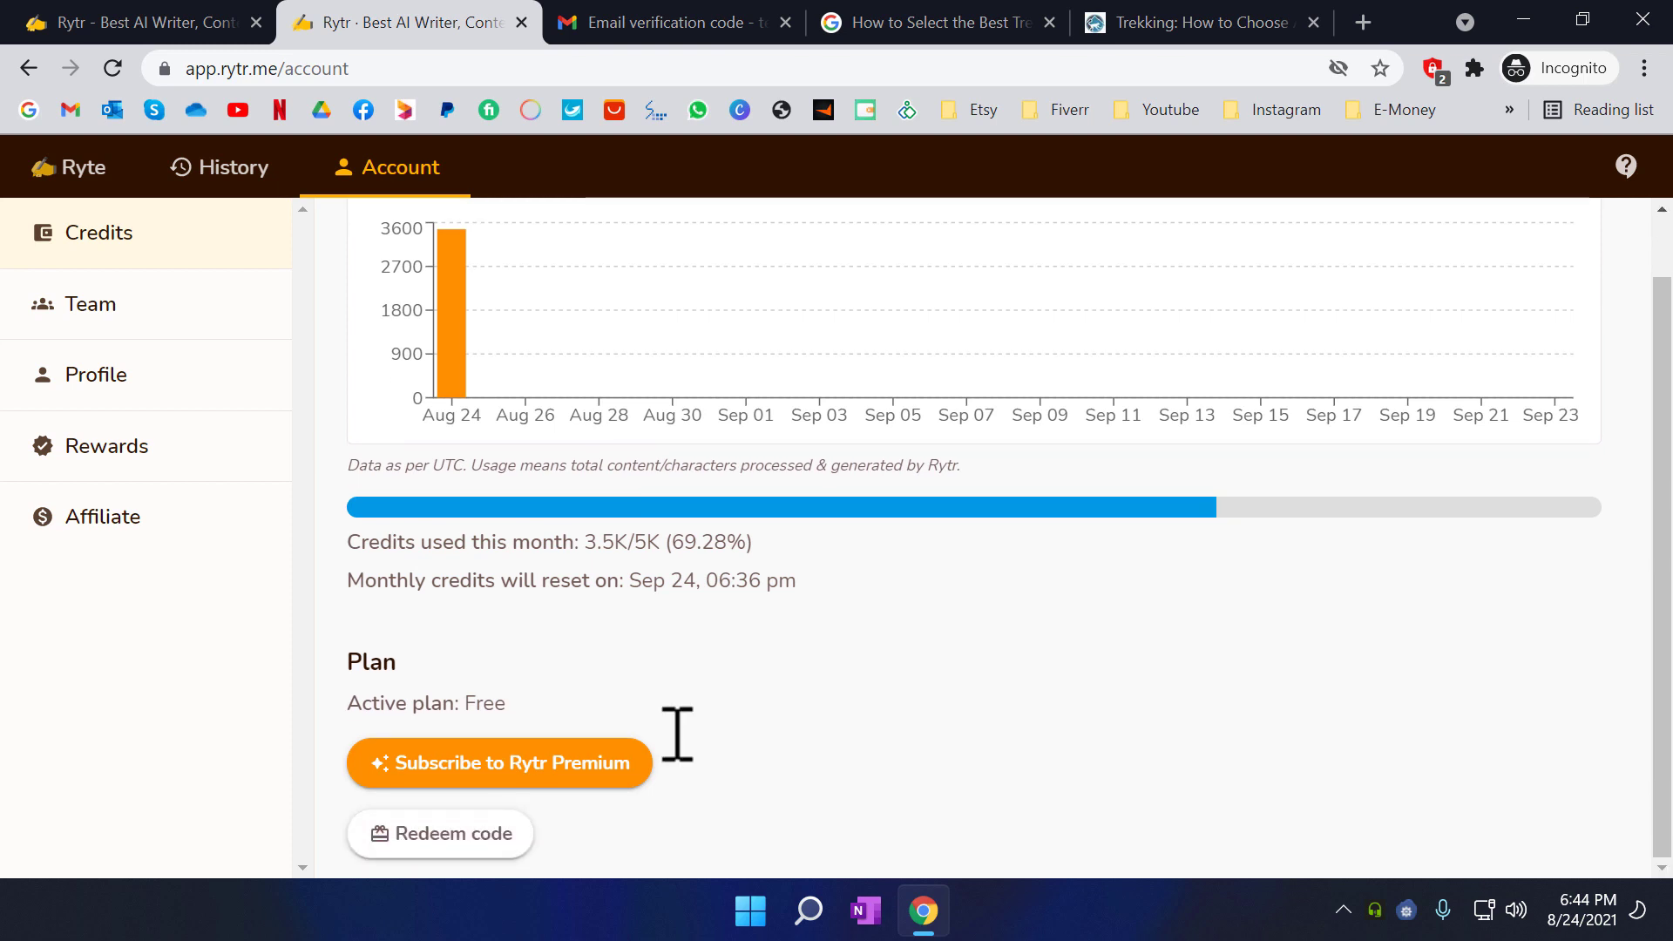
pyautogui.click(498, 762)
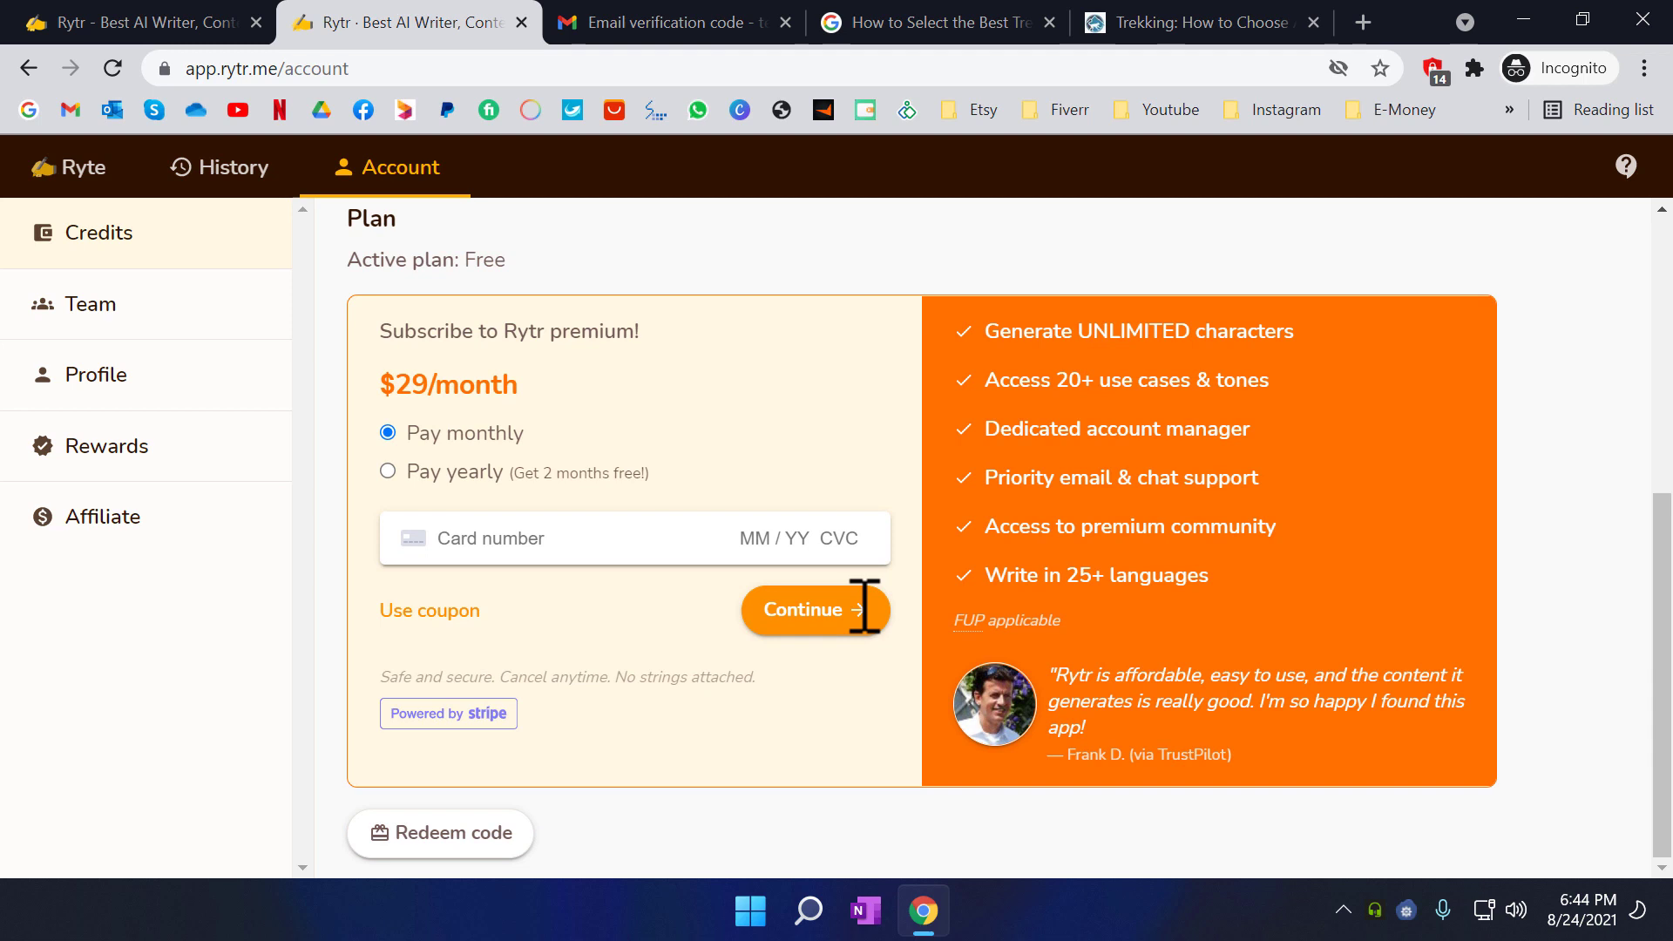
pyautogui.moveTo(1383, 831)
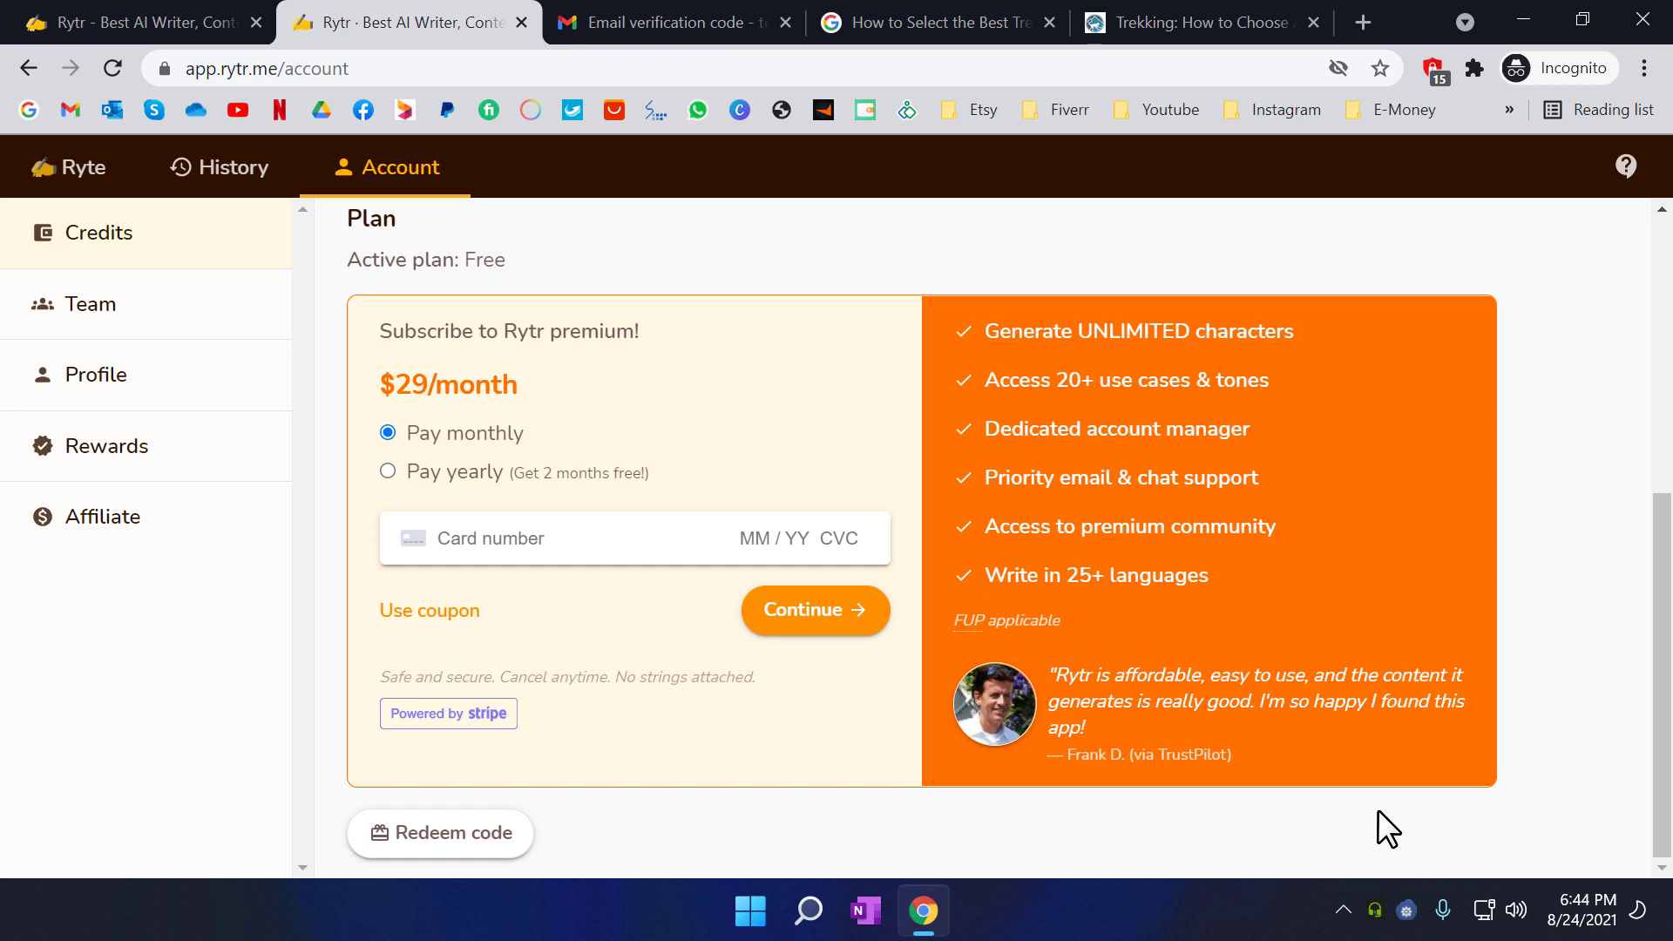
pyautogui.moveTo(742, 813)
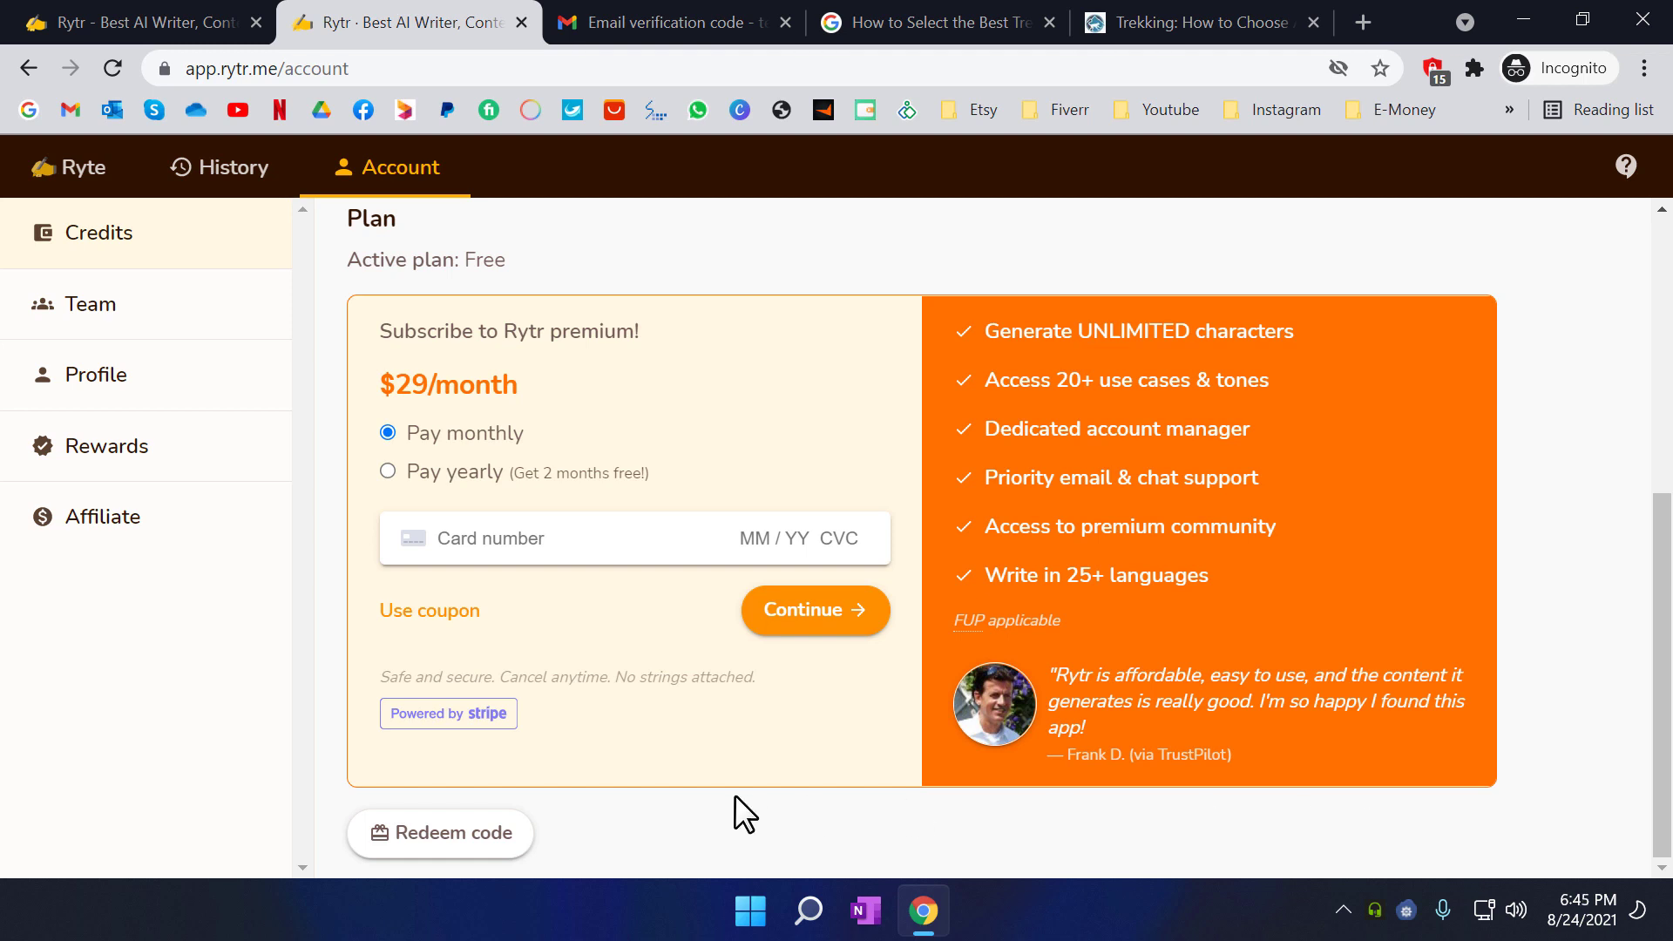
pyautogui.scroll(3)
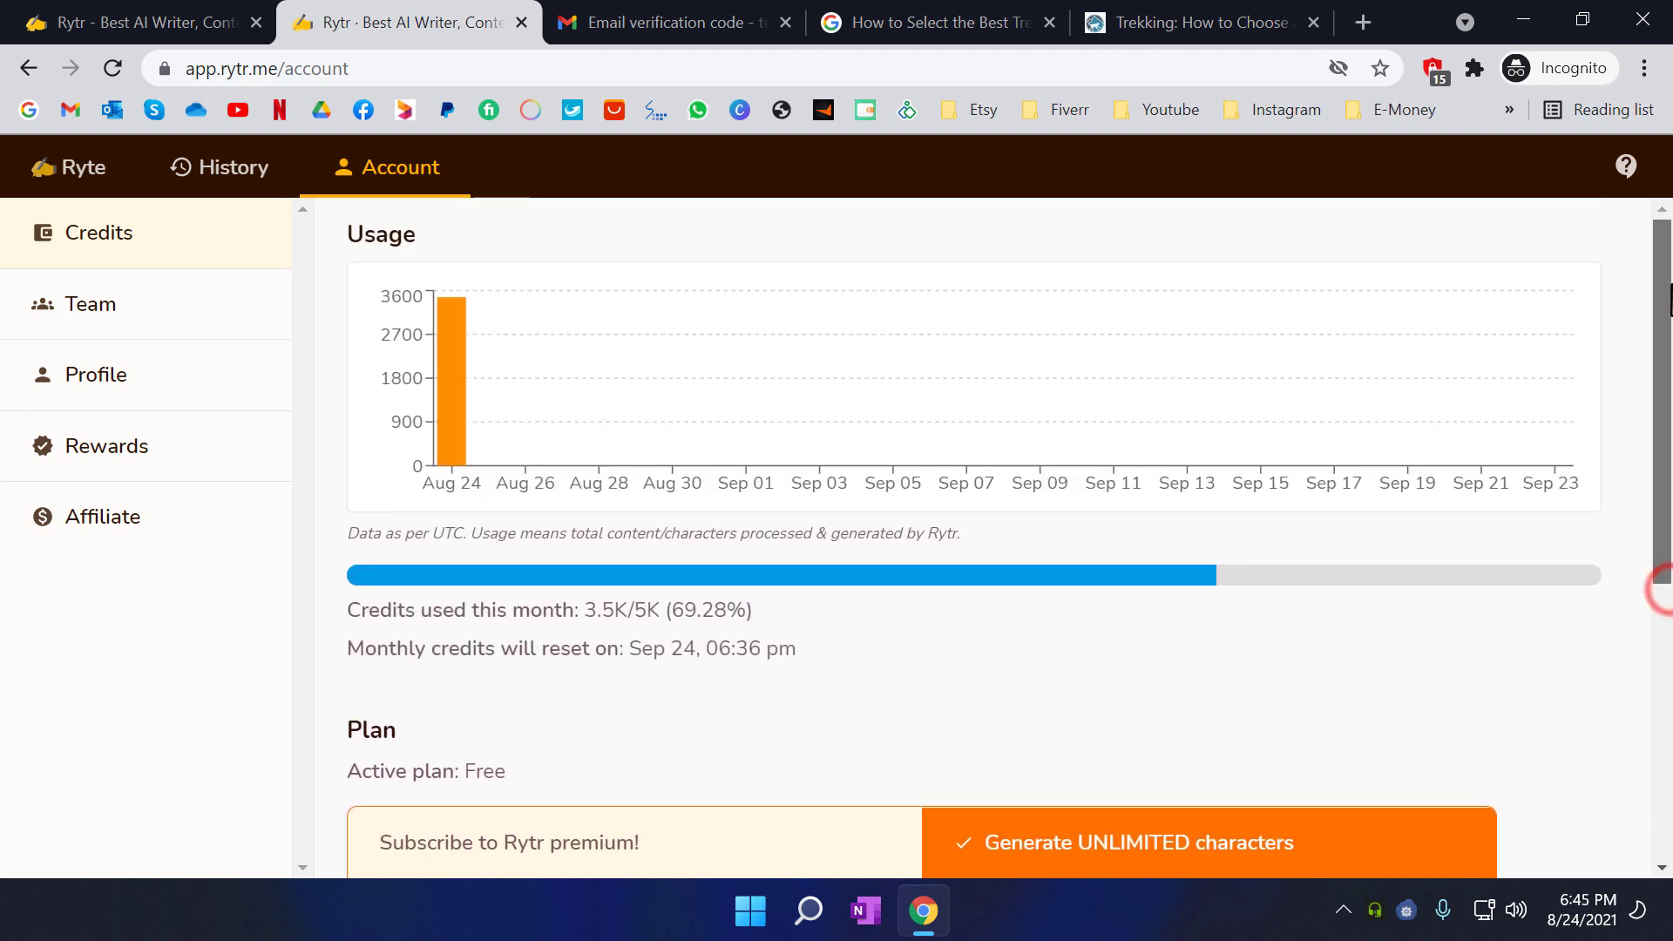
pyautogui.click(77, 168)
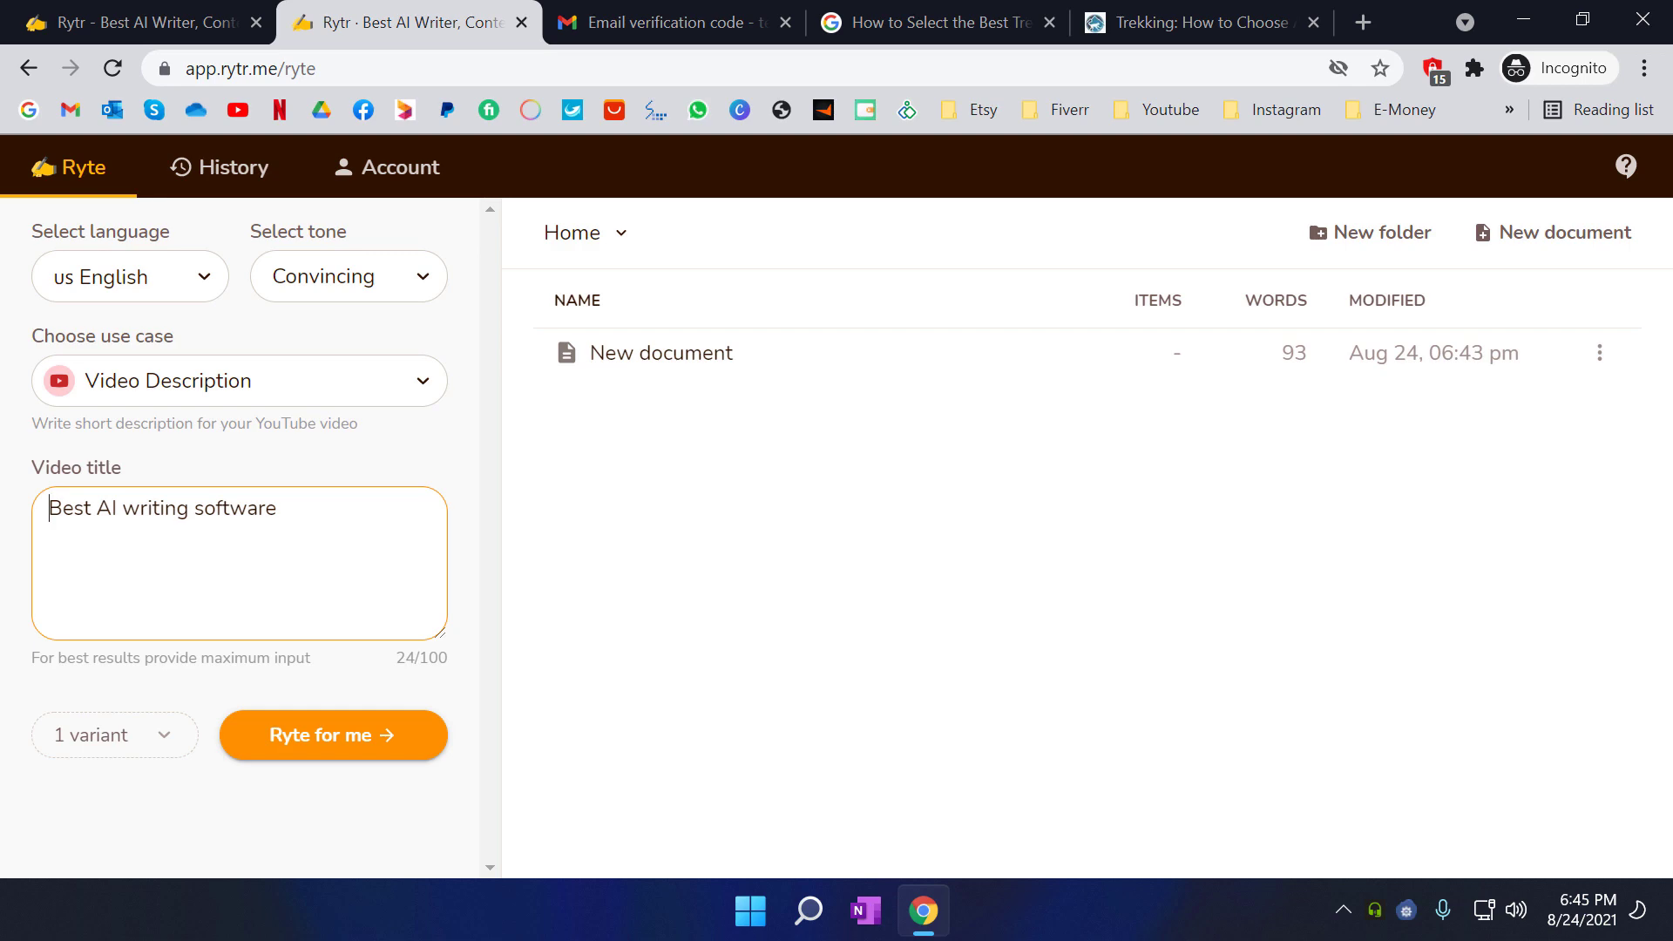
# Switch to the rytr.me tab and scroll up to the '10x faster way to write' hero.
pyautogui.click(128, 21)
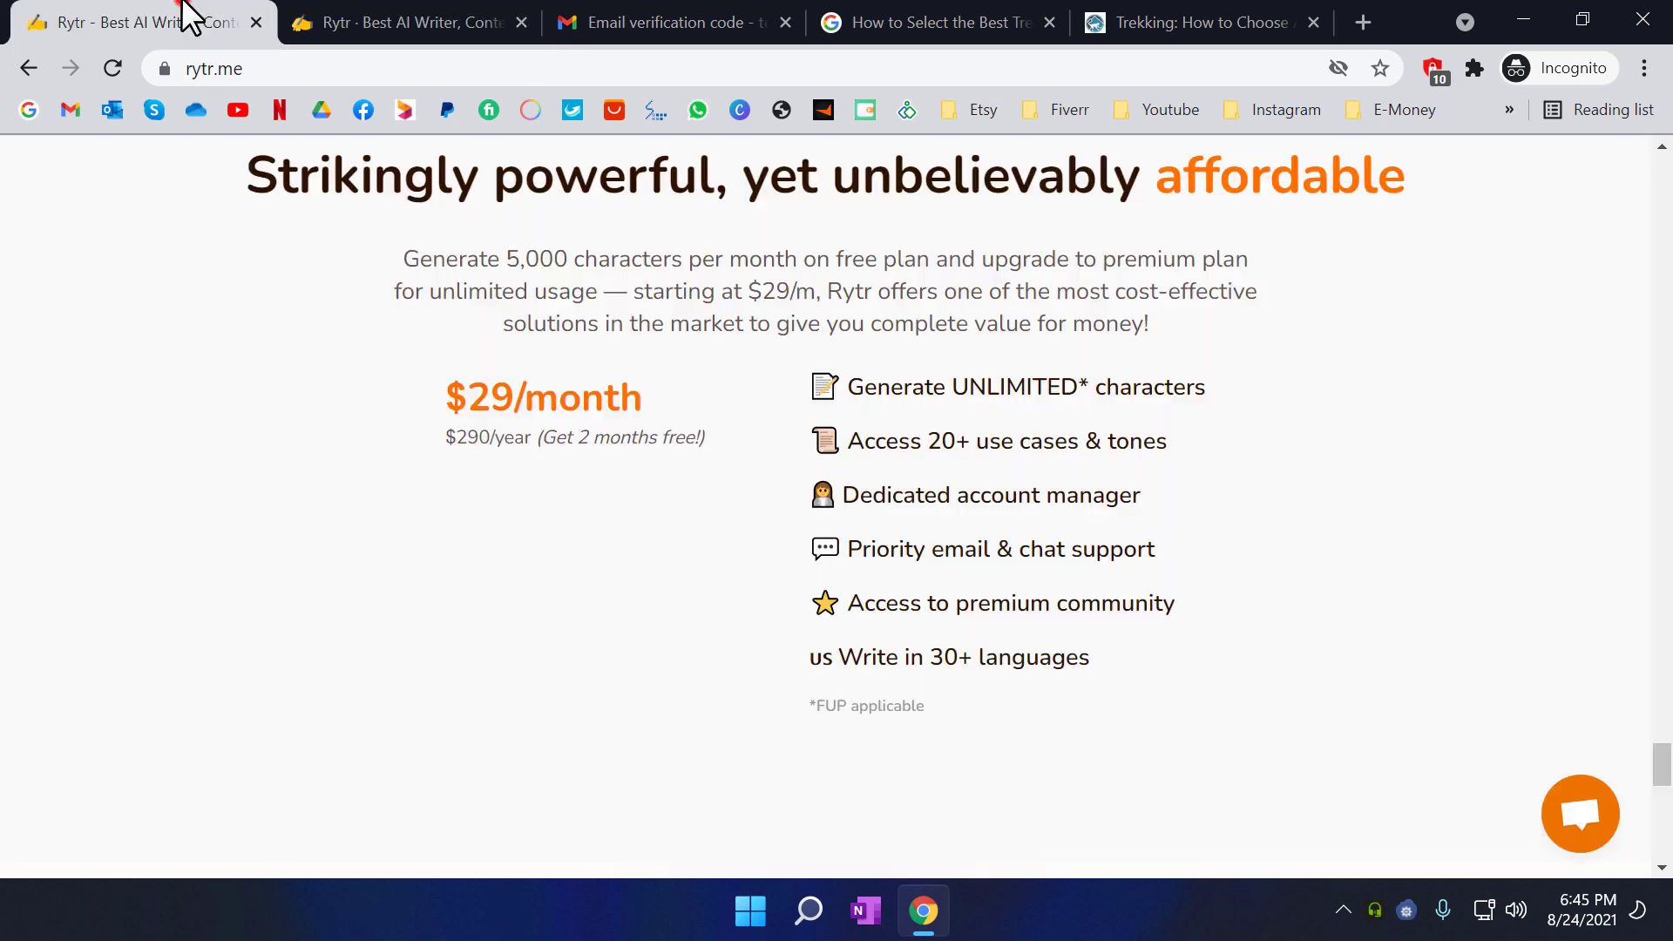
pyautogui.scroll(3)
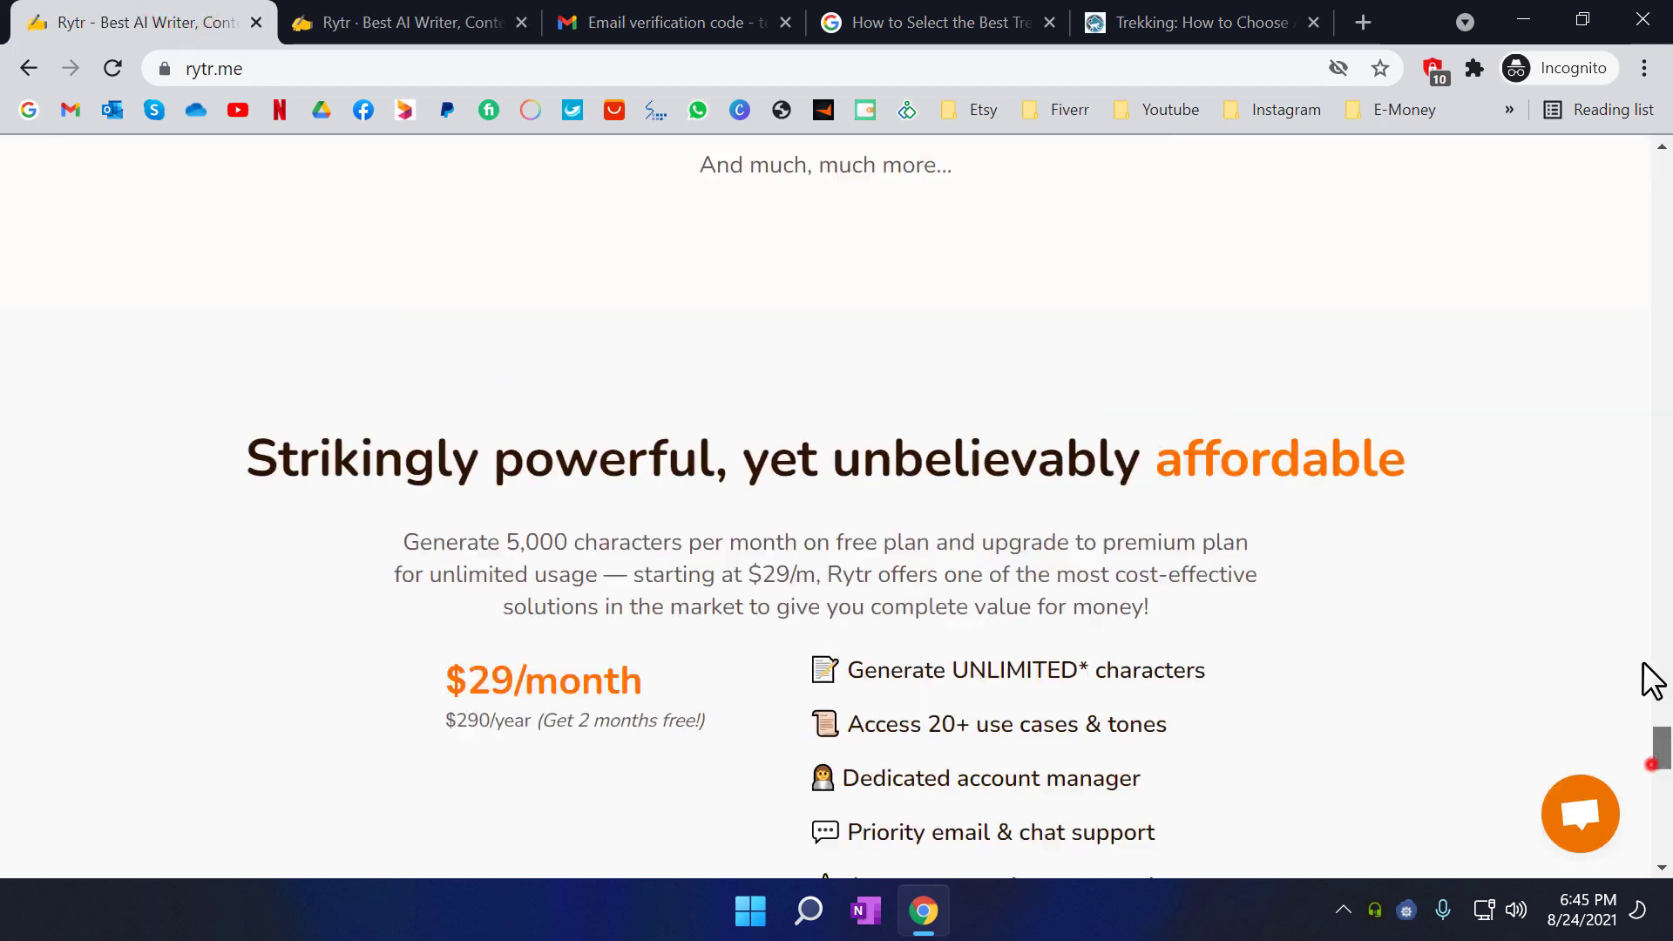
pyautogui.scroll(3)
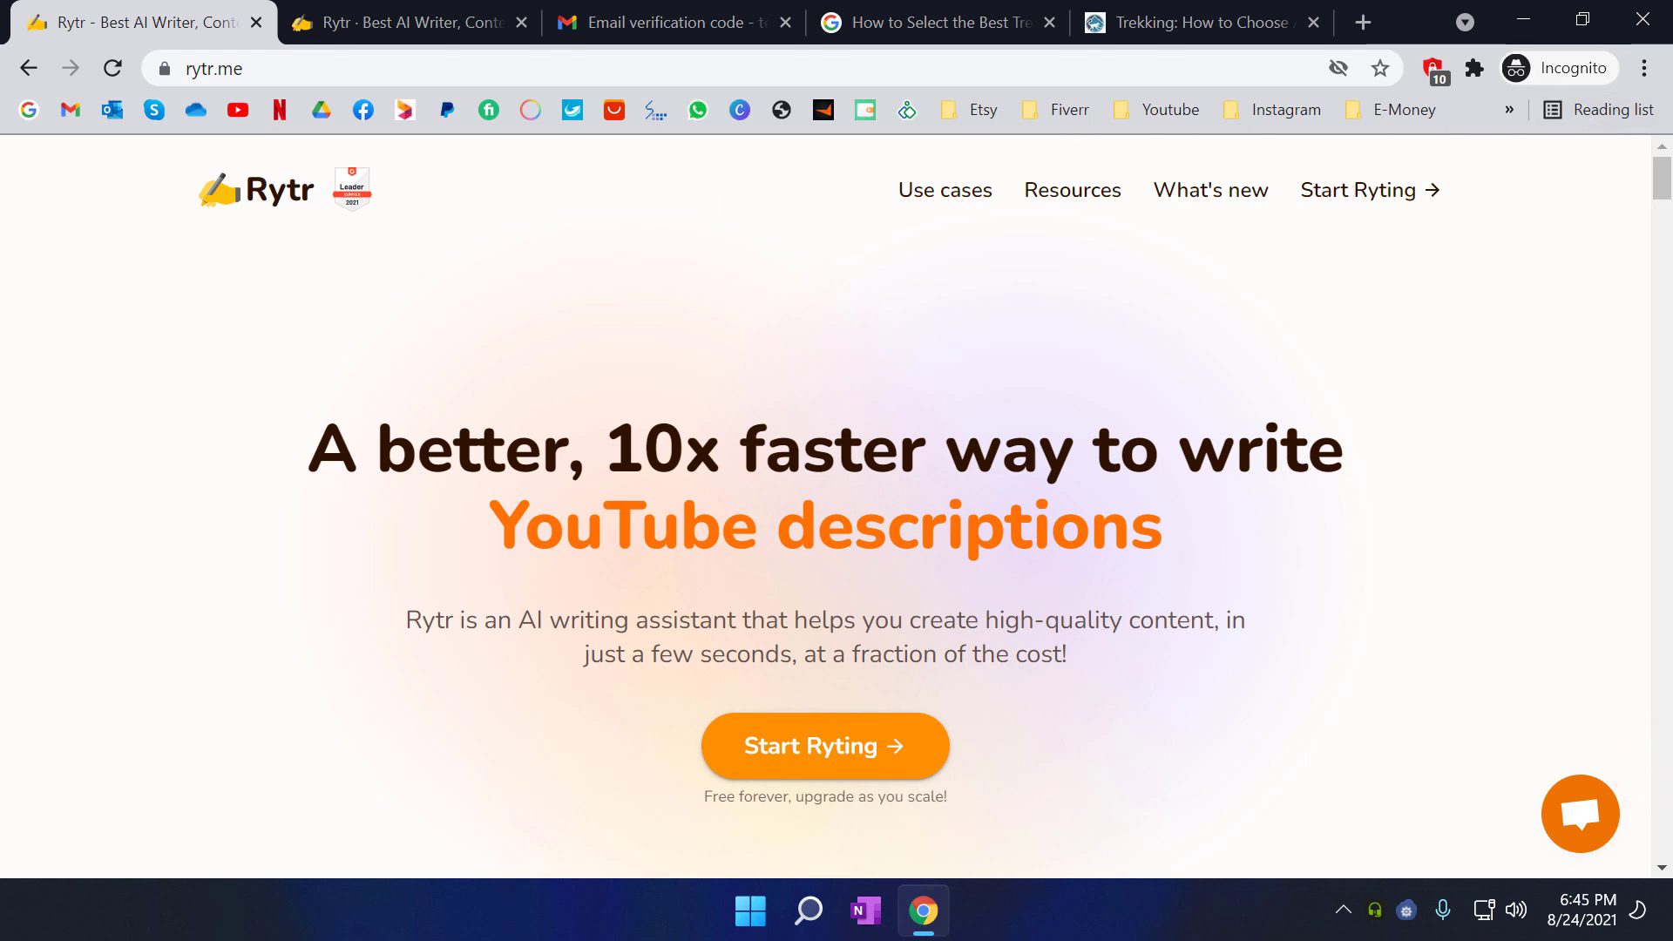